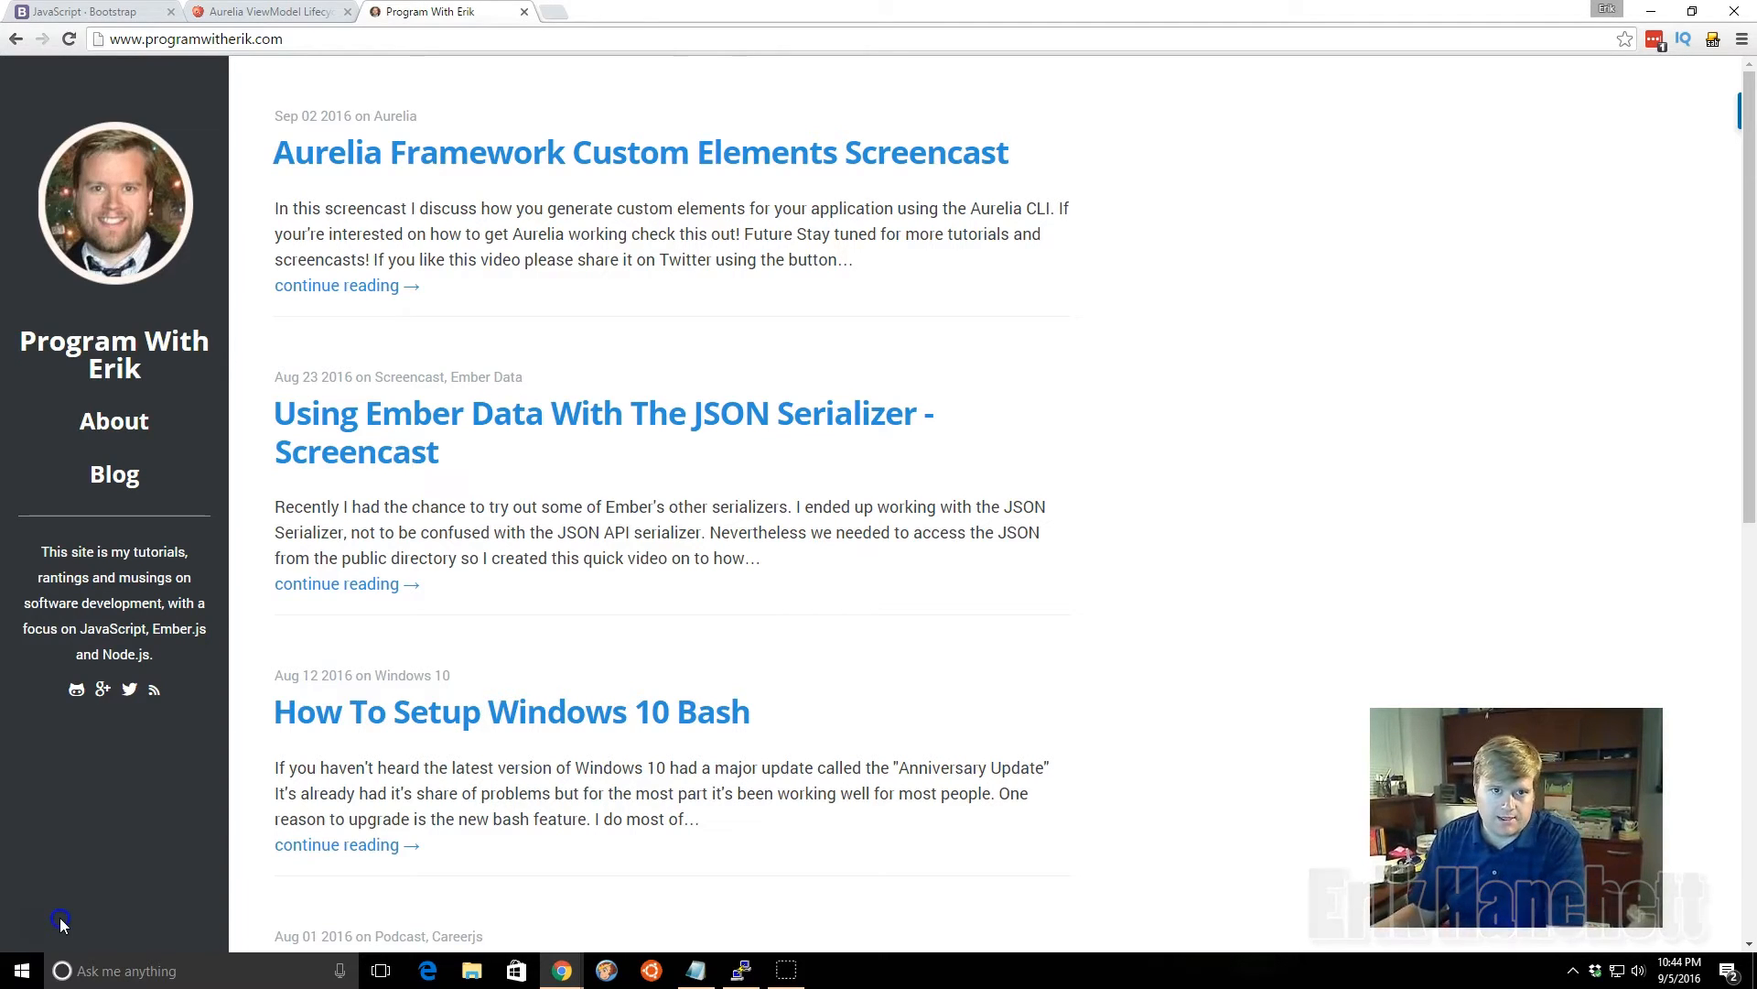
pyautogui.moveTo(813, 861)
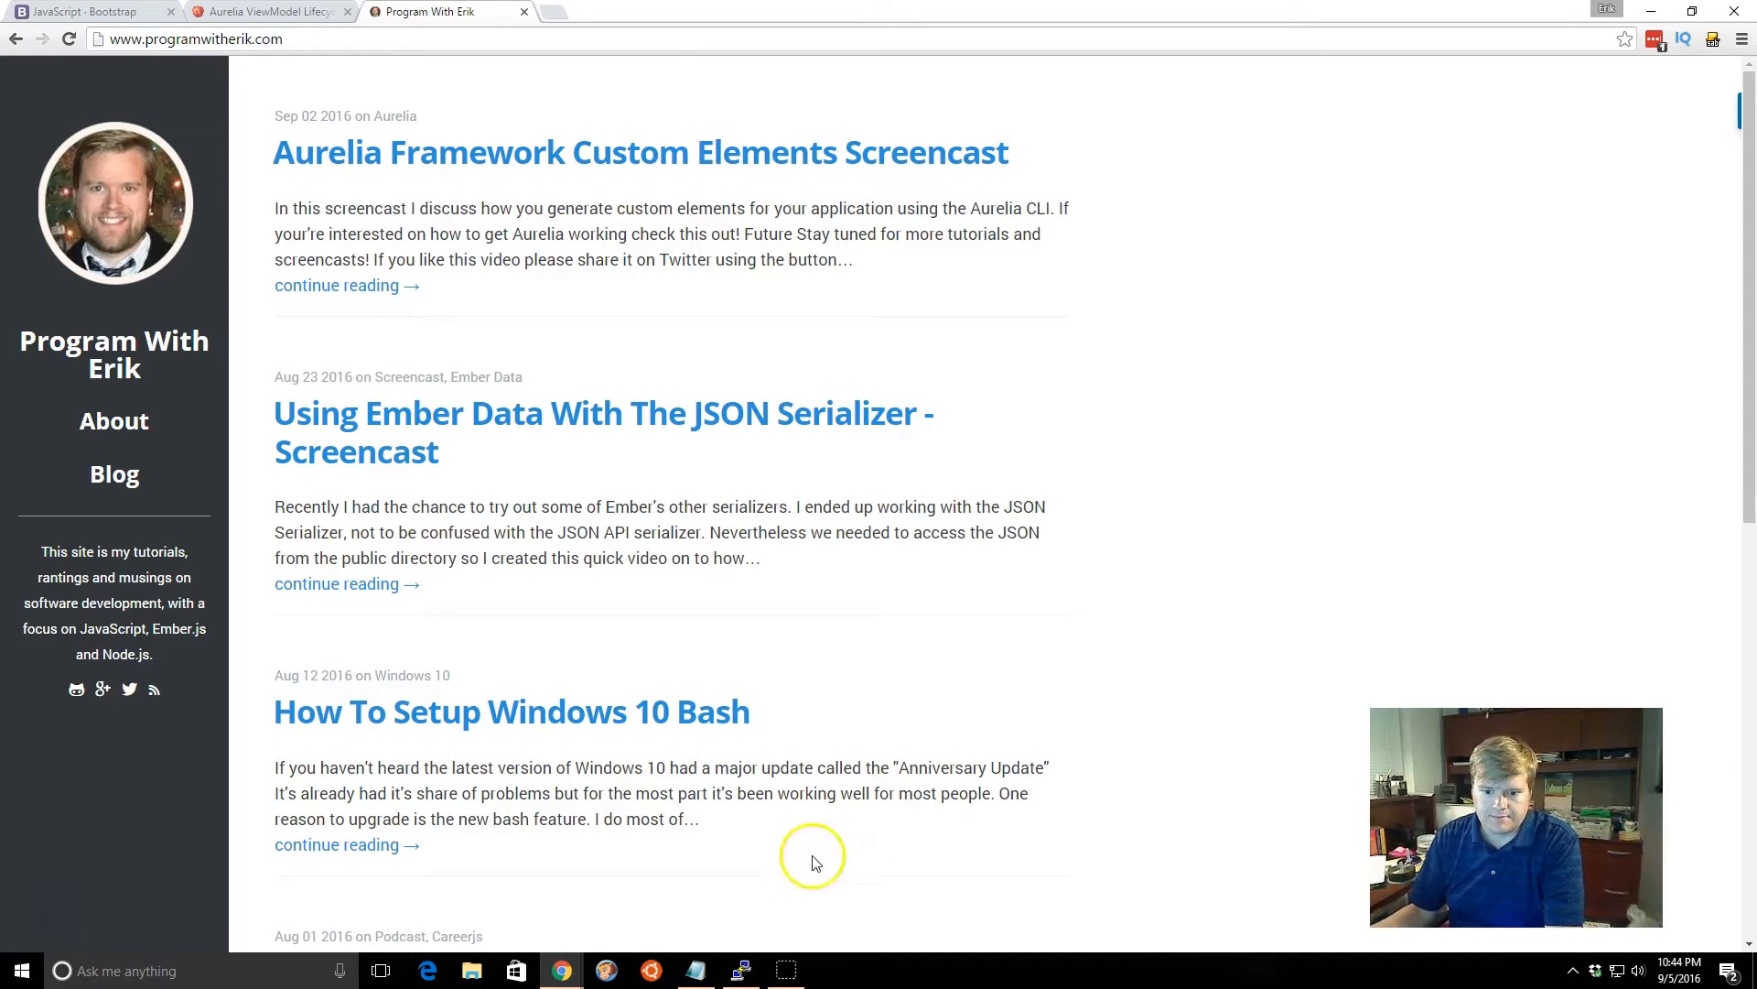
# Step: In a new tab, load the Aurelia app from the localhost:9001 address suggestion
pyautogui.click(741, 970)
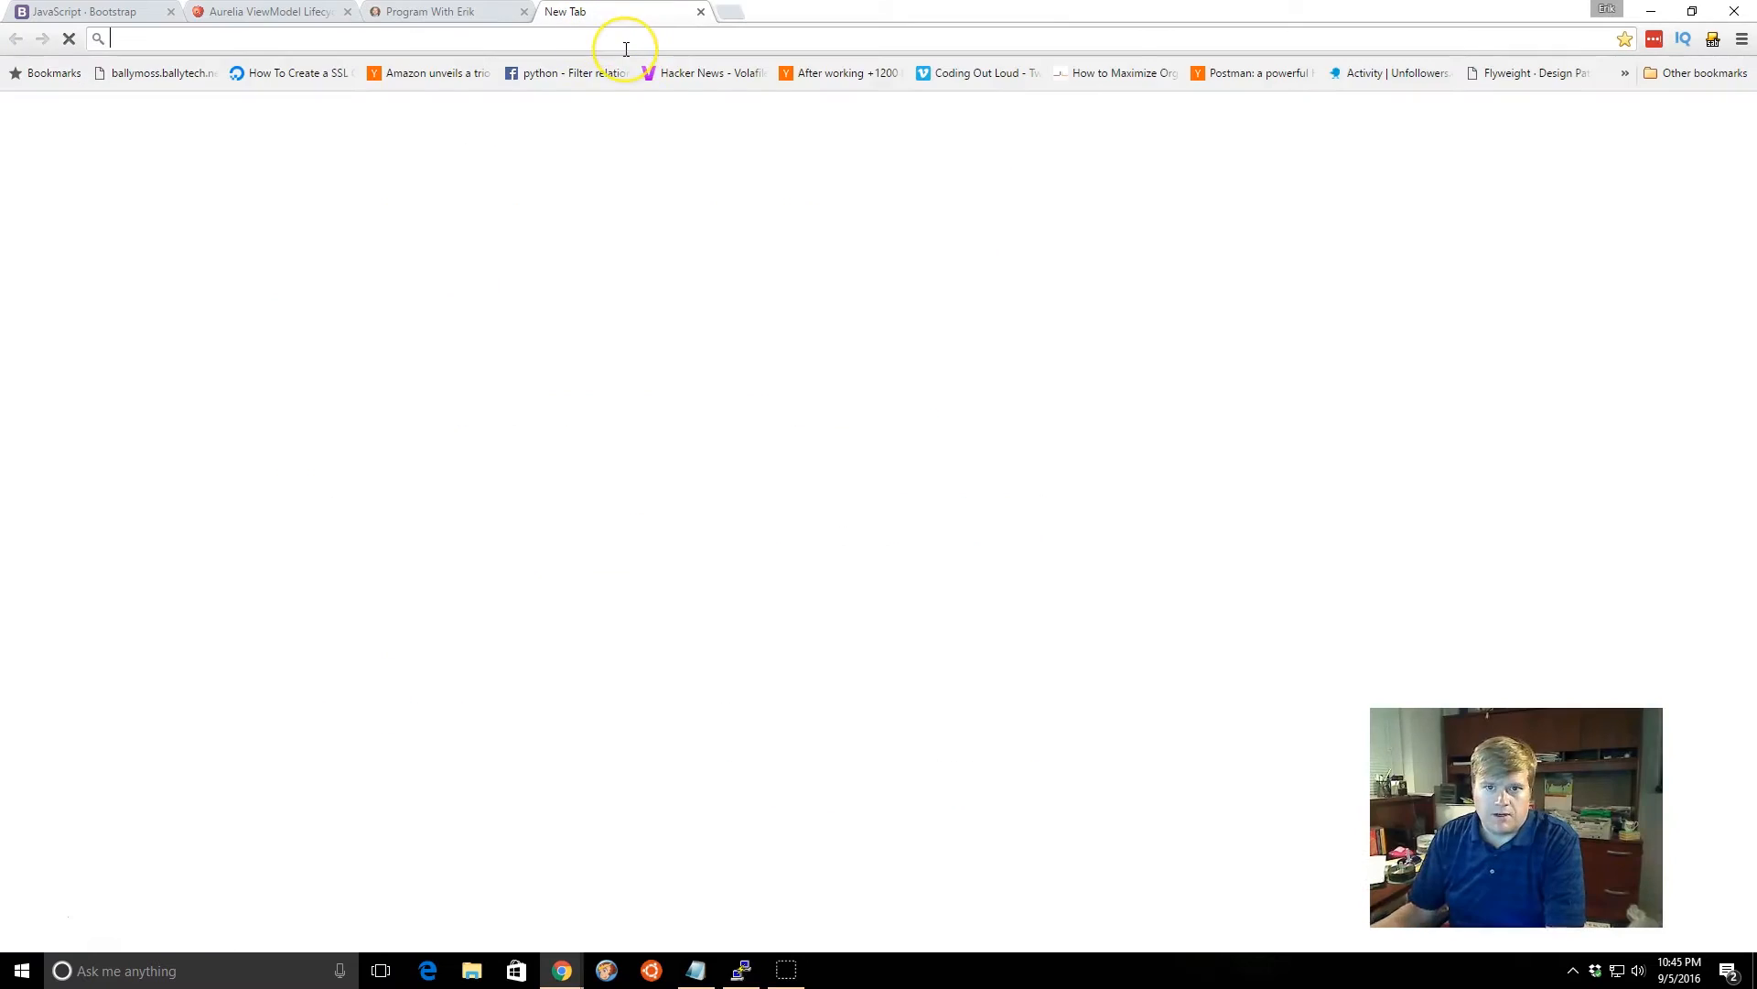
pyautogui.write('localhost:4200')
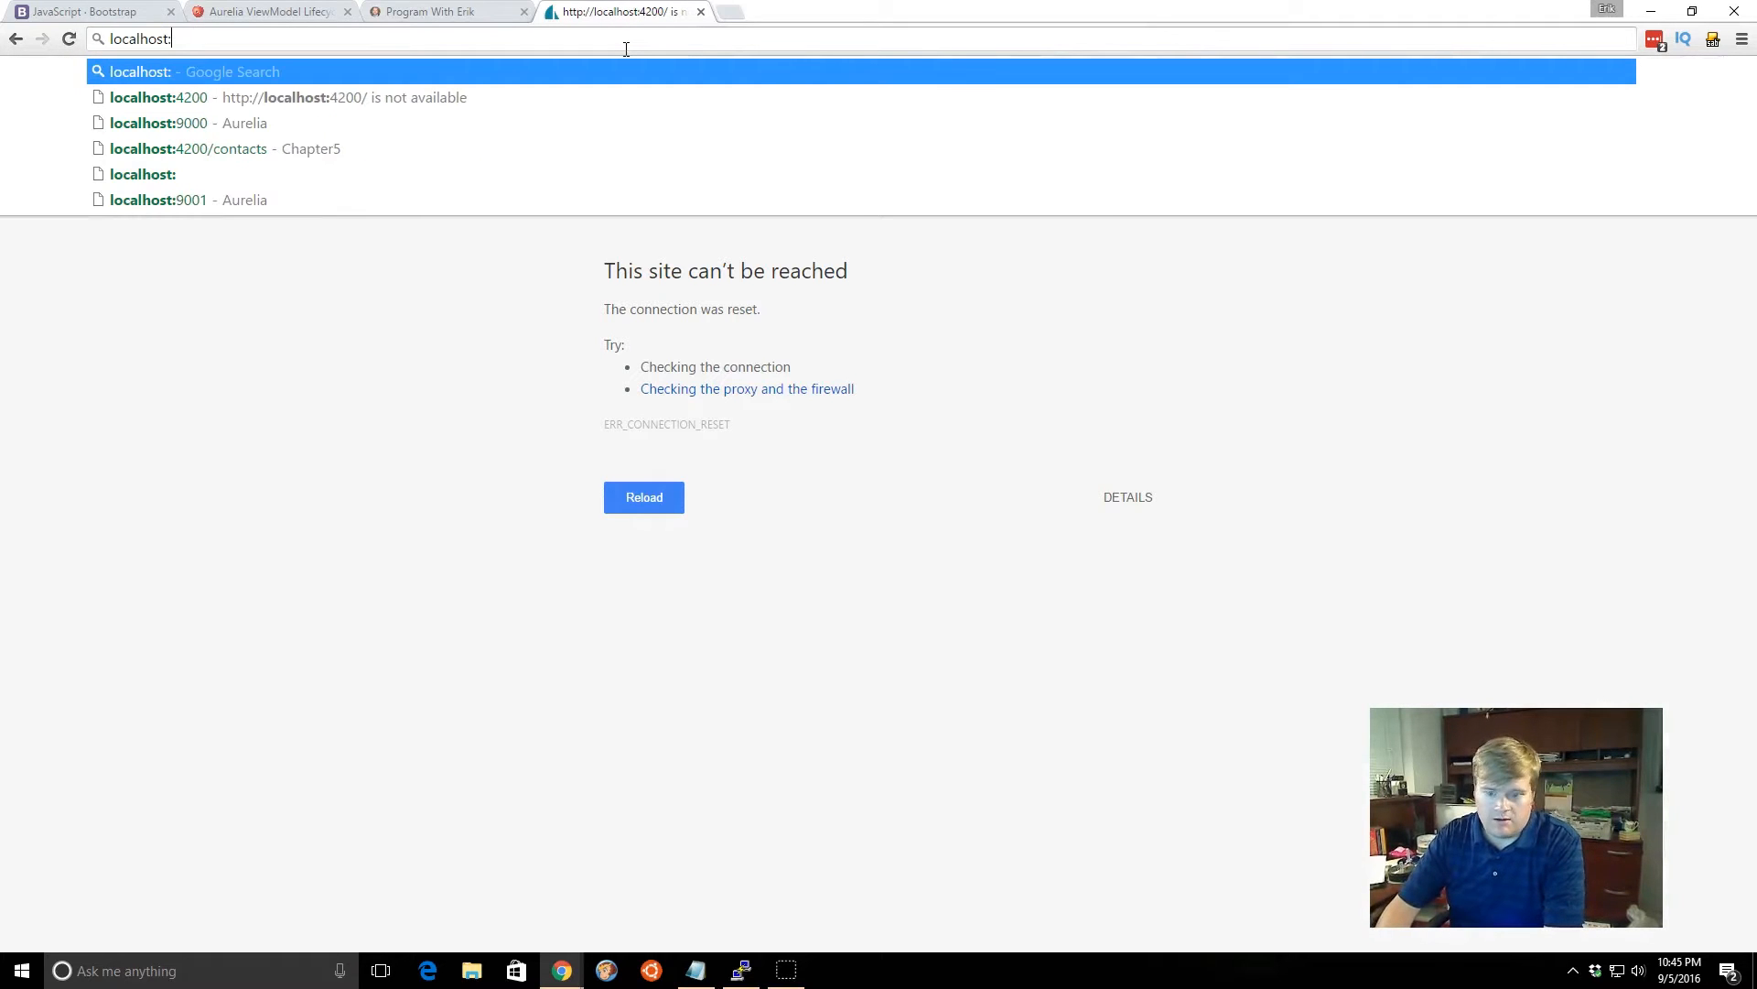
pyautogui.click(188, 200)
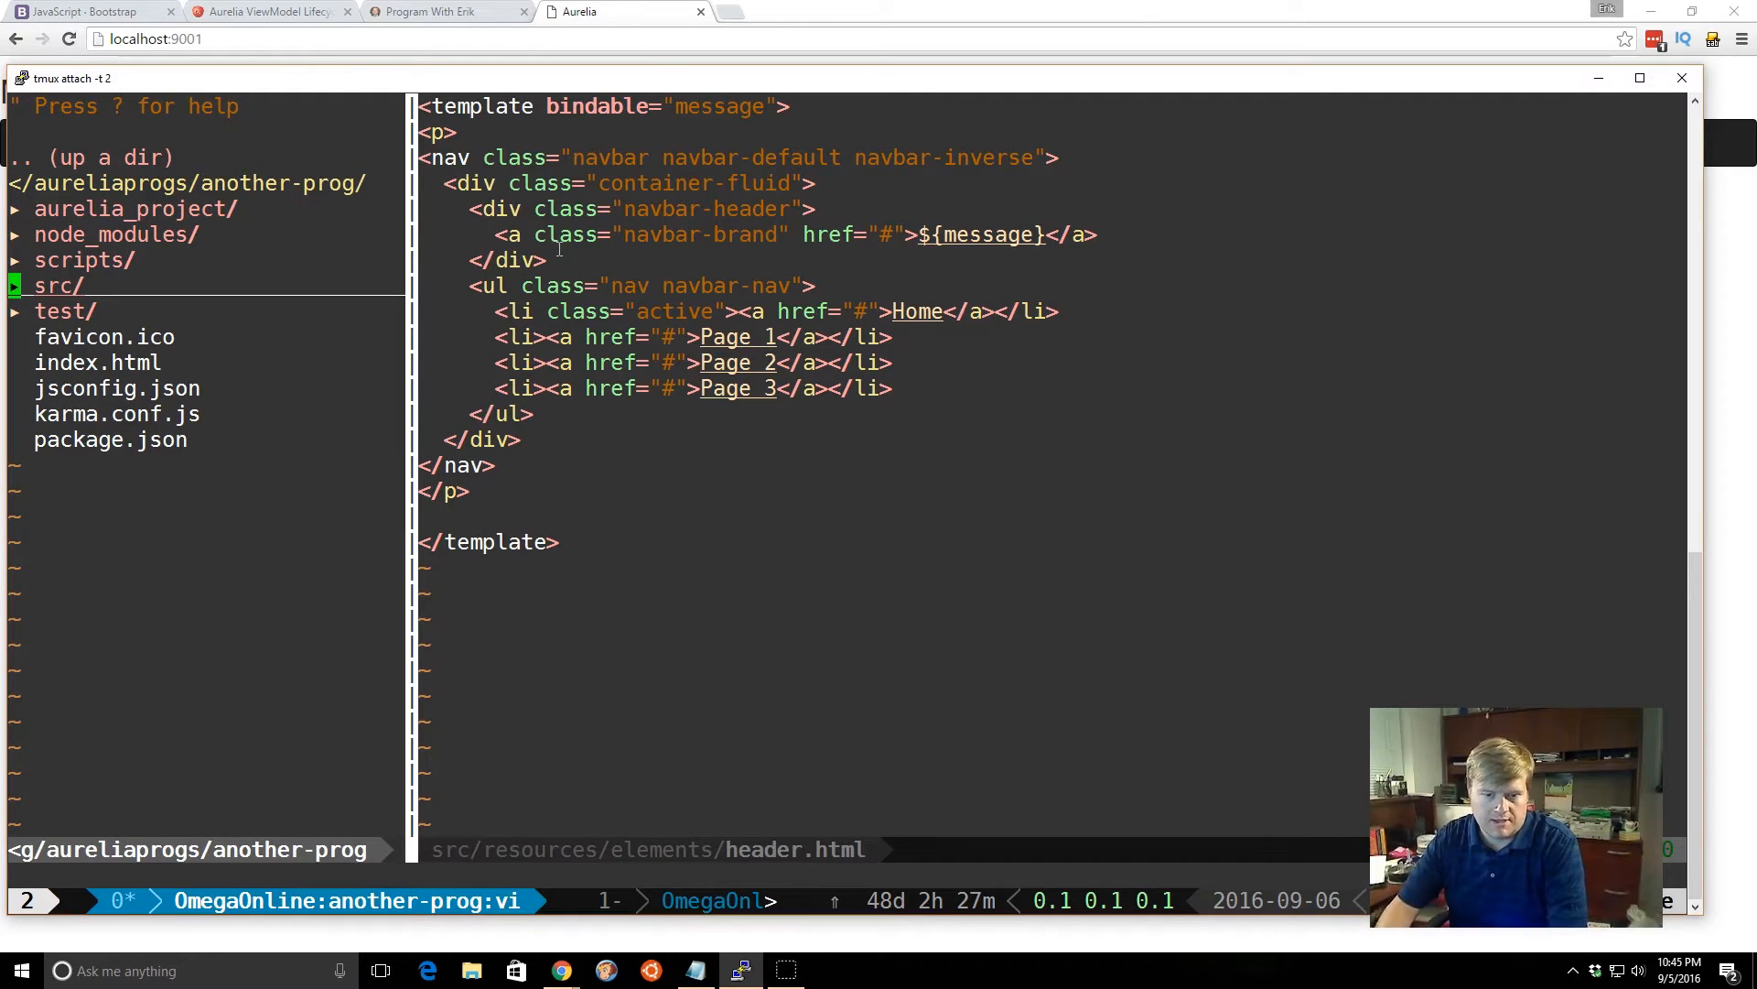
pyautogui.moveTo(648, 253)
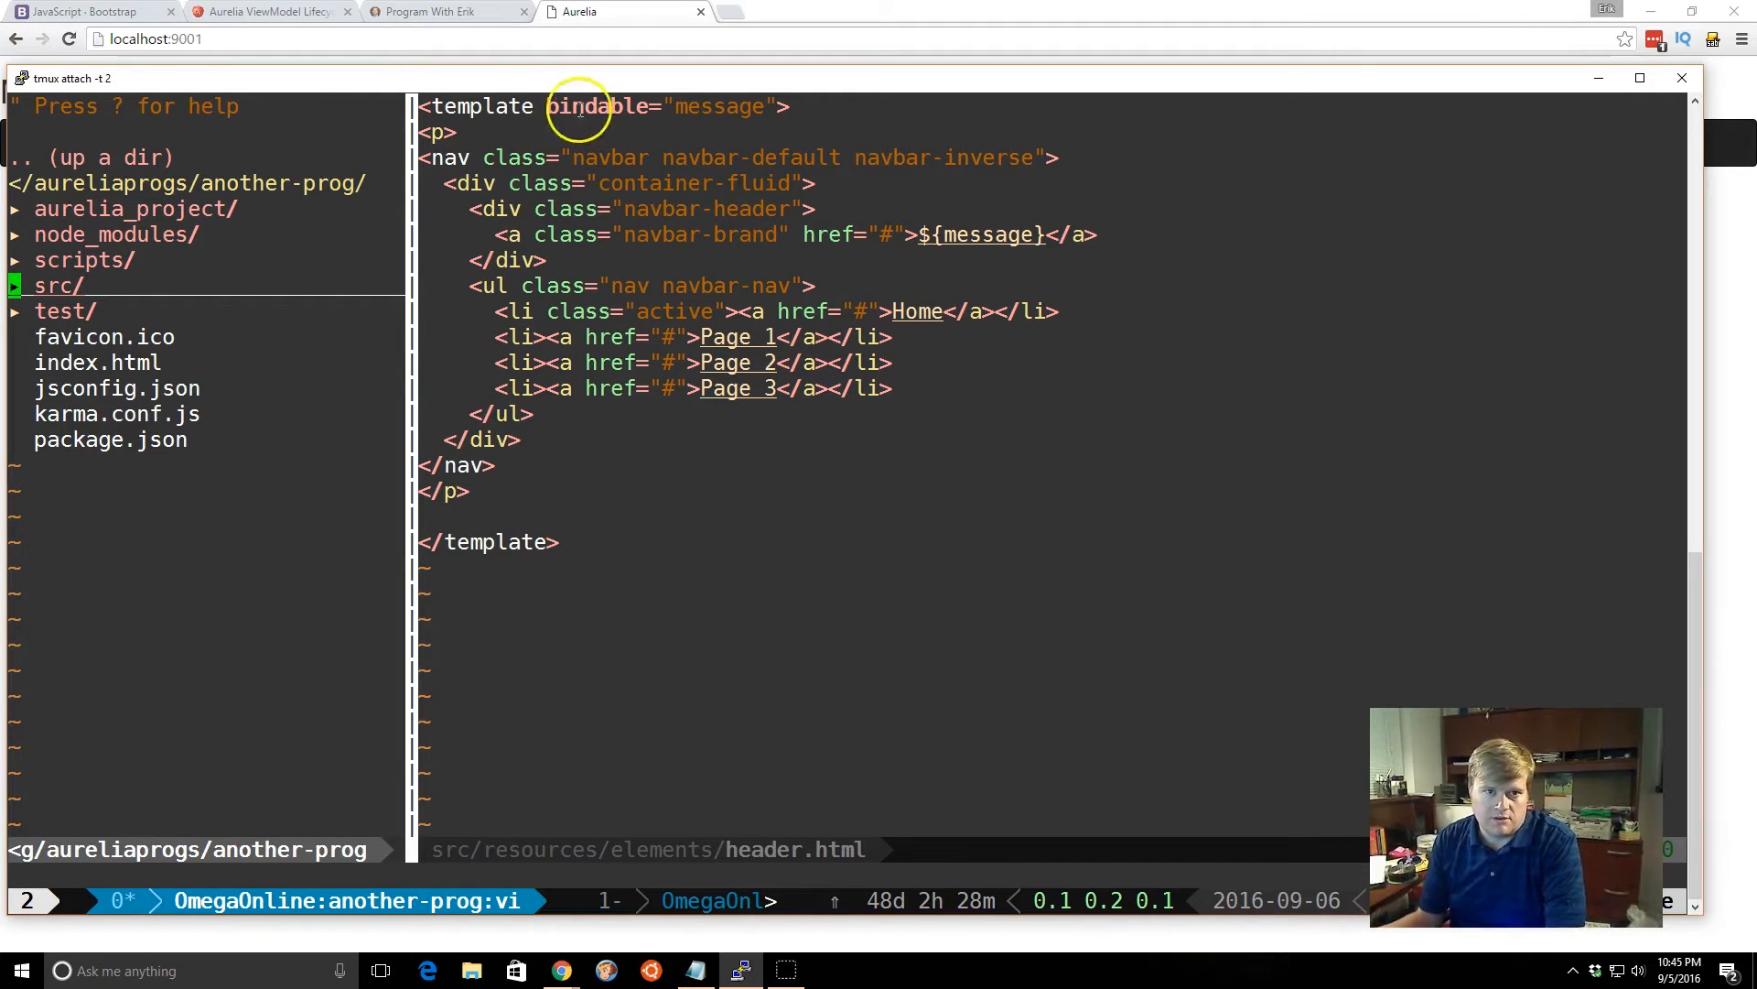
pyautogui.click(84, 11)
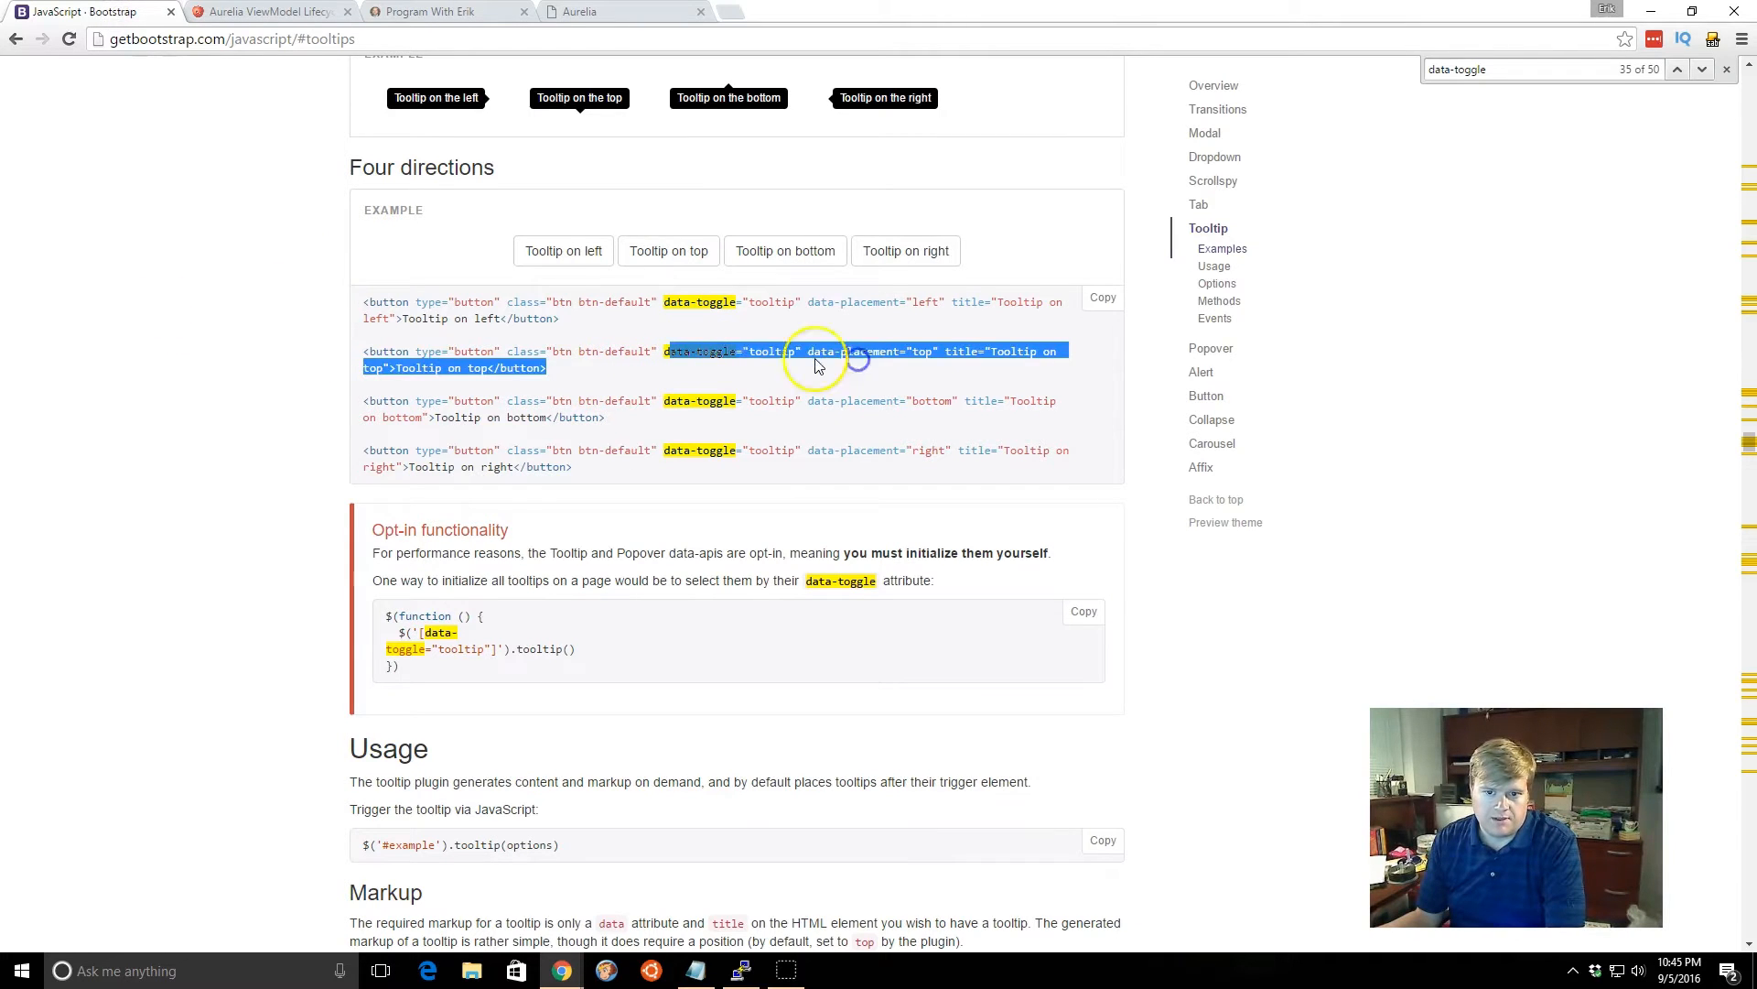
# Step: Scroll through the Bootstrap tooltip Four directions and Opt-in initialization docs
pyautogui.scroll(3)
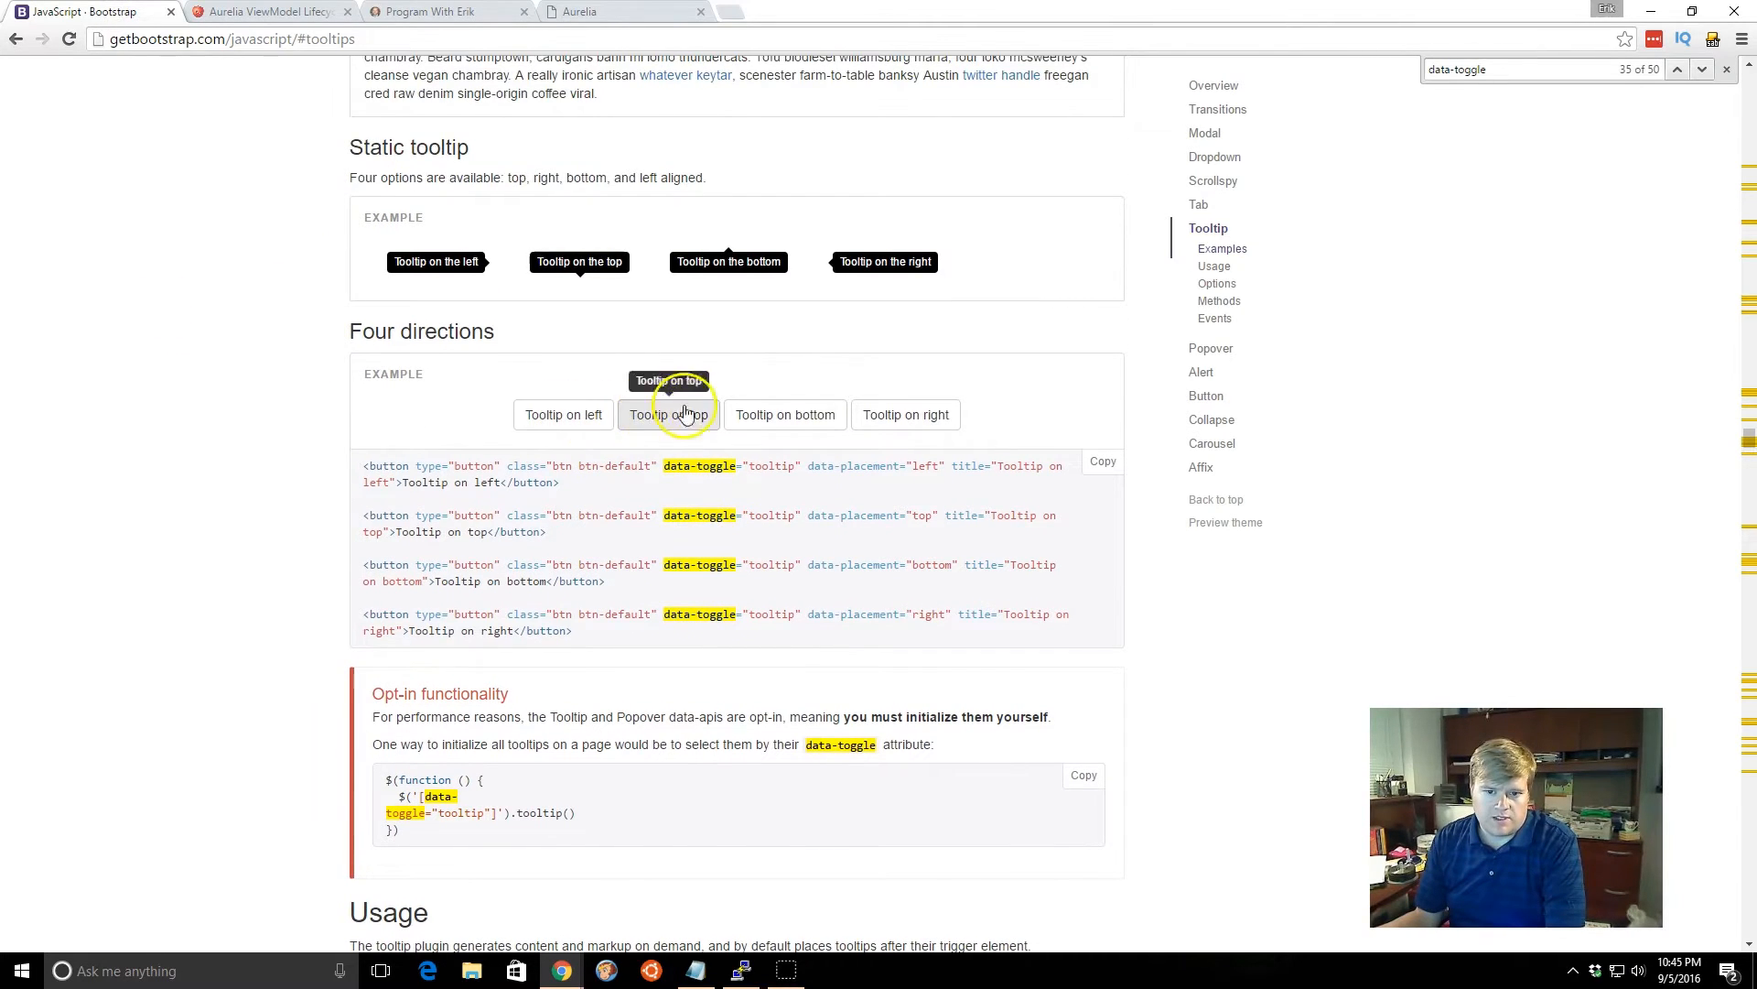
pyautogui.moveTo(785, 414)
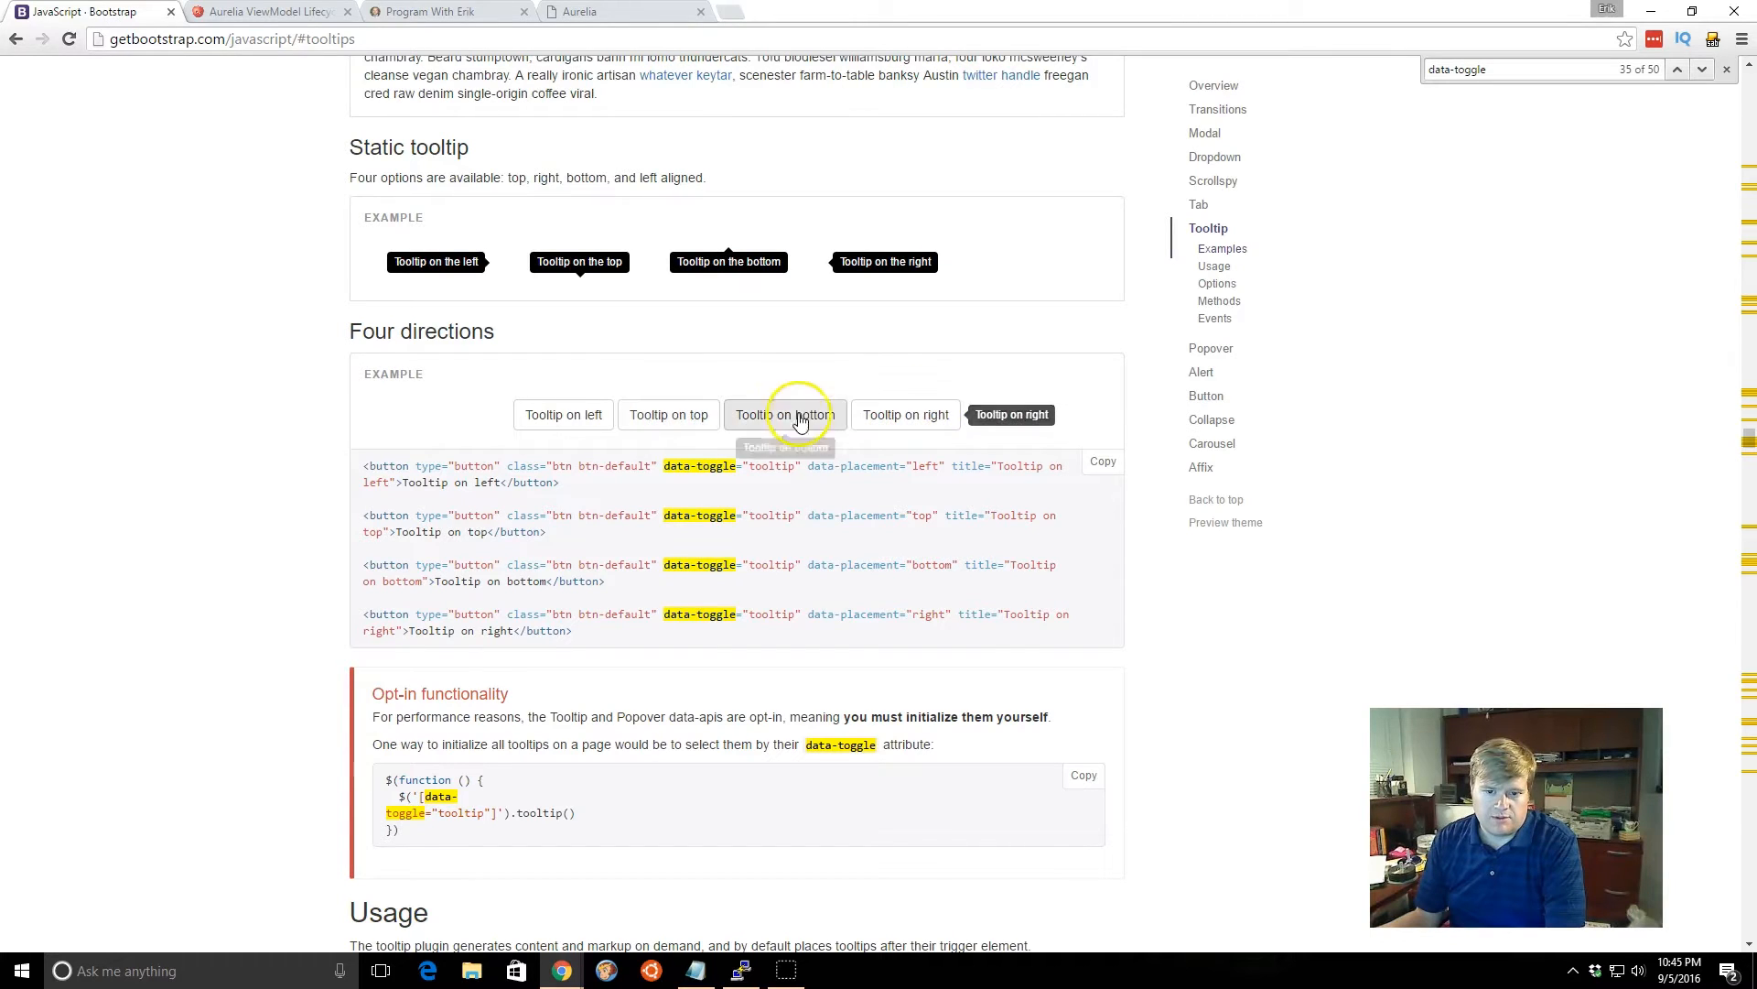
pyautogui.moveTo(668, 413)
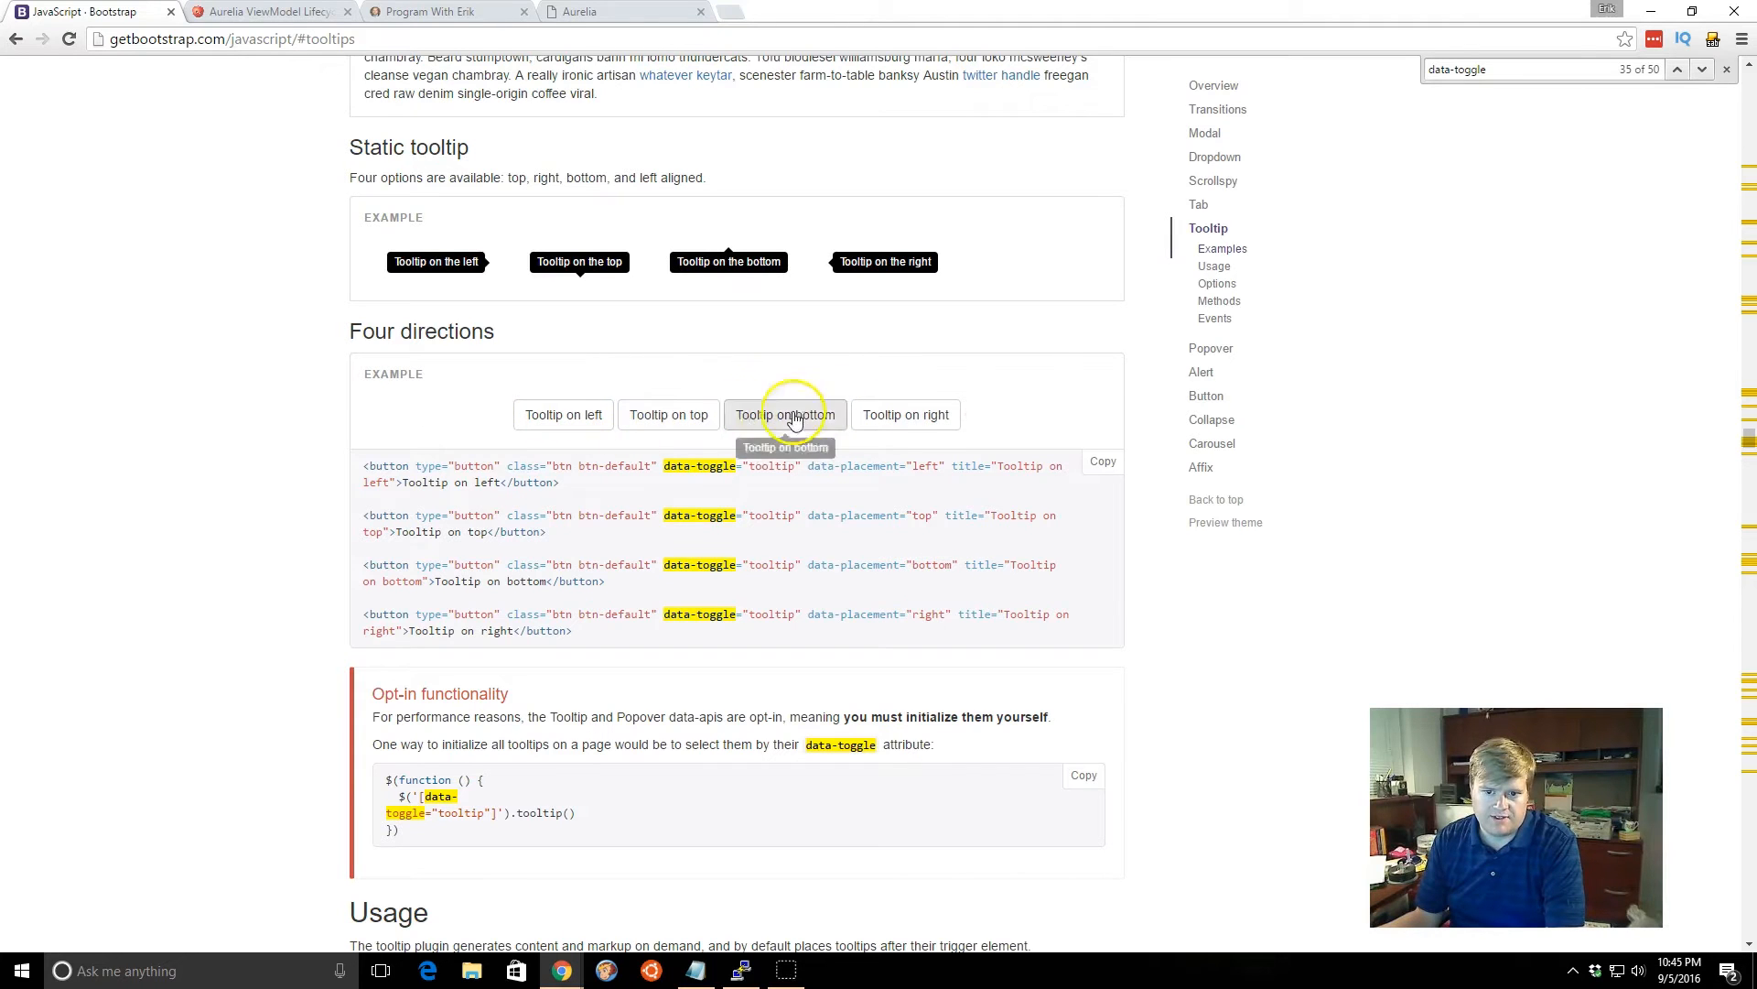
pyautogui.moveTo(401, 467)
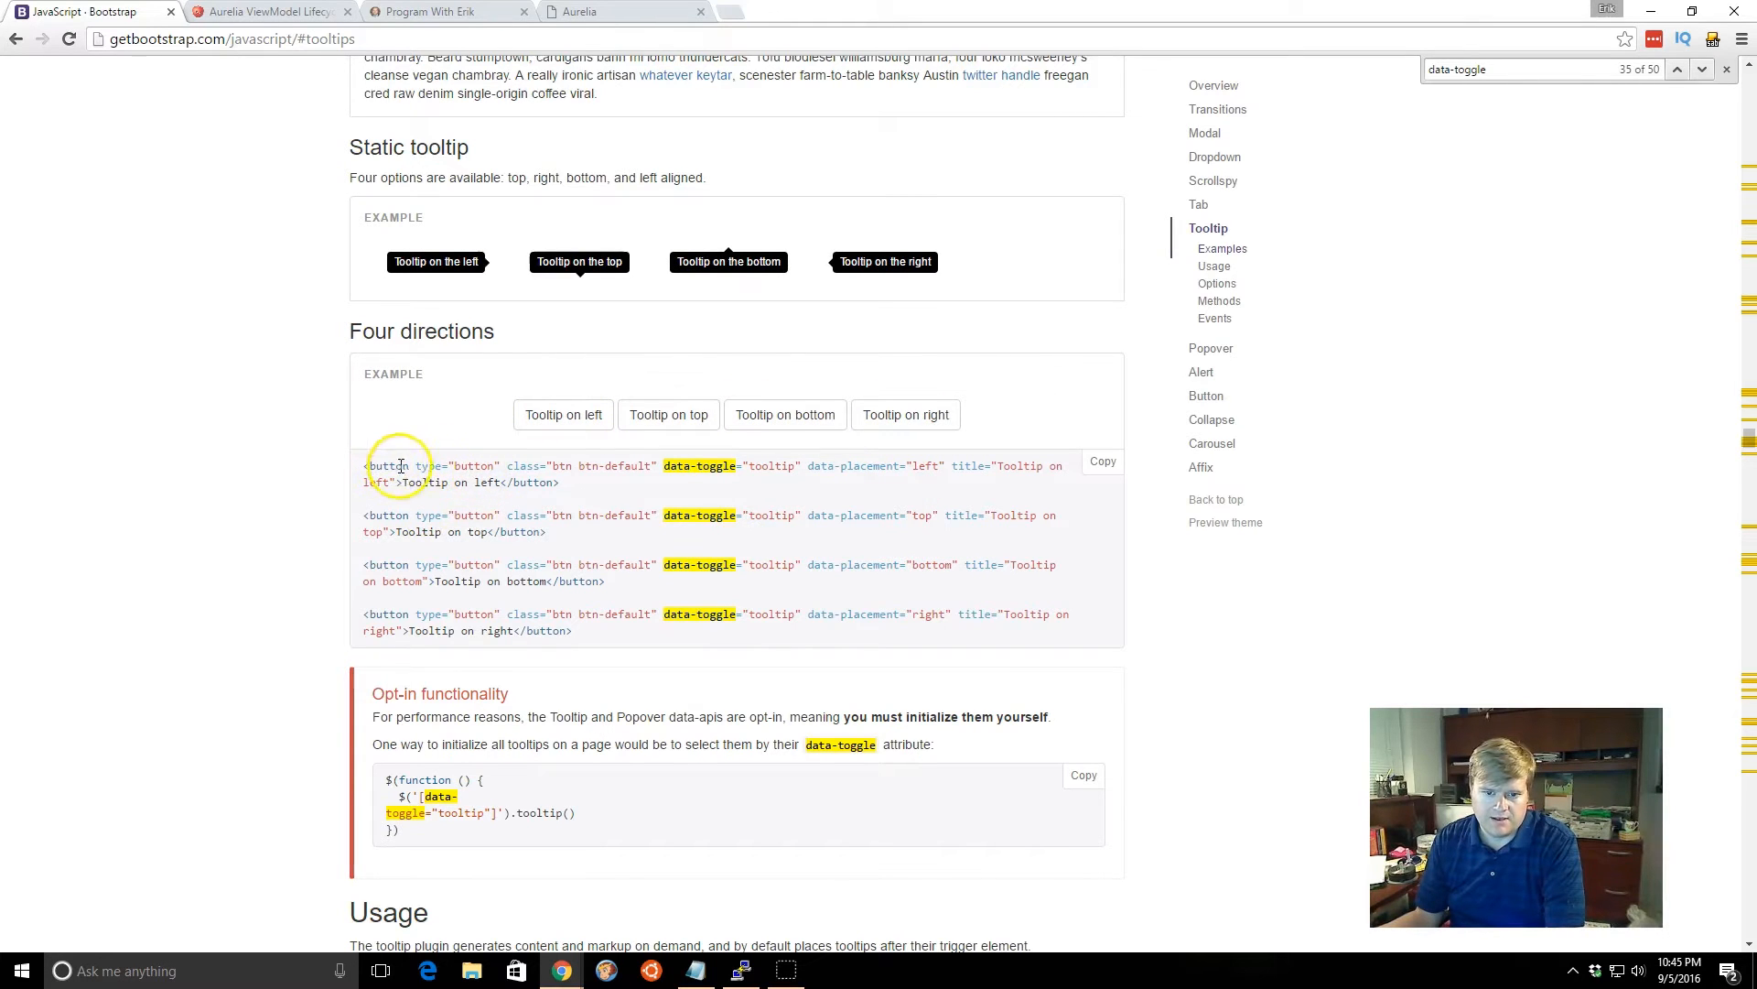
pyautogui.moveTo(649, 466)
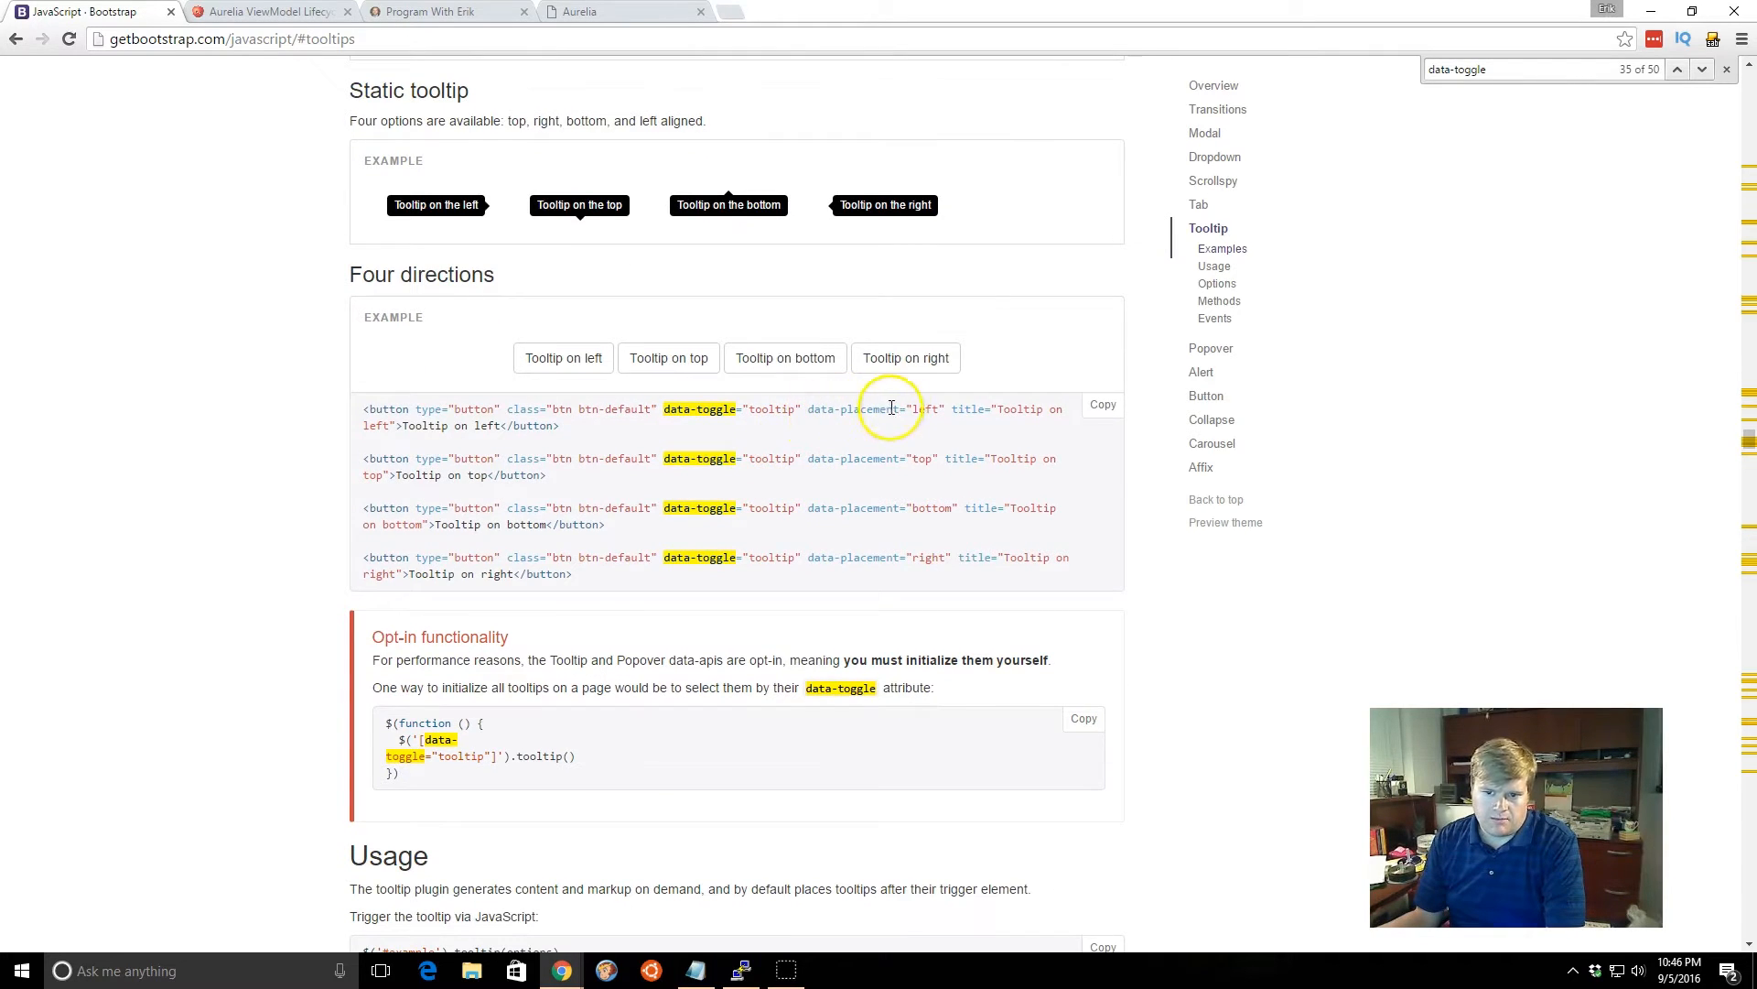
pyautogui.scroll(-3)
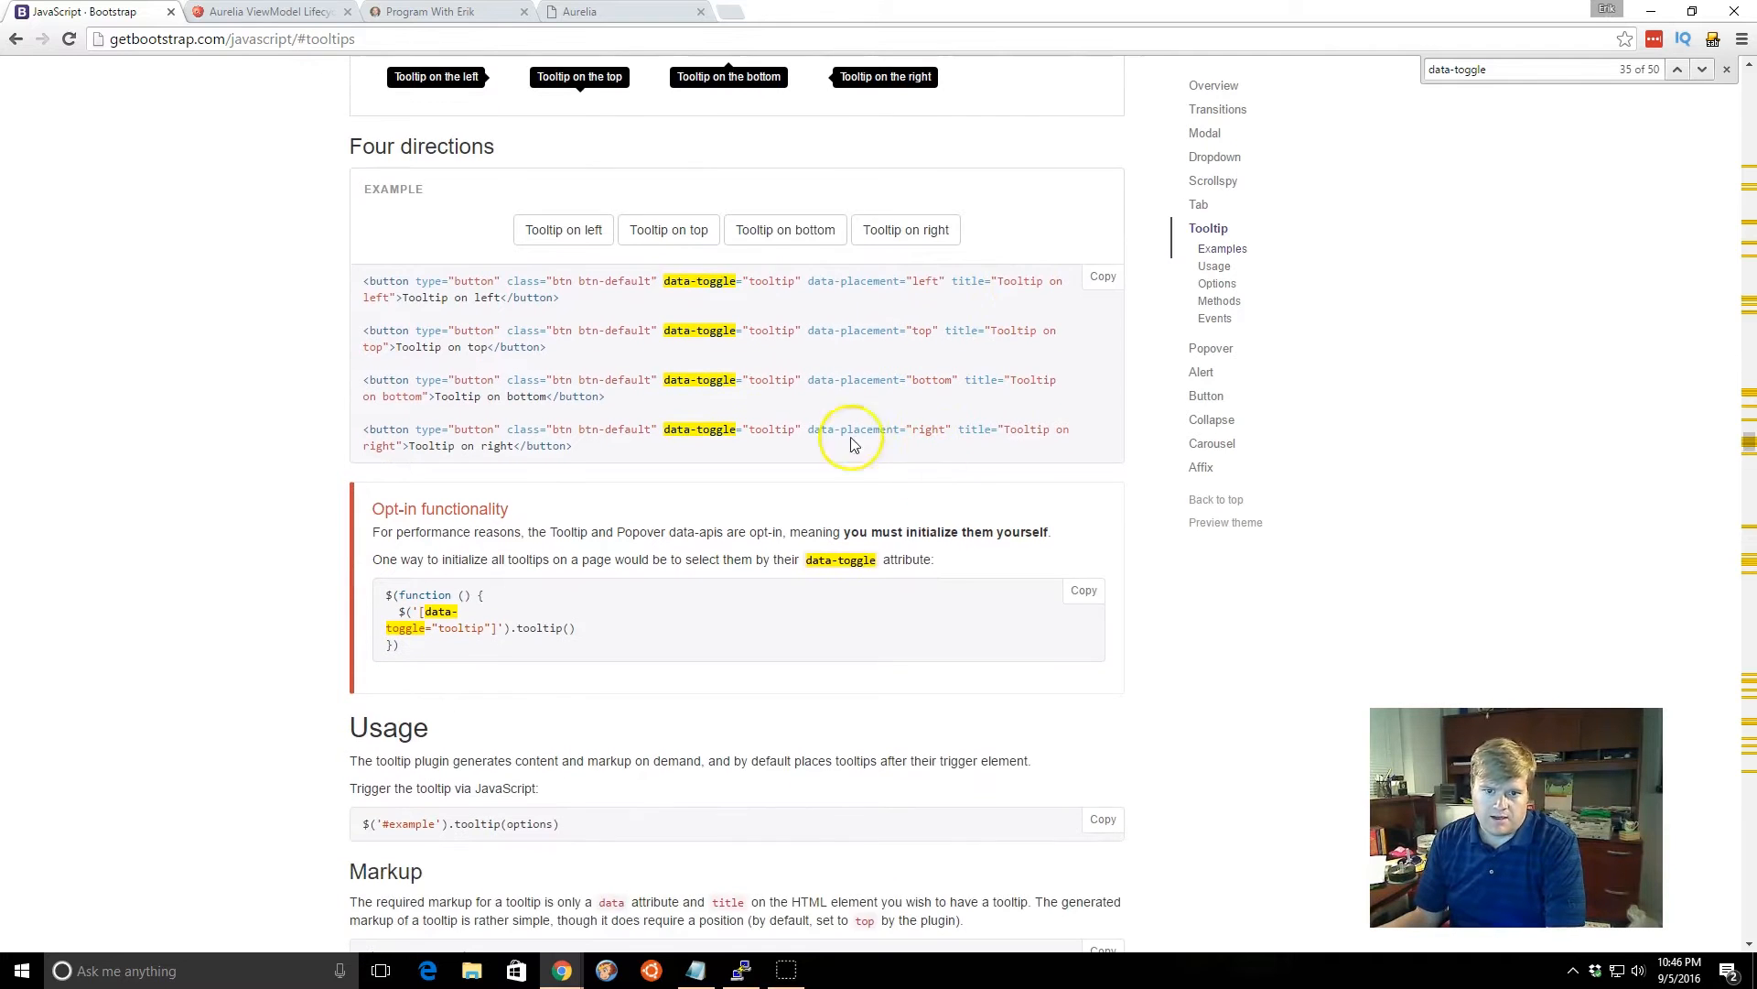
pyautogui.scroll(-3)
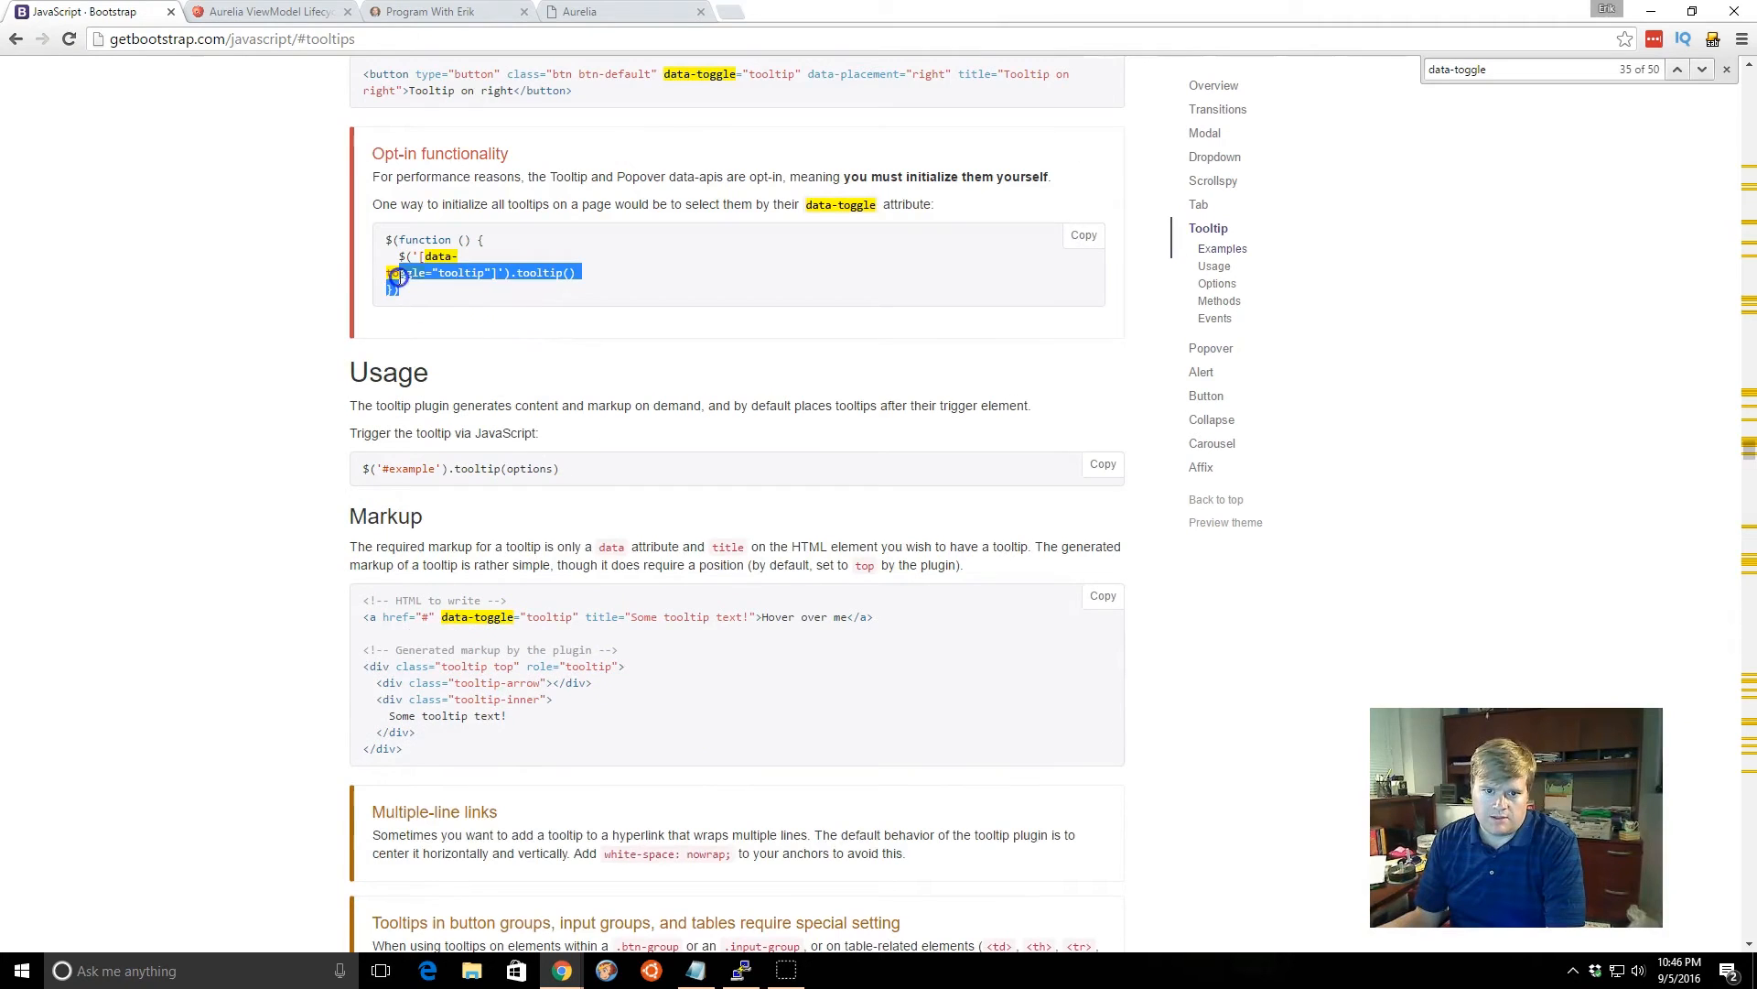
pyautogui.click(394, 255)
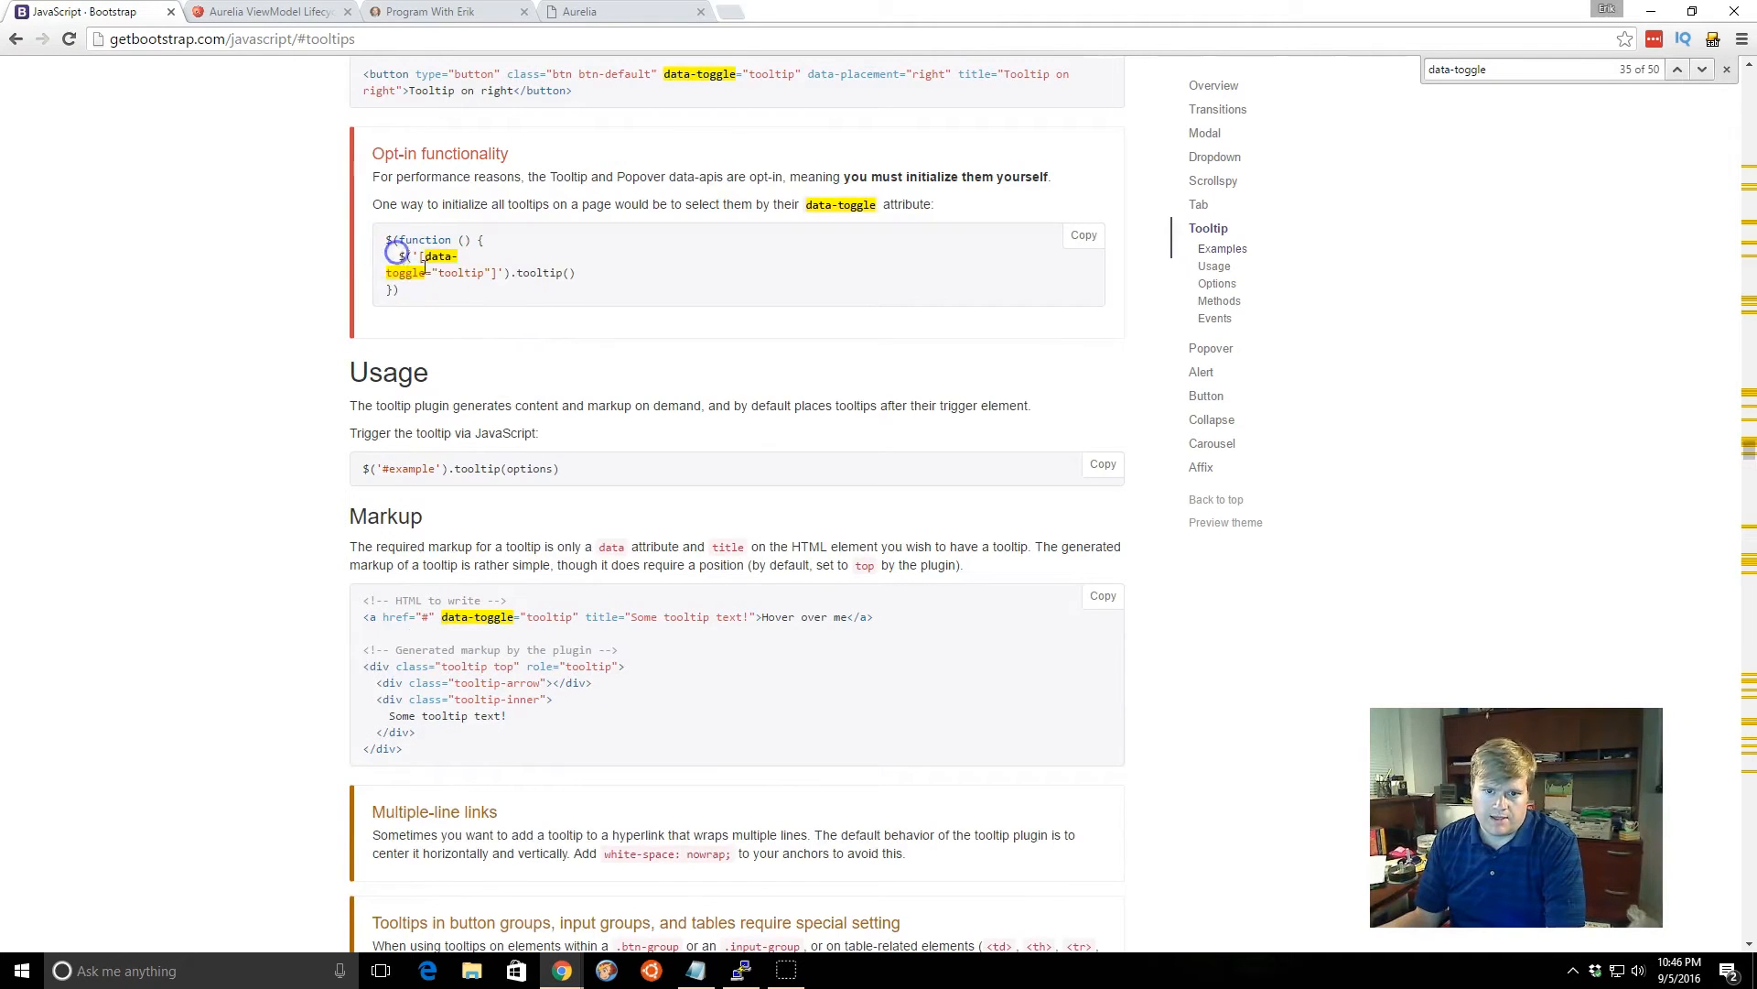
# Step: Read down to the tooltip Options table and back up before returning to Vim
pyautogui.scroll(-3)
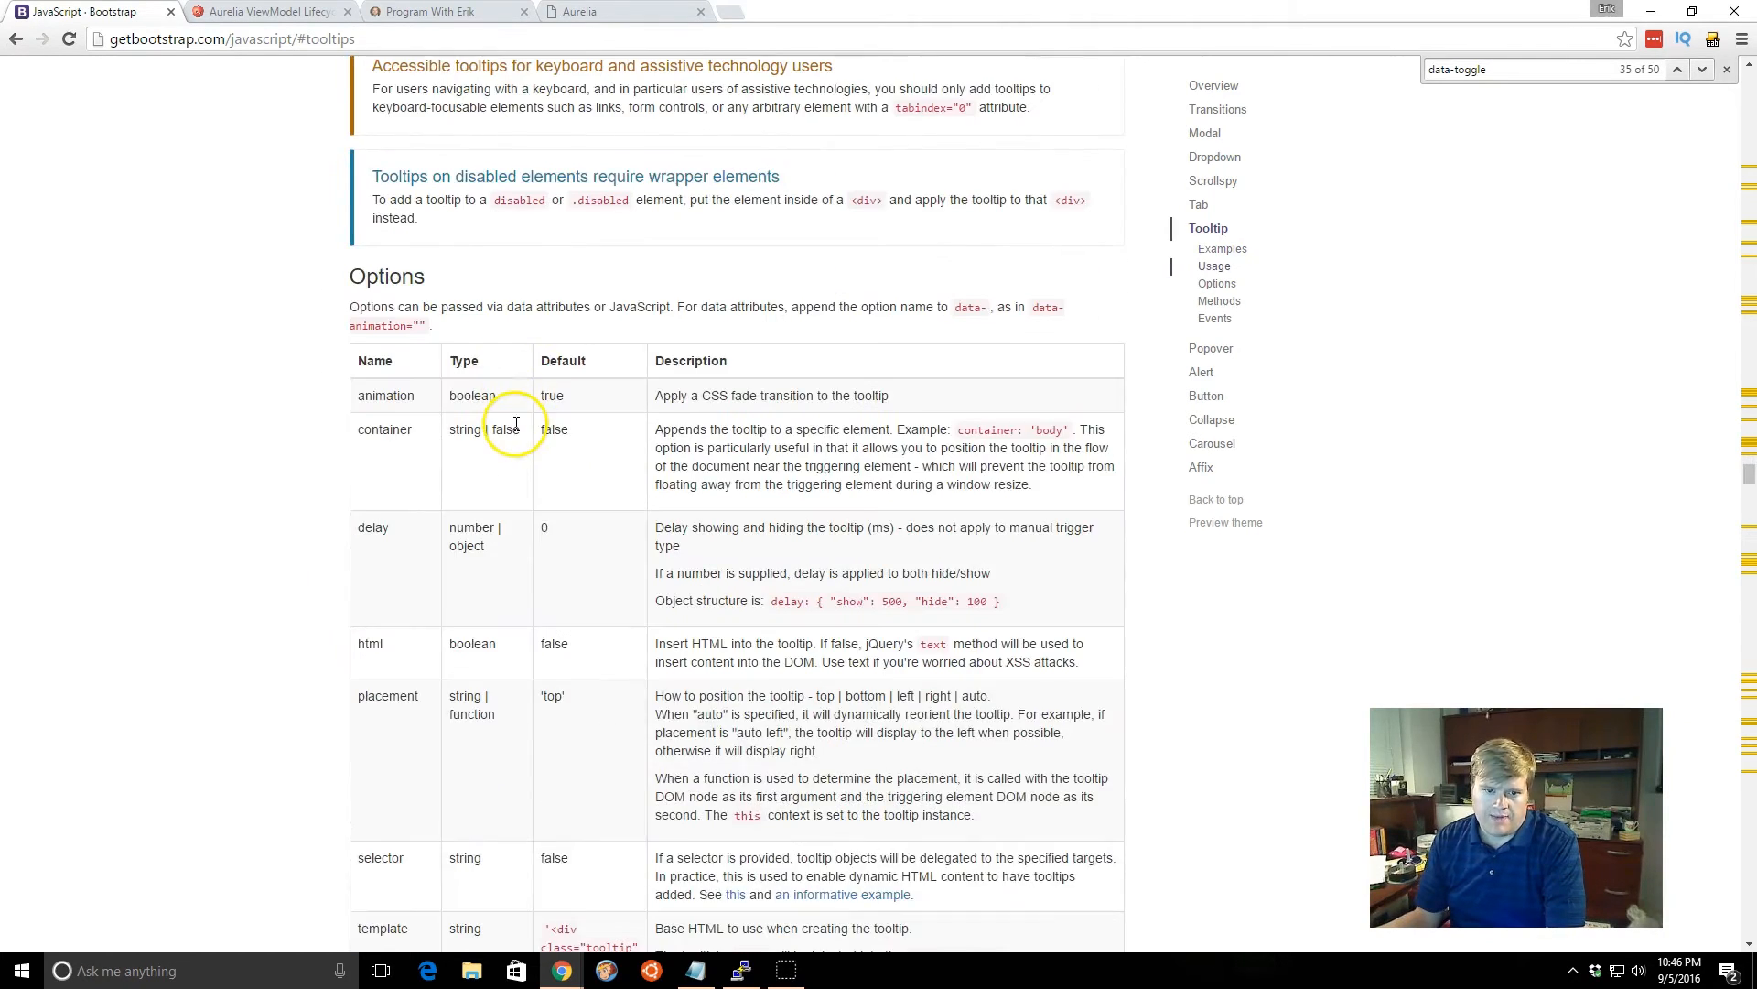
pyautogui.scroll(-3)
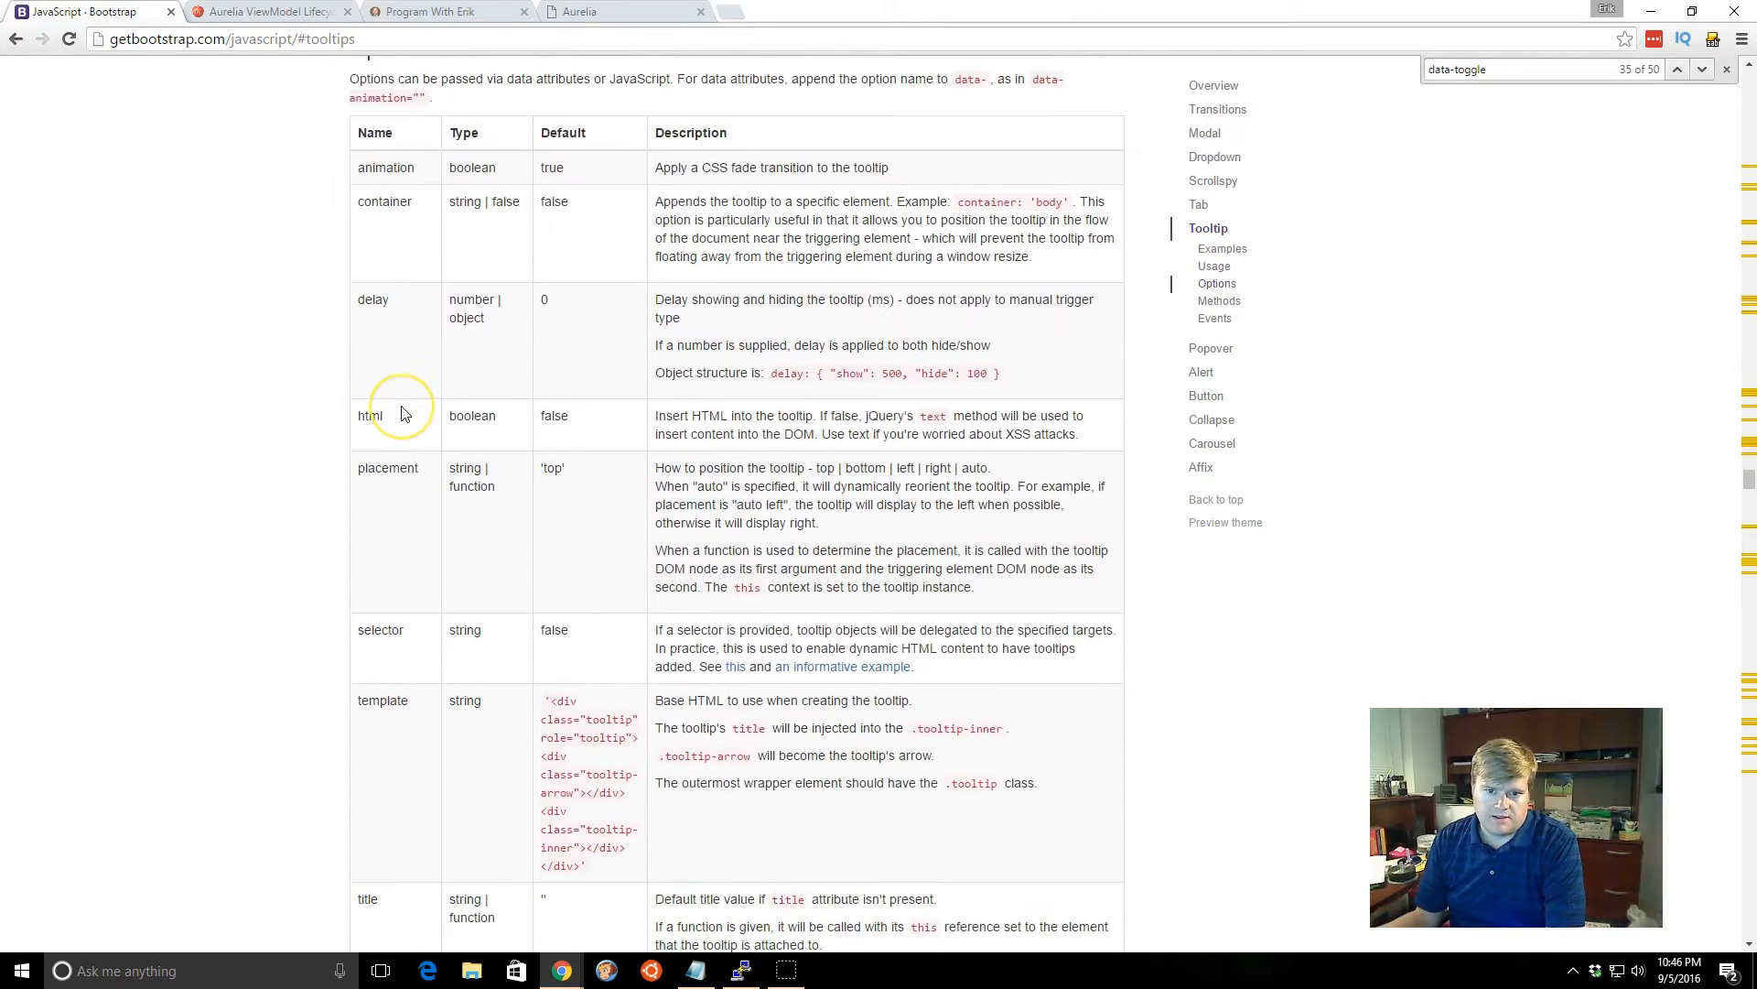
pyautogui.scroll(3)
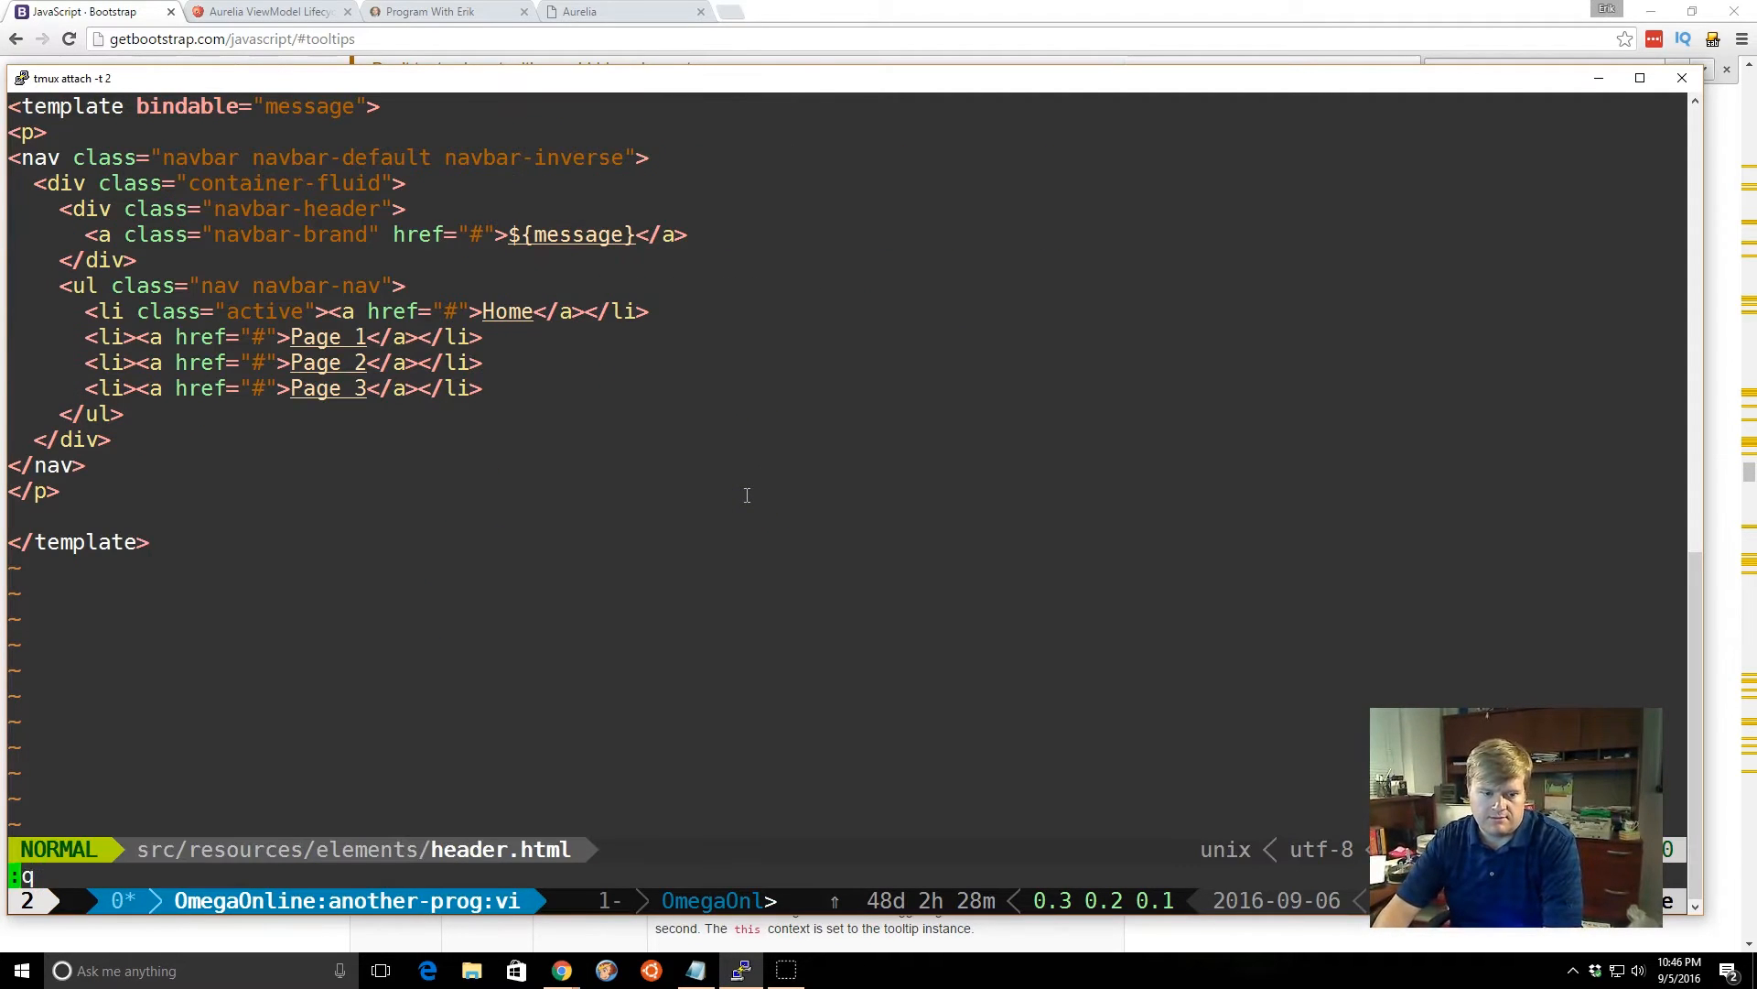
# Step: Run 'au generate attribute tool-tip' from the shell and return to Vim with the file tree
pyautogui.press('Return')
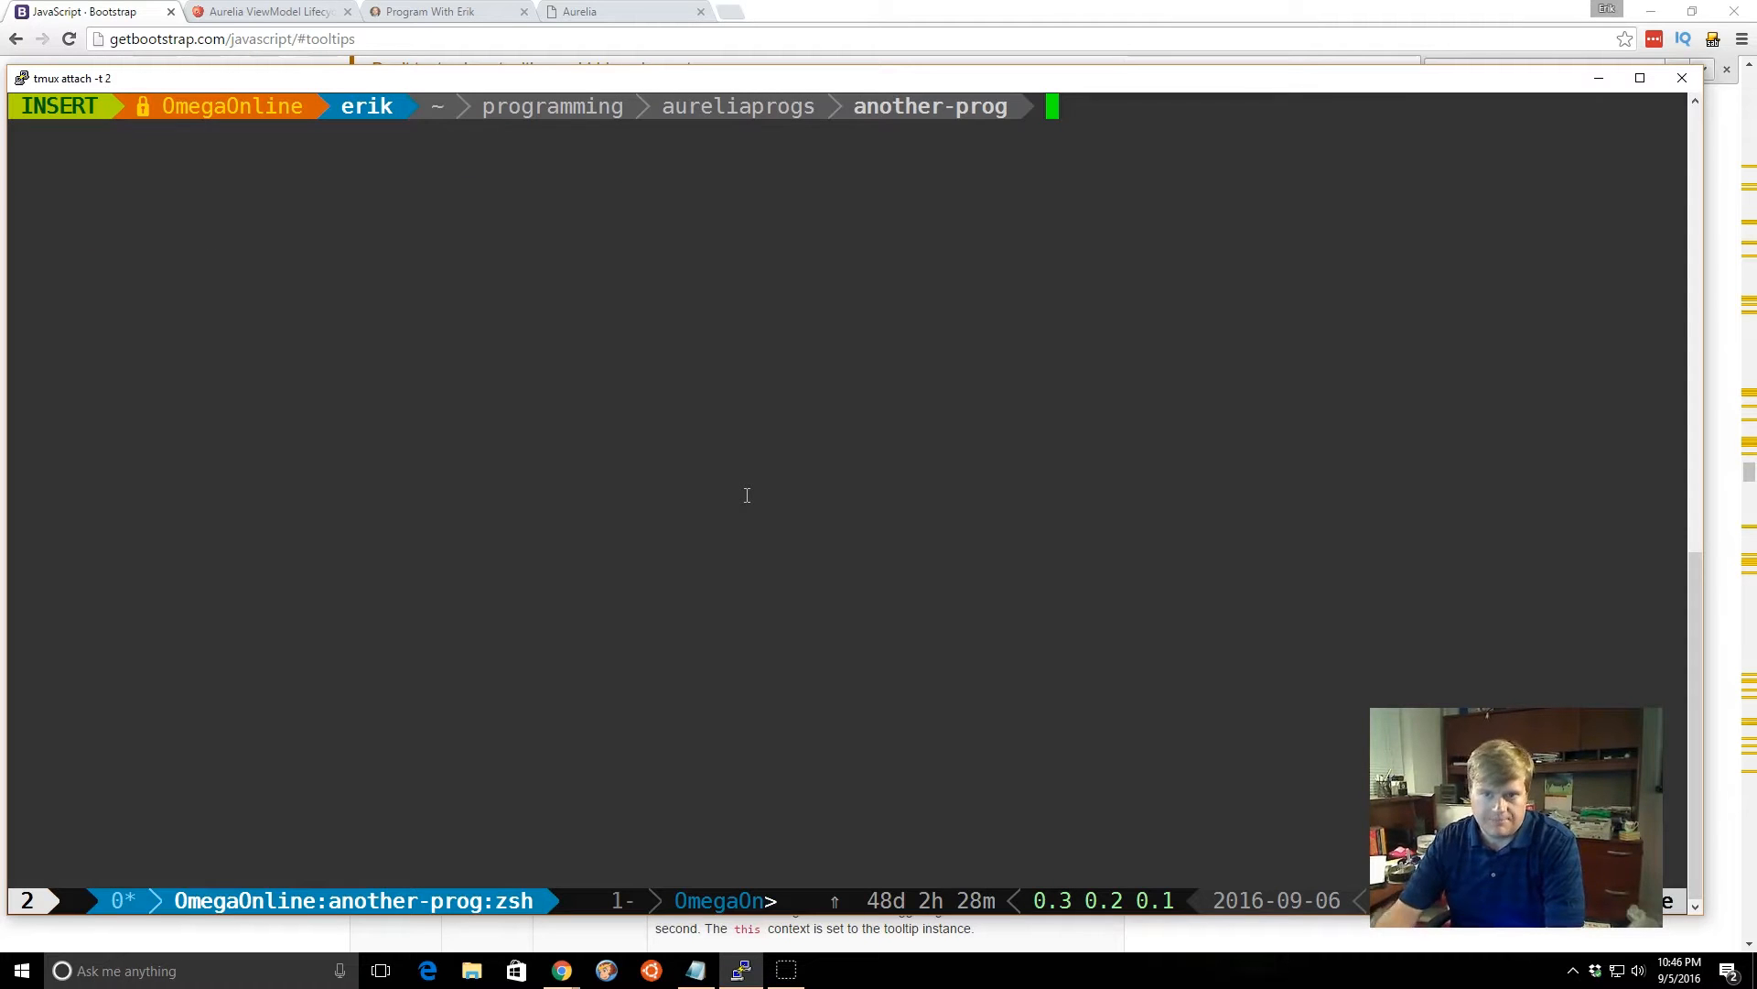
pyautogui.write('au')
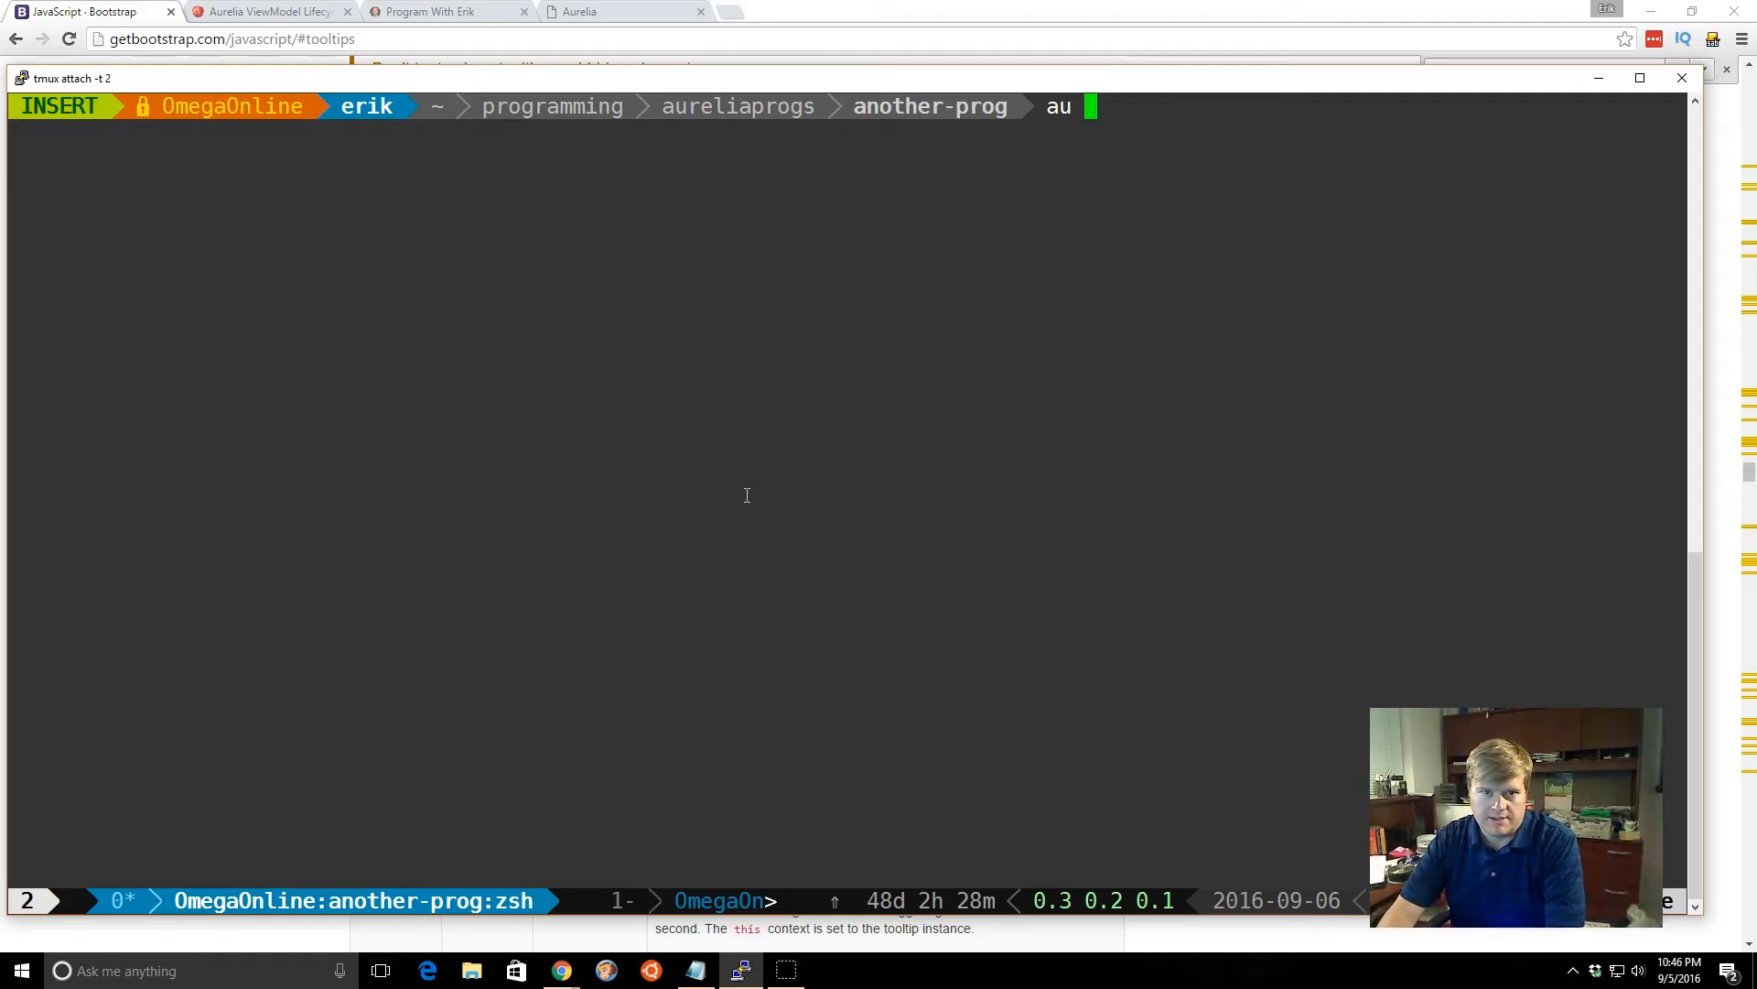
pyautogui.write('gen')
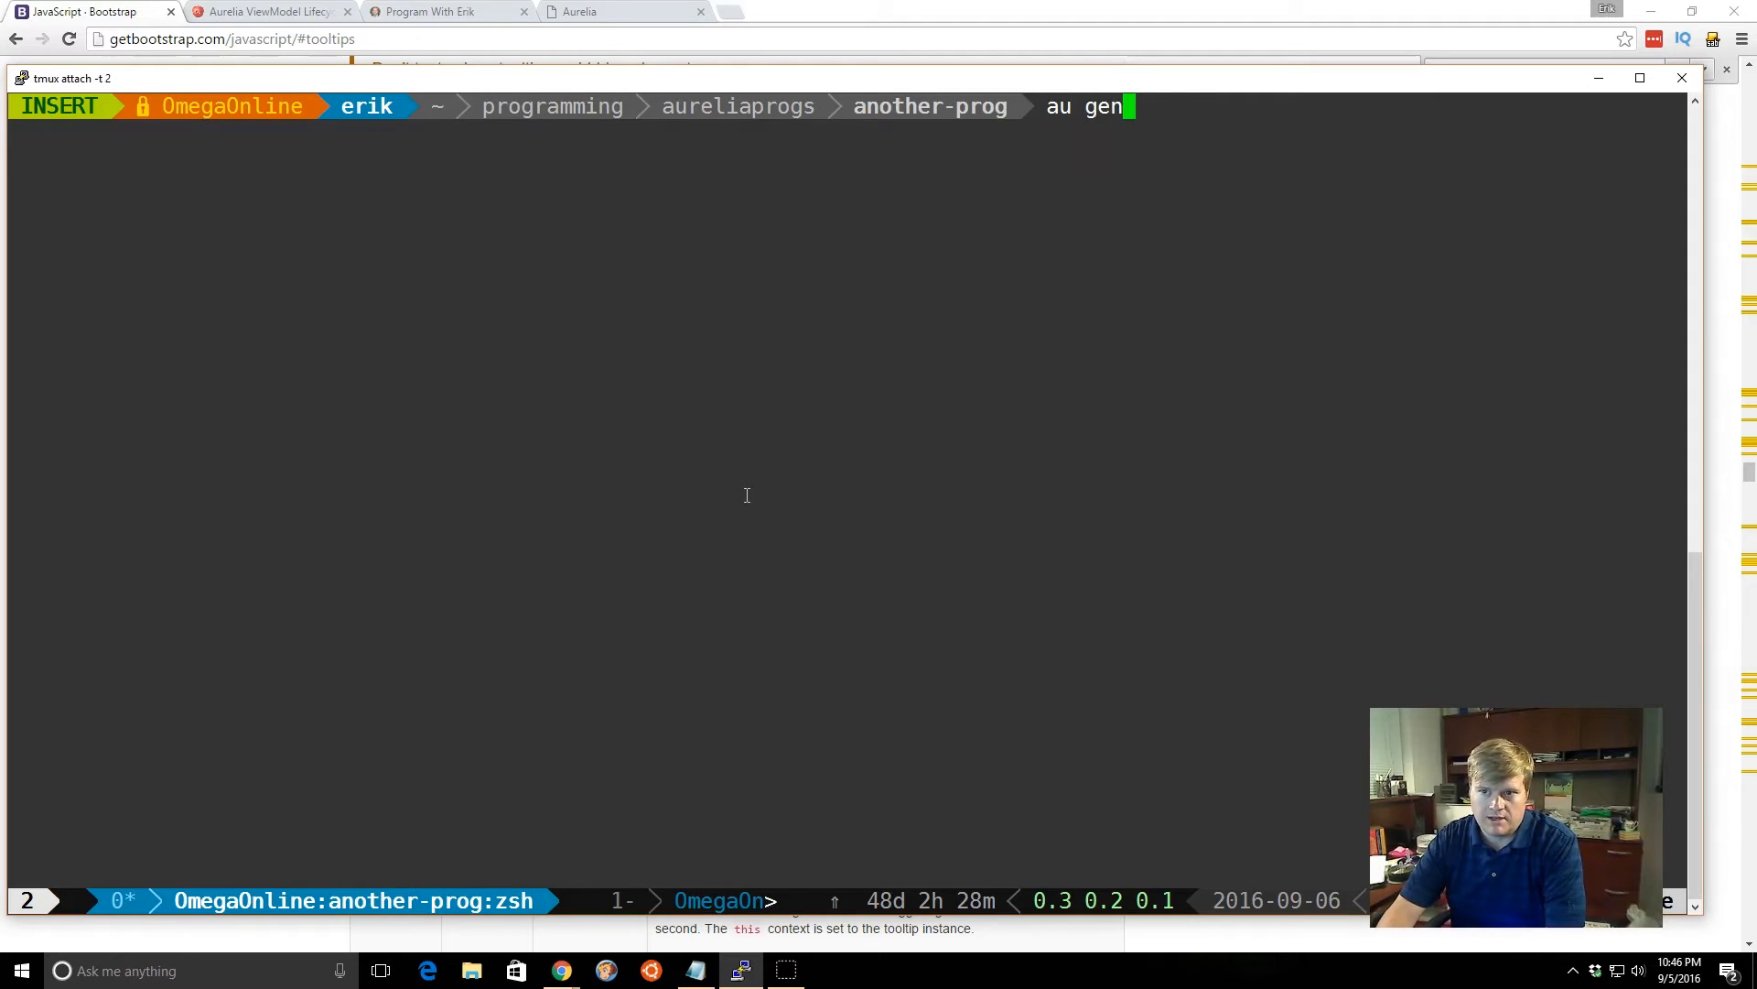
pyautogui.write('erate a')
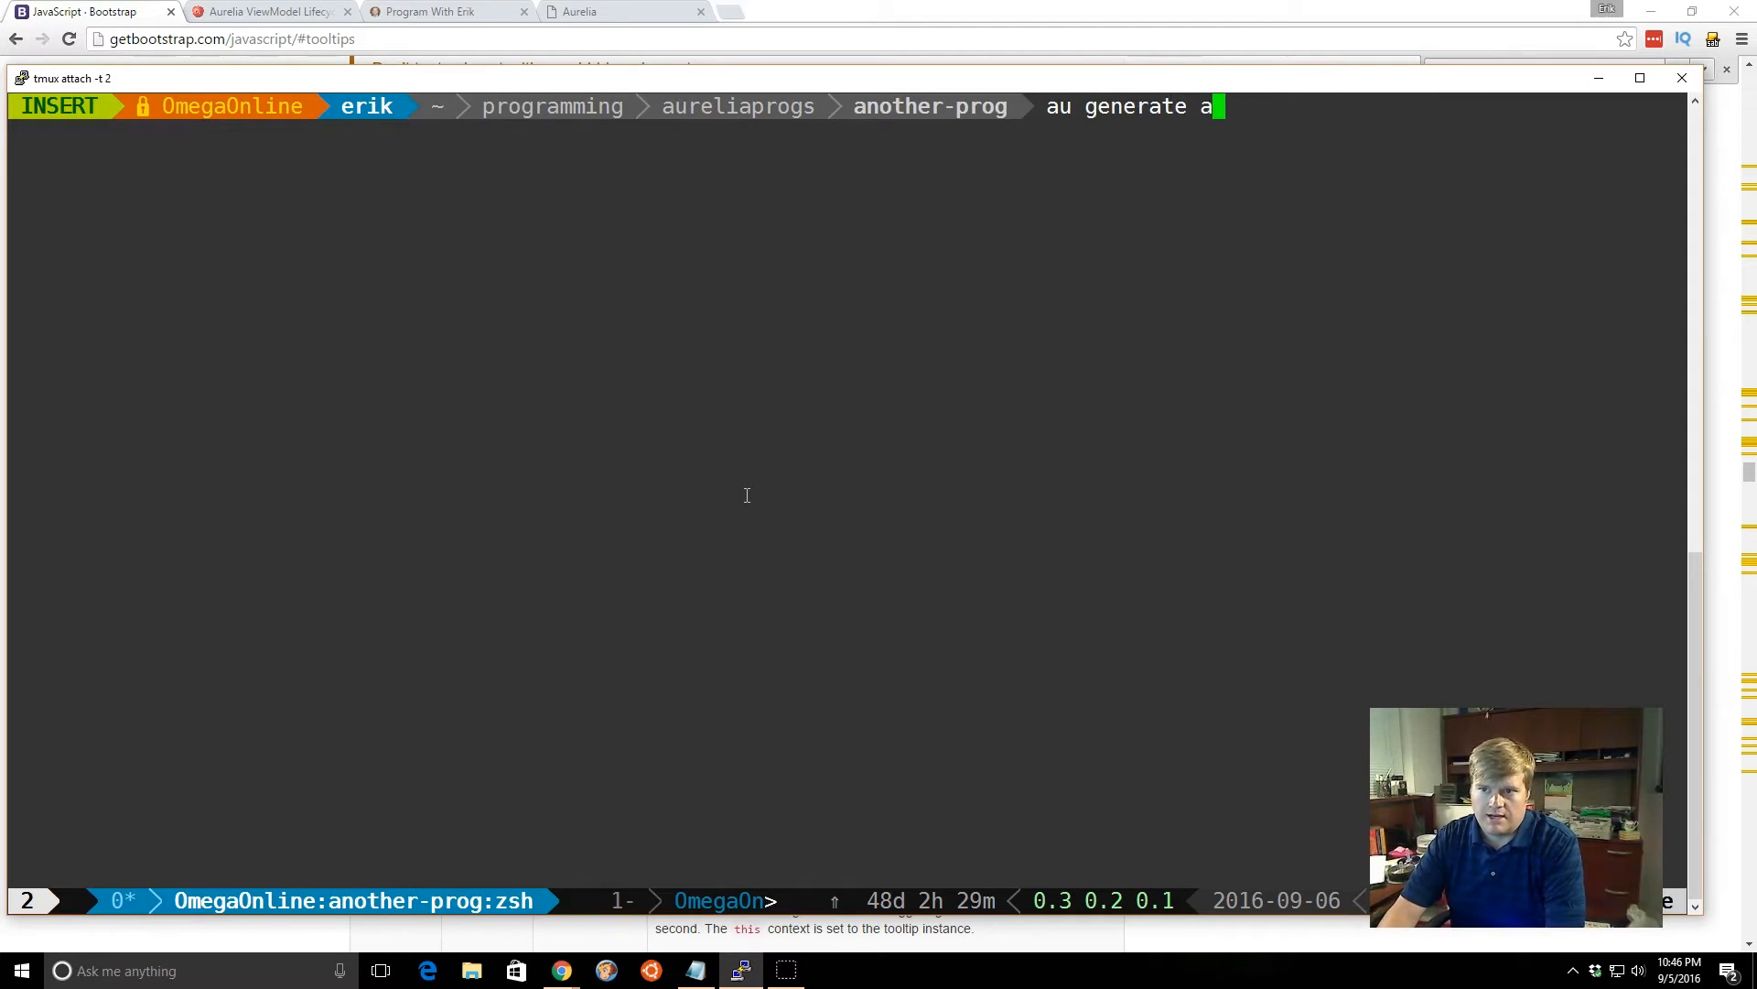
pyautogui.write('ttribute tool-tip')
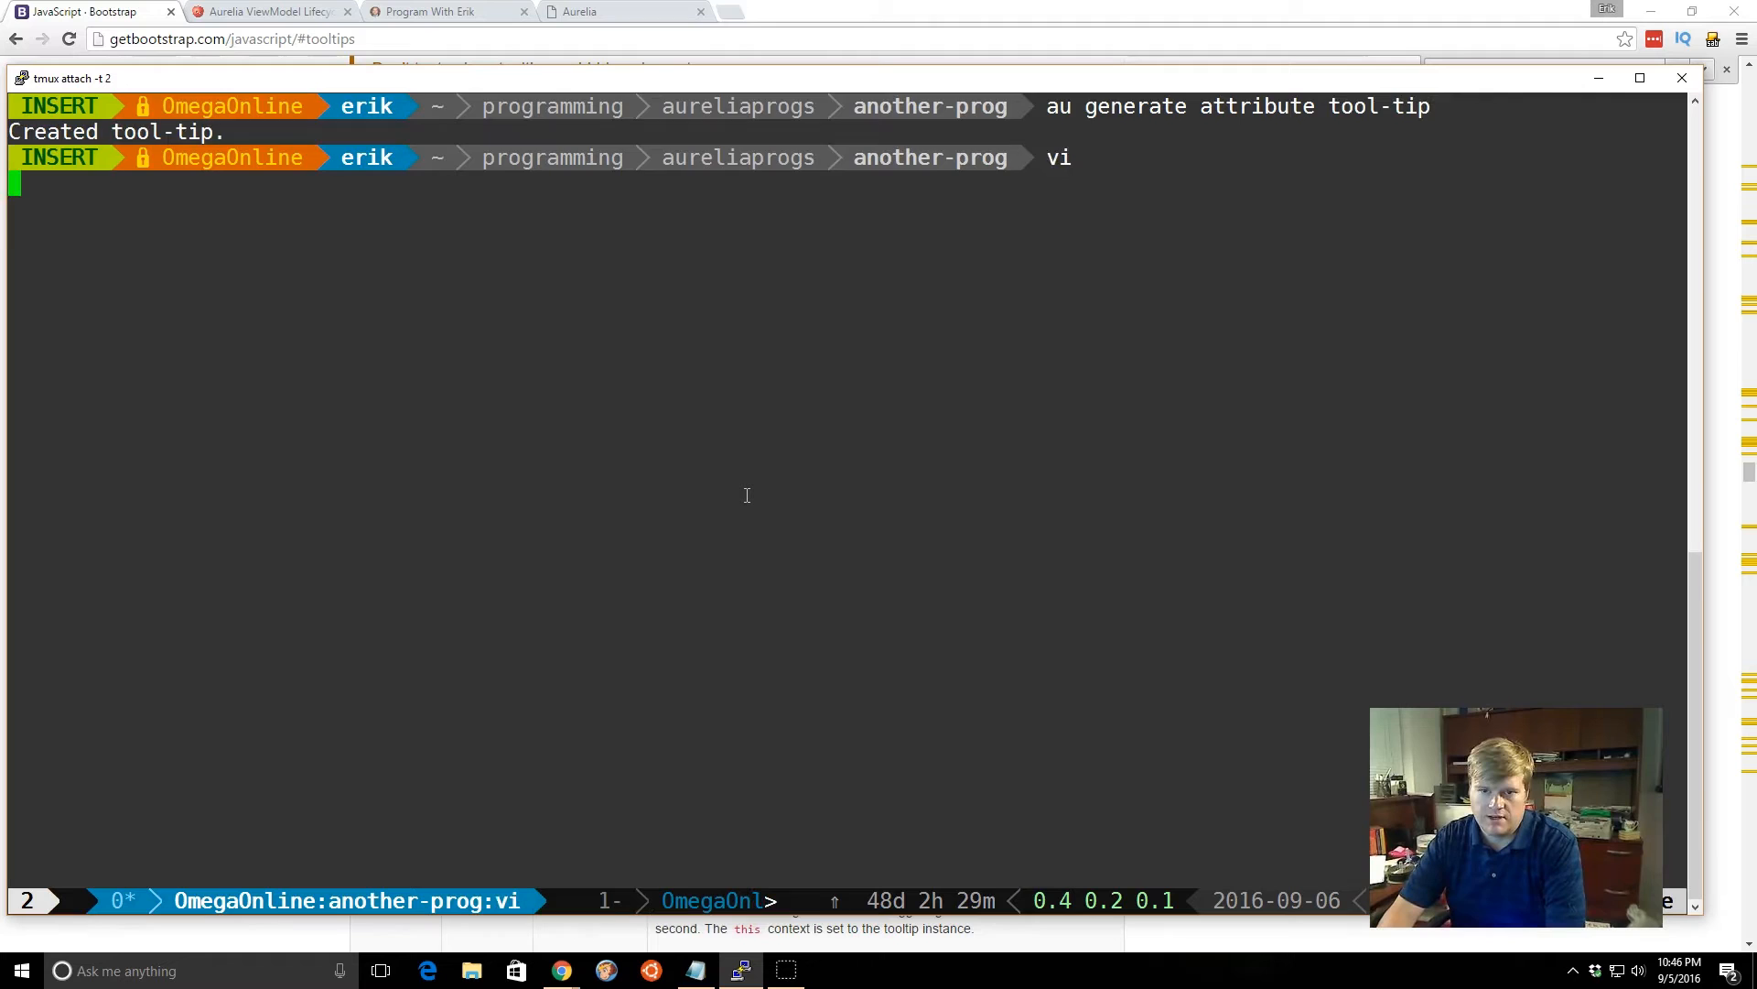
pyautogui.write(':NERDTreeToggle')
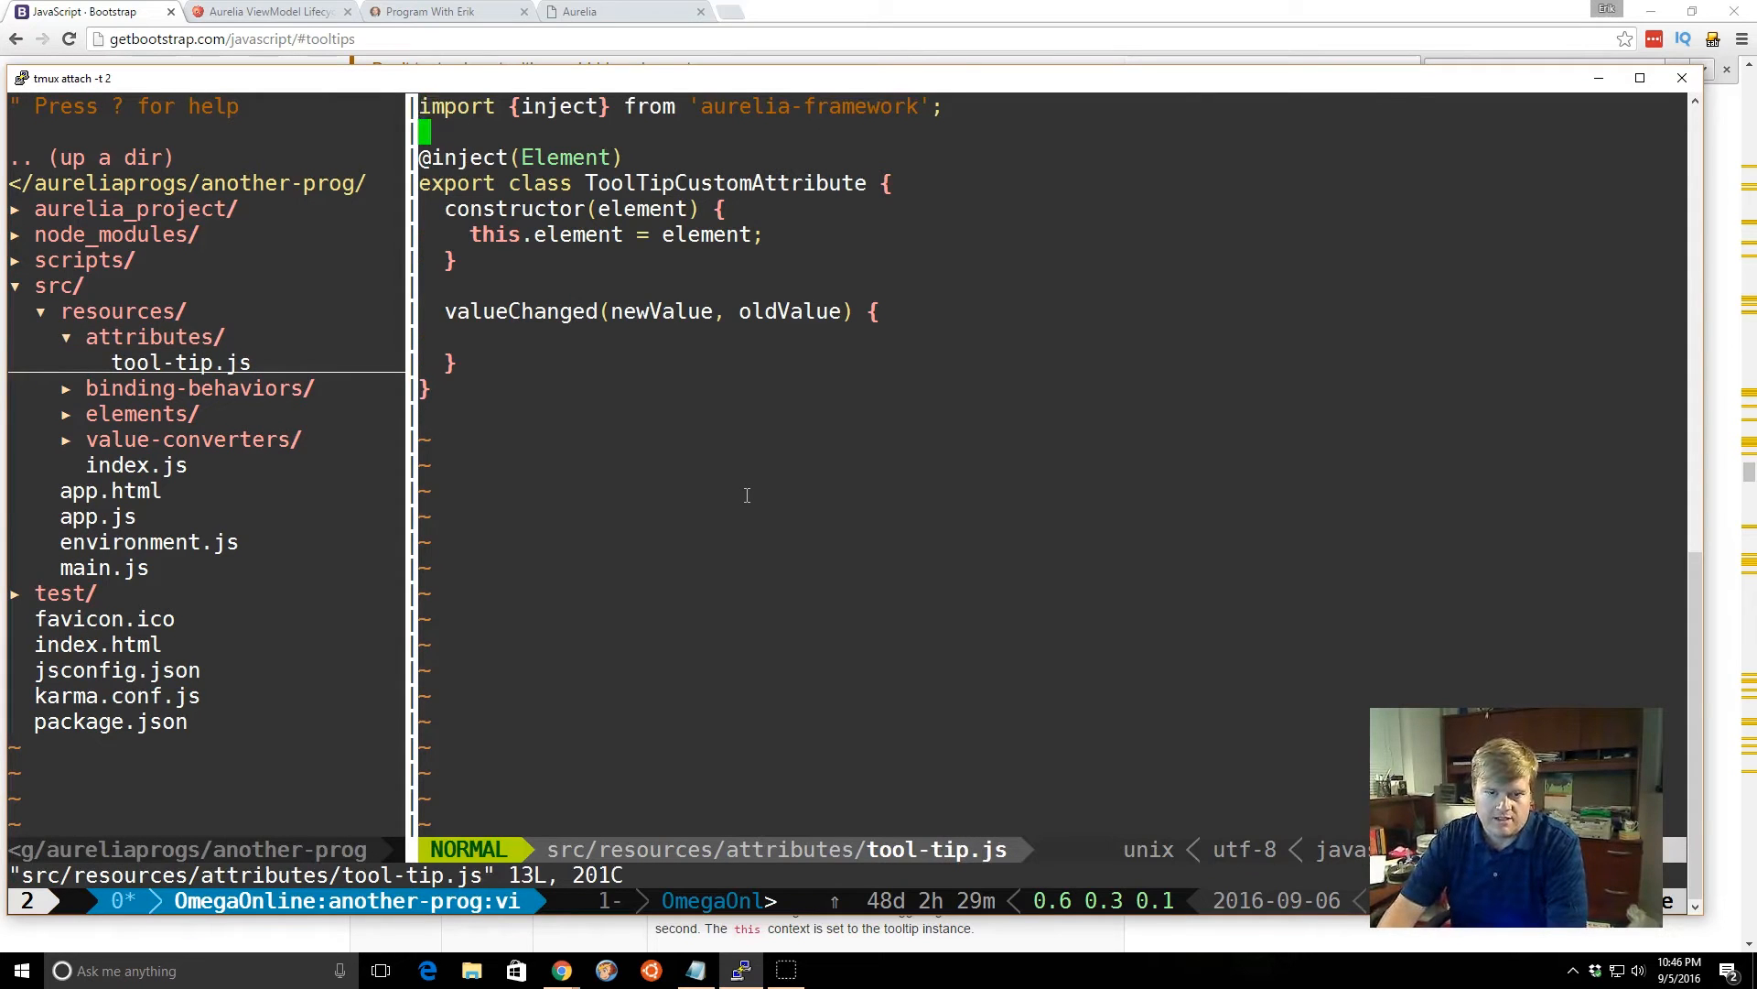
# Step: Move through tool-tip.js from the constructor to the empty valueChanged handler
pyautogui.press('j')
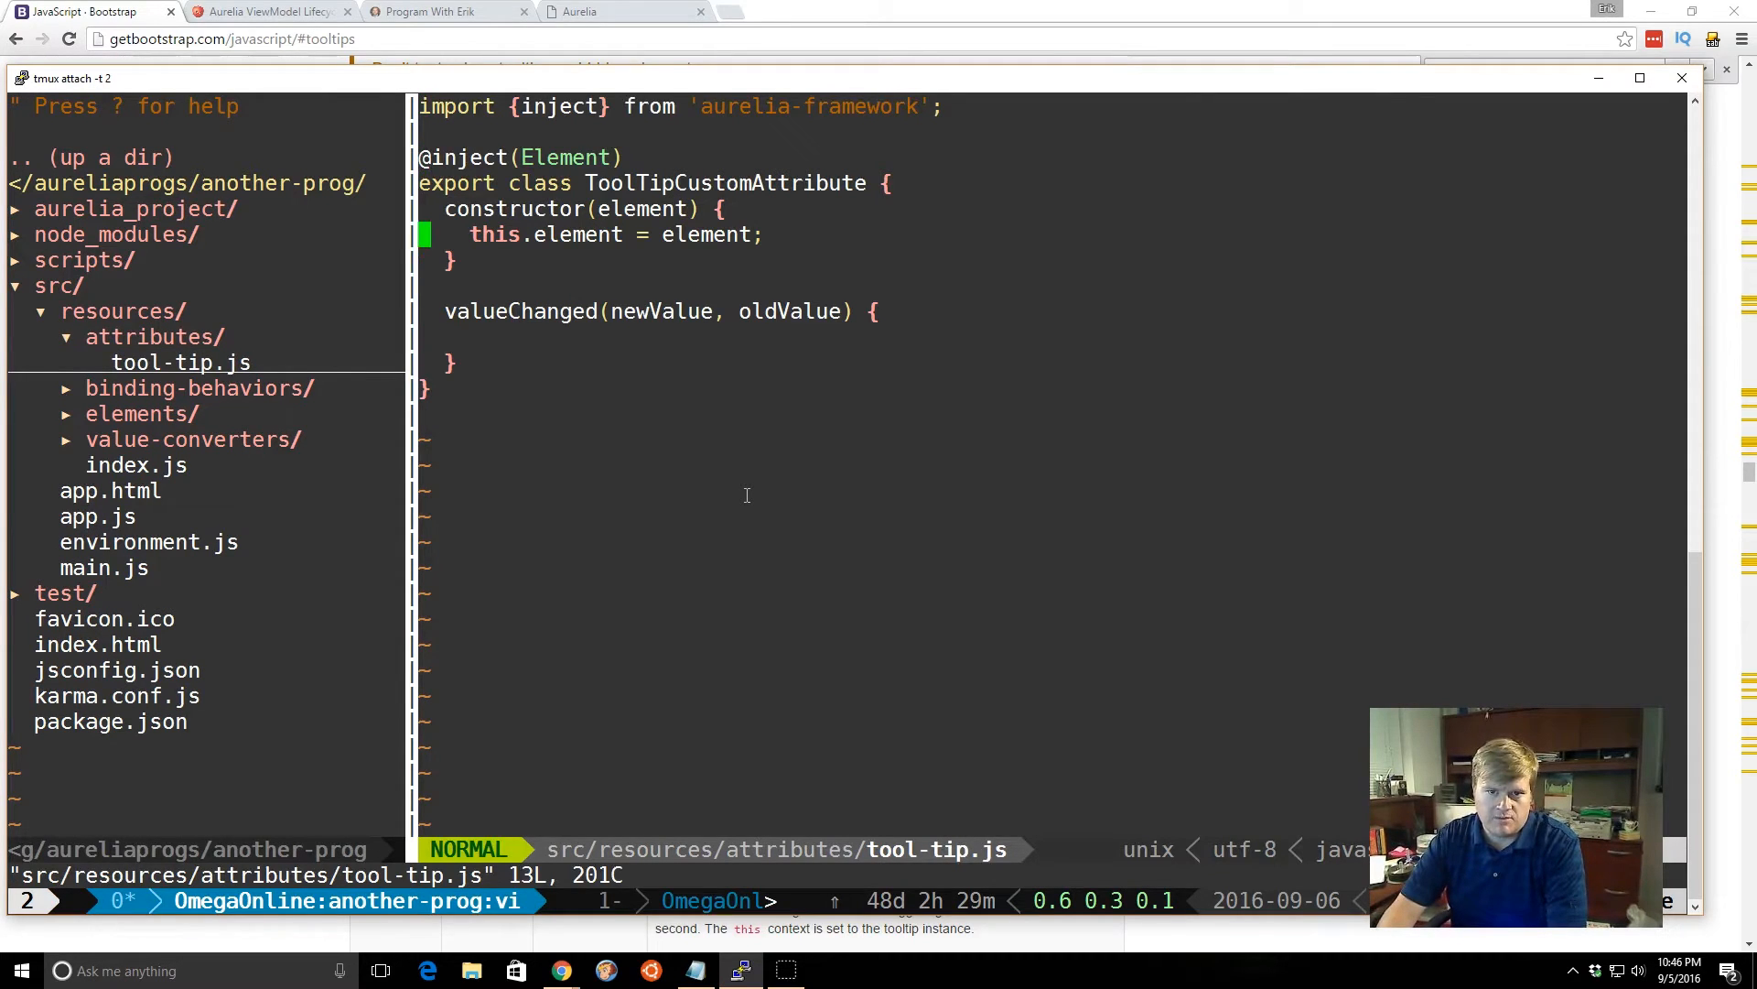
pyautogui.press('k')
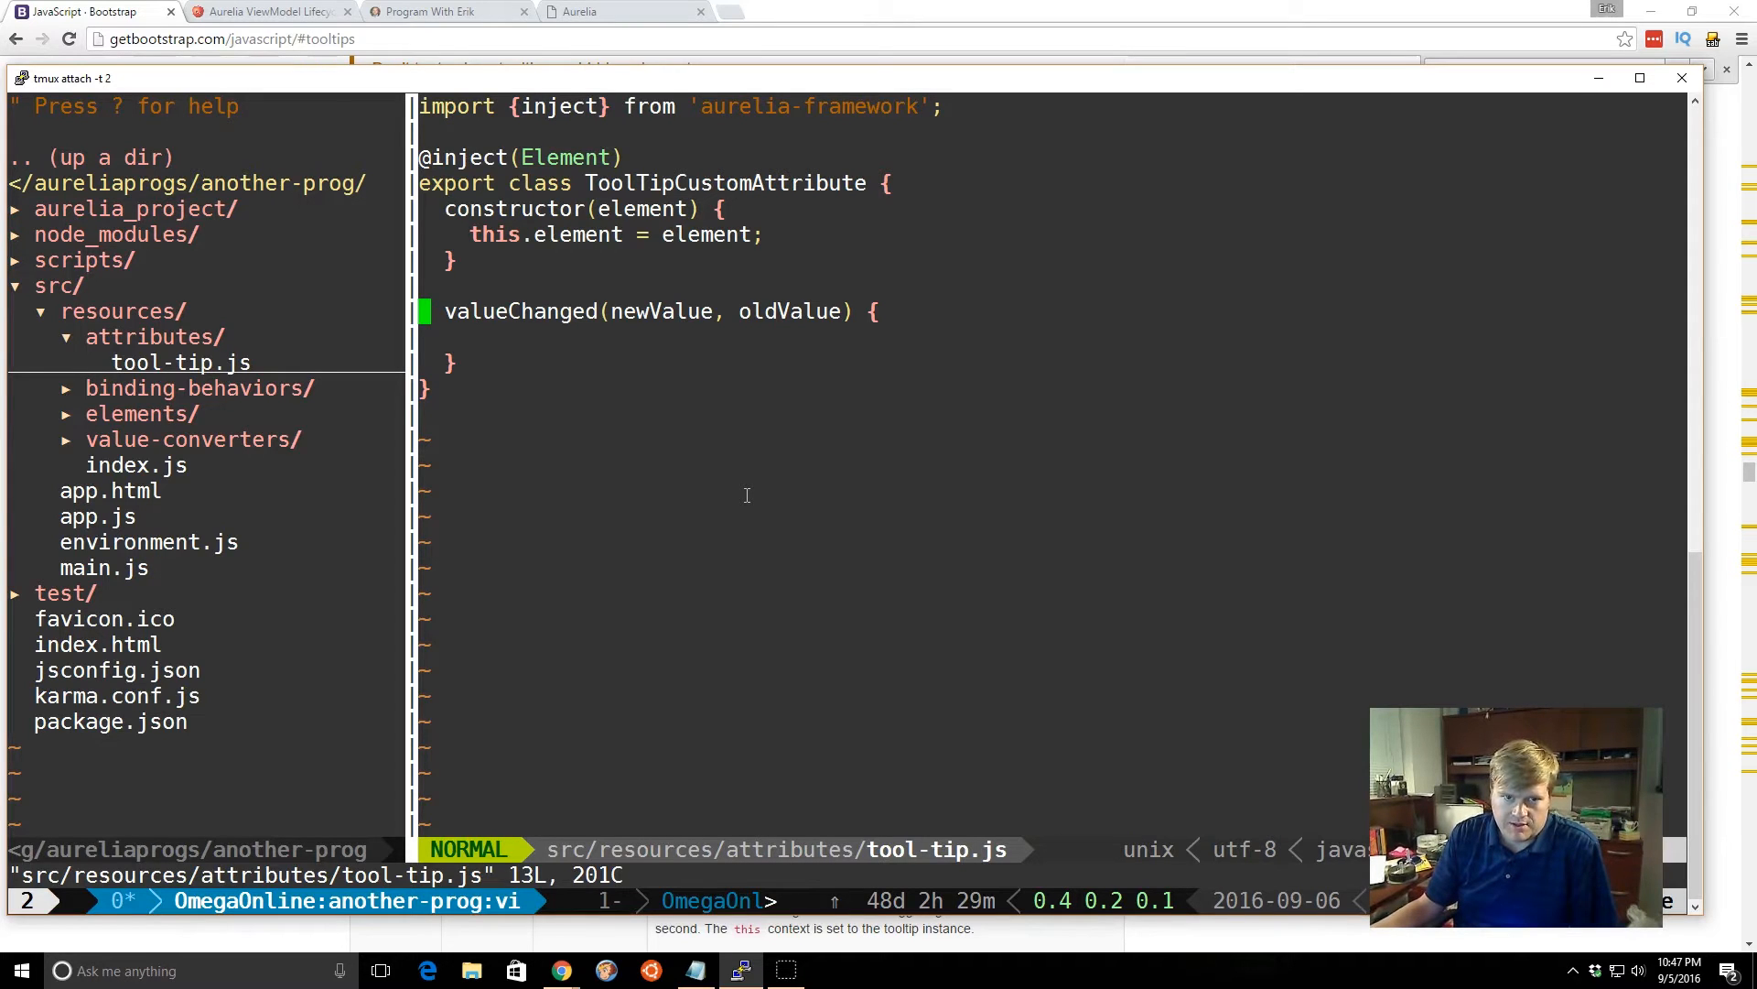
pyautogui.moveTo(318, 17)
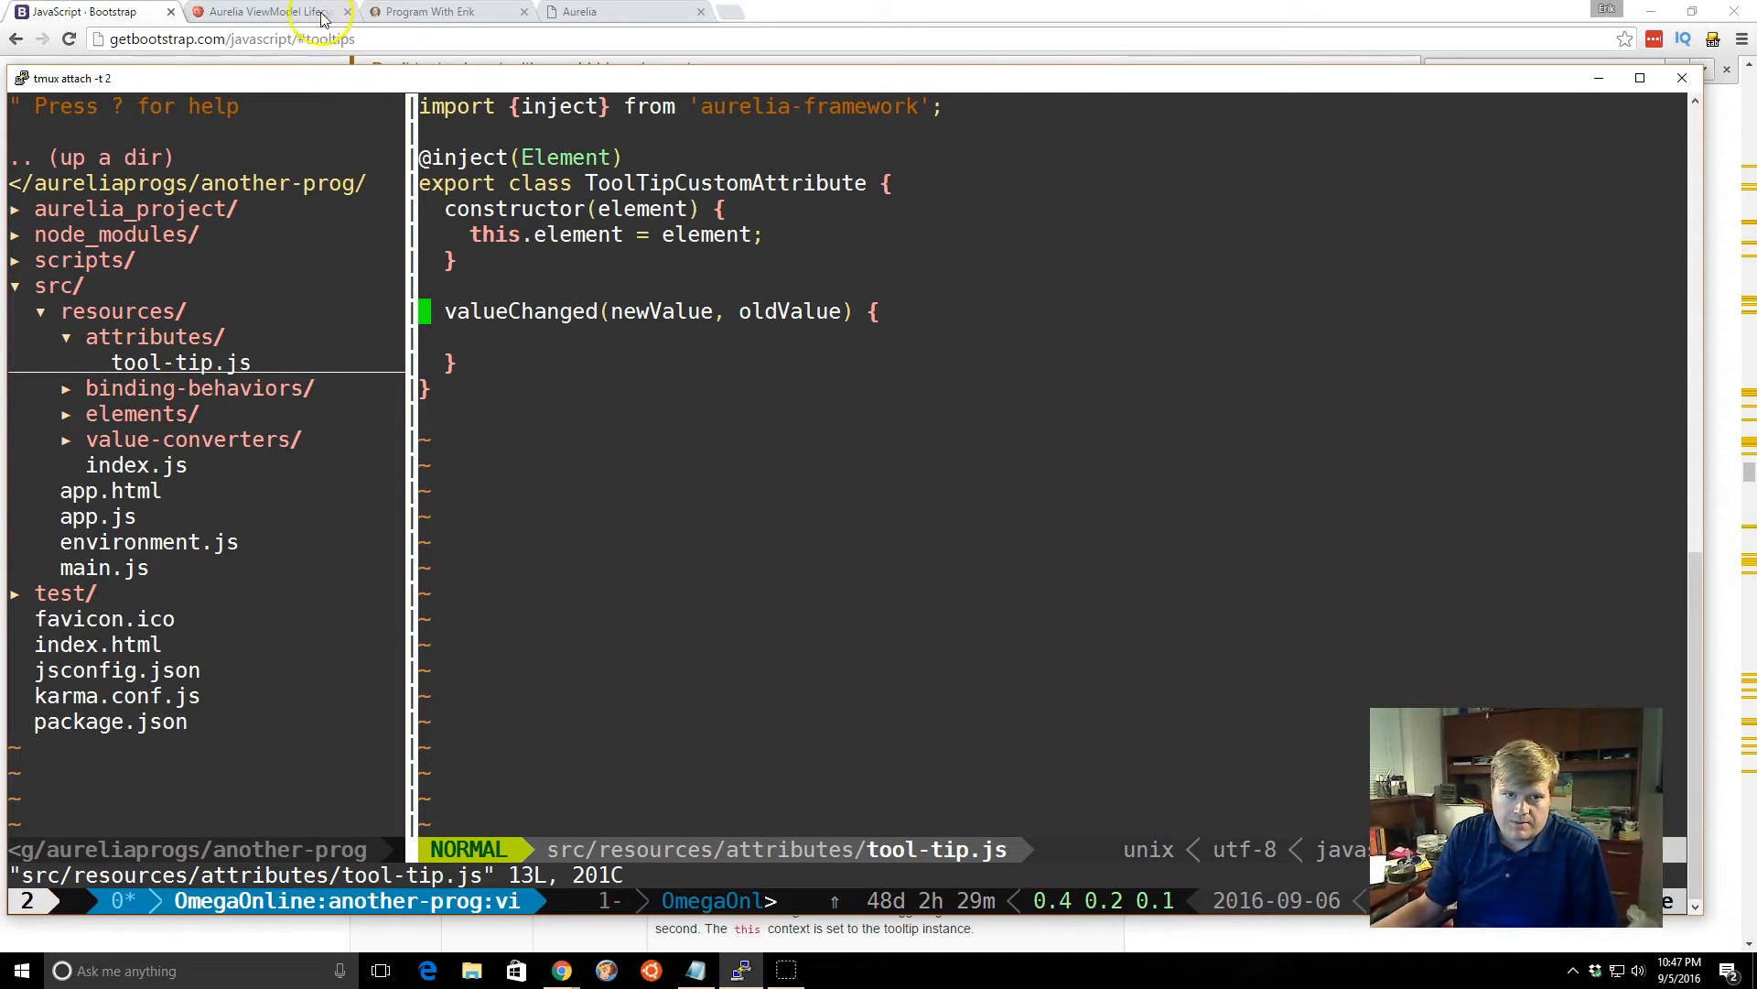
pyautogui.click(267, 11)
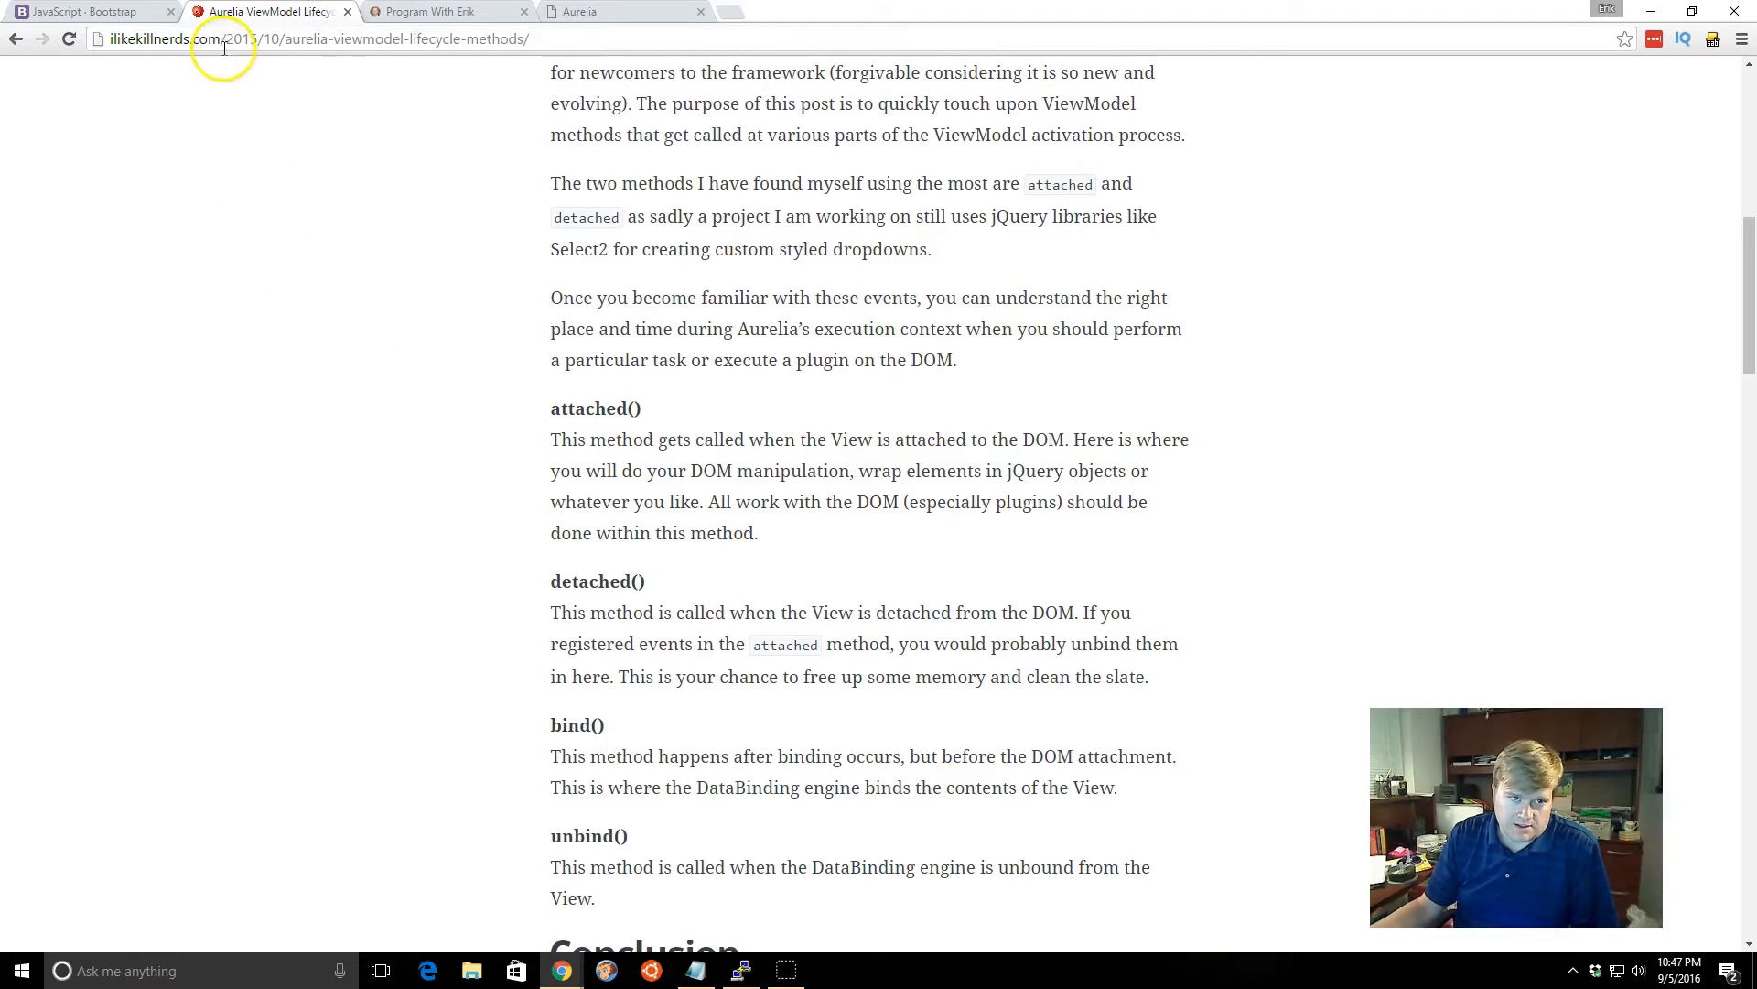
pyautogui.moveTo(276, 271)
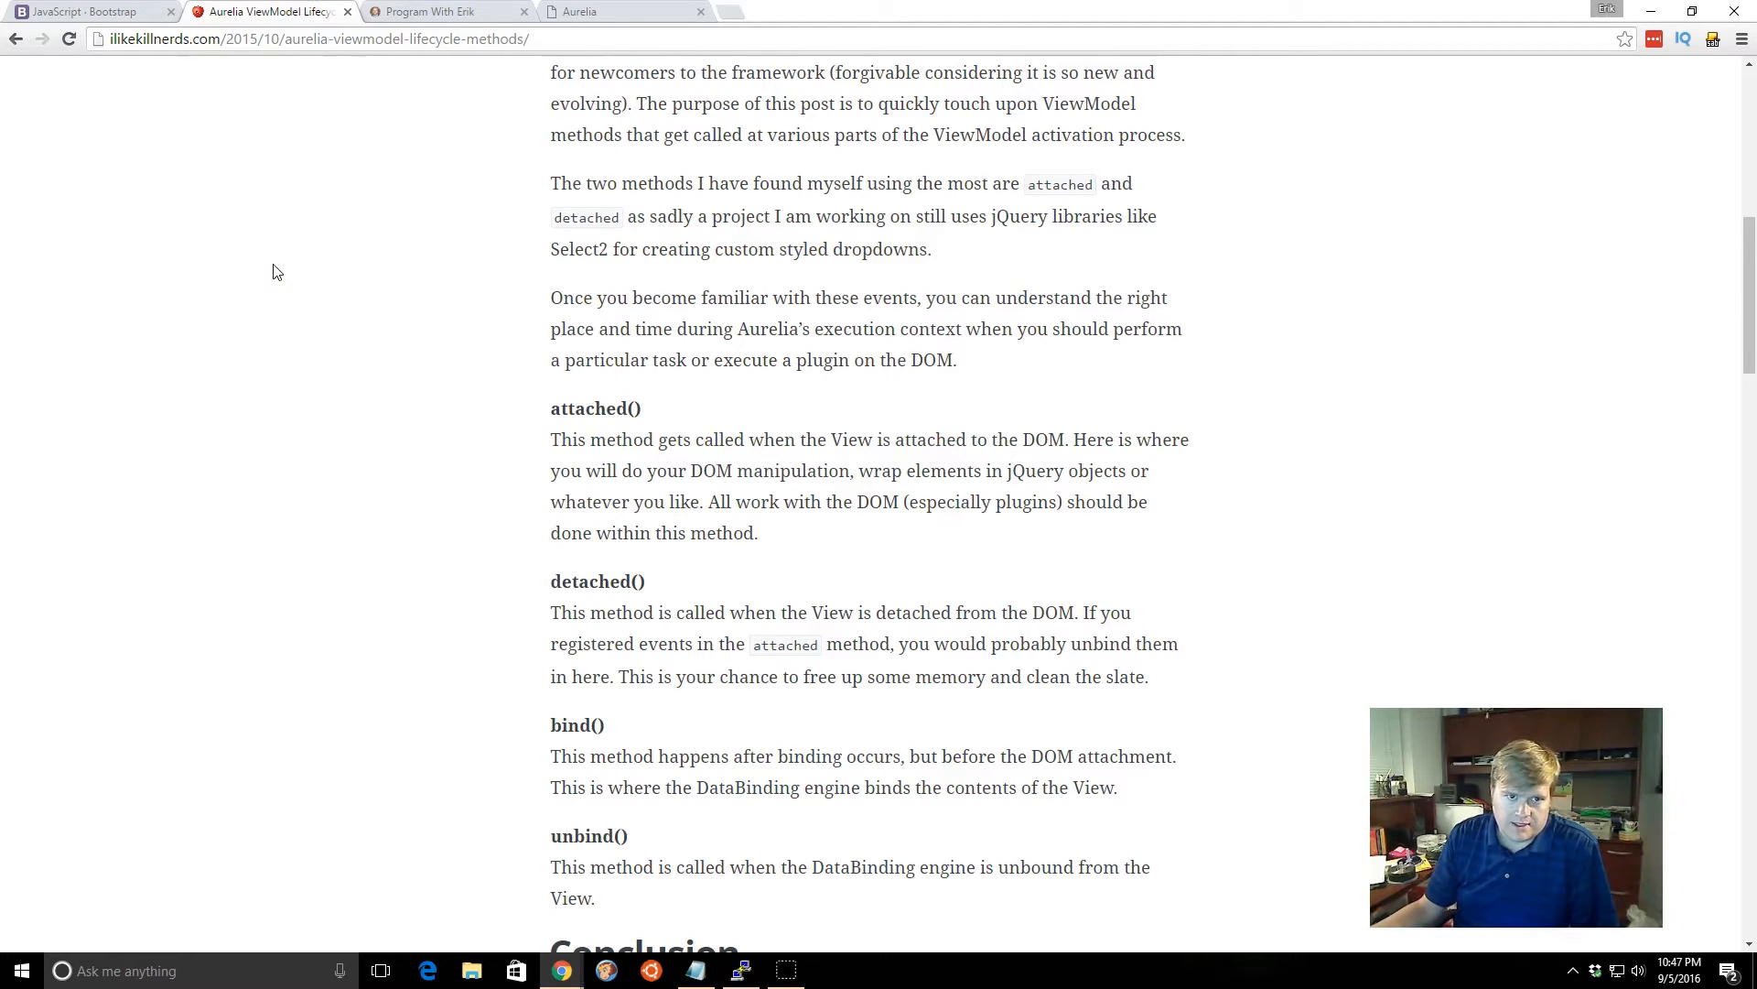
pyautogui.scroll(3)
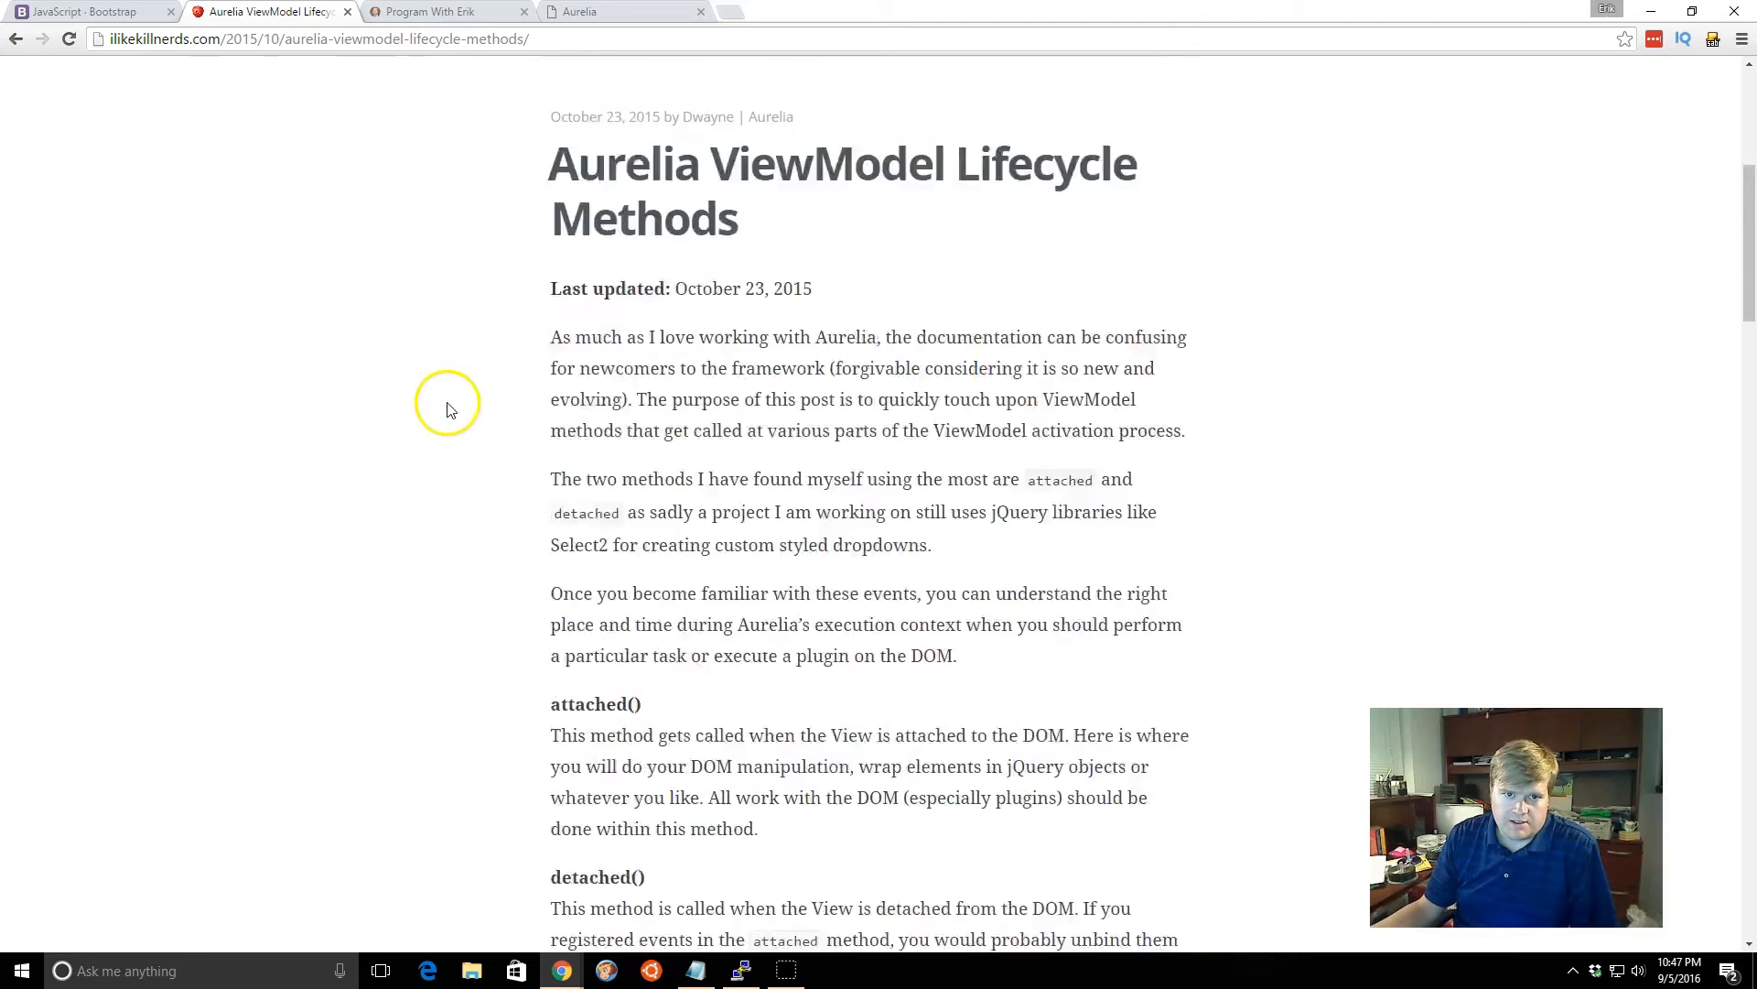
pyautogui.scroll(3)
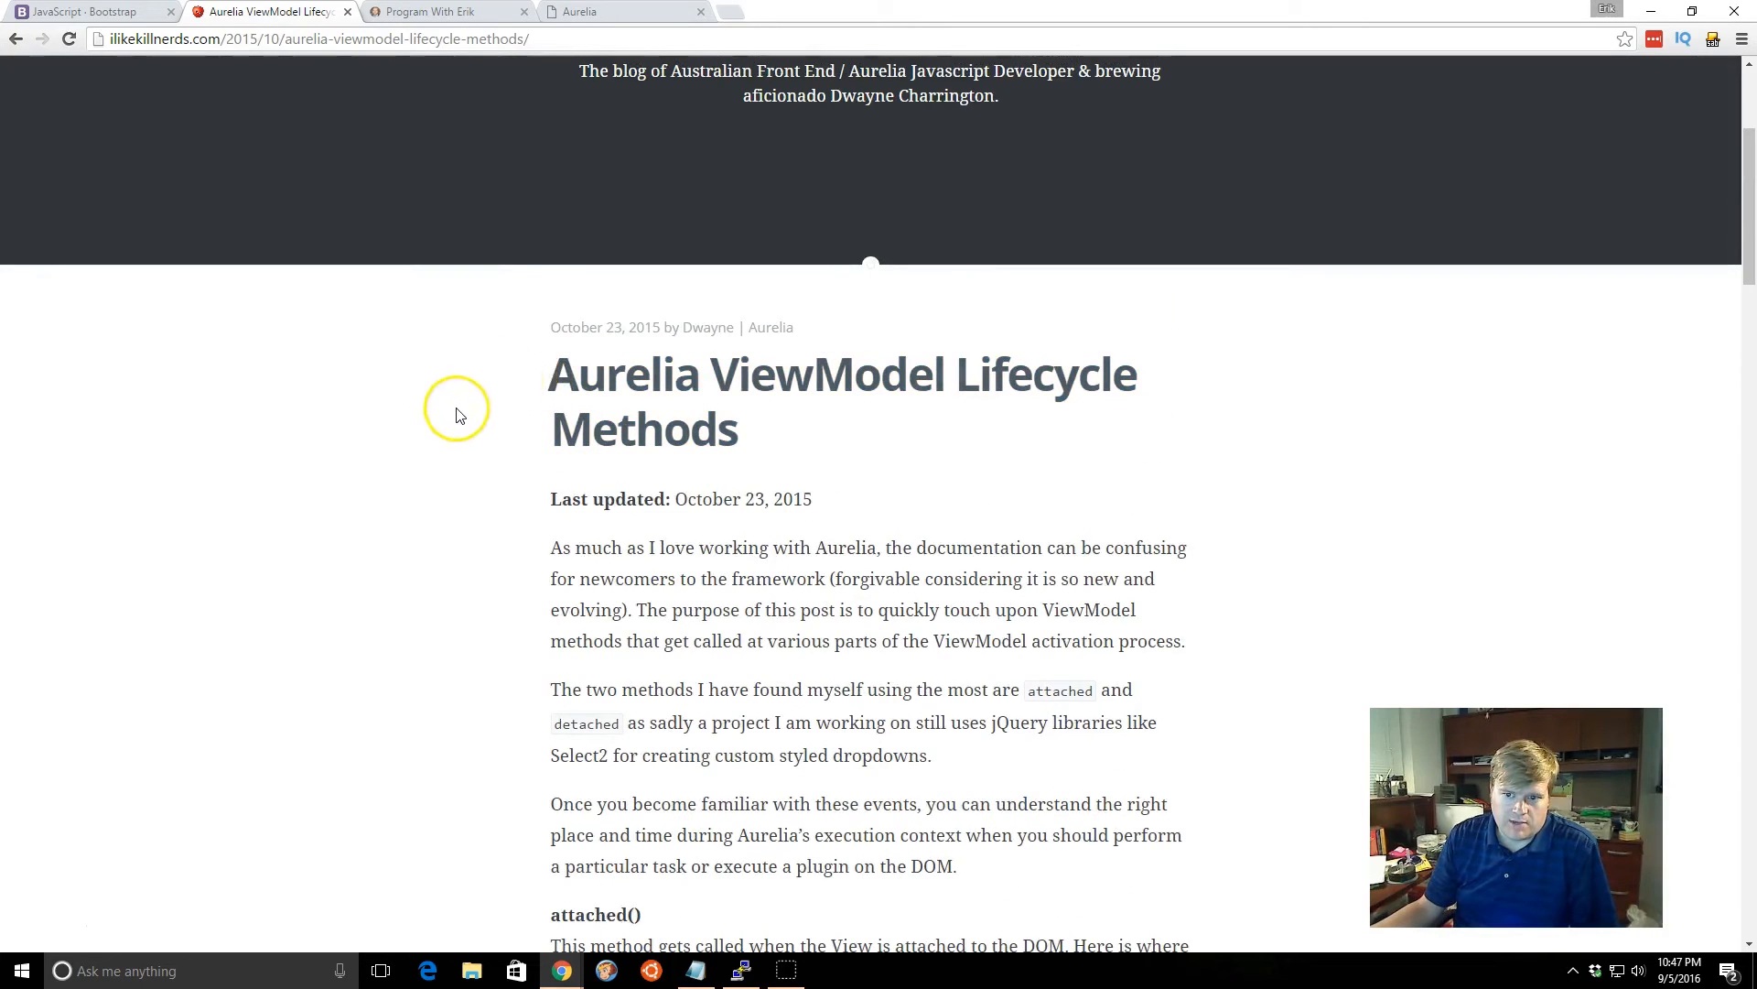
pyautogui.scroll(-3)
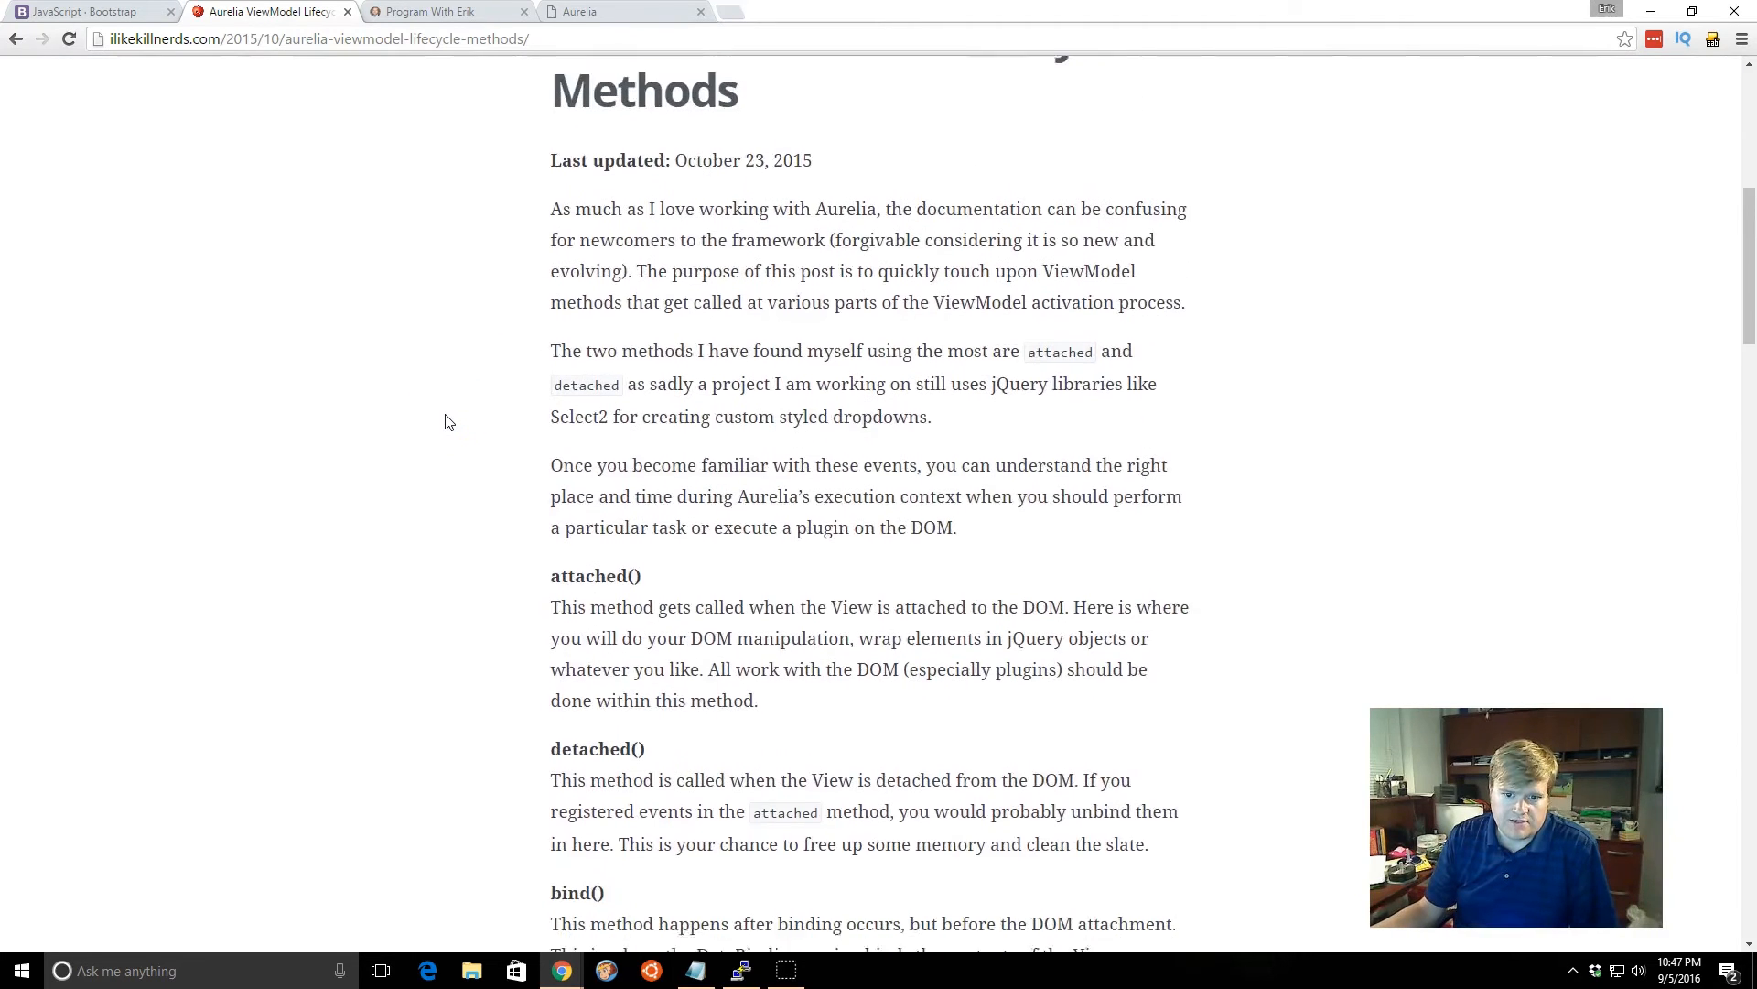
pyautogui.scroll(-3)
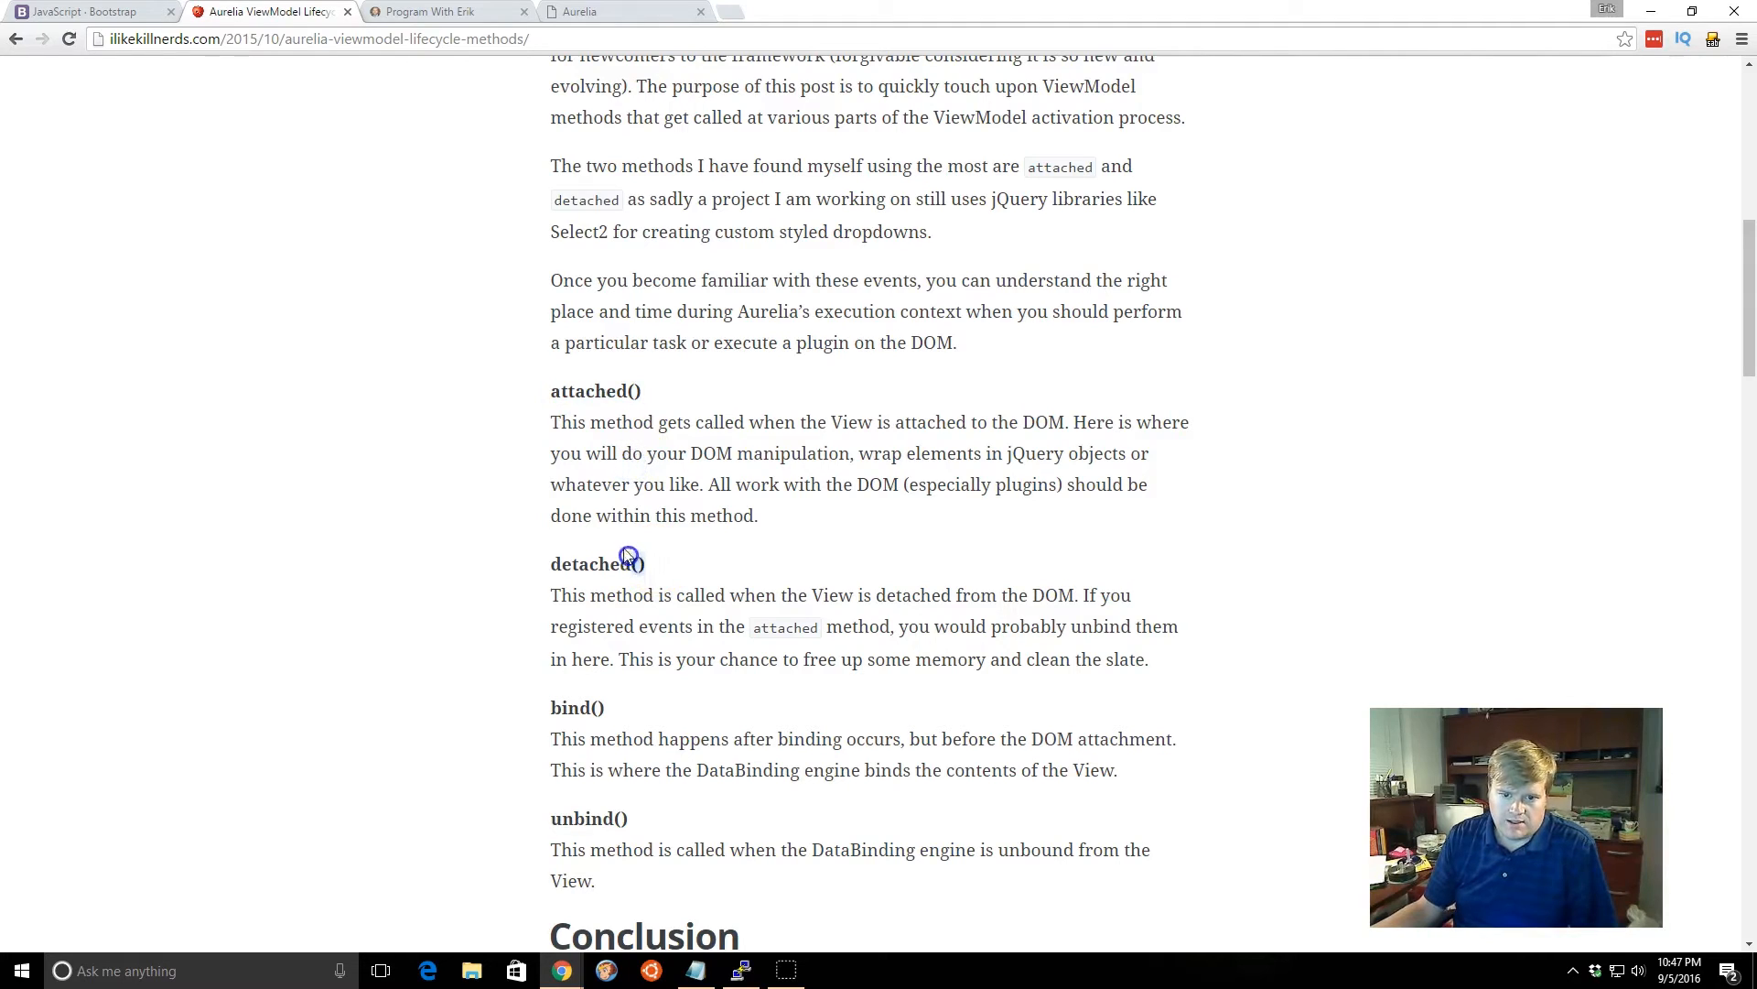
pyautogui.moveTo(496, 322)
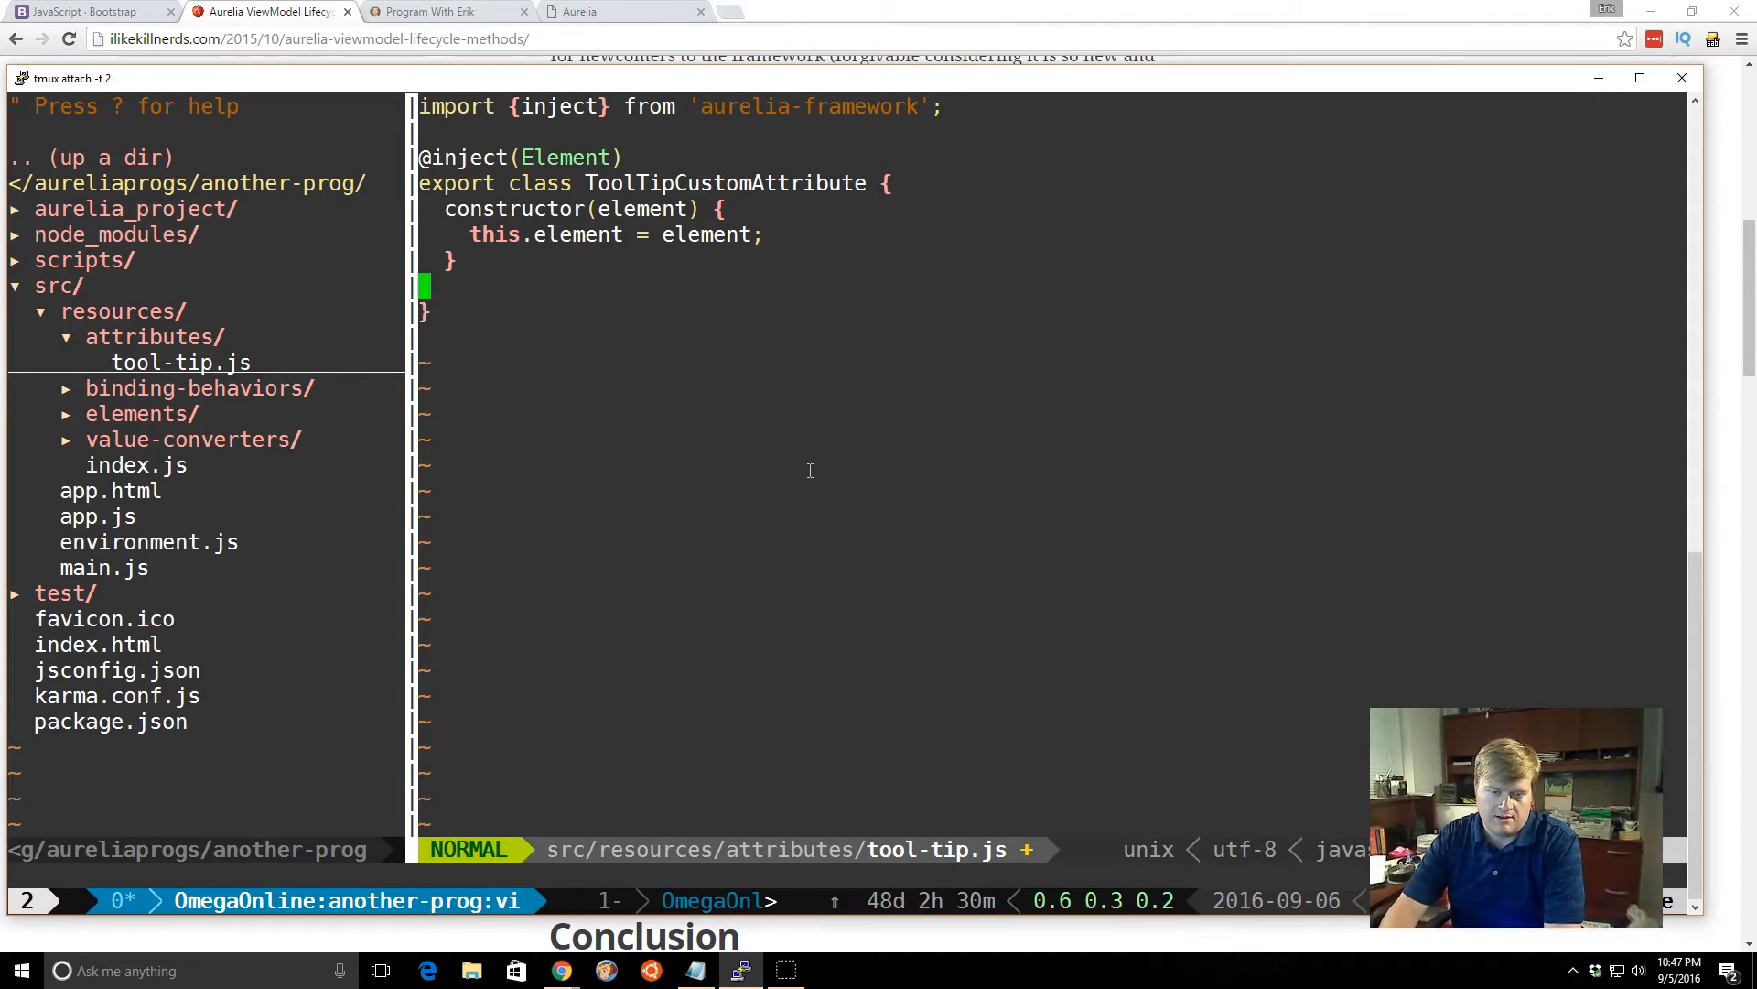
# Step: Add an attached() method alerting 'value is attached', save, and check the app in Chrome
pyautogui.write('attached()')
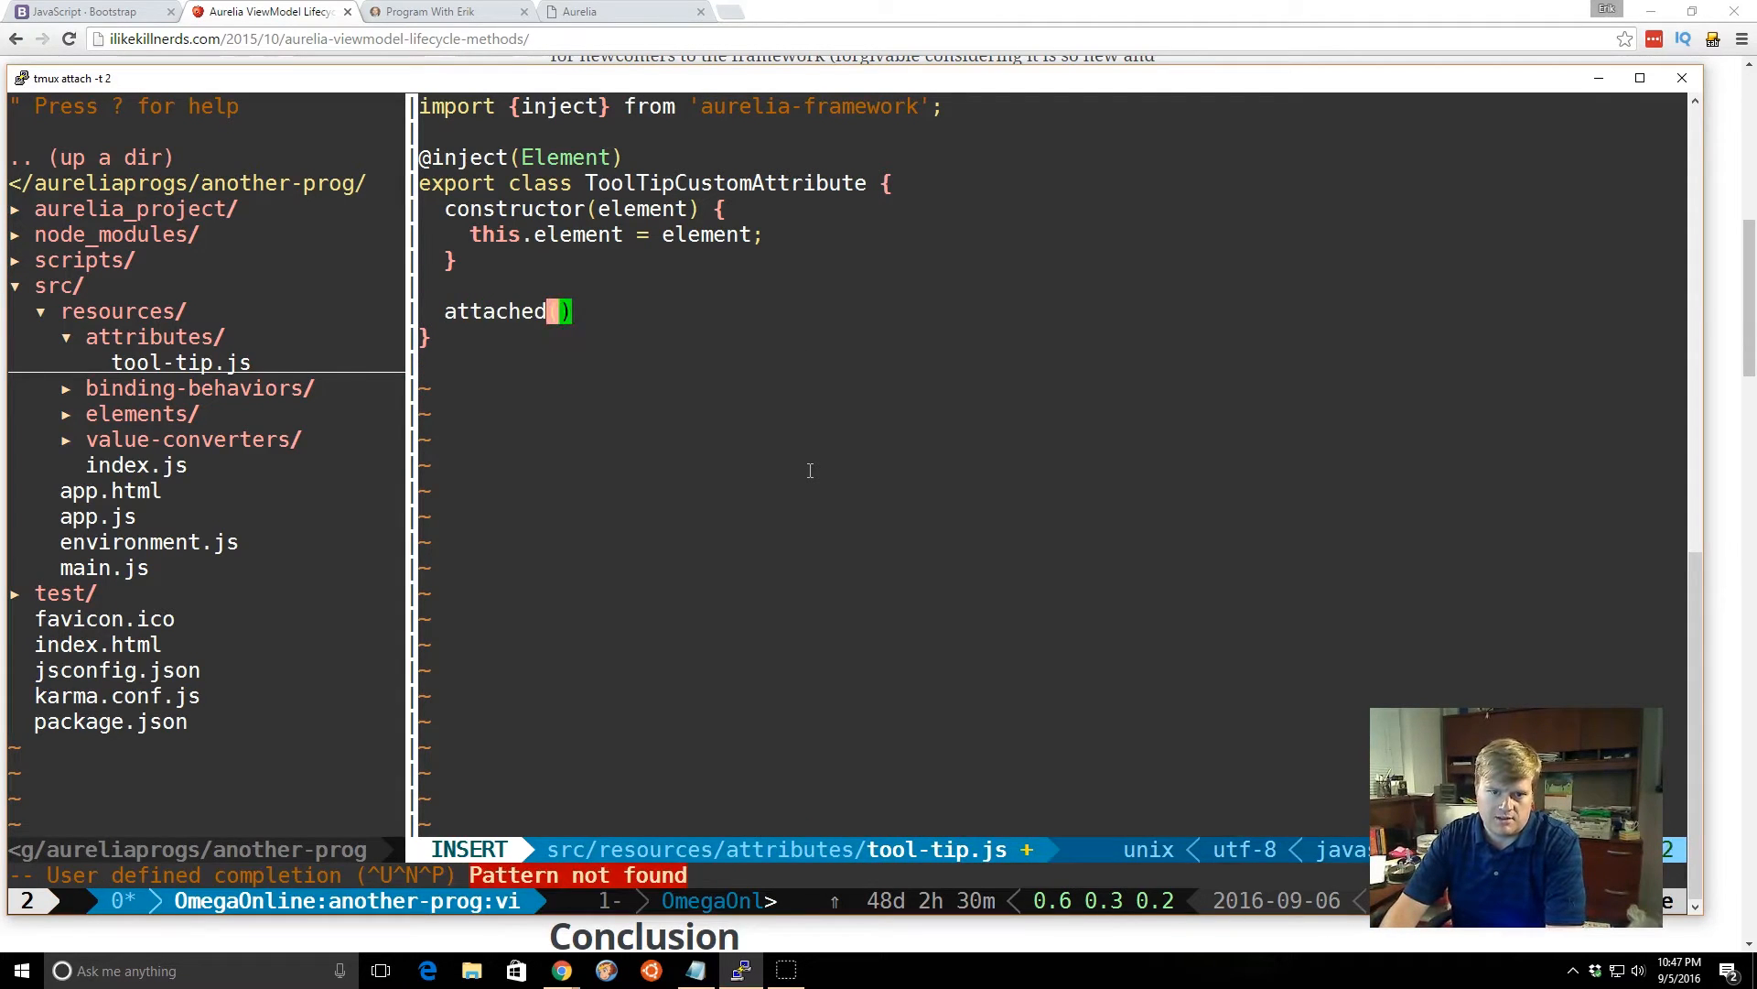
pyautogui.press('Escape')
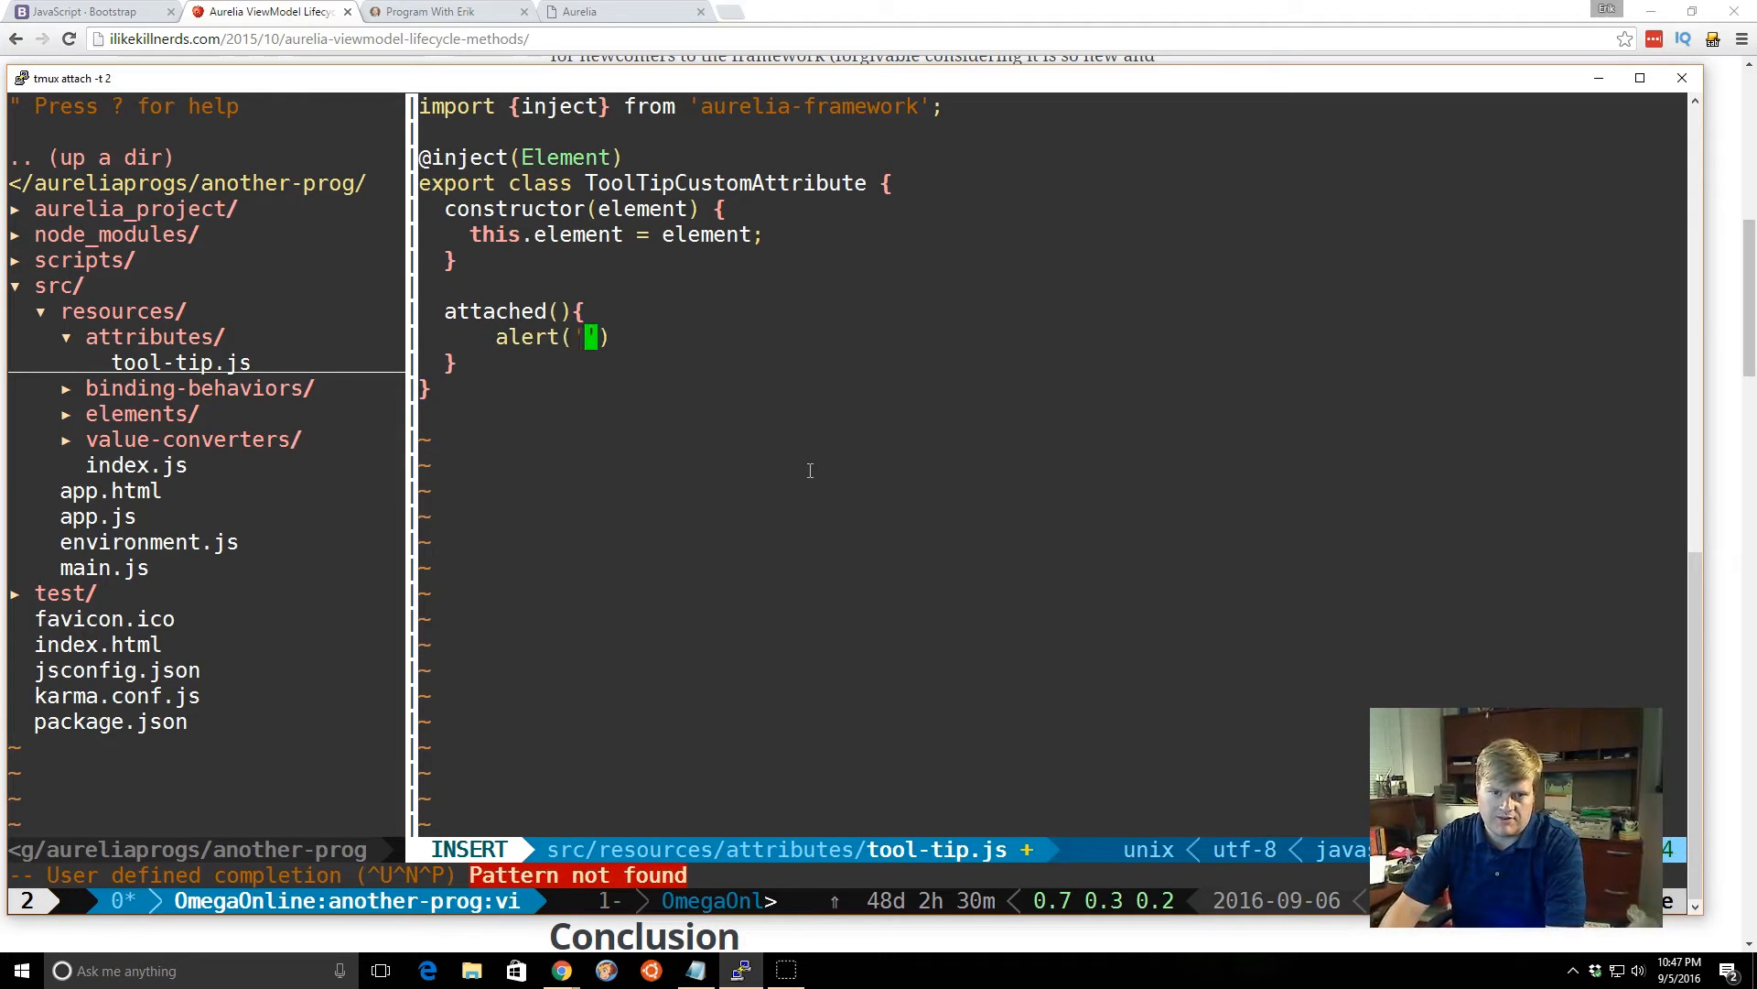
pyautogui.write('value is attached')
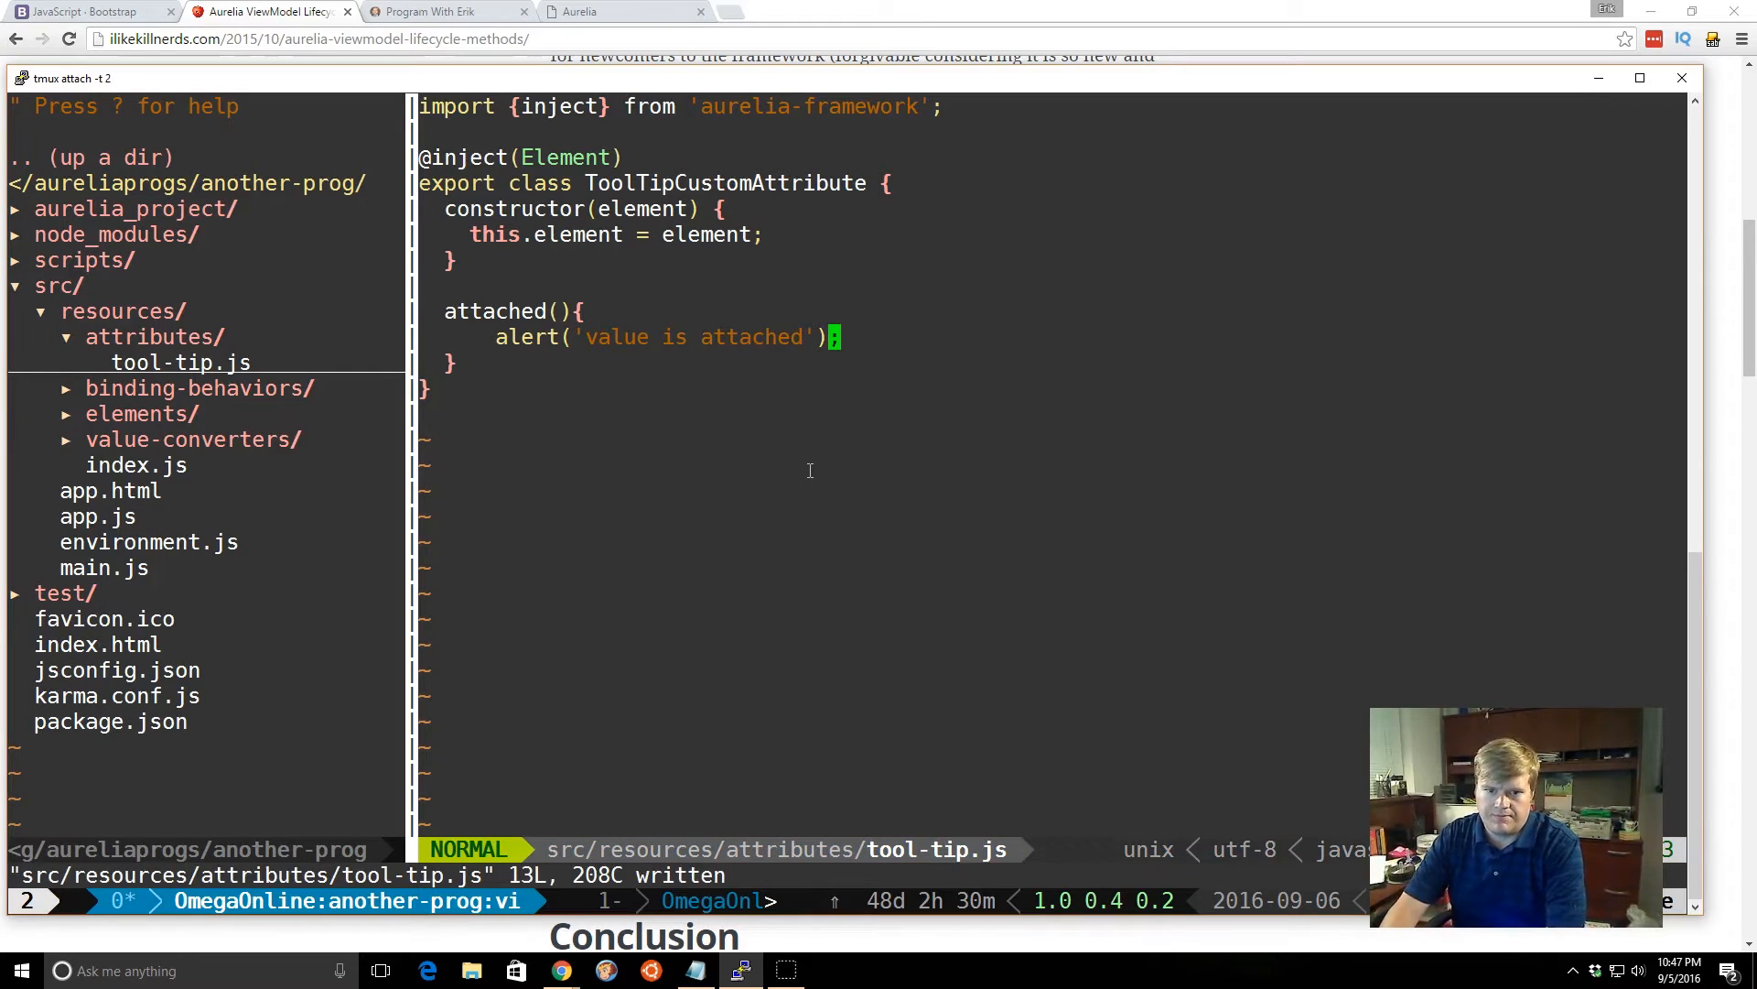
pyautogui.click(623, 11)
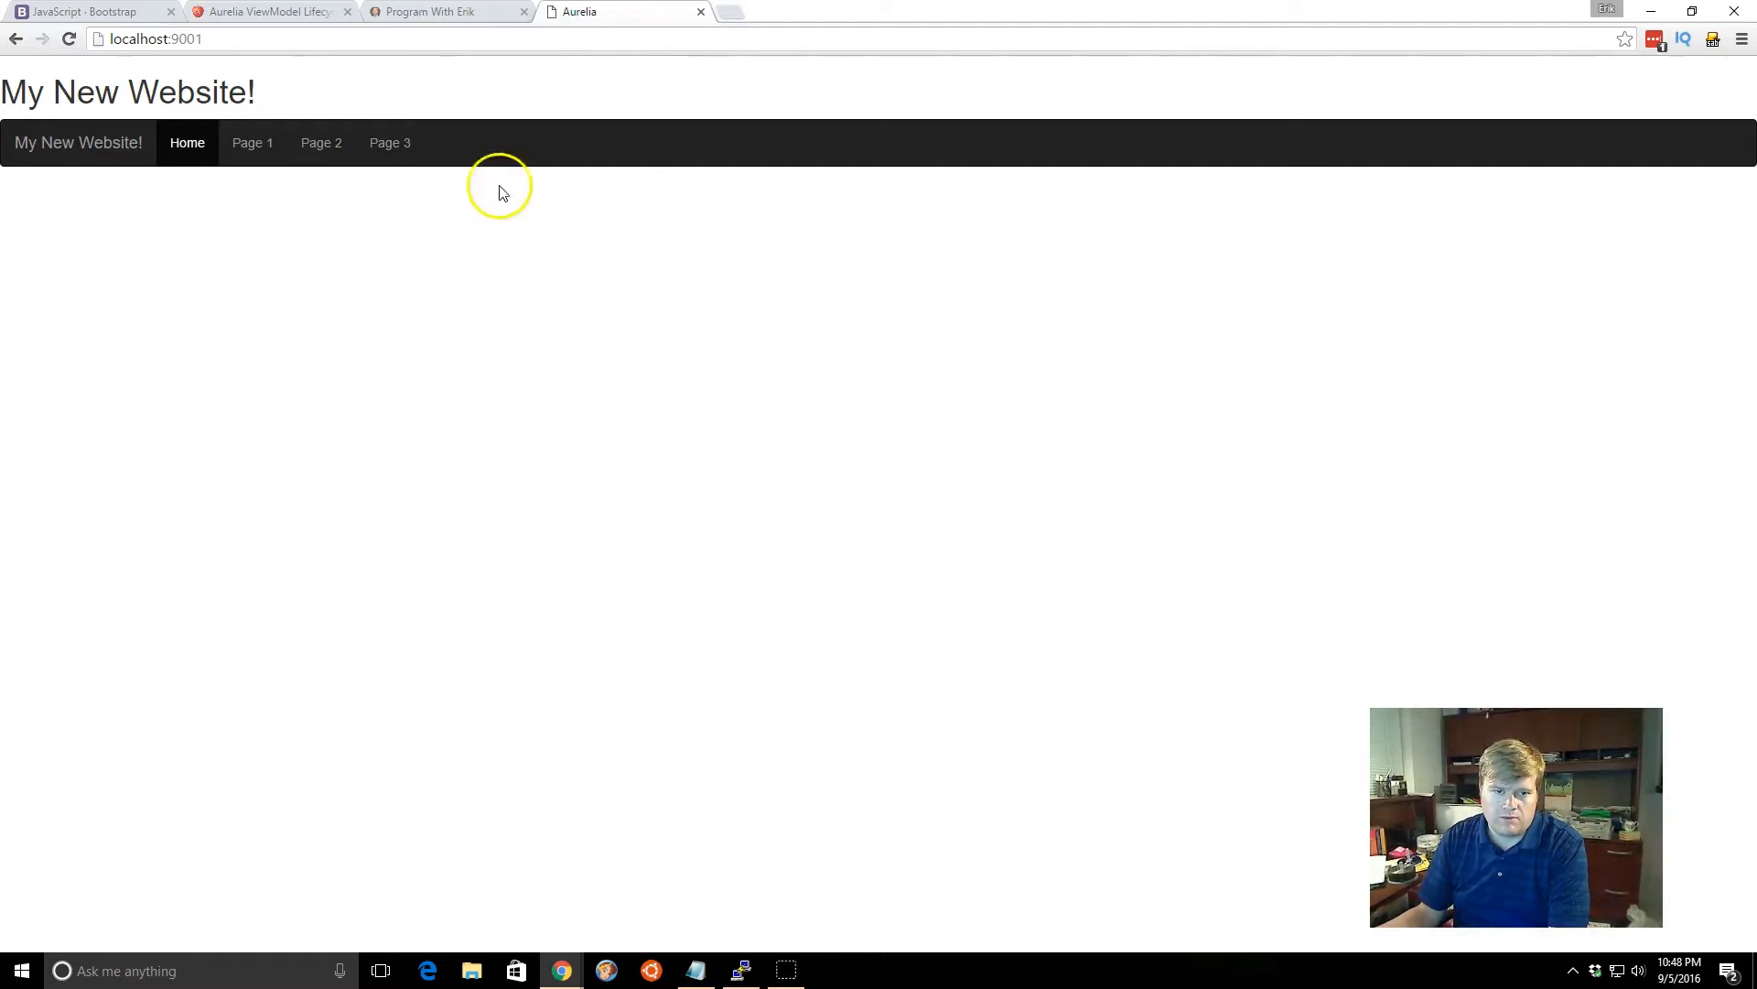
pyautogui.moveTo(295, 406)
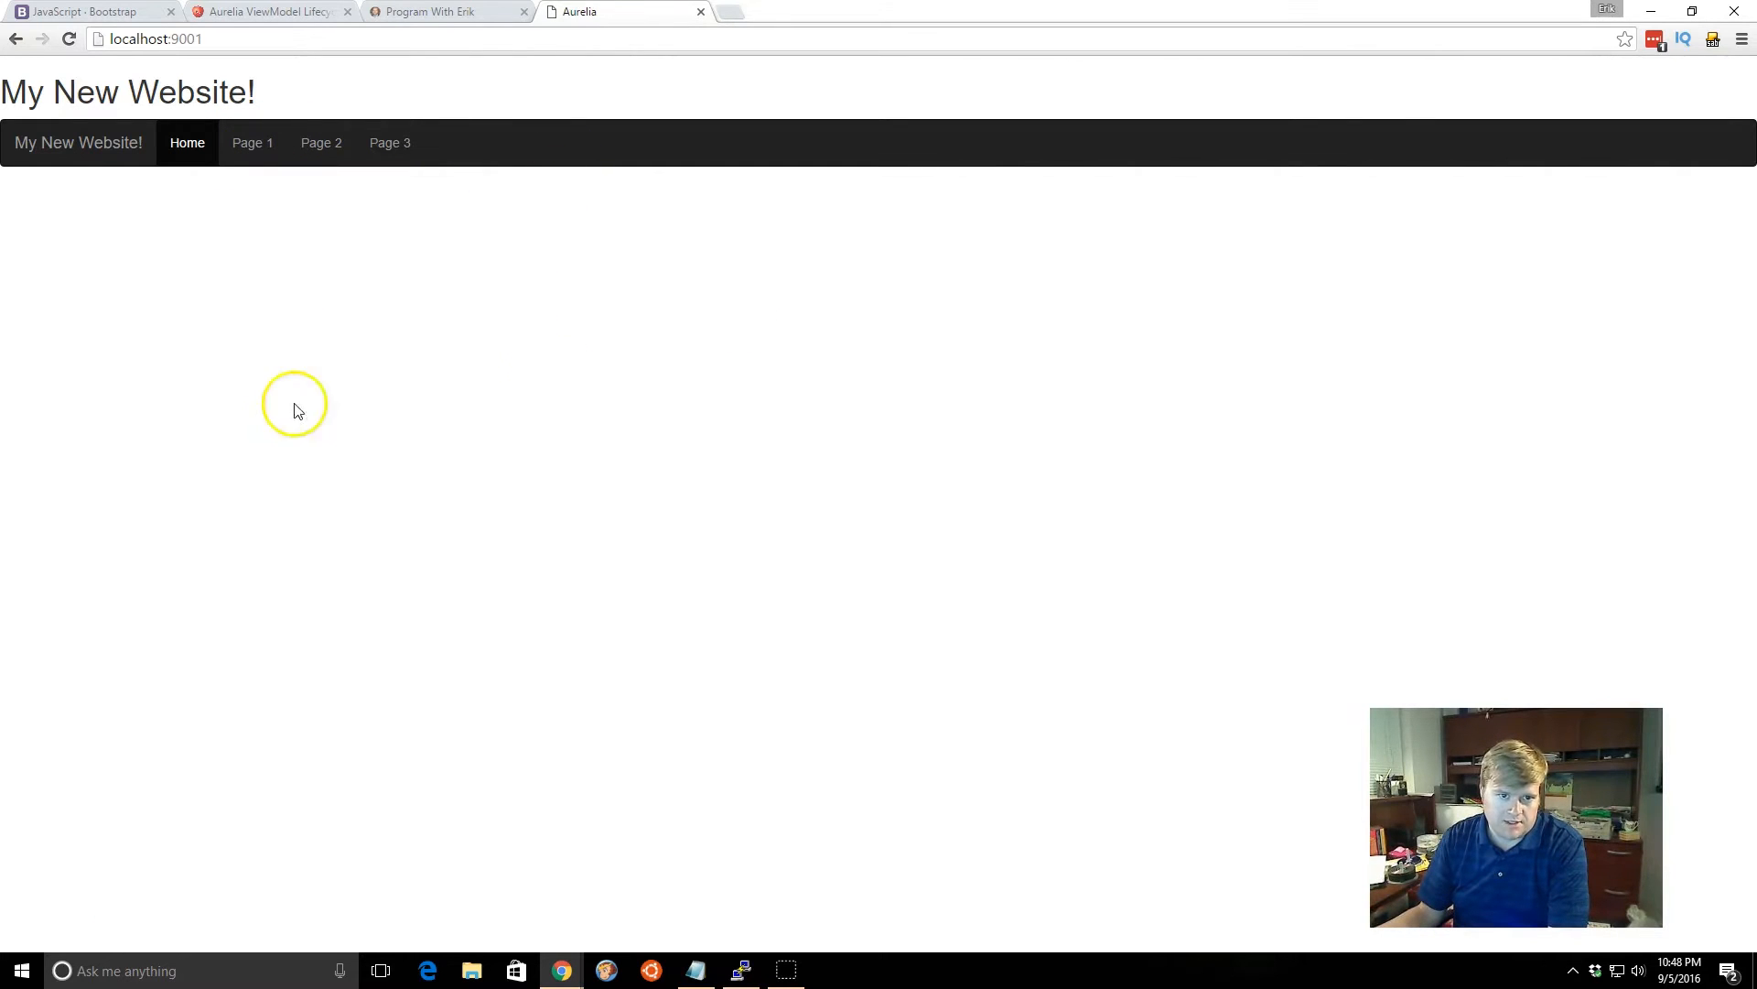
pyautogui.moveTo(527, 341)
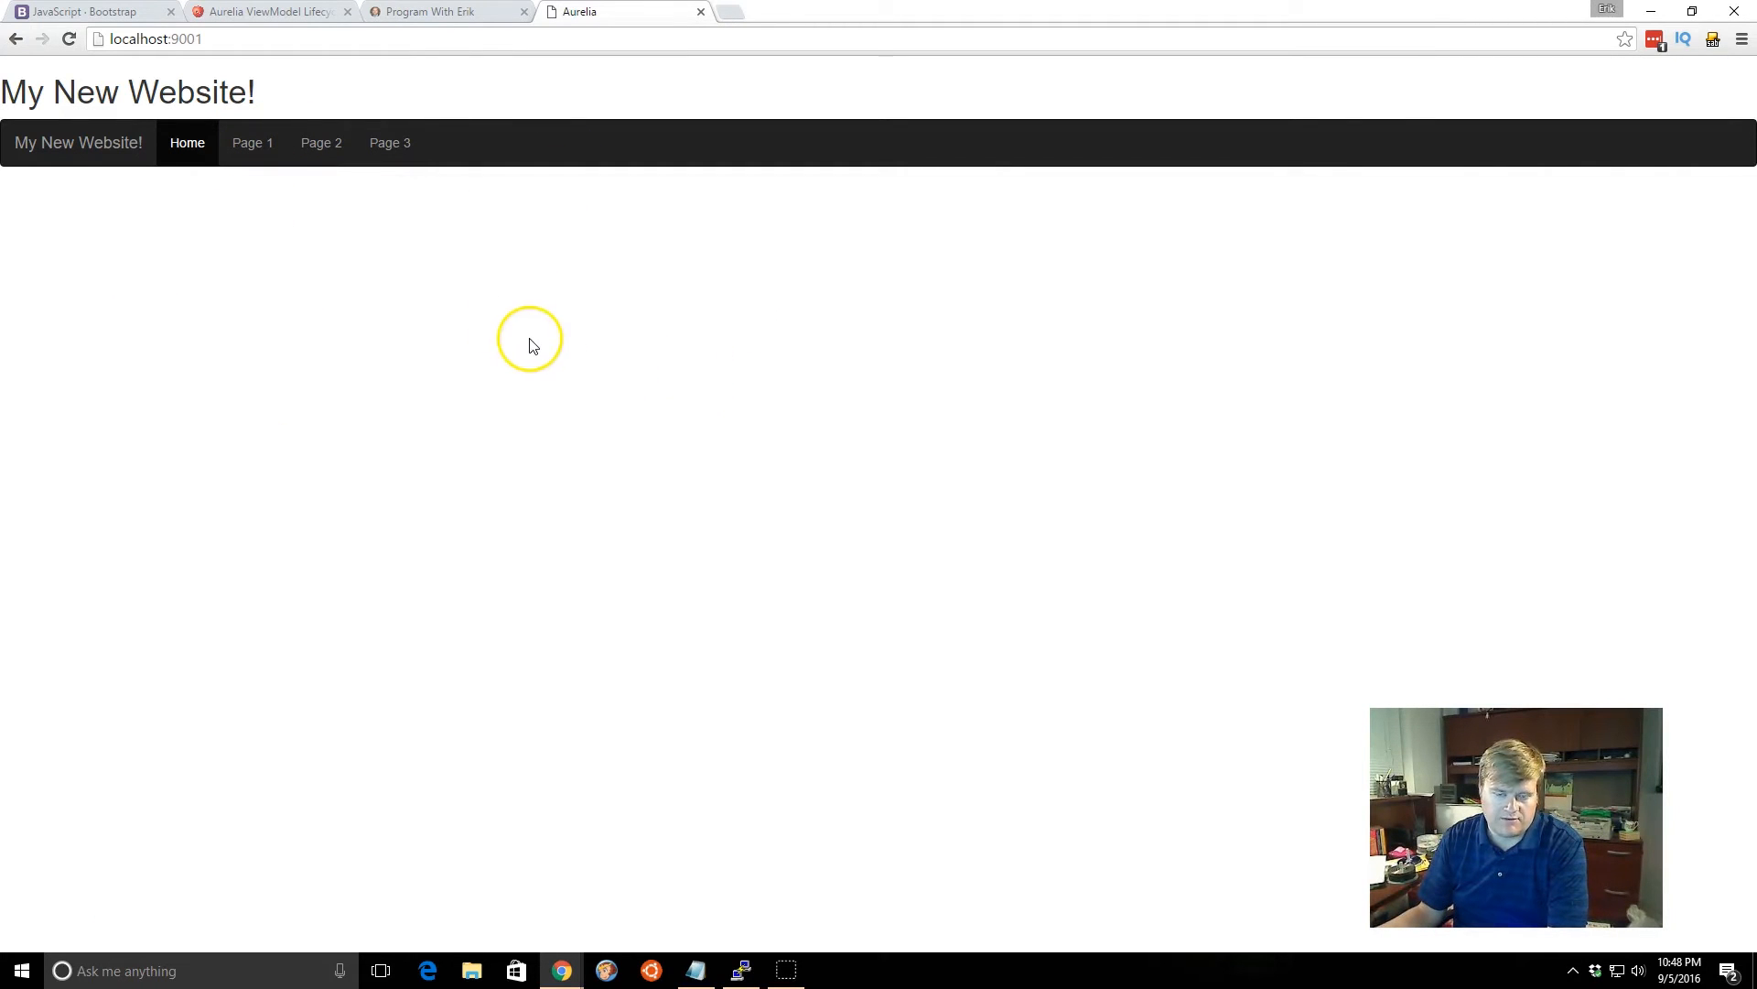
pyautogui.click(740, 970)
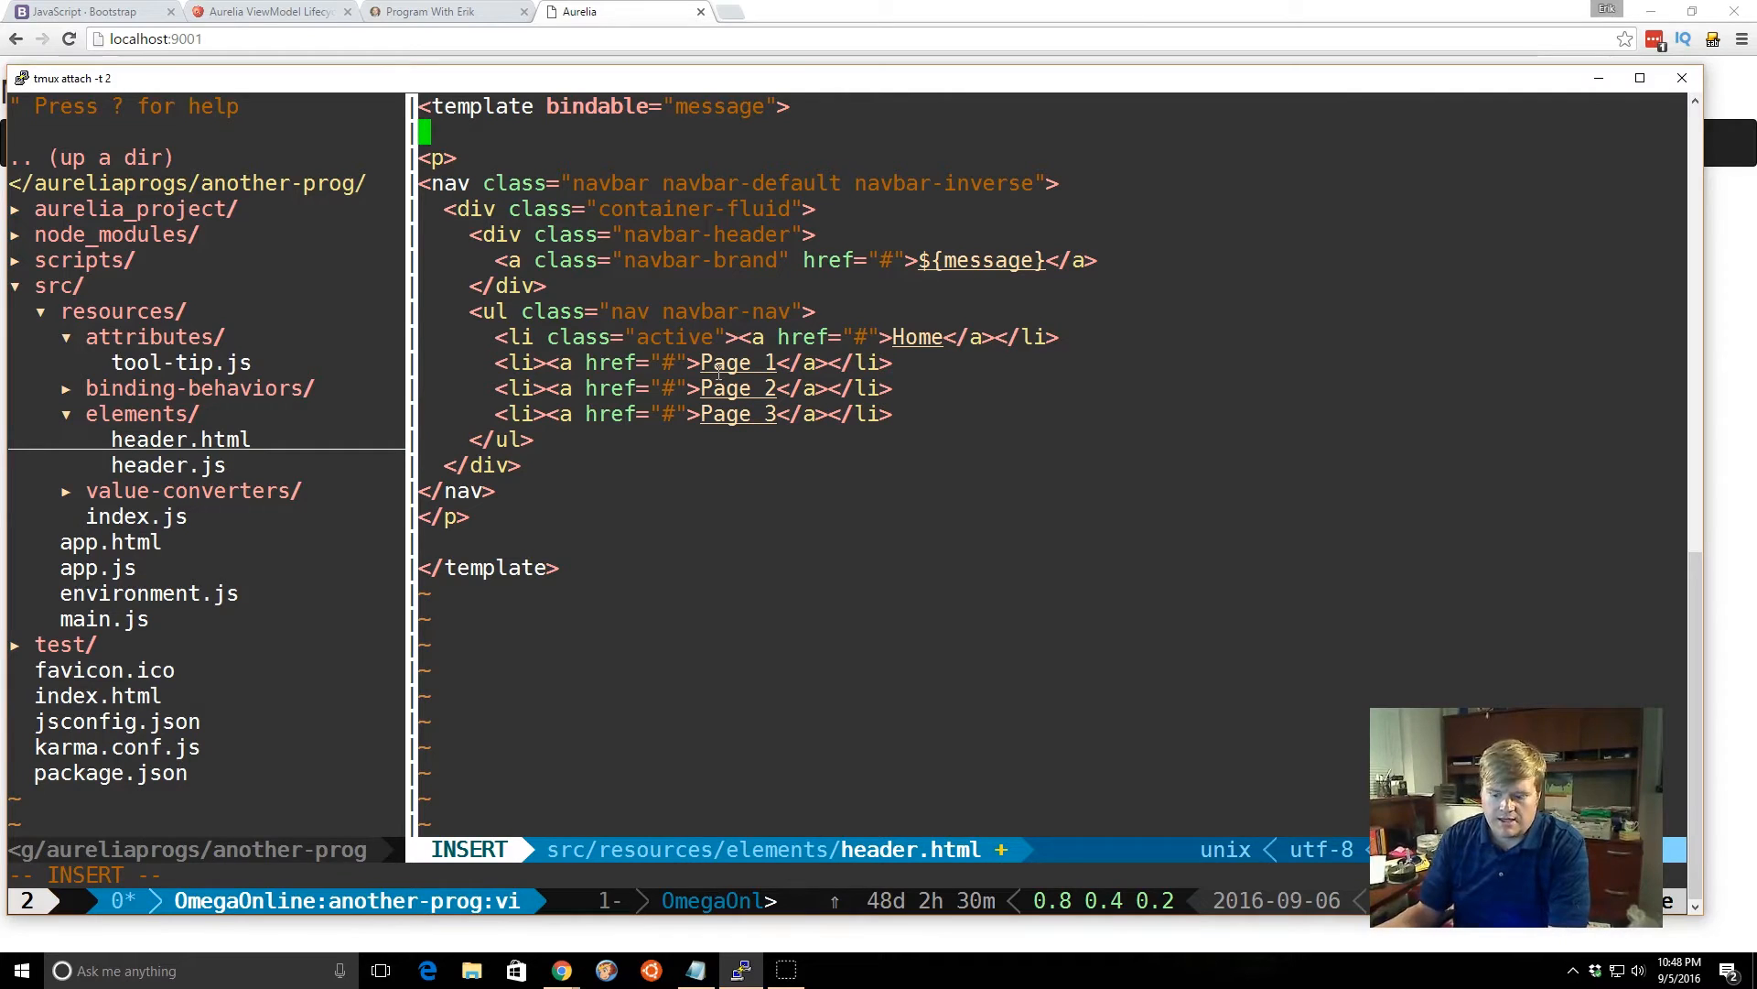
pyautogui.moveTo(1051, 427)
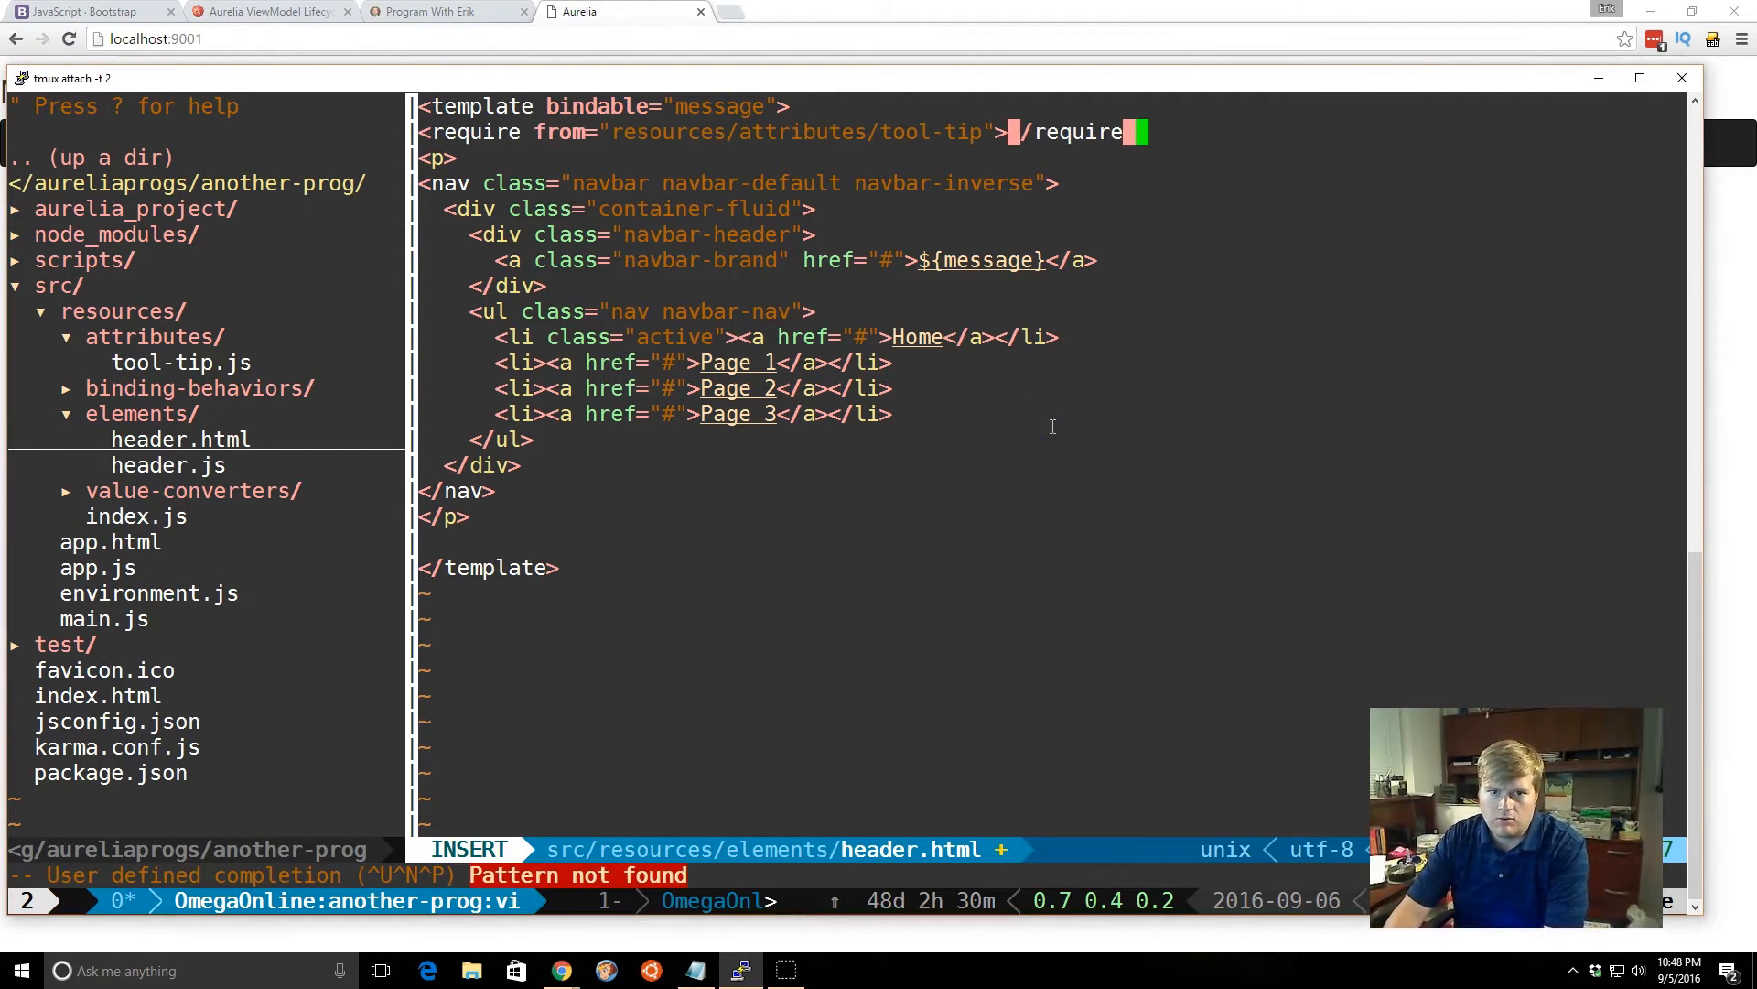
# Step: Finish the <require from="resources/attributes/tool-tip"> line in header.html
pyautogui.press('Escape')
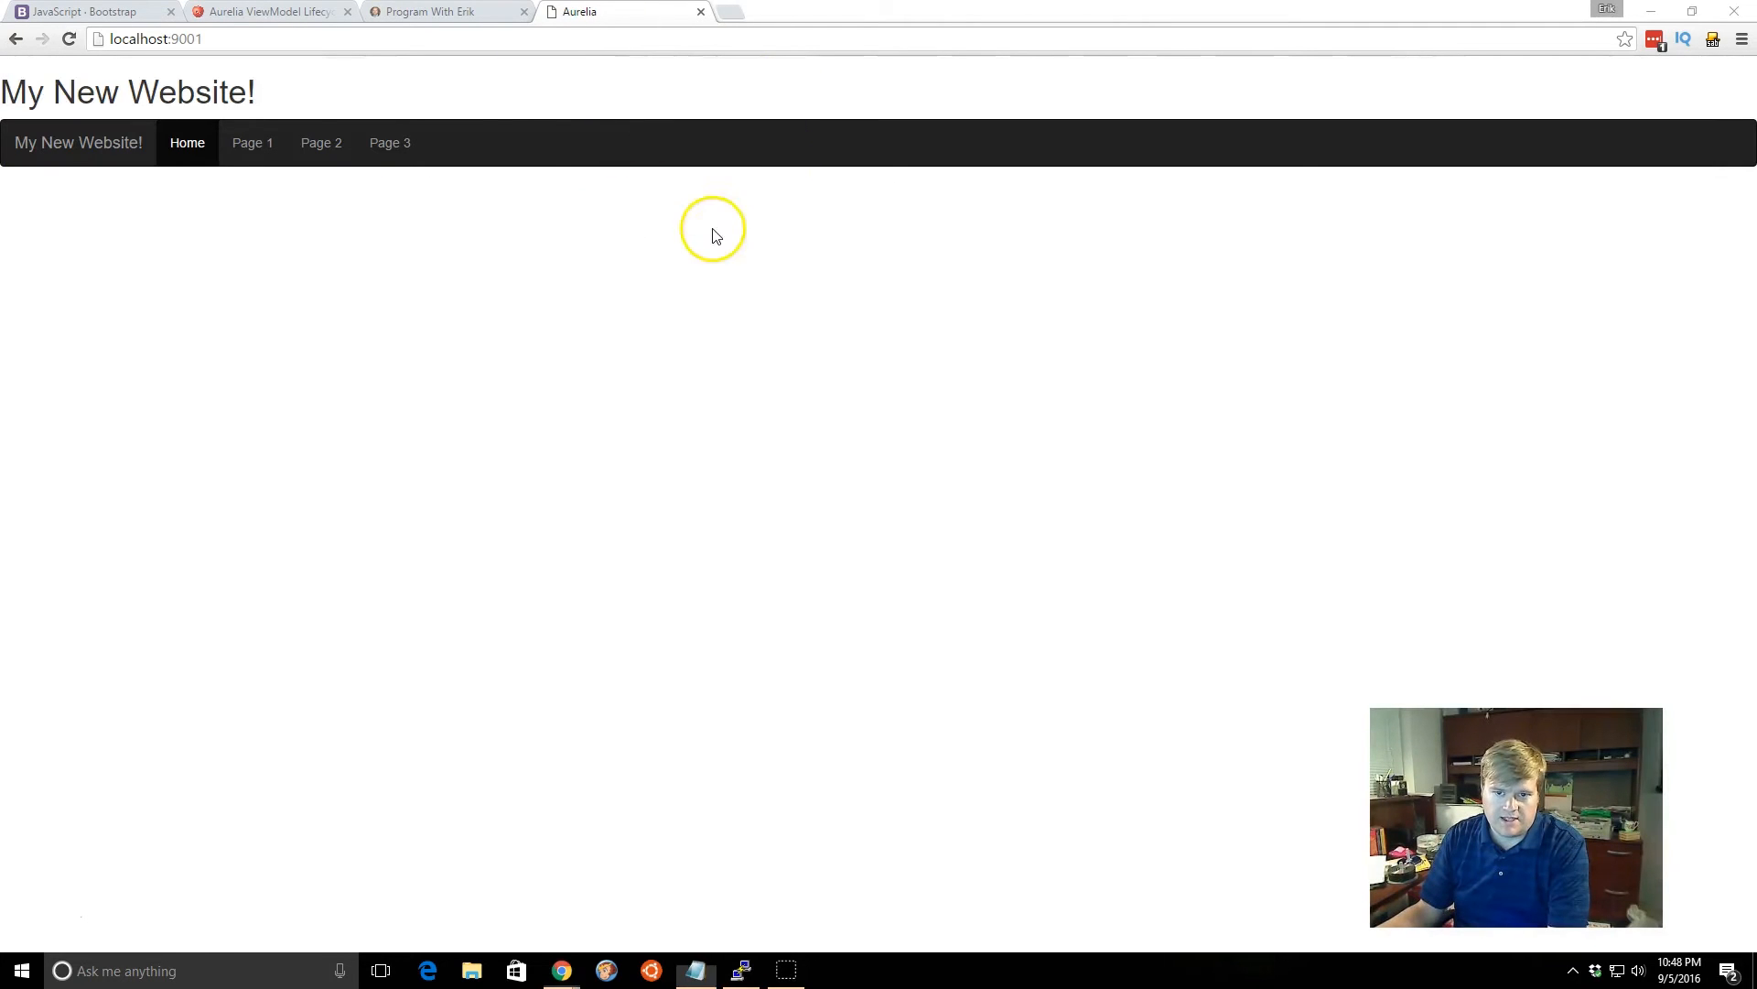
# Step: Show the developer tools Console log for the Aurelia app
pyautogui.press('F12')
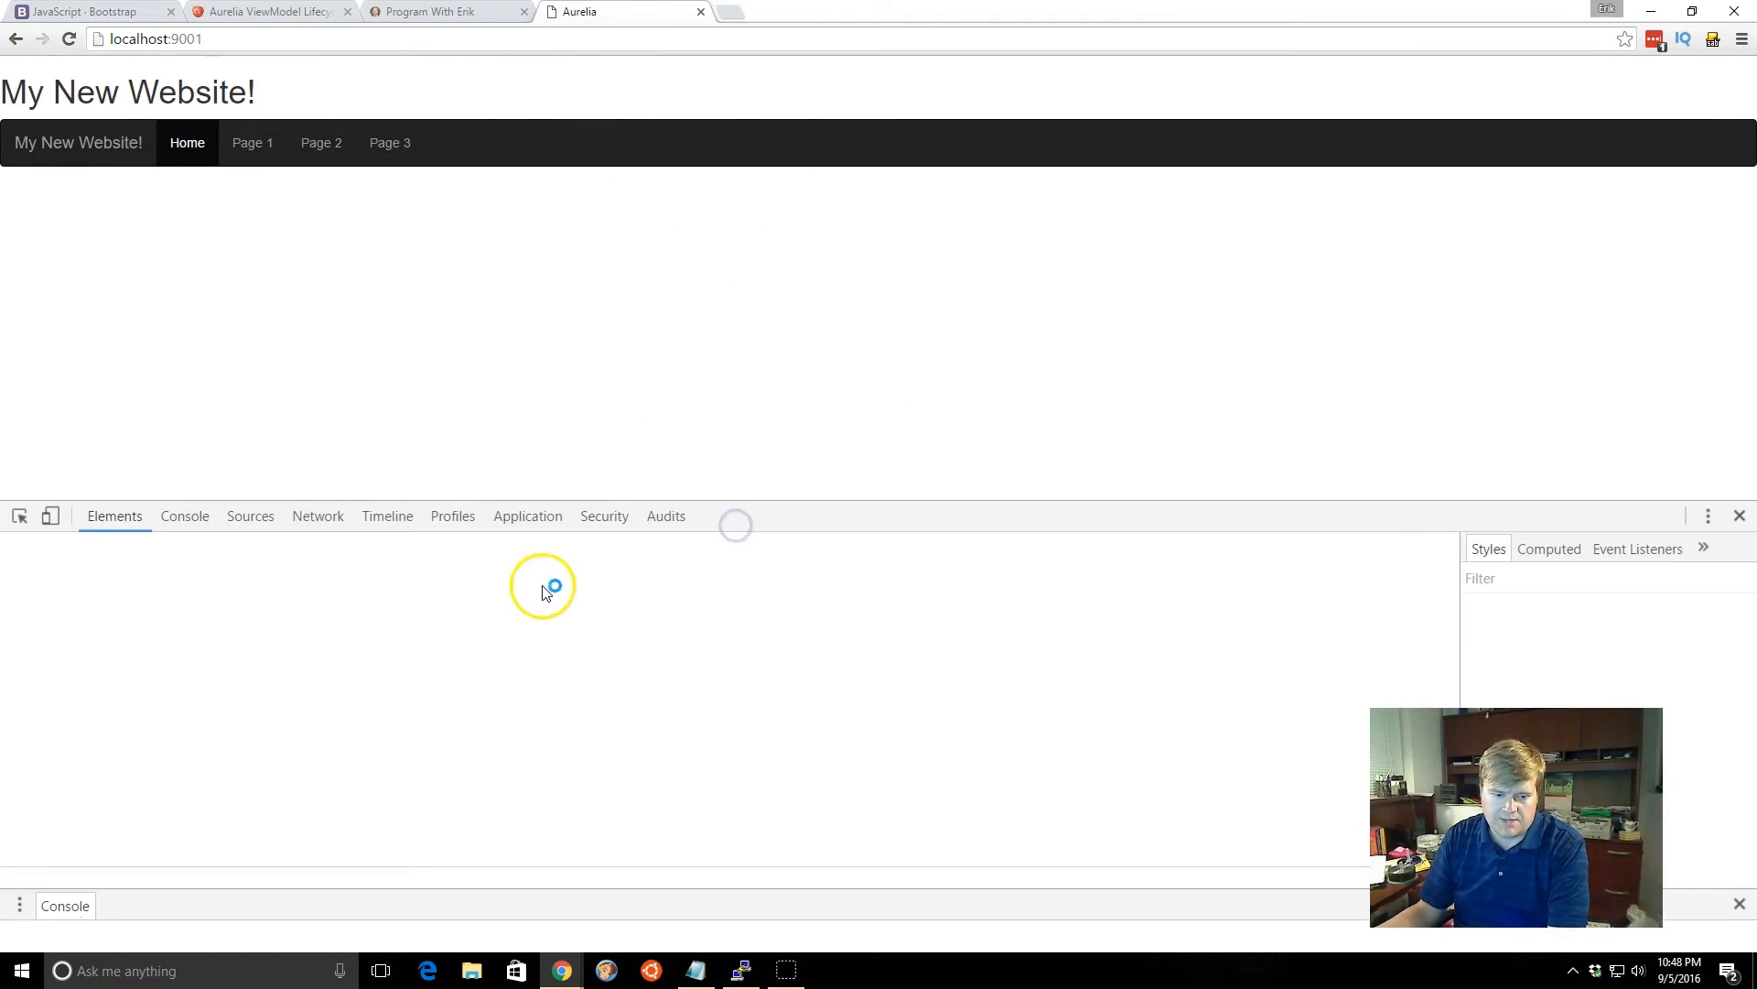
pyautogui.click(183, 516)
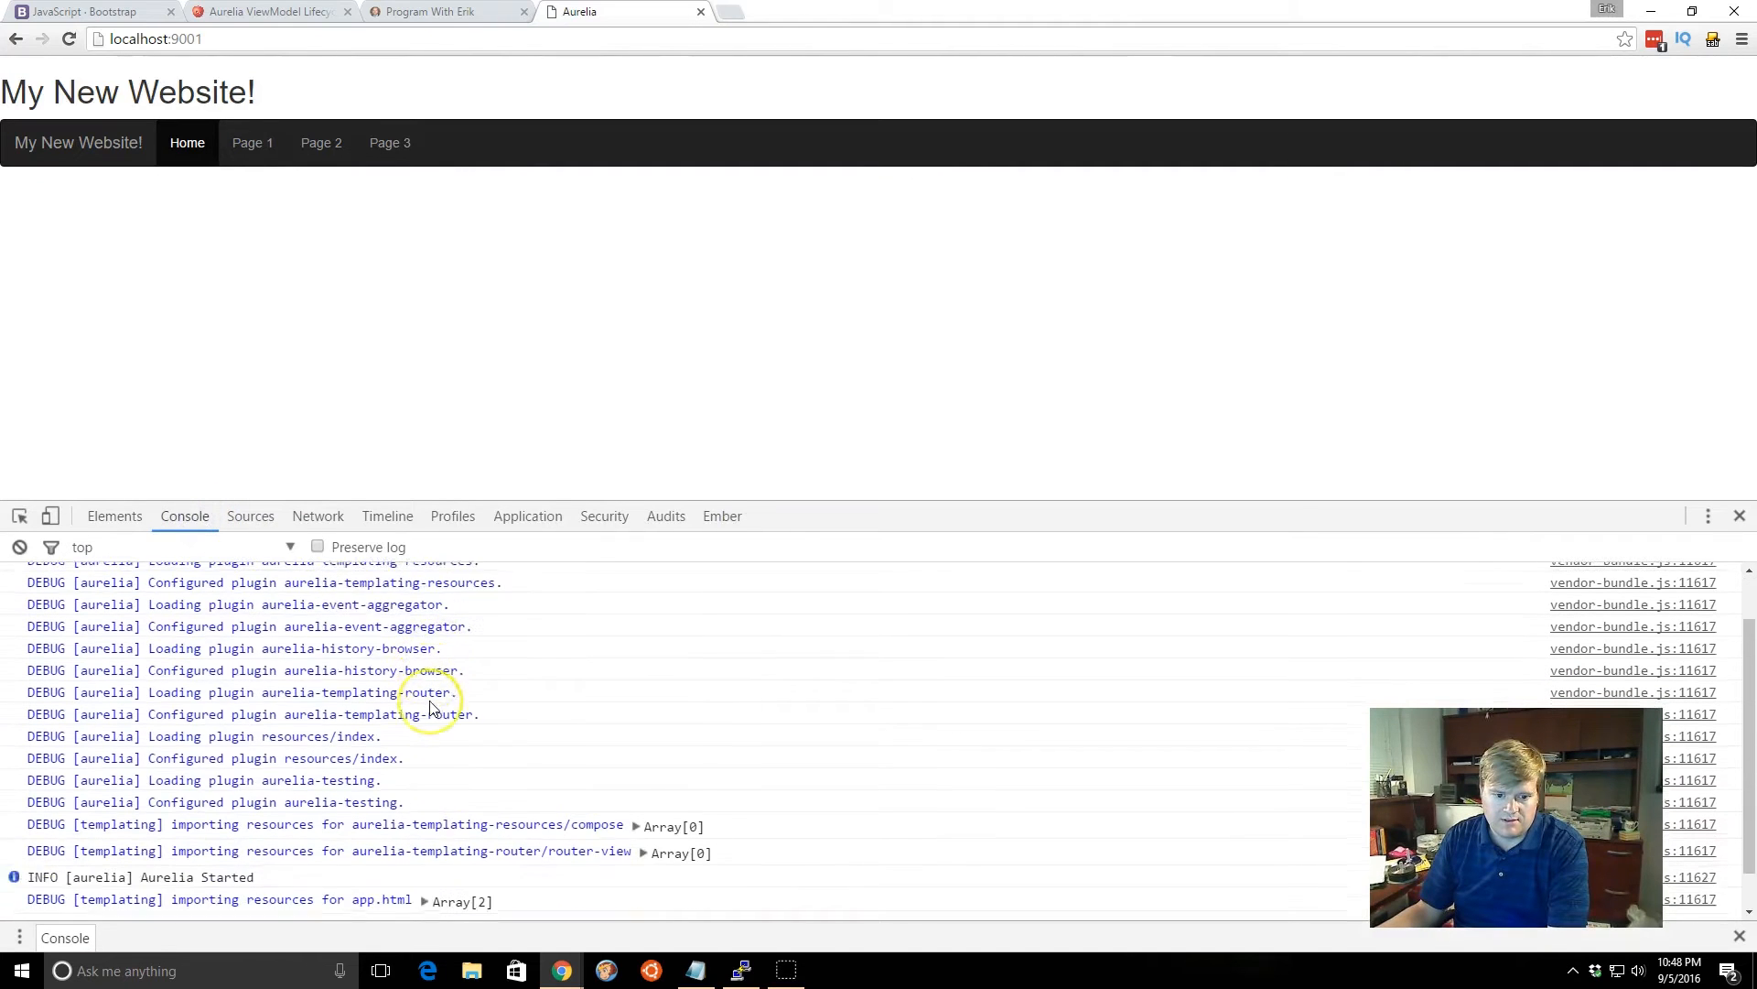
pyautogui.scroll(-3)
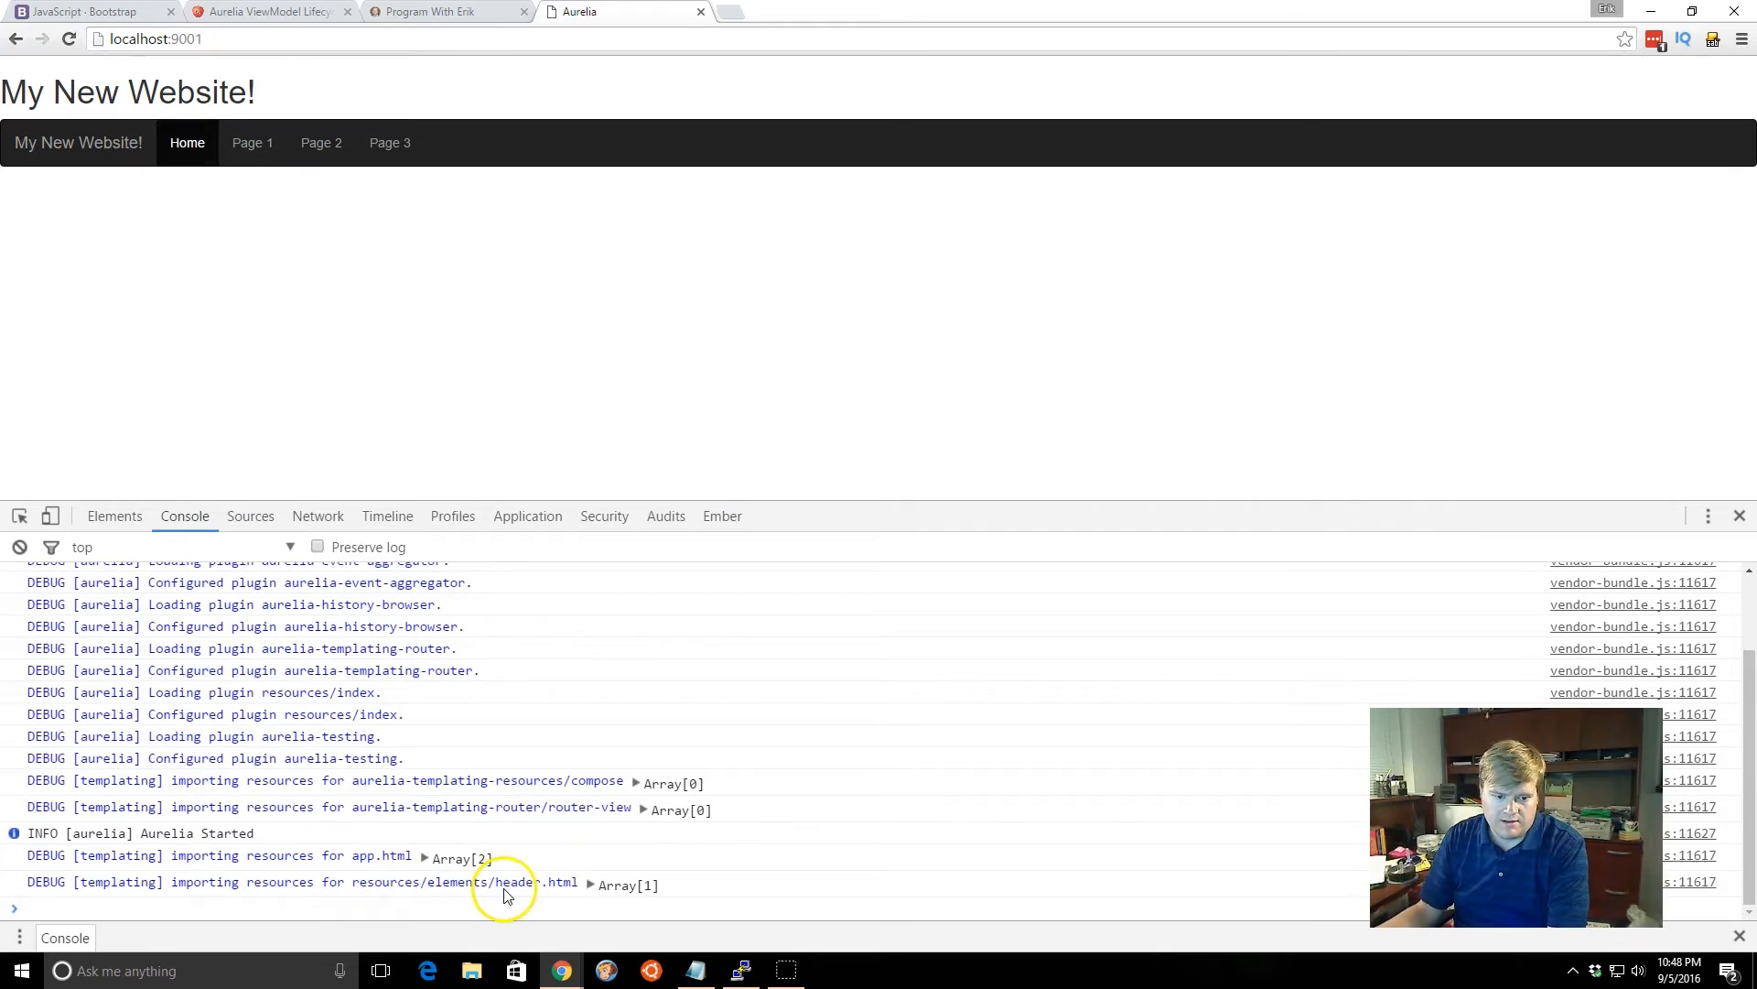
# Step: Expand header.html's Array[1] resources to confirm tool-tip is imported, then collapse it
pyautogui.click(592, 884)
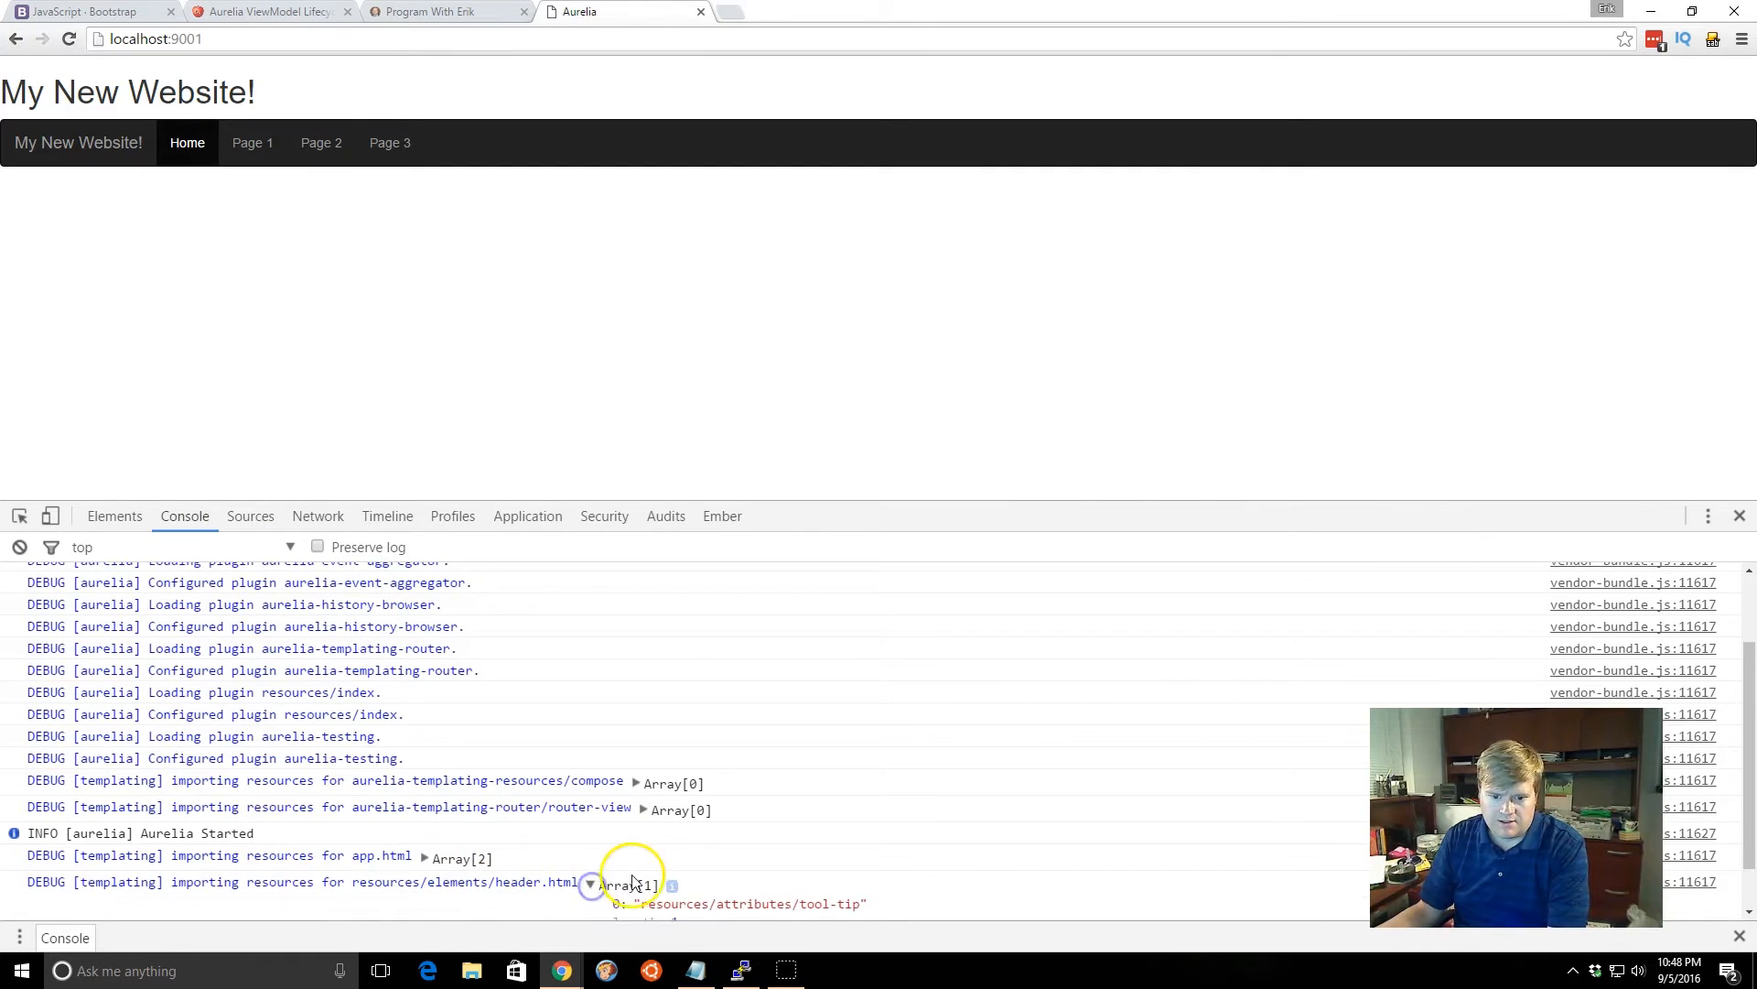
pyautogui.click(590, 885)
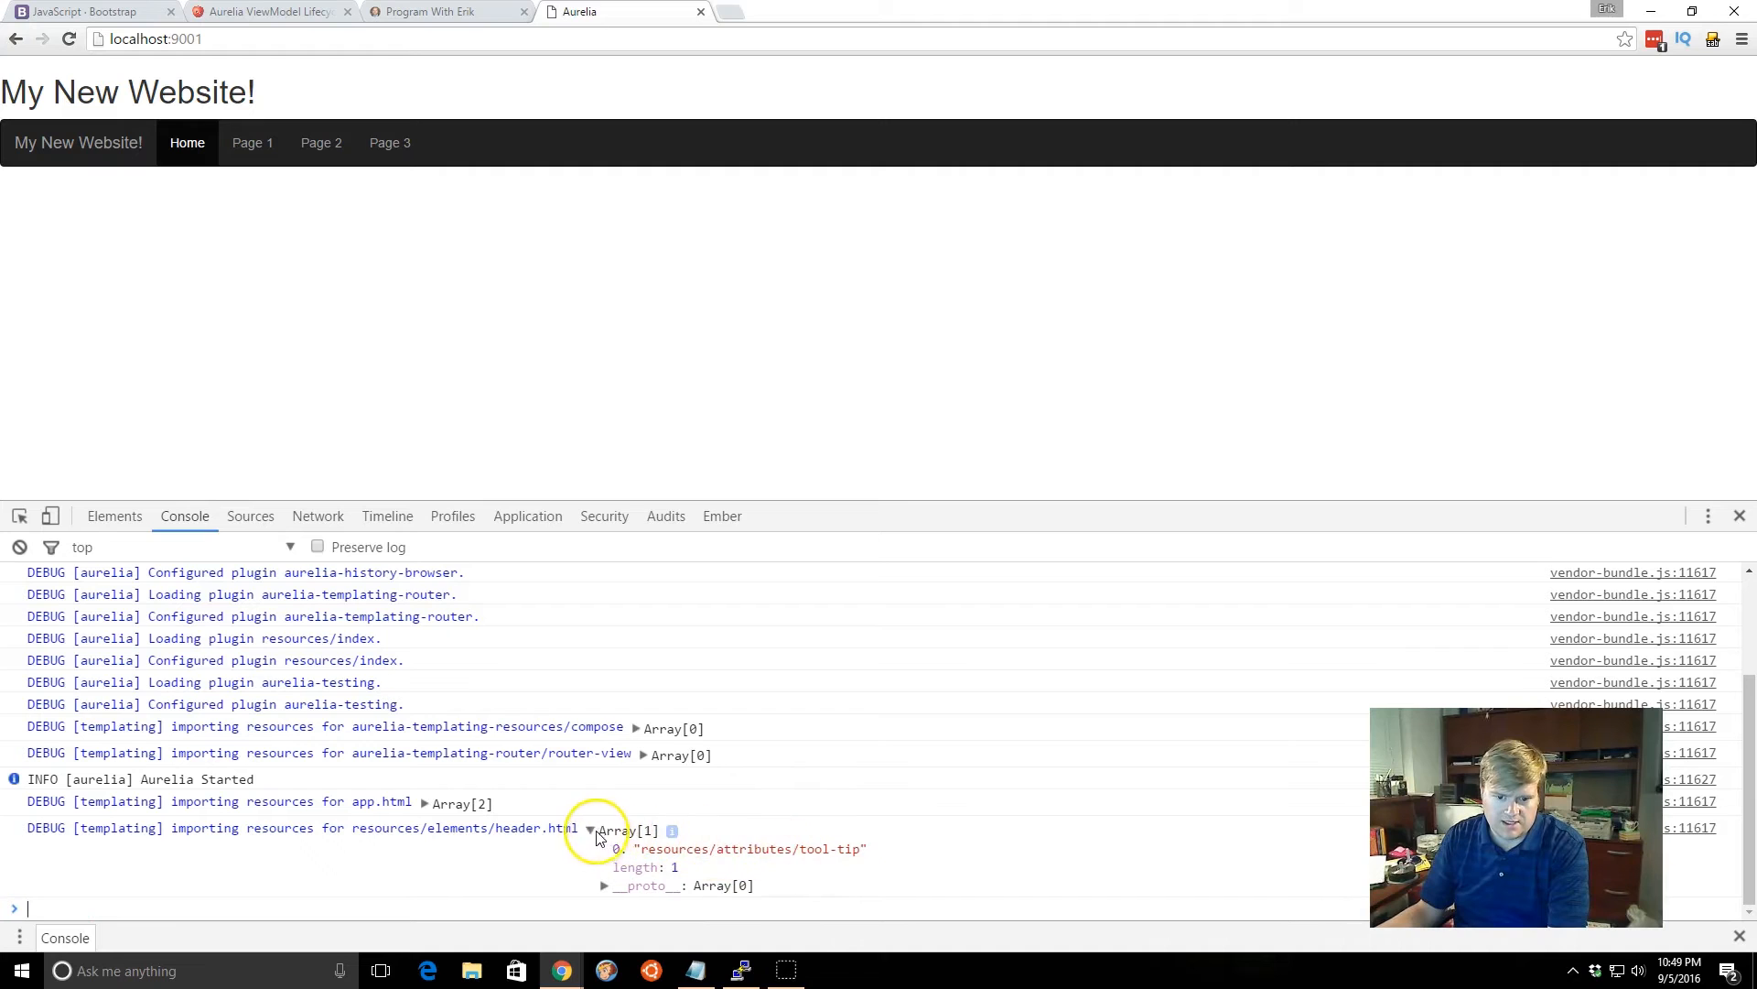
pyautogui.click(591, 829)
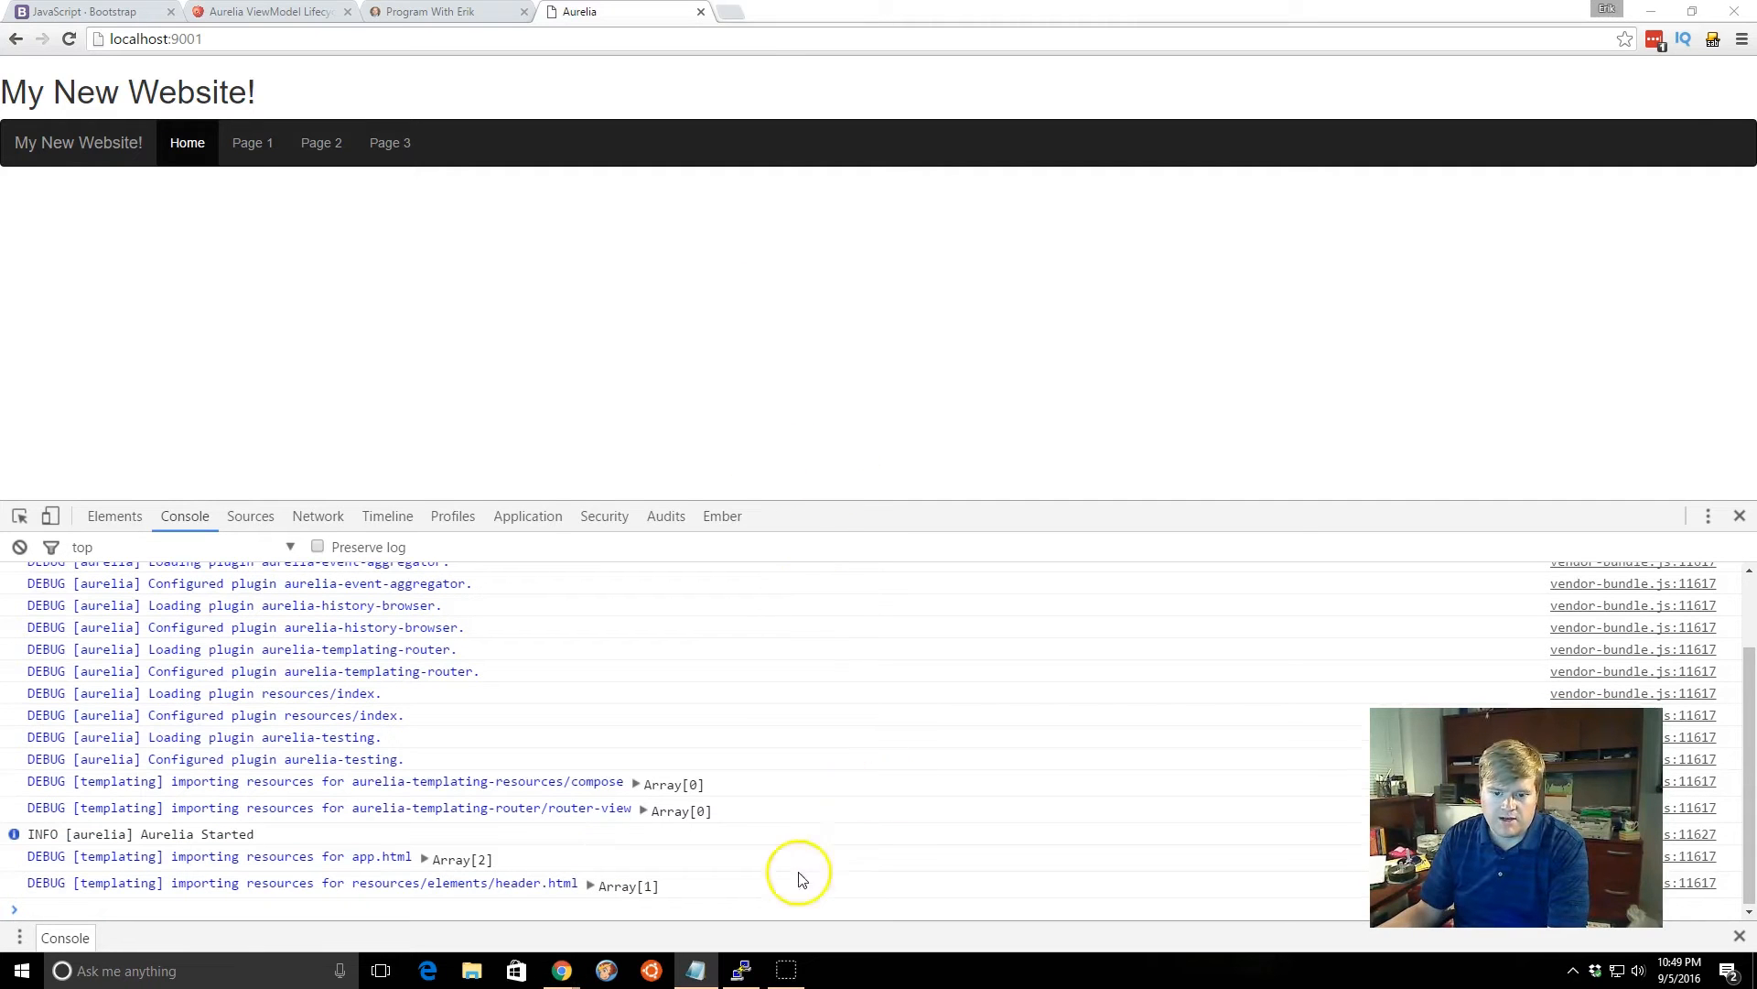
pyautogui.click(740, 970)
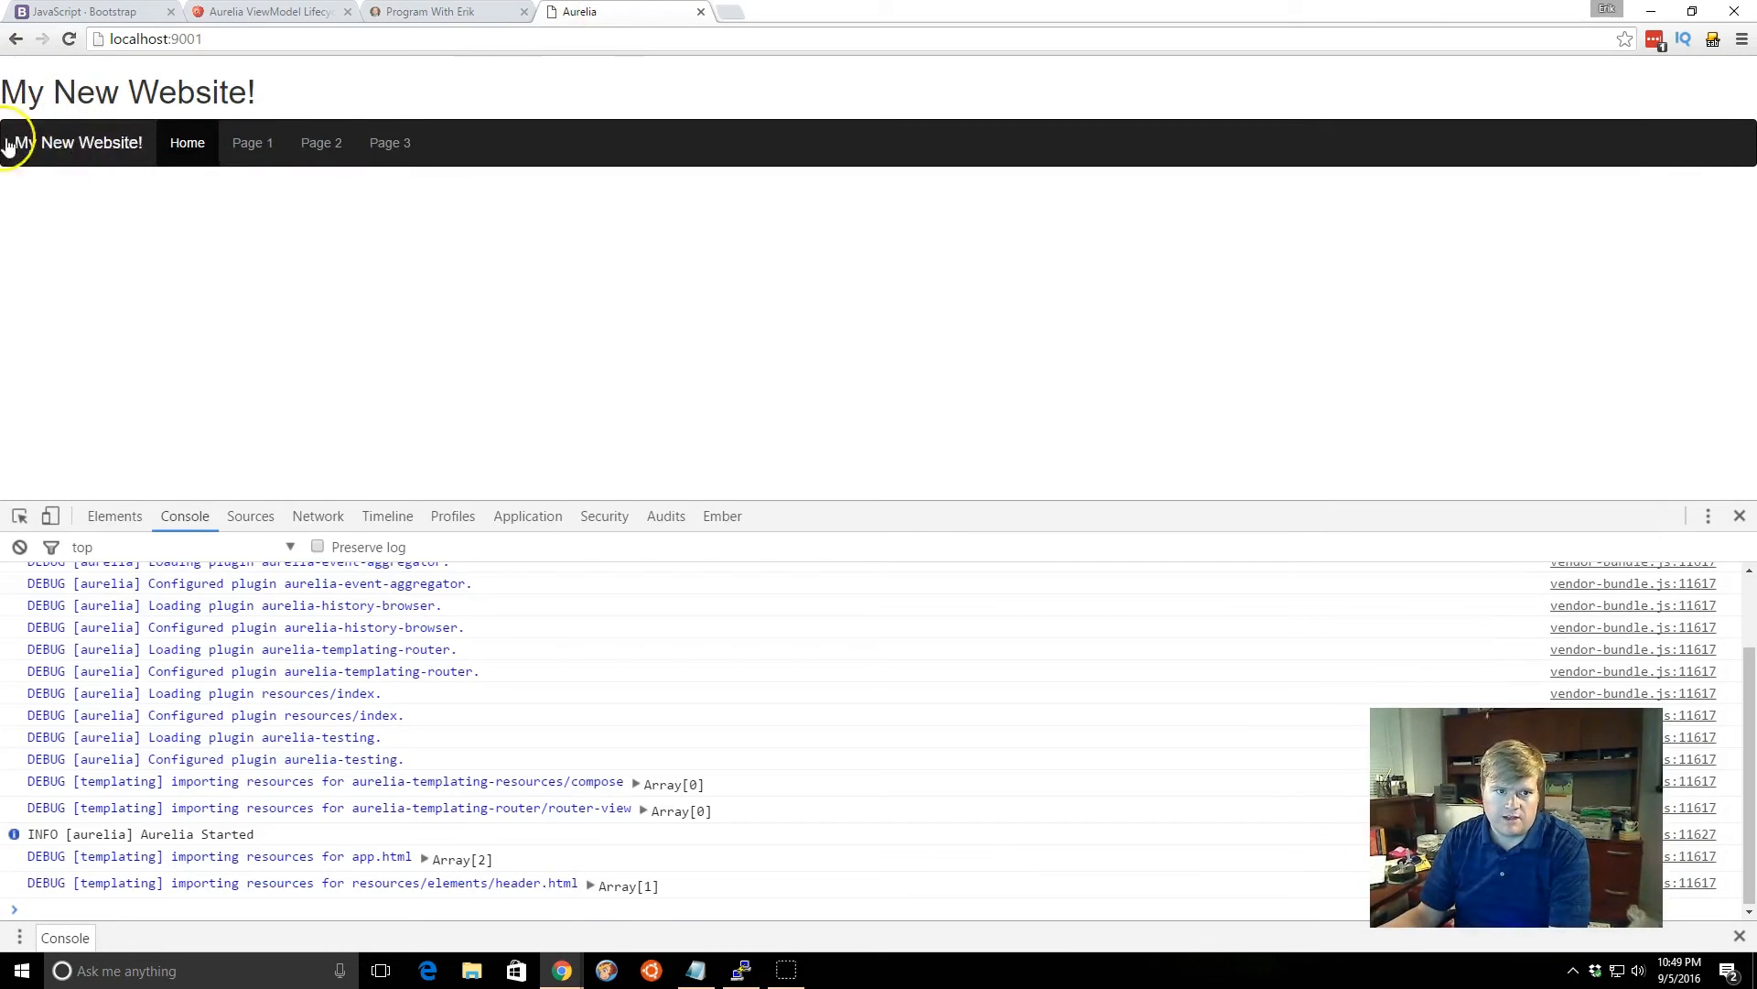
pyautogui.click(738, 970)
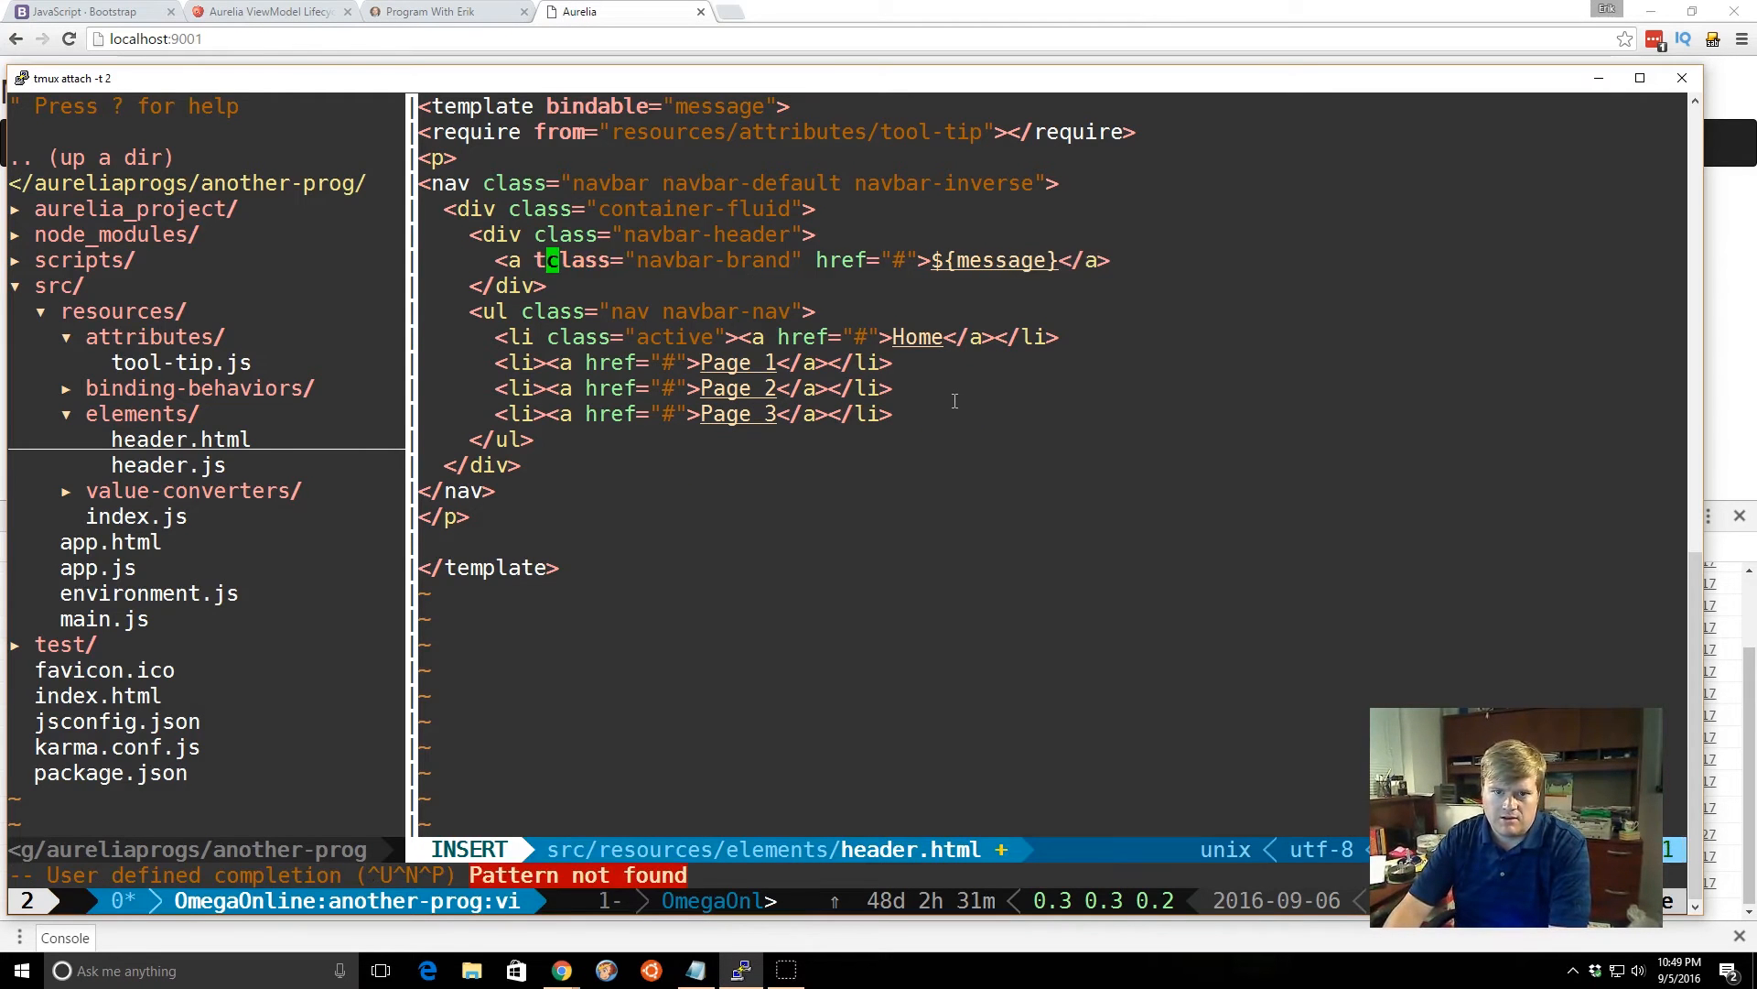
# Step: Add tool-tip="test" to the navbar-brand anchor and save so the app reloads
pyautogui.write('ool-tip="')
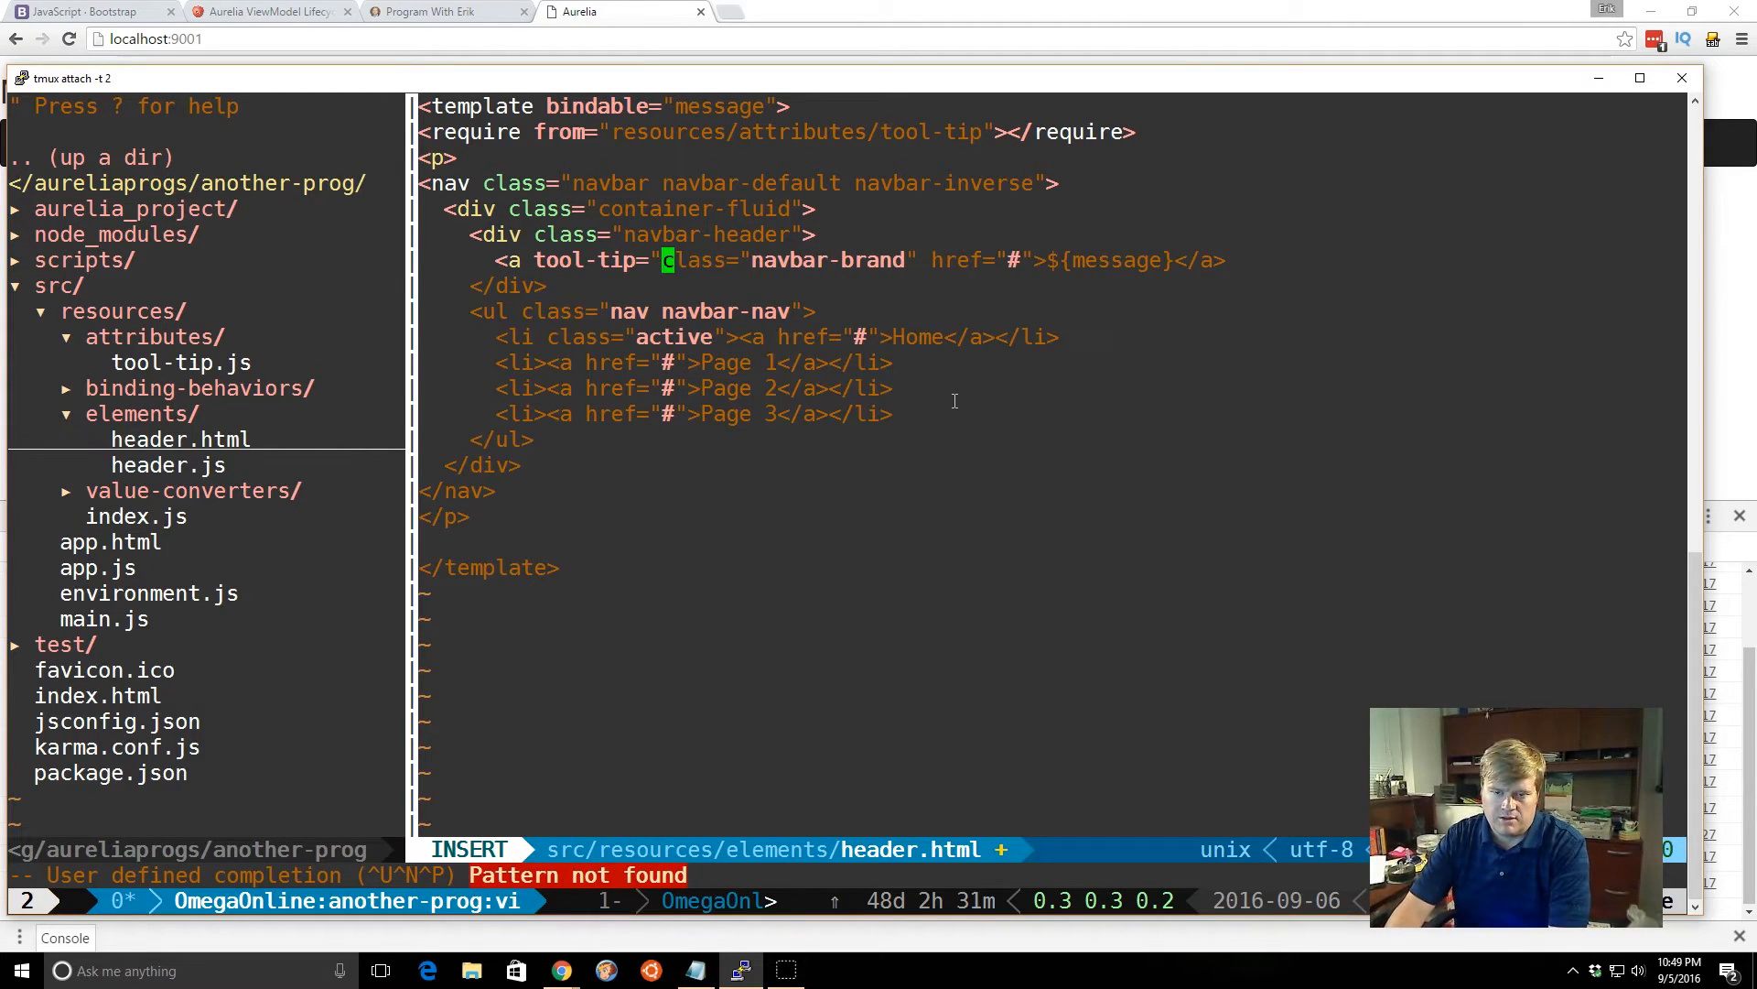
pyautogui.write('test')
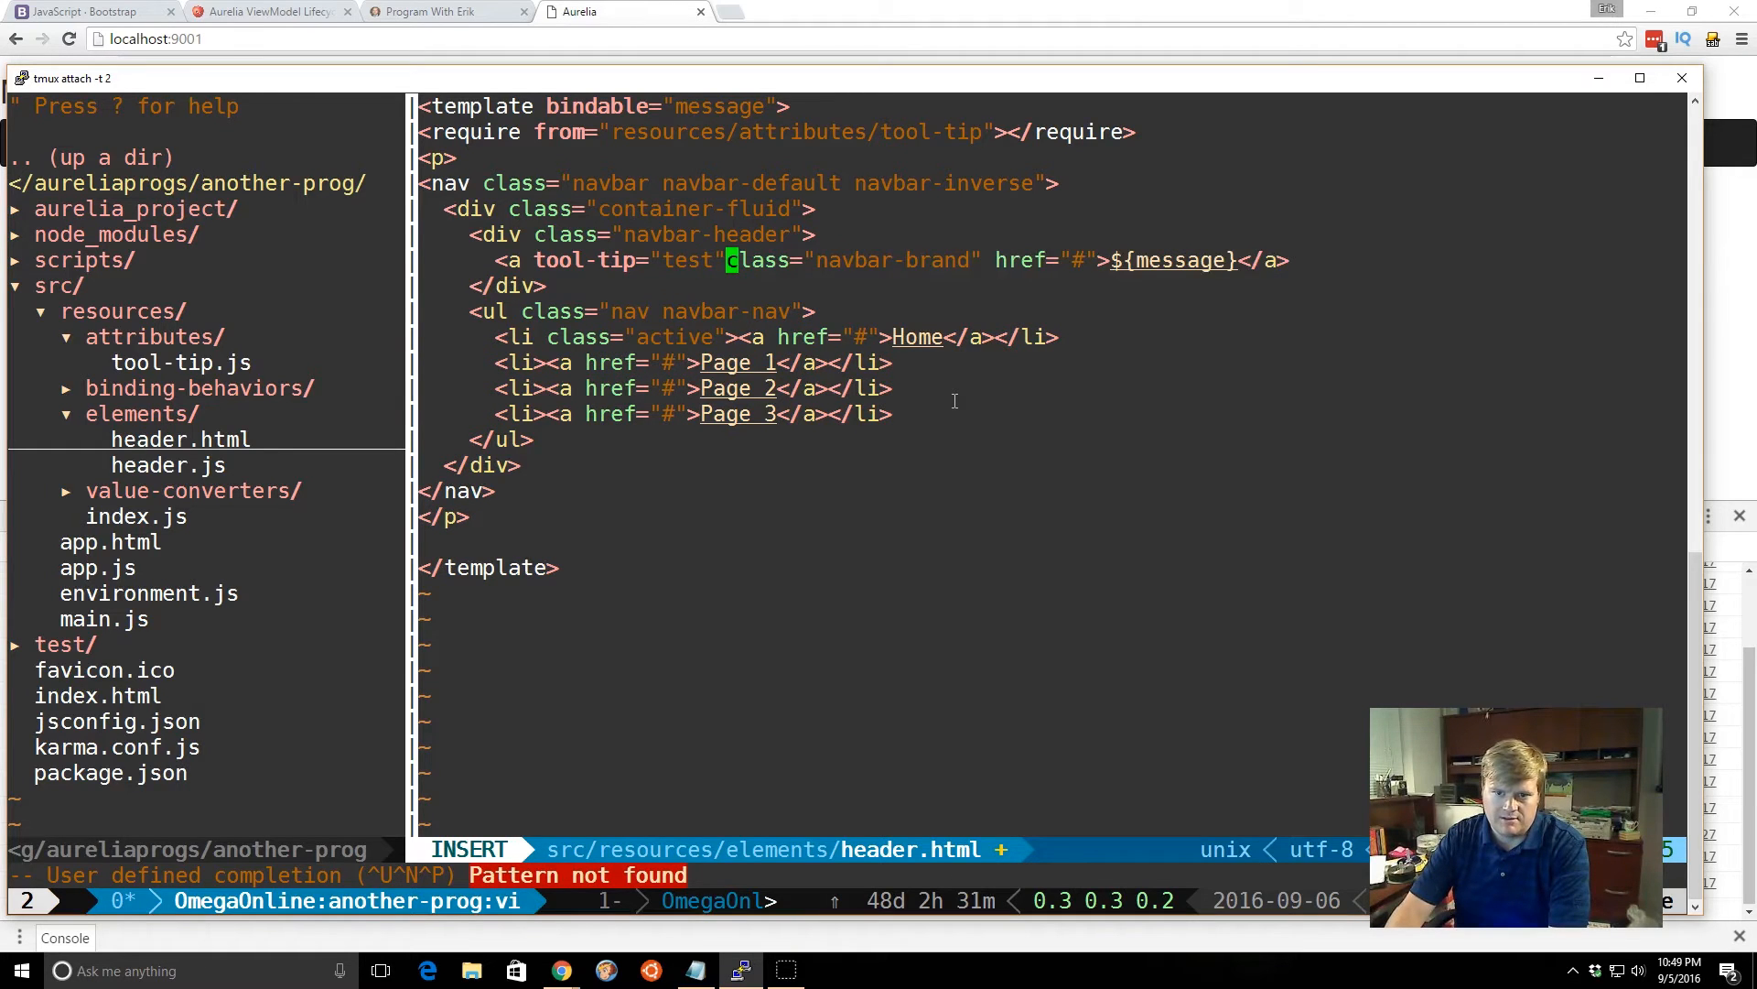
pyautogui.press('Escape')
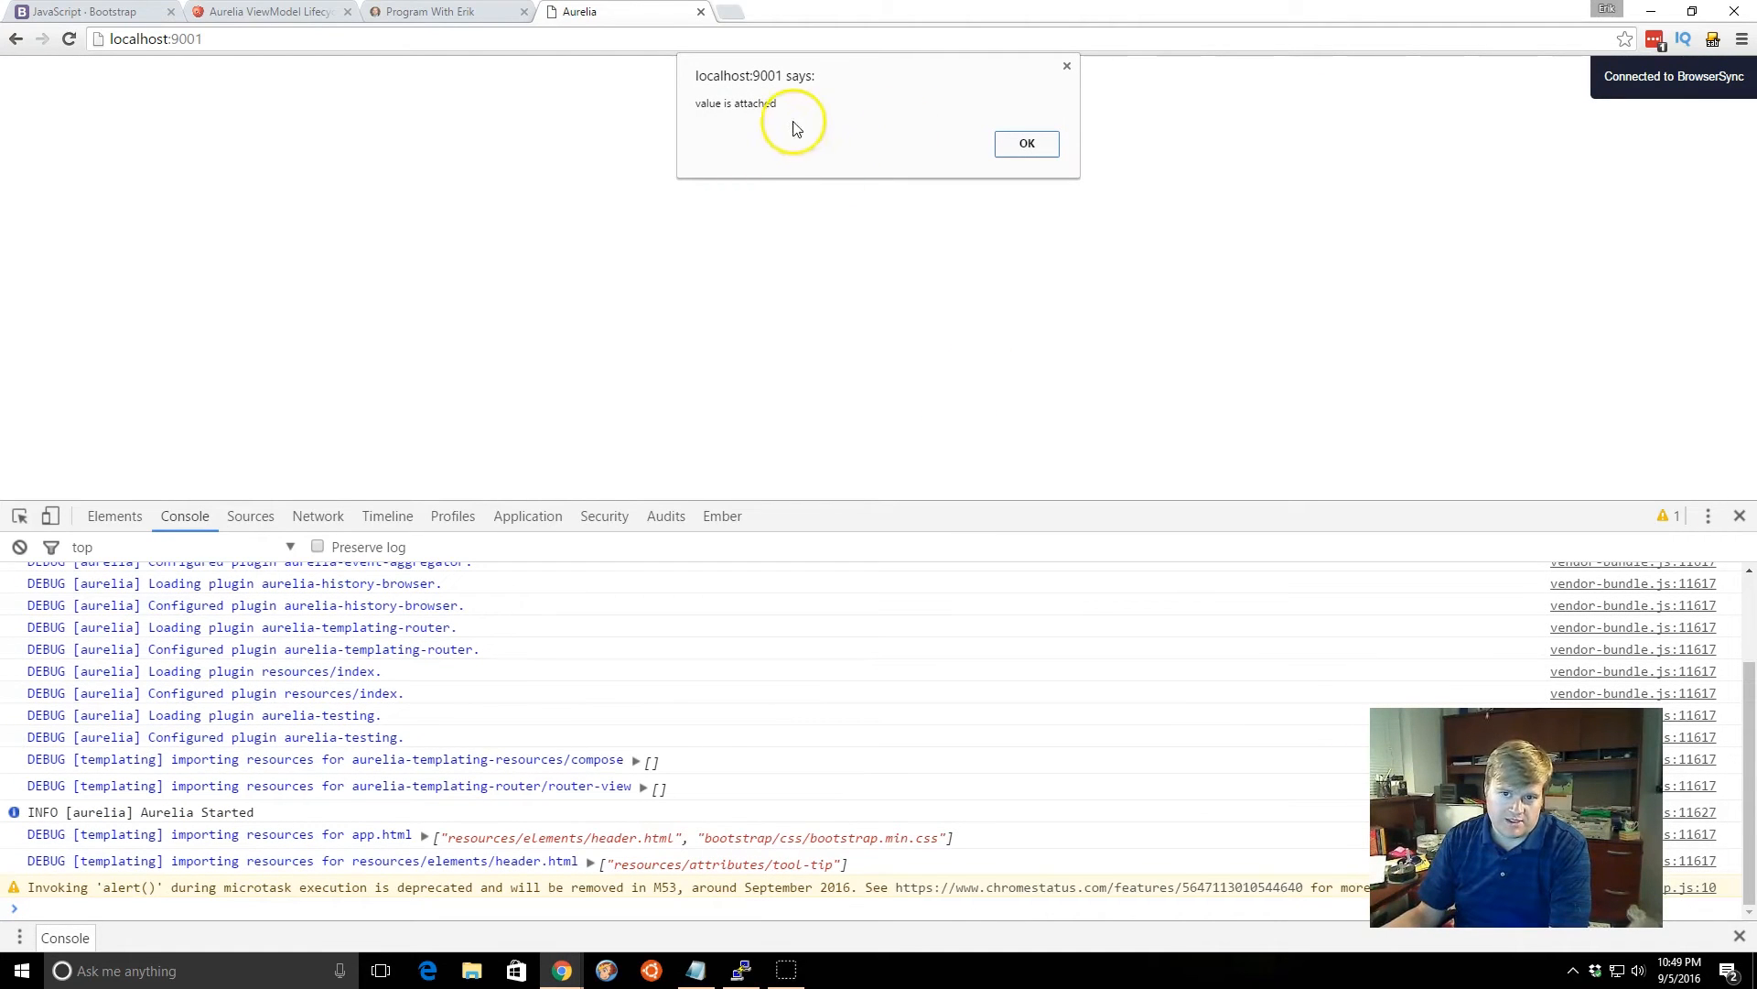
pyautogui.moveTo(1020, 180)
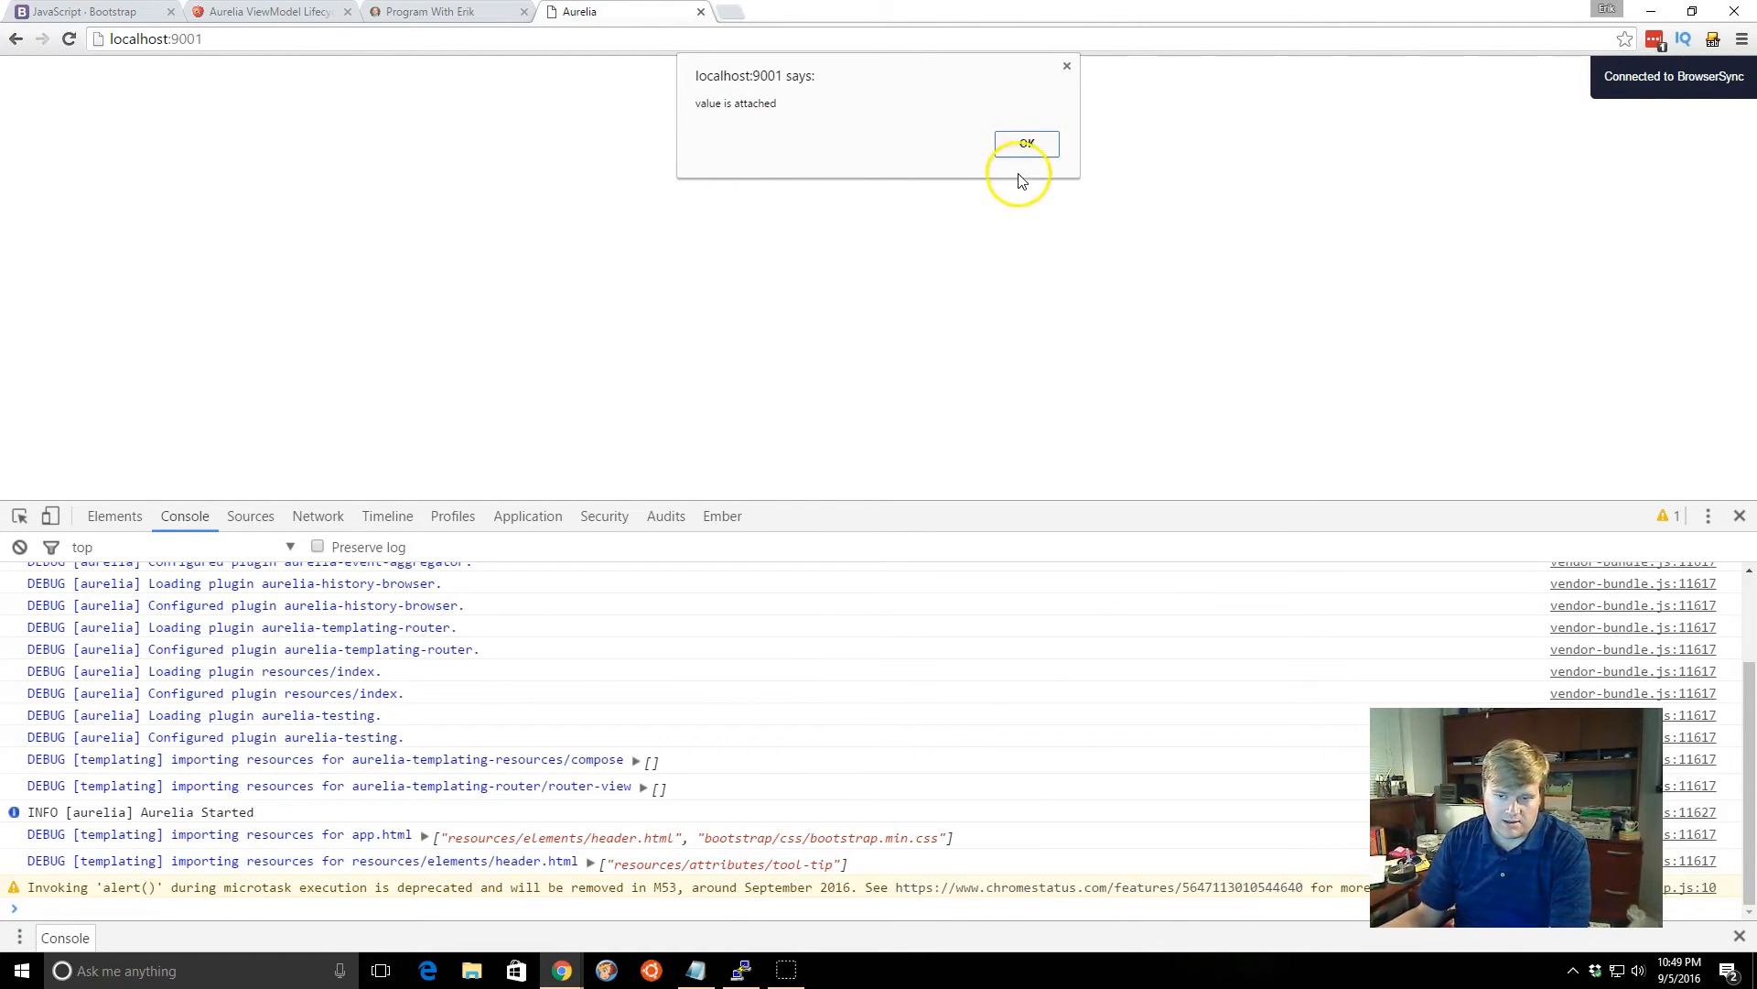
pyautogui.moveTo(901, 122)
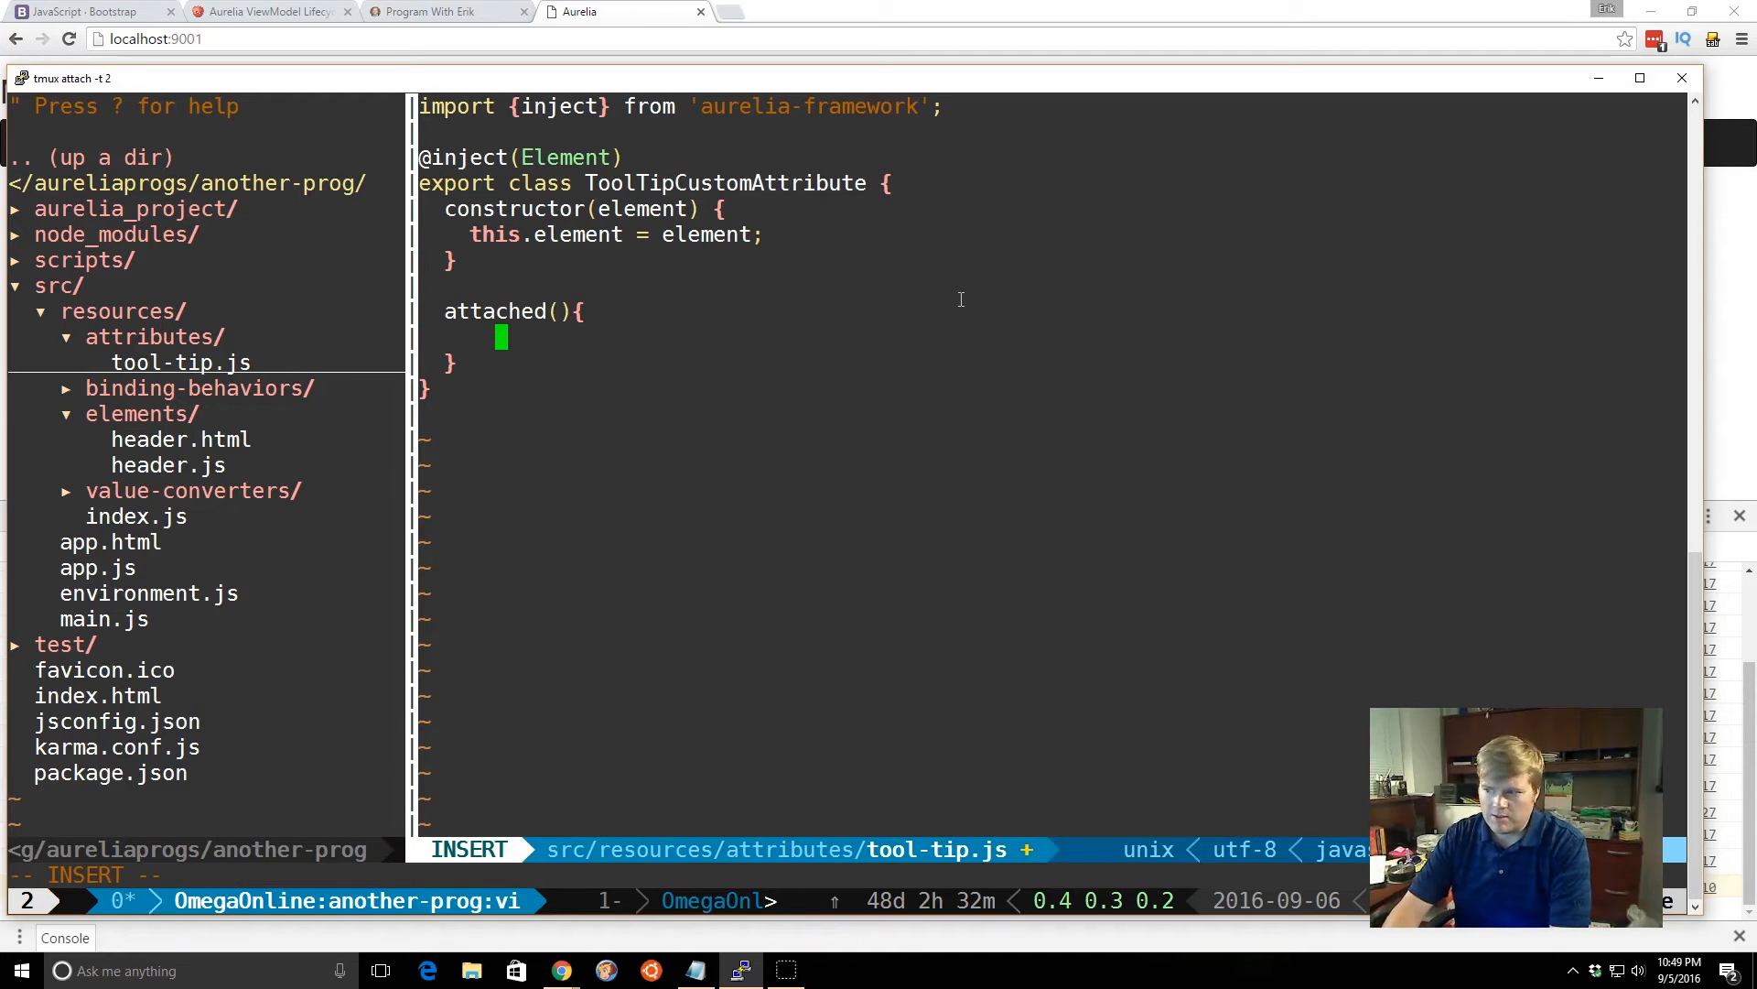
pyautogui.moveTo(1280, 361)
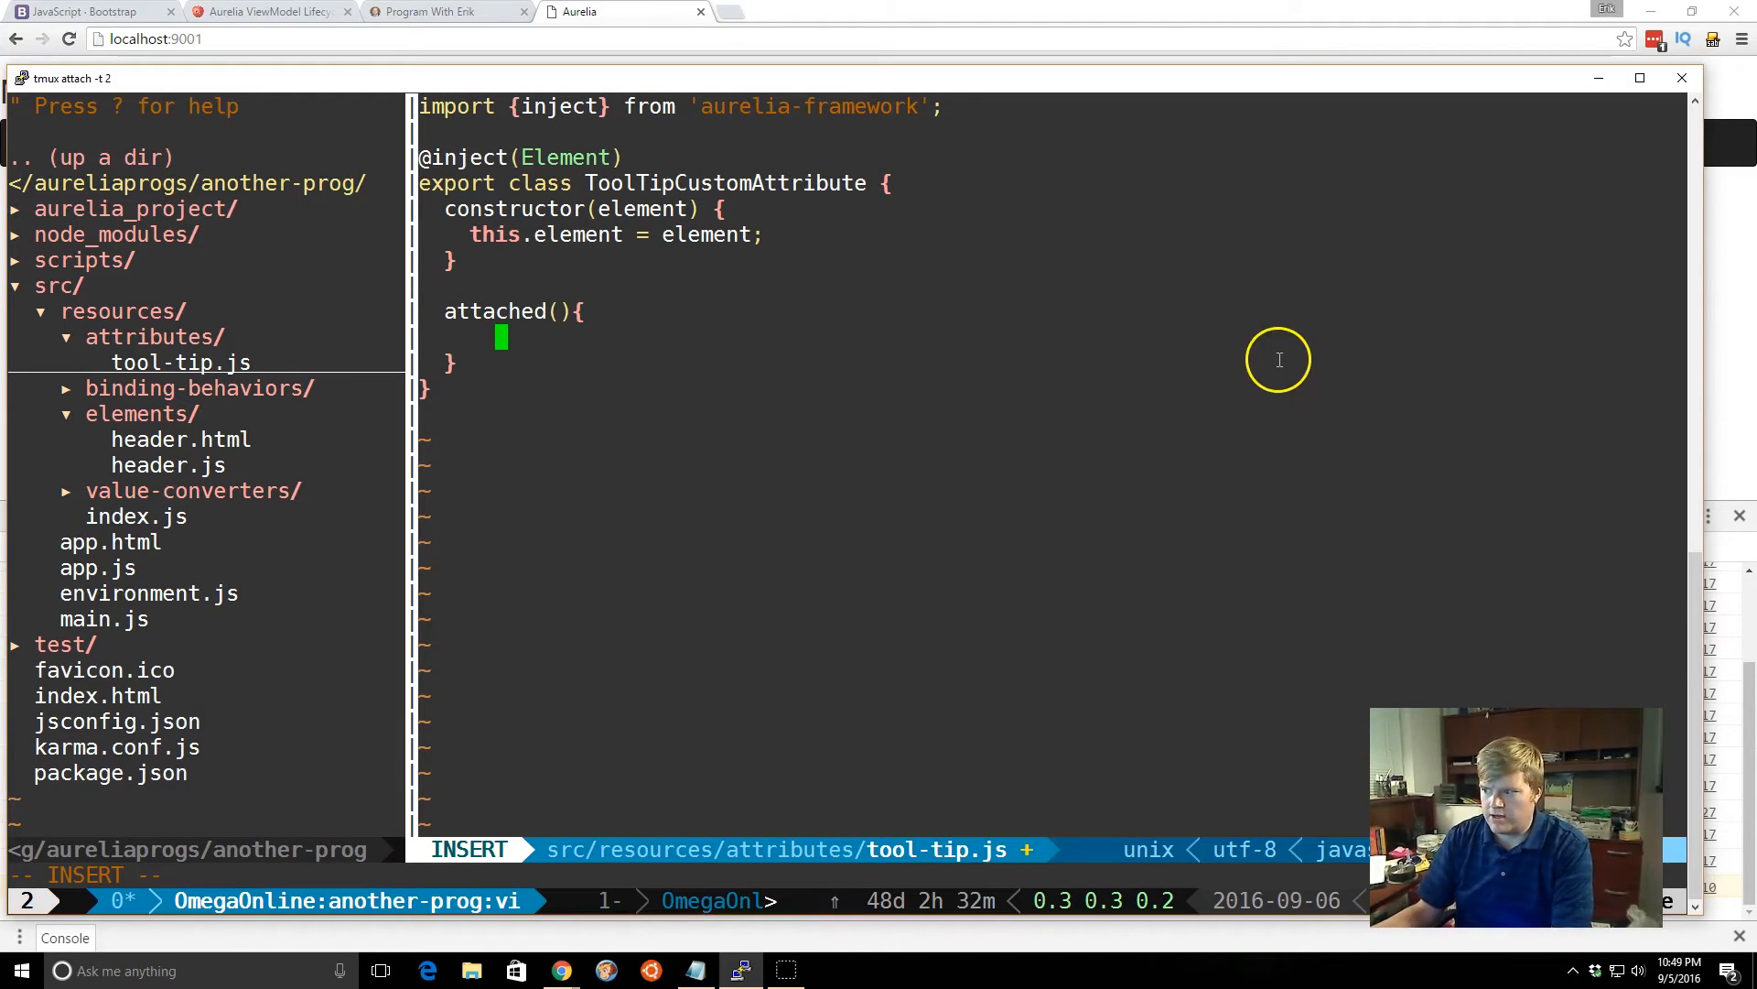
# Step: Change the tool-tip.js import to {inject, bindable}
pyautogui.press('Escape')
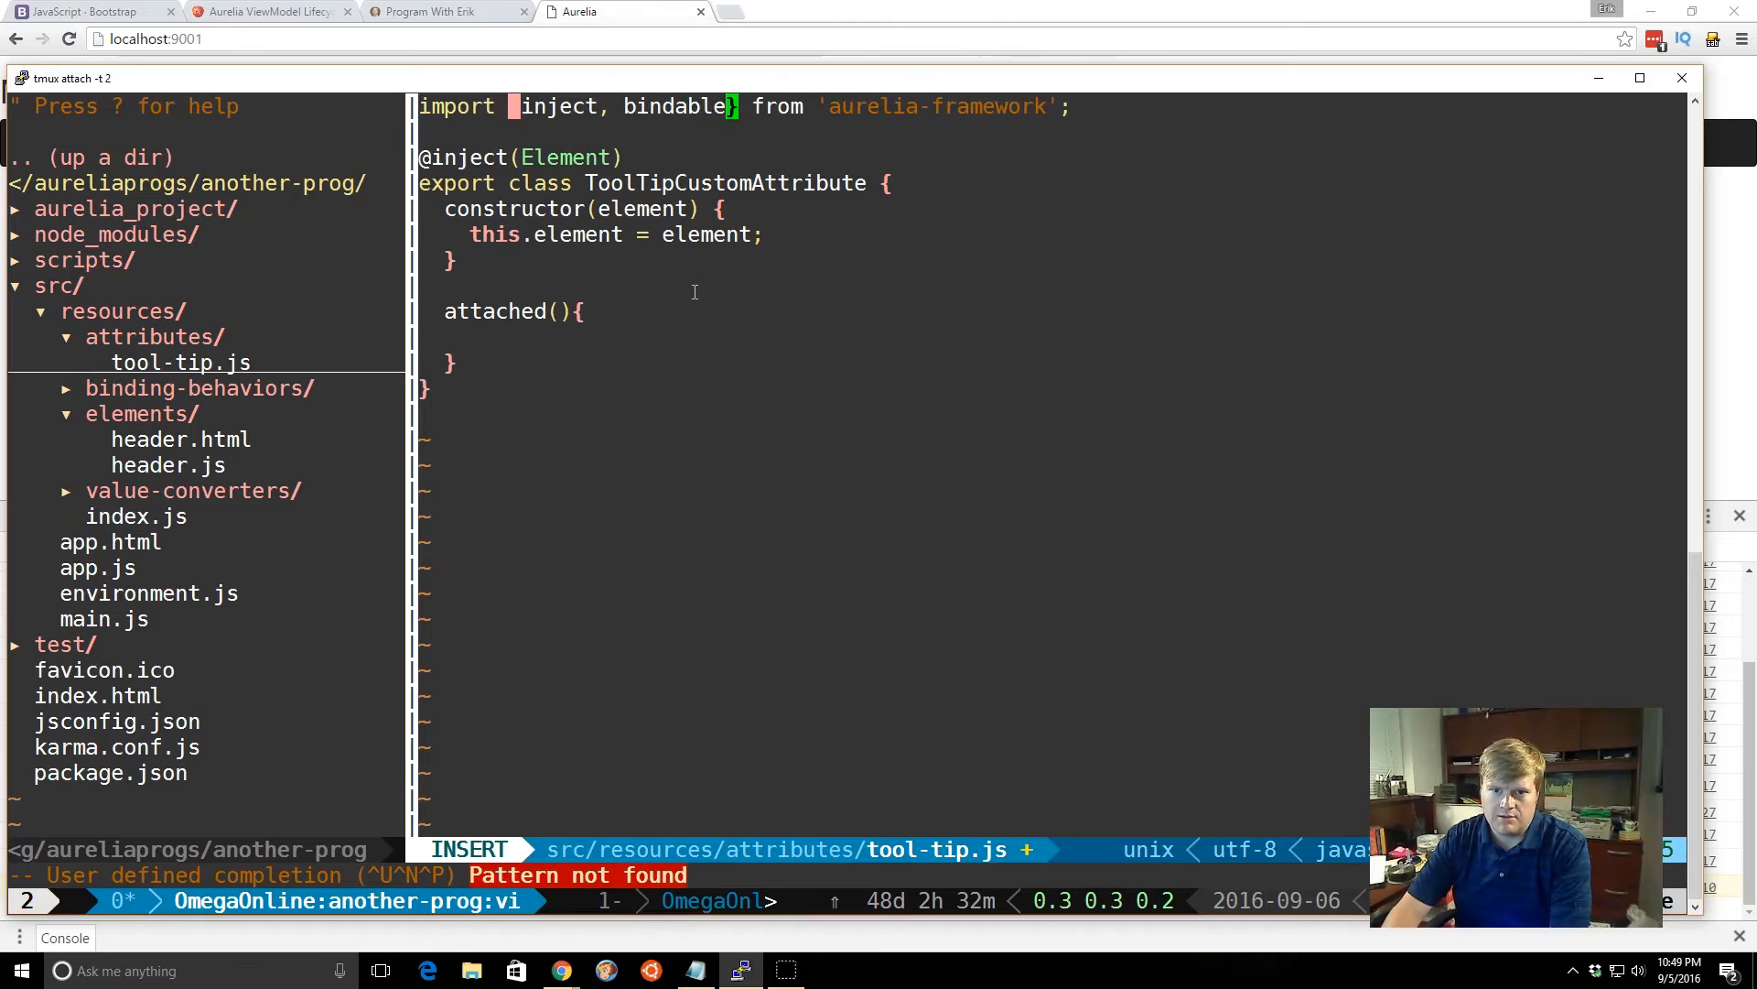
pyautogui.press('Escape')
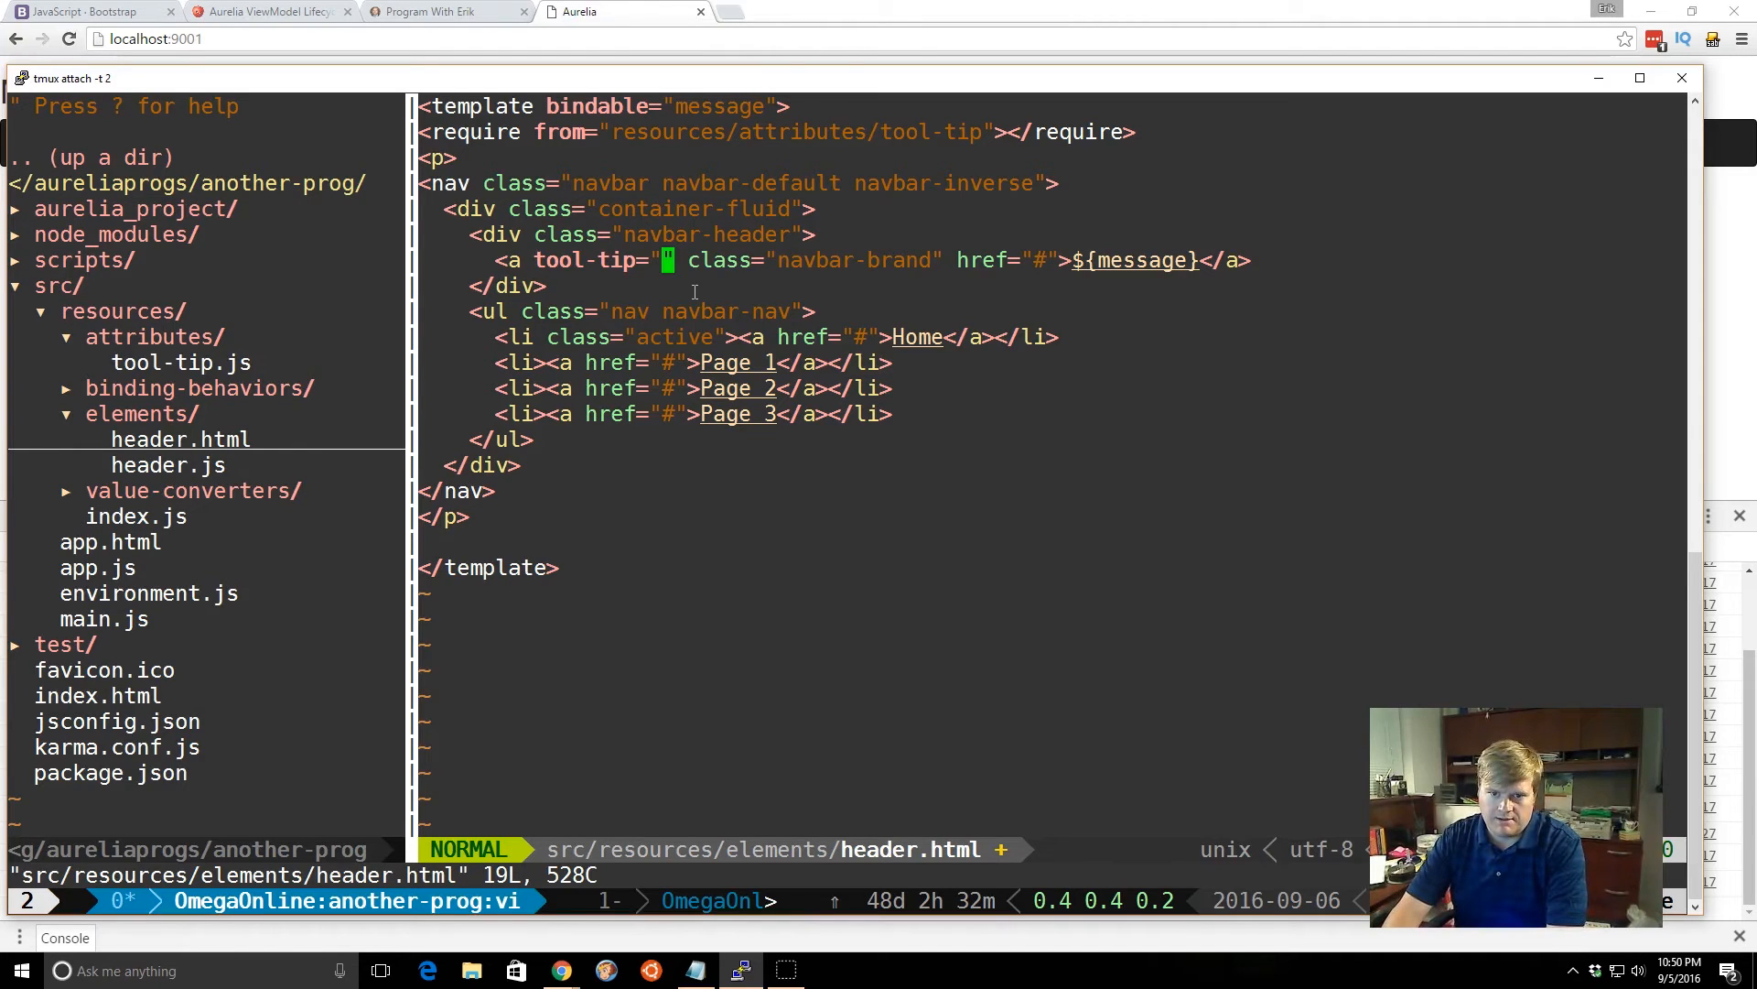
pyautogui.write('title:')
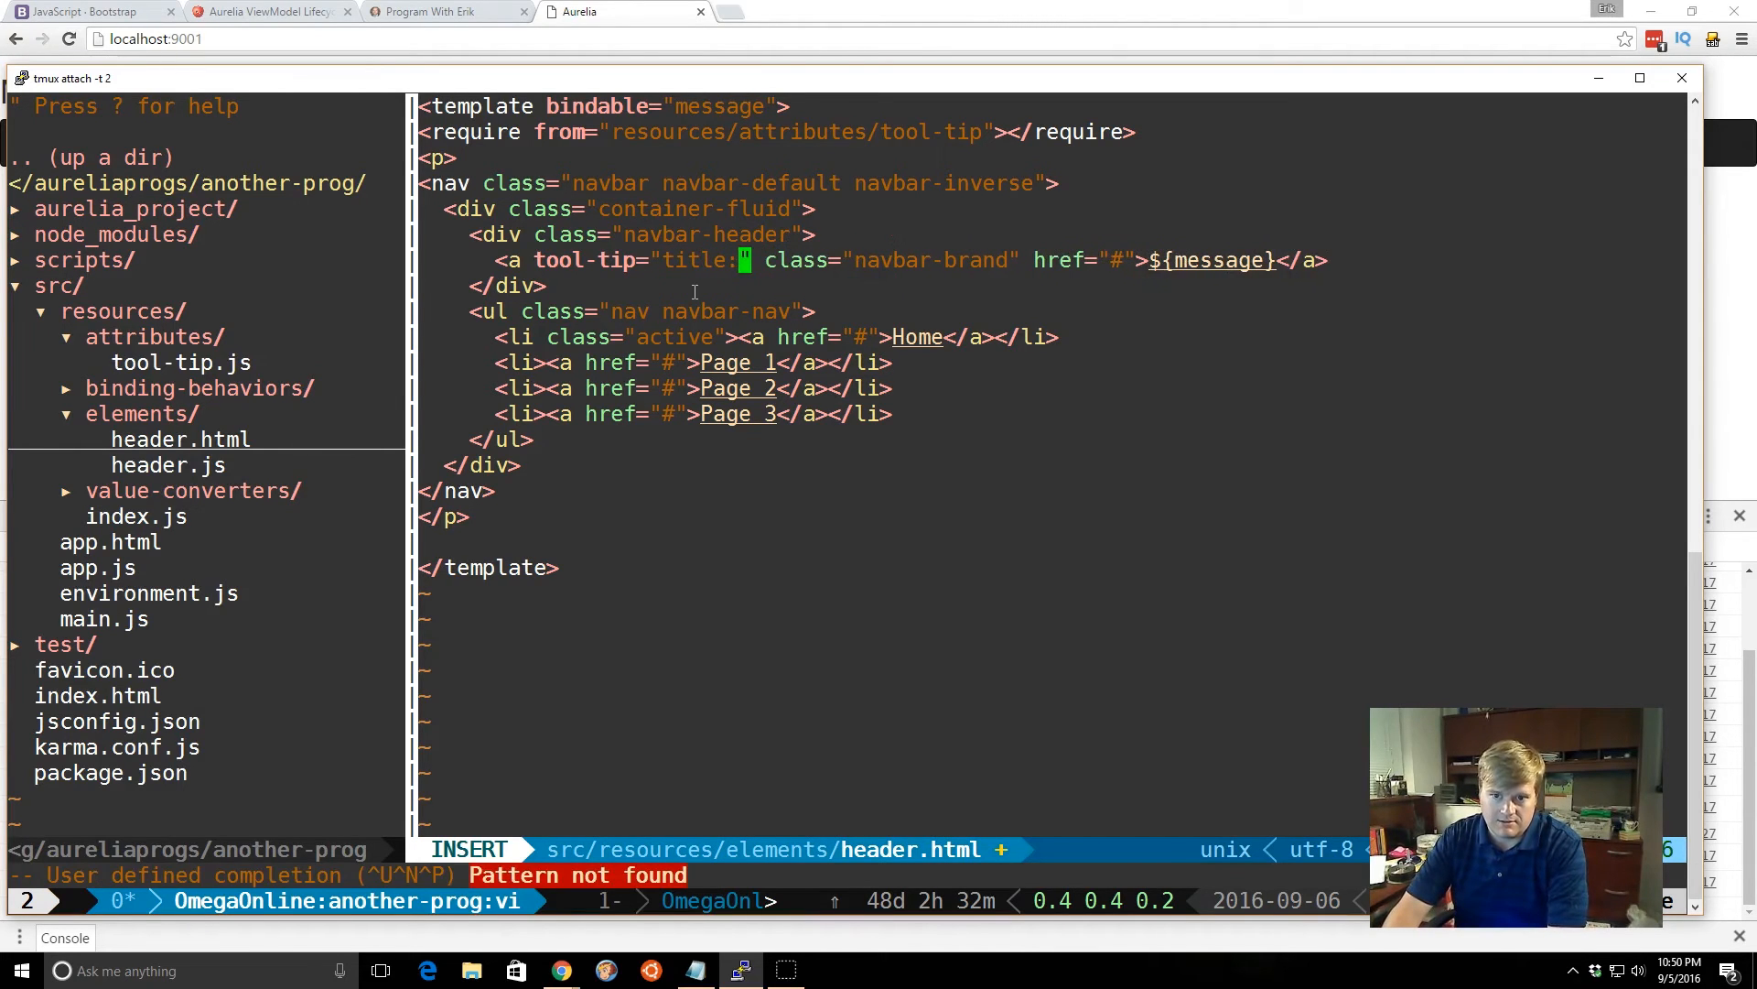
pyautogui.write('This')
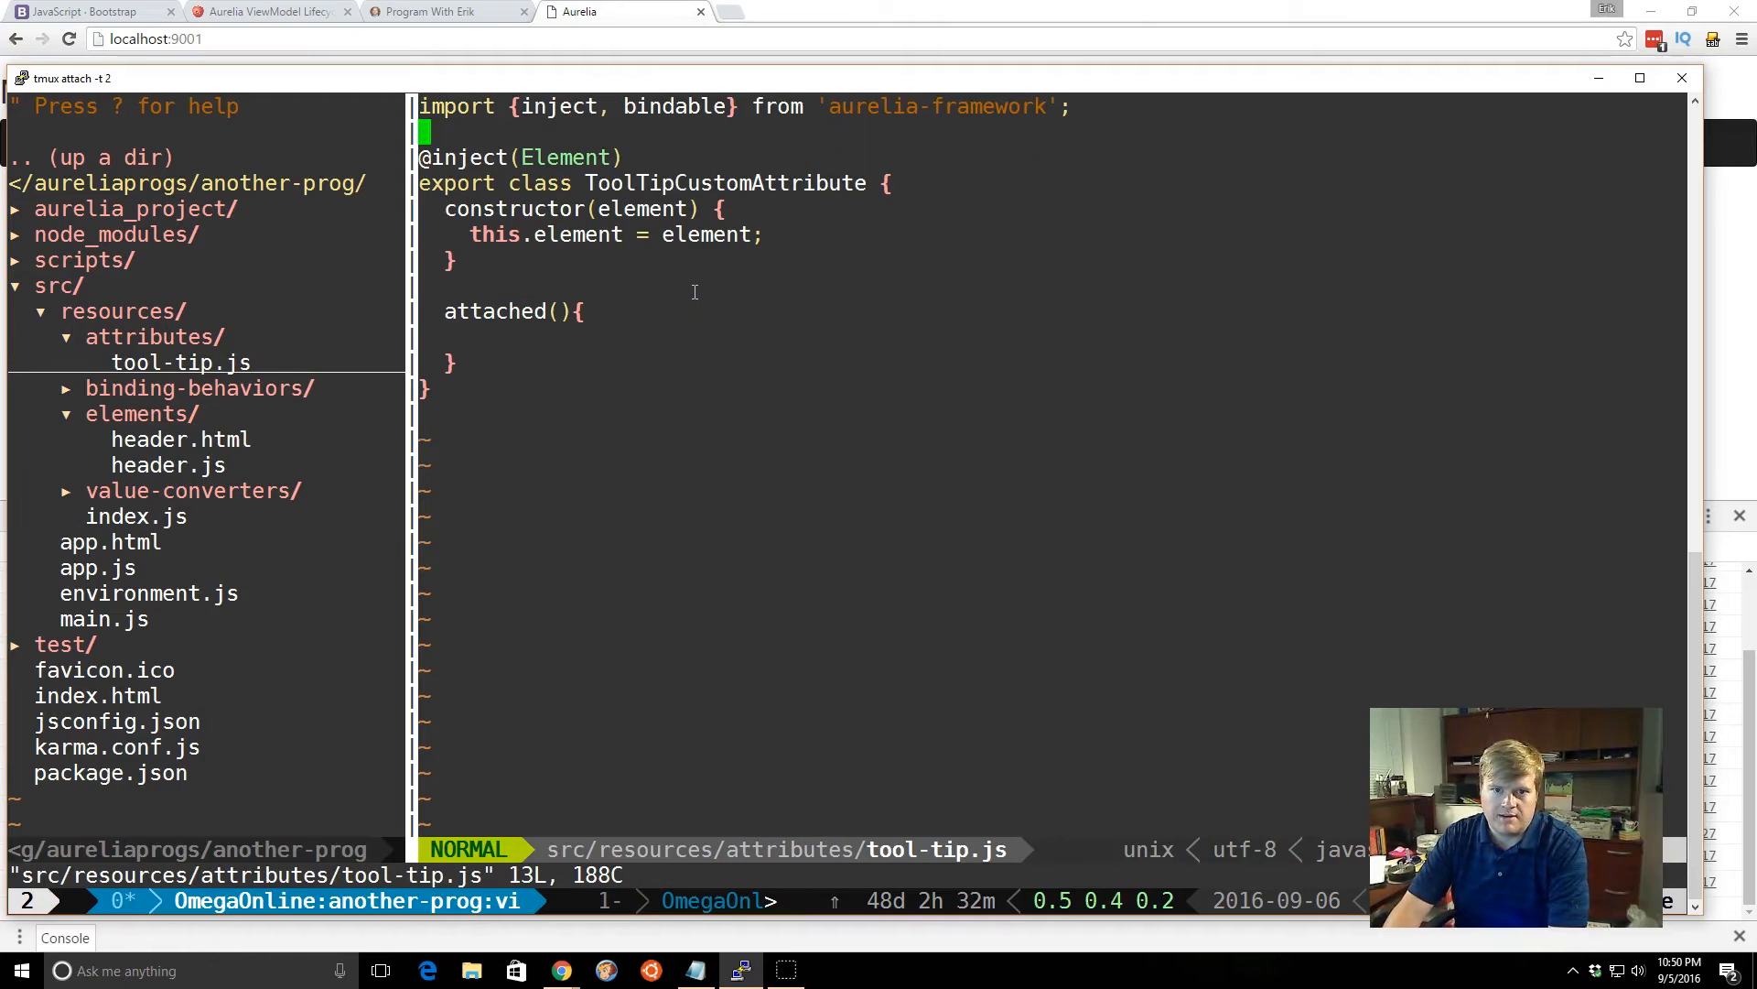
pyautogui.press('j')
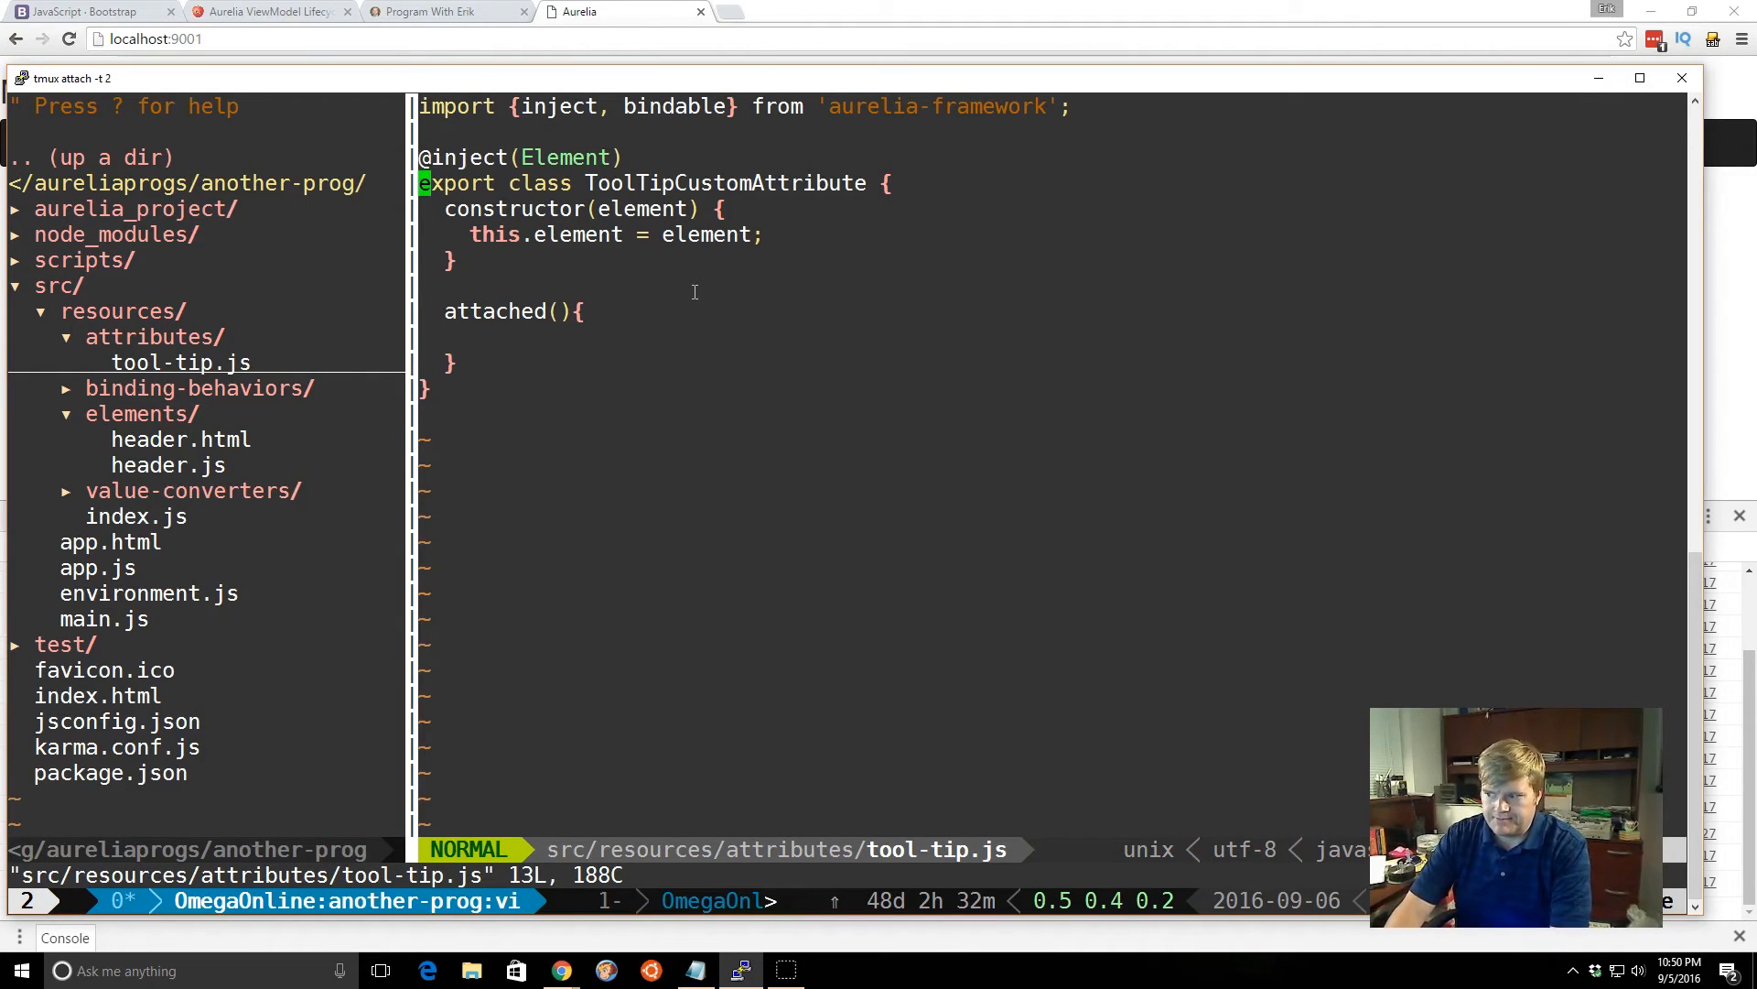
pyautogui.press('o')
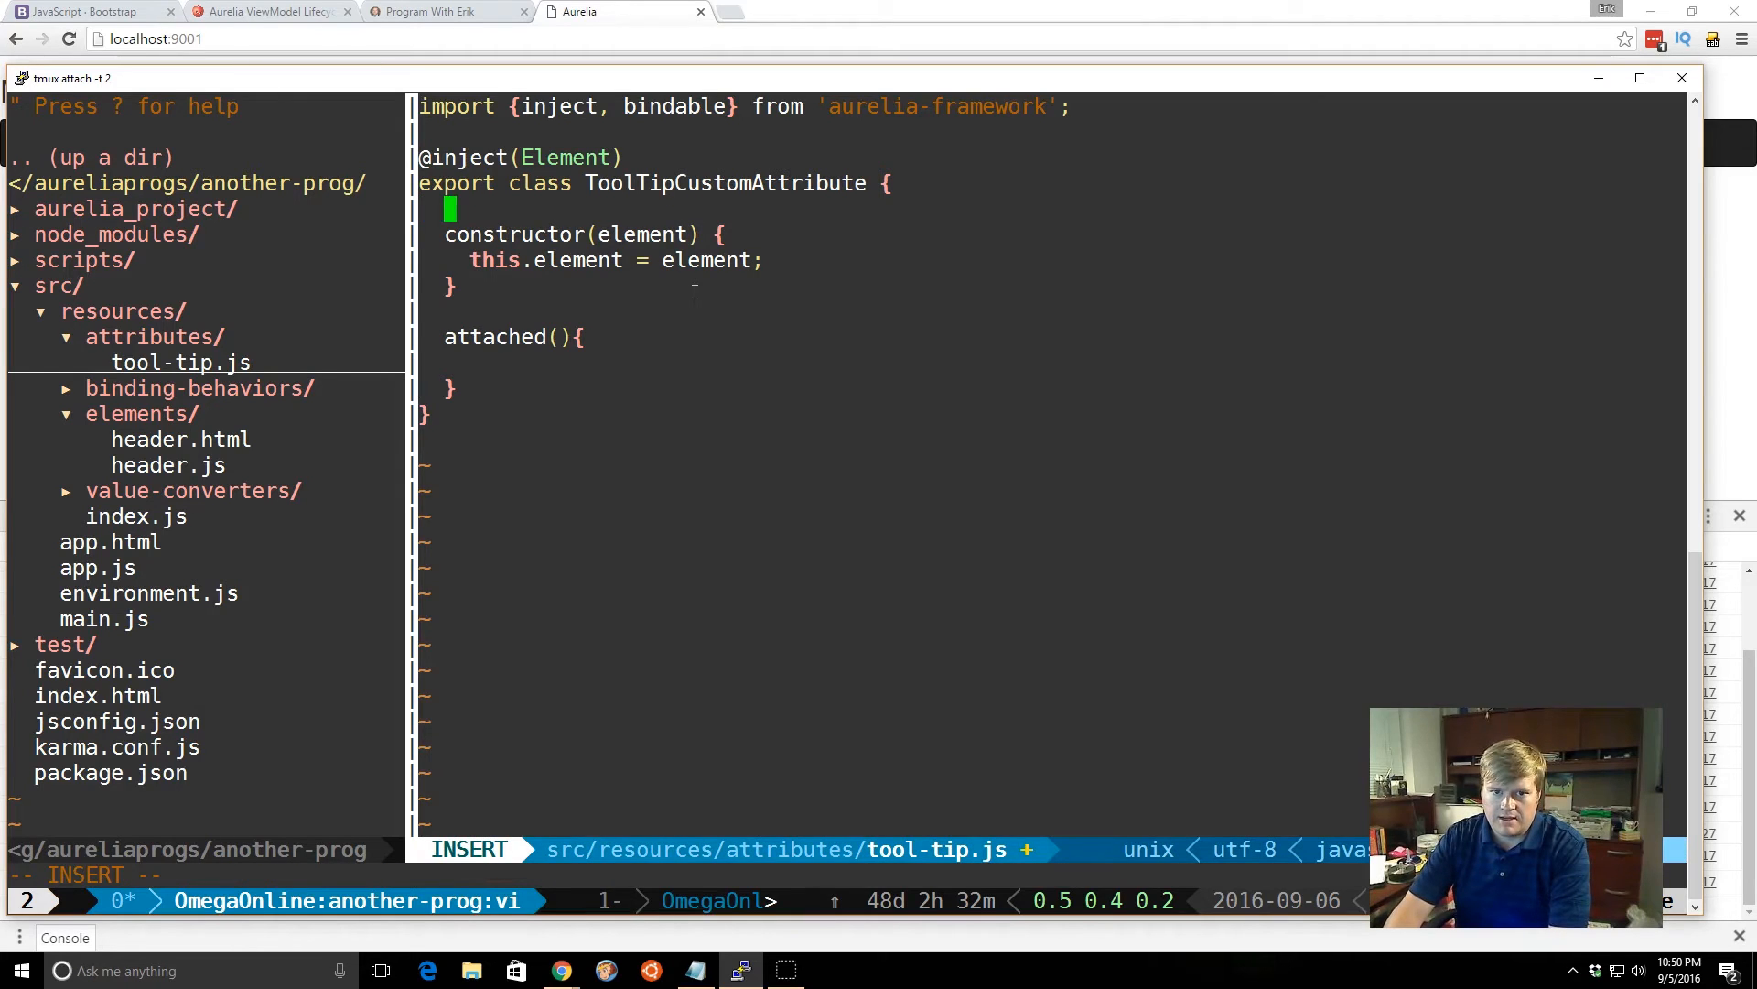
pyautogui.write('@bindable')
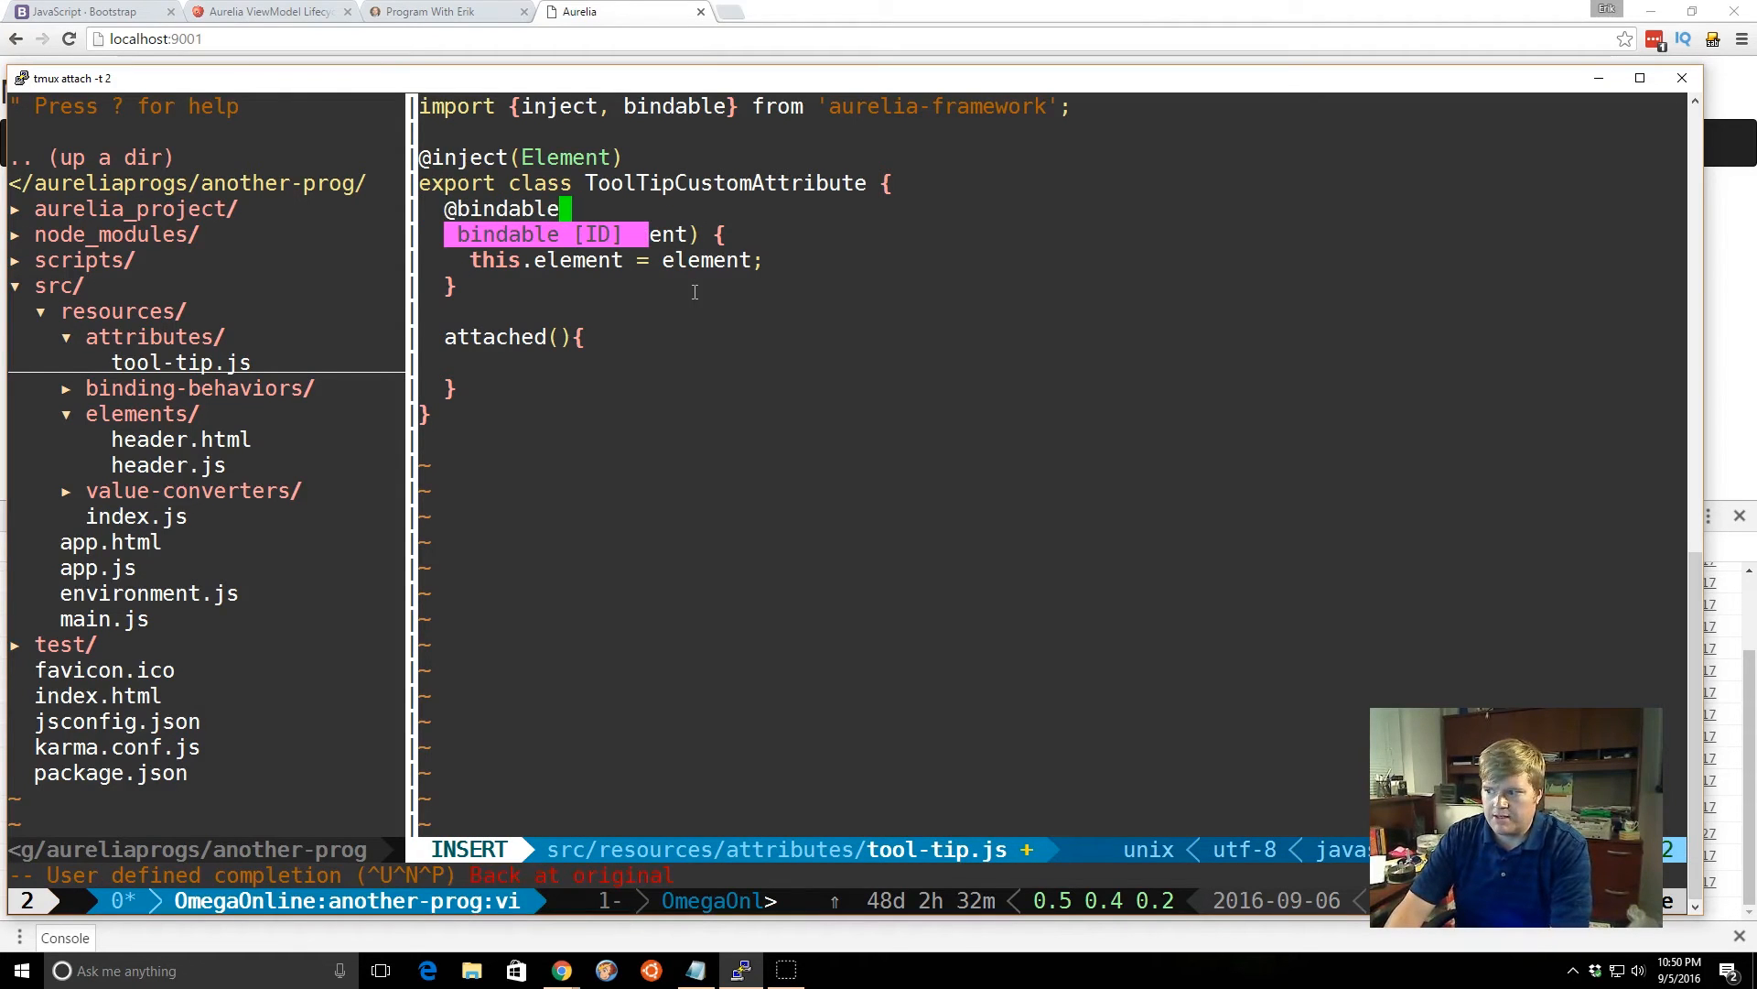
pyautogui.write('title')
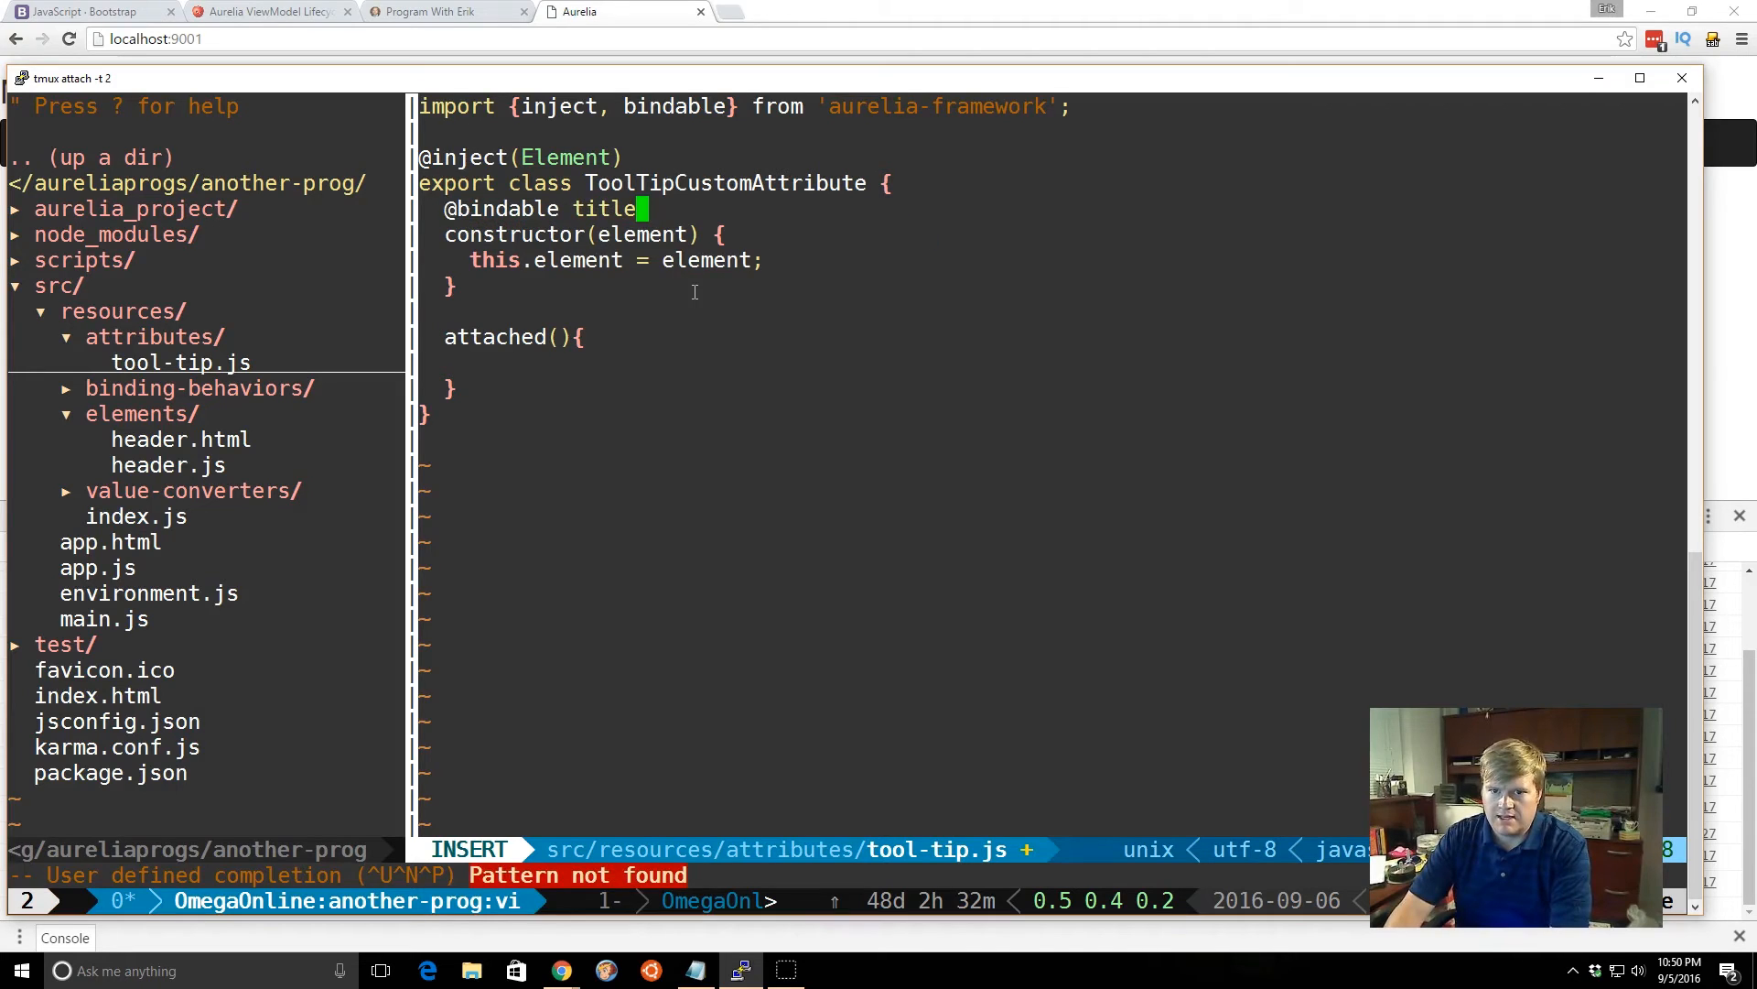
pyautogui.write(': any;')
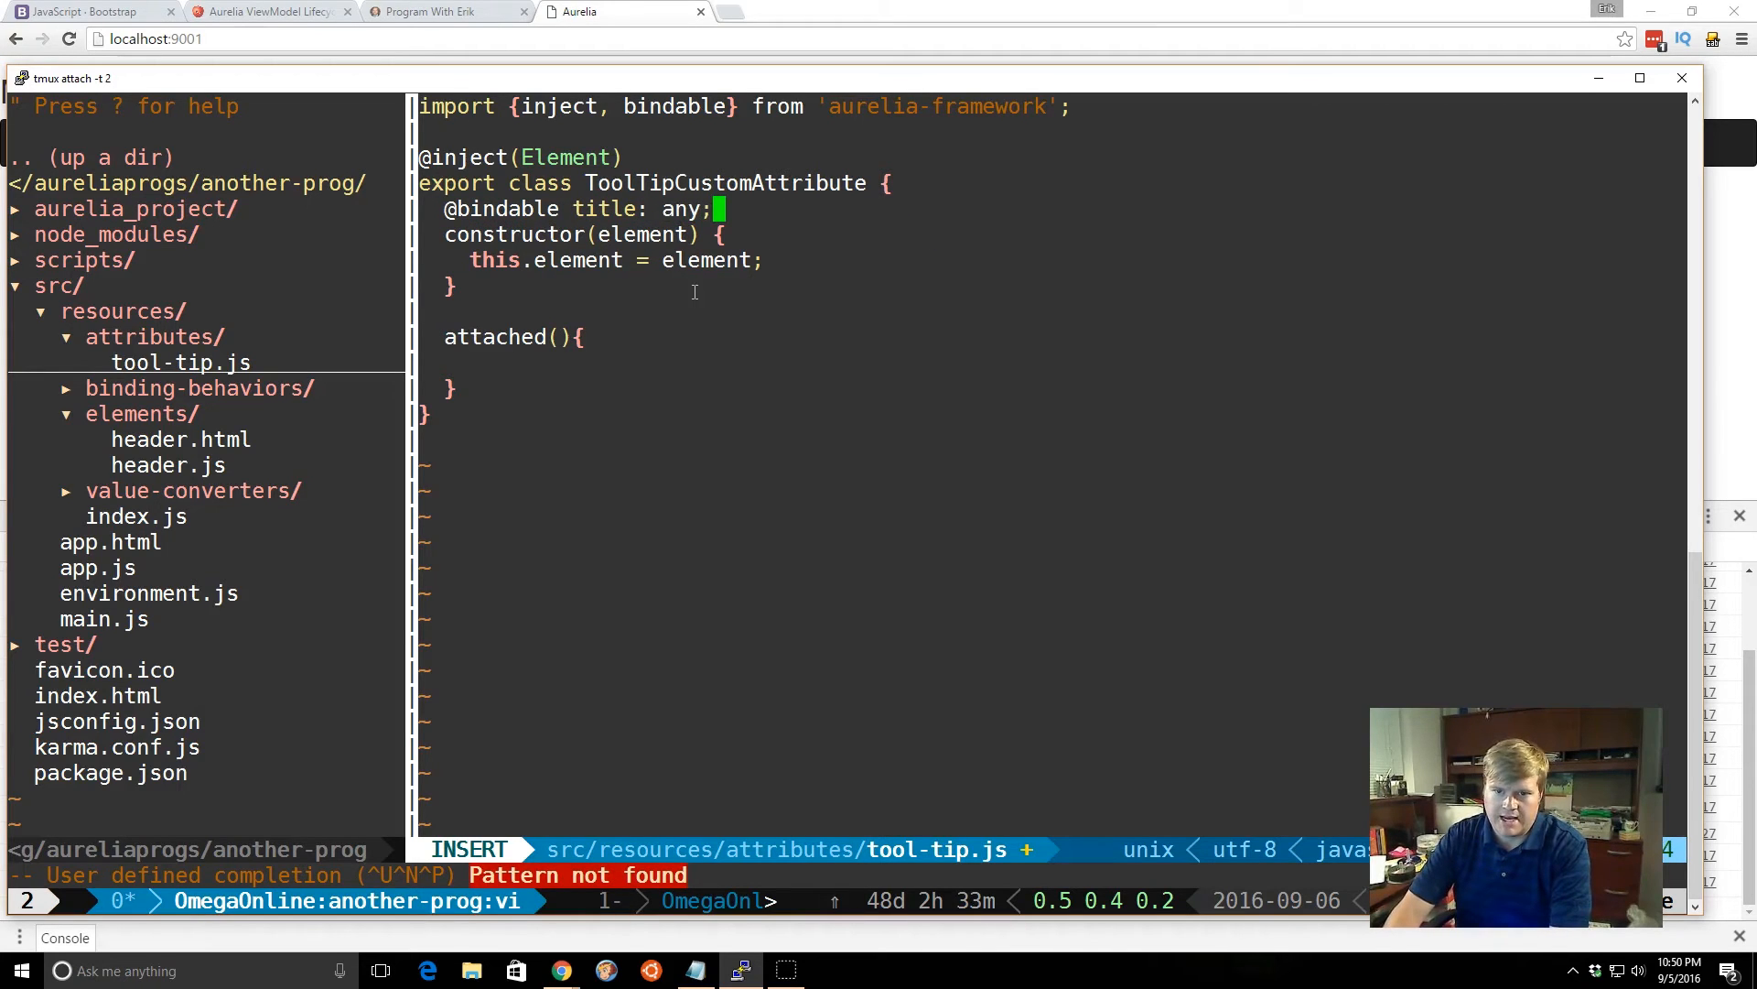
pyautogui.press('Escape')
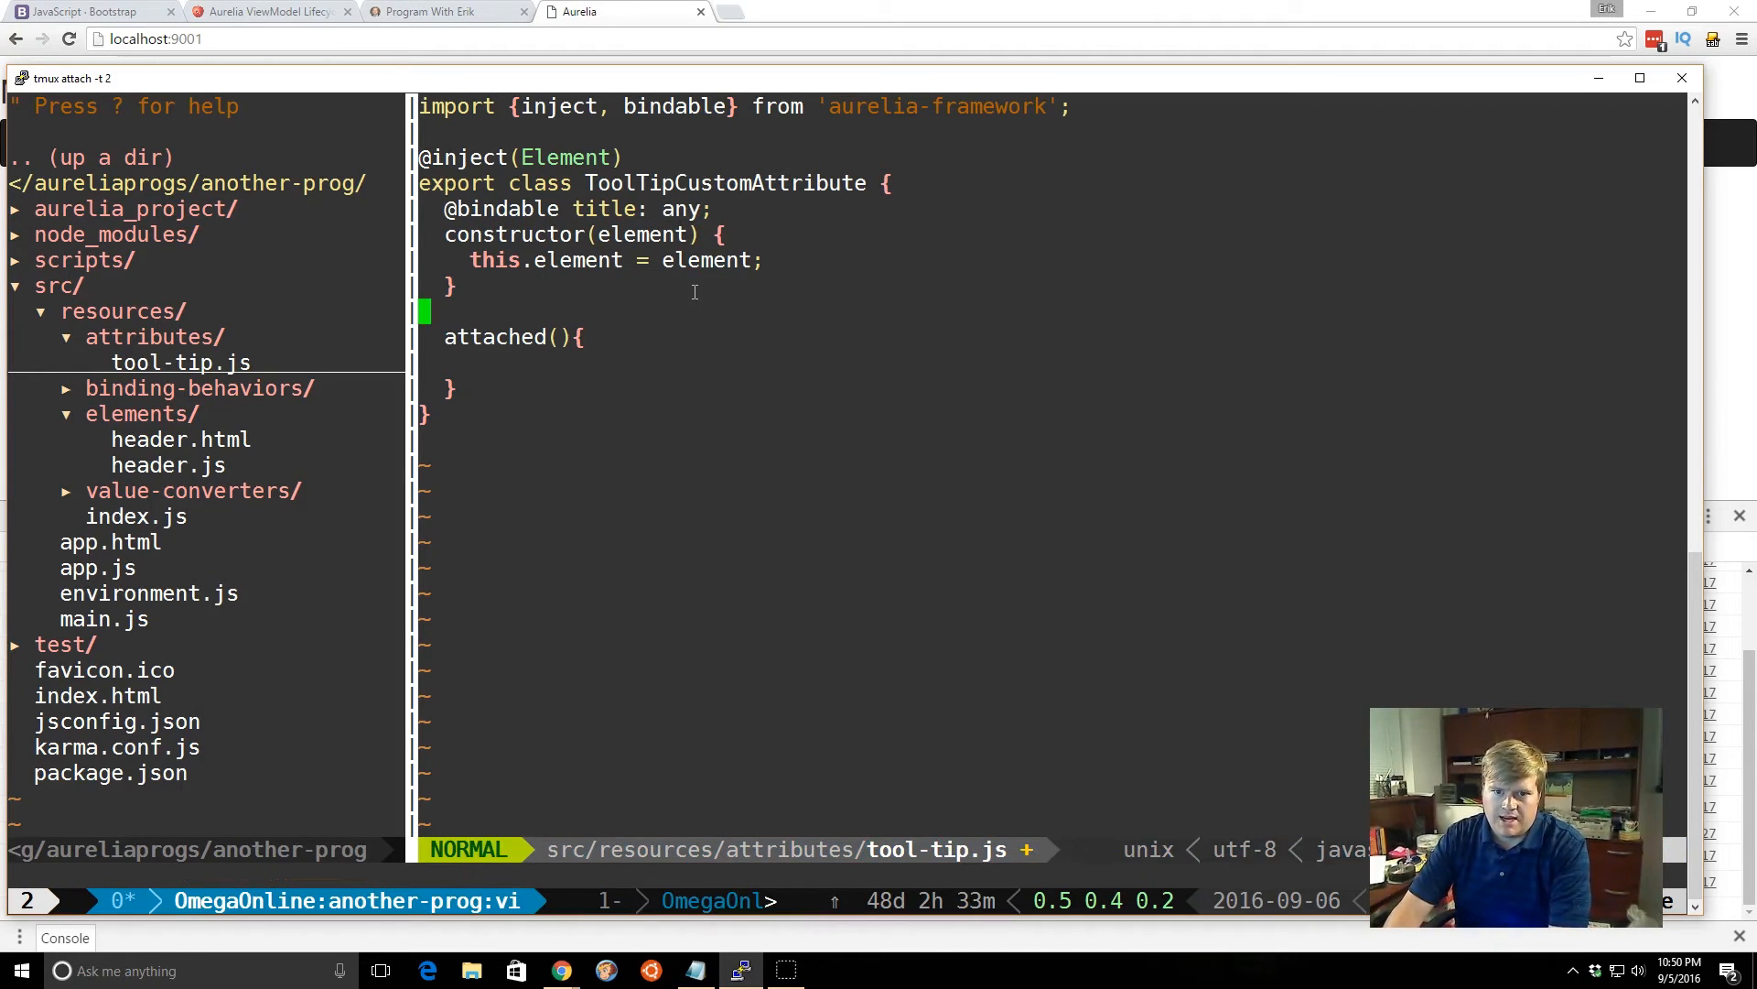
# Step: Make attached() call alert(this.title)
pyautogui.write('aler')
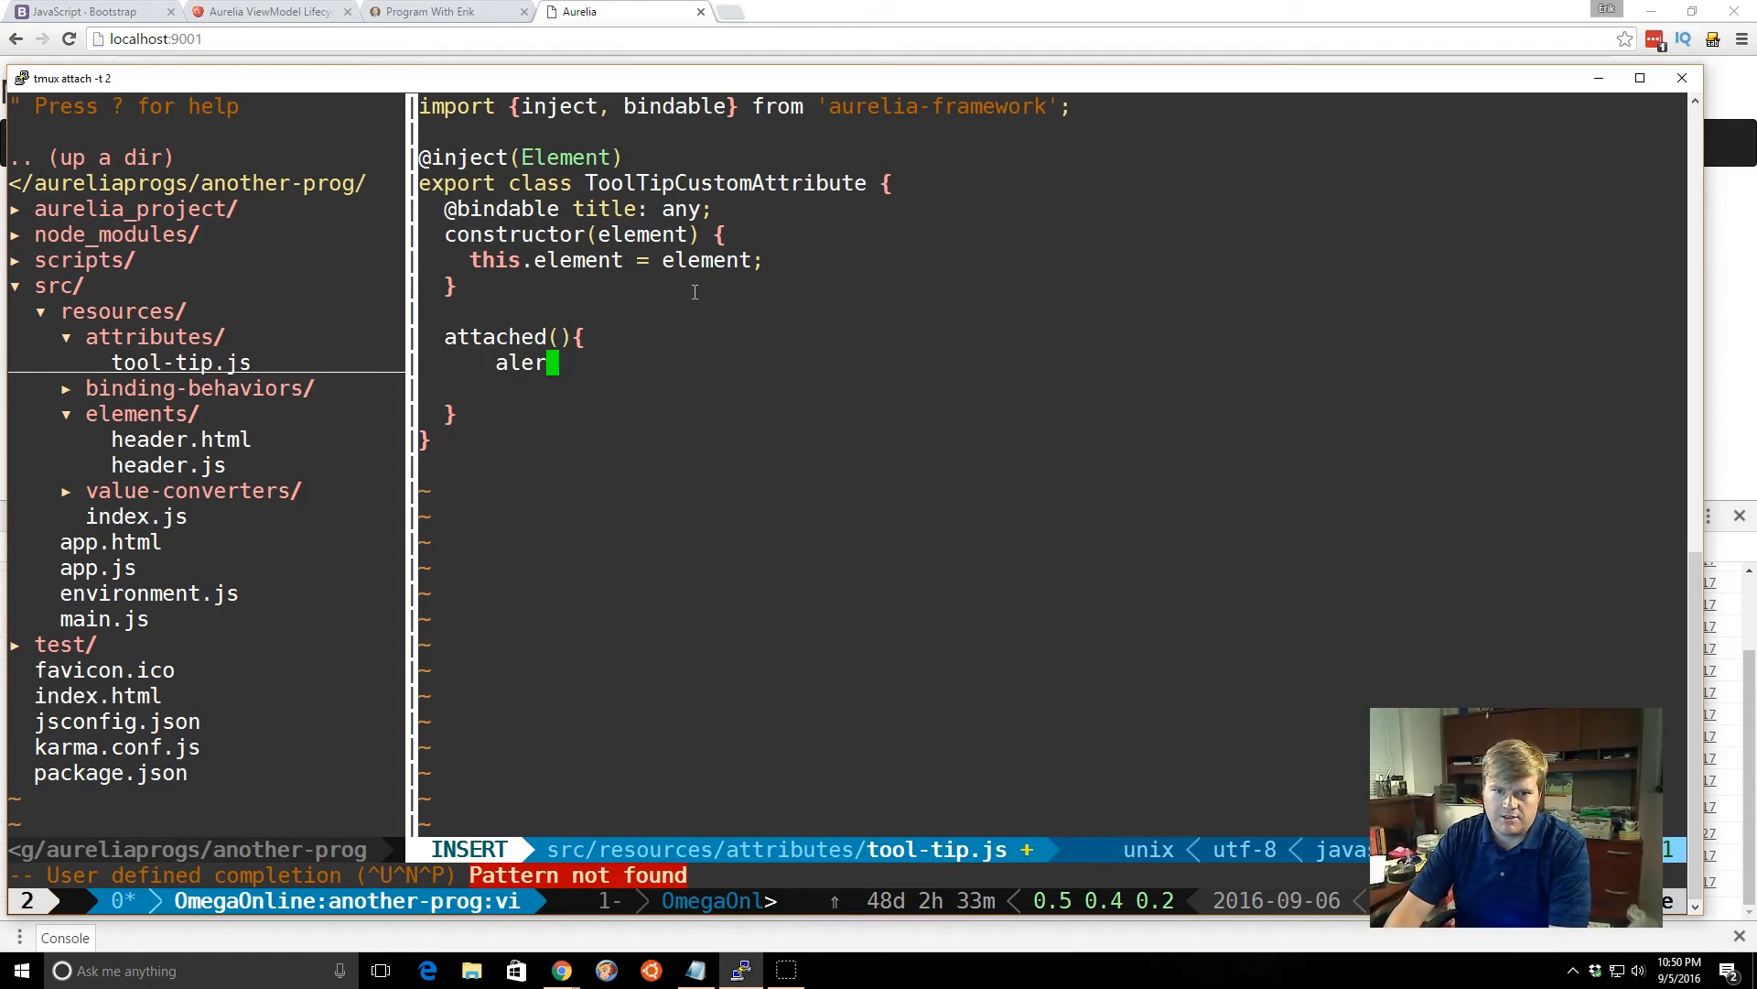
pyautogui.write('t')
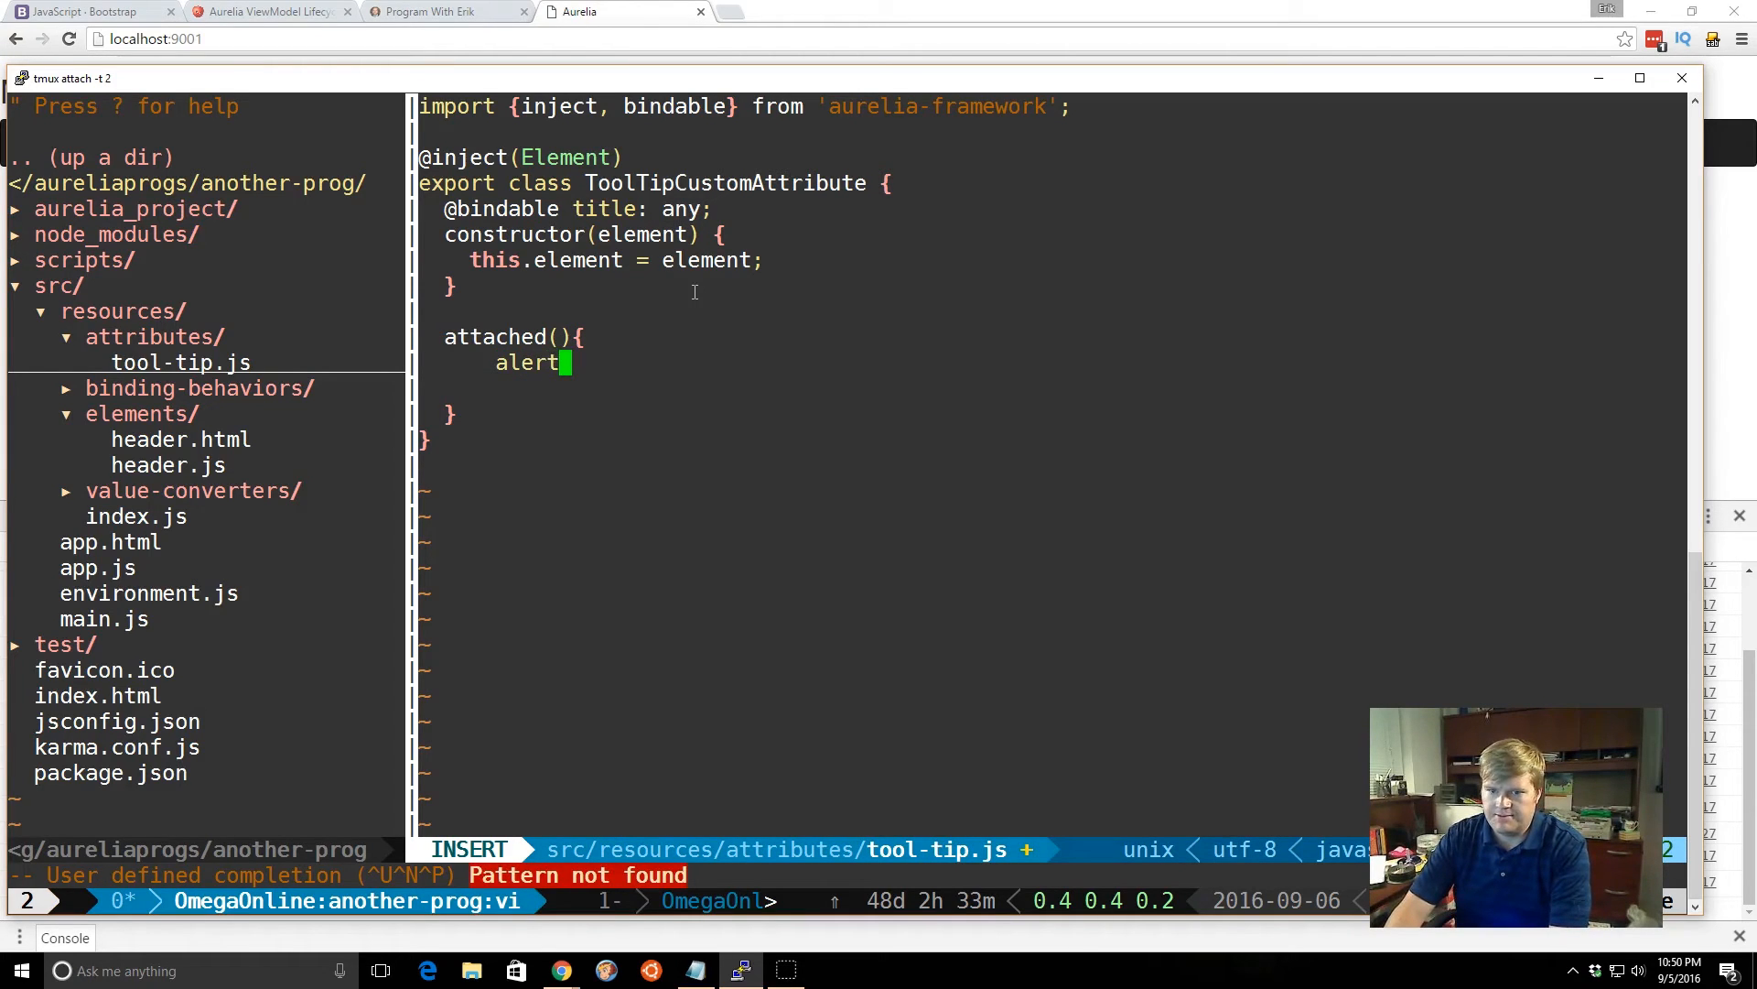
pyautogui.write('(th')
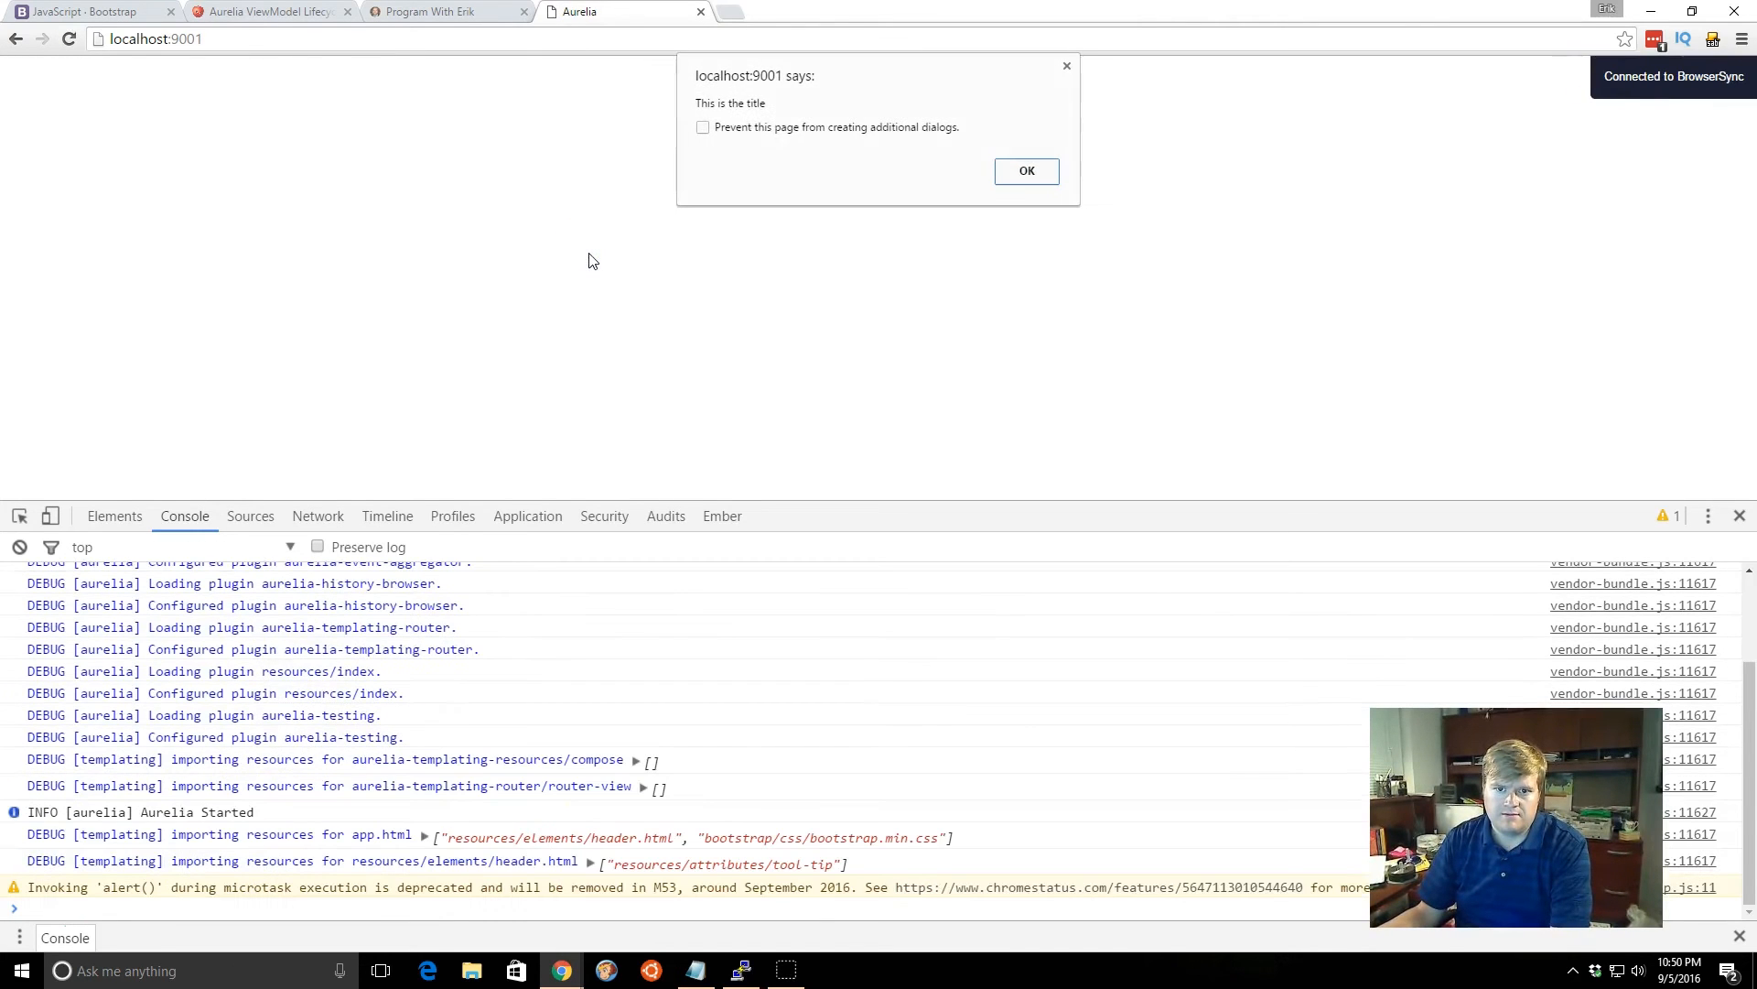
pyautogui.moveTo(802, 111)
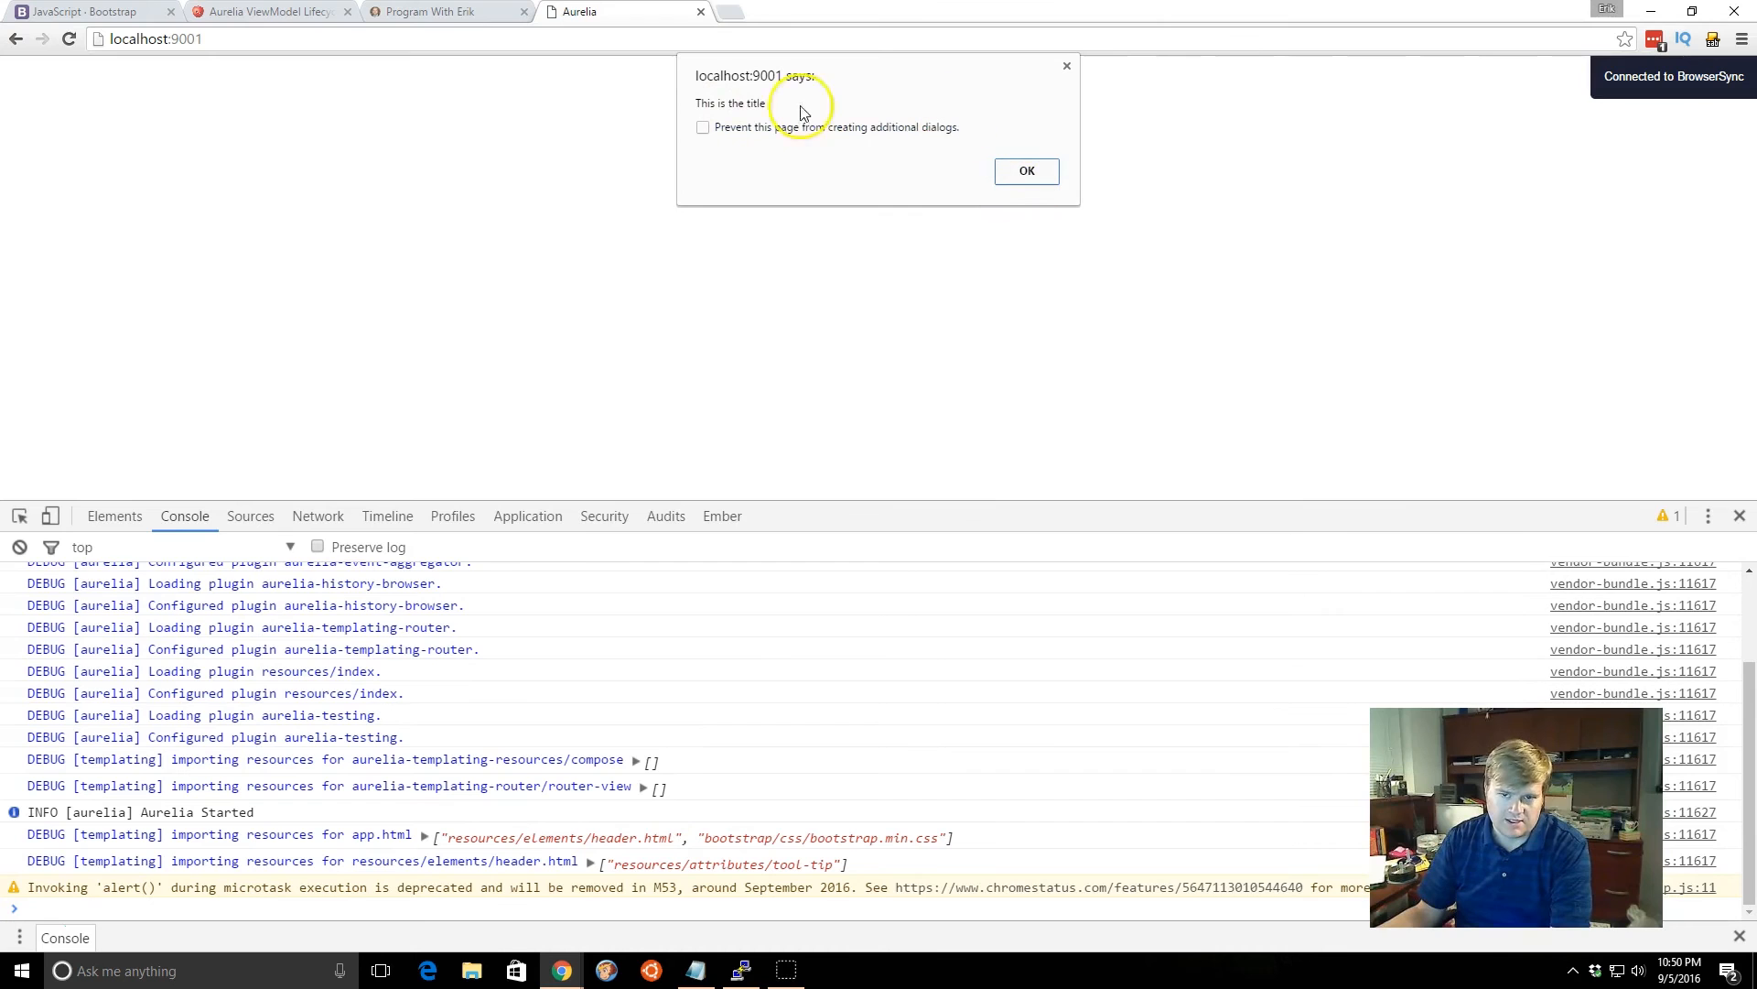
# Step: Dismiss the 'This is the title' alert in the localhost page with OK
pyautogui.click(1025, 170)
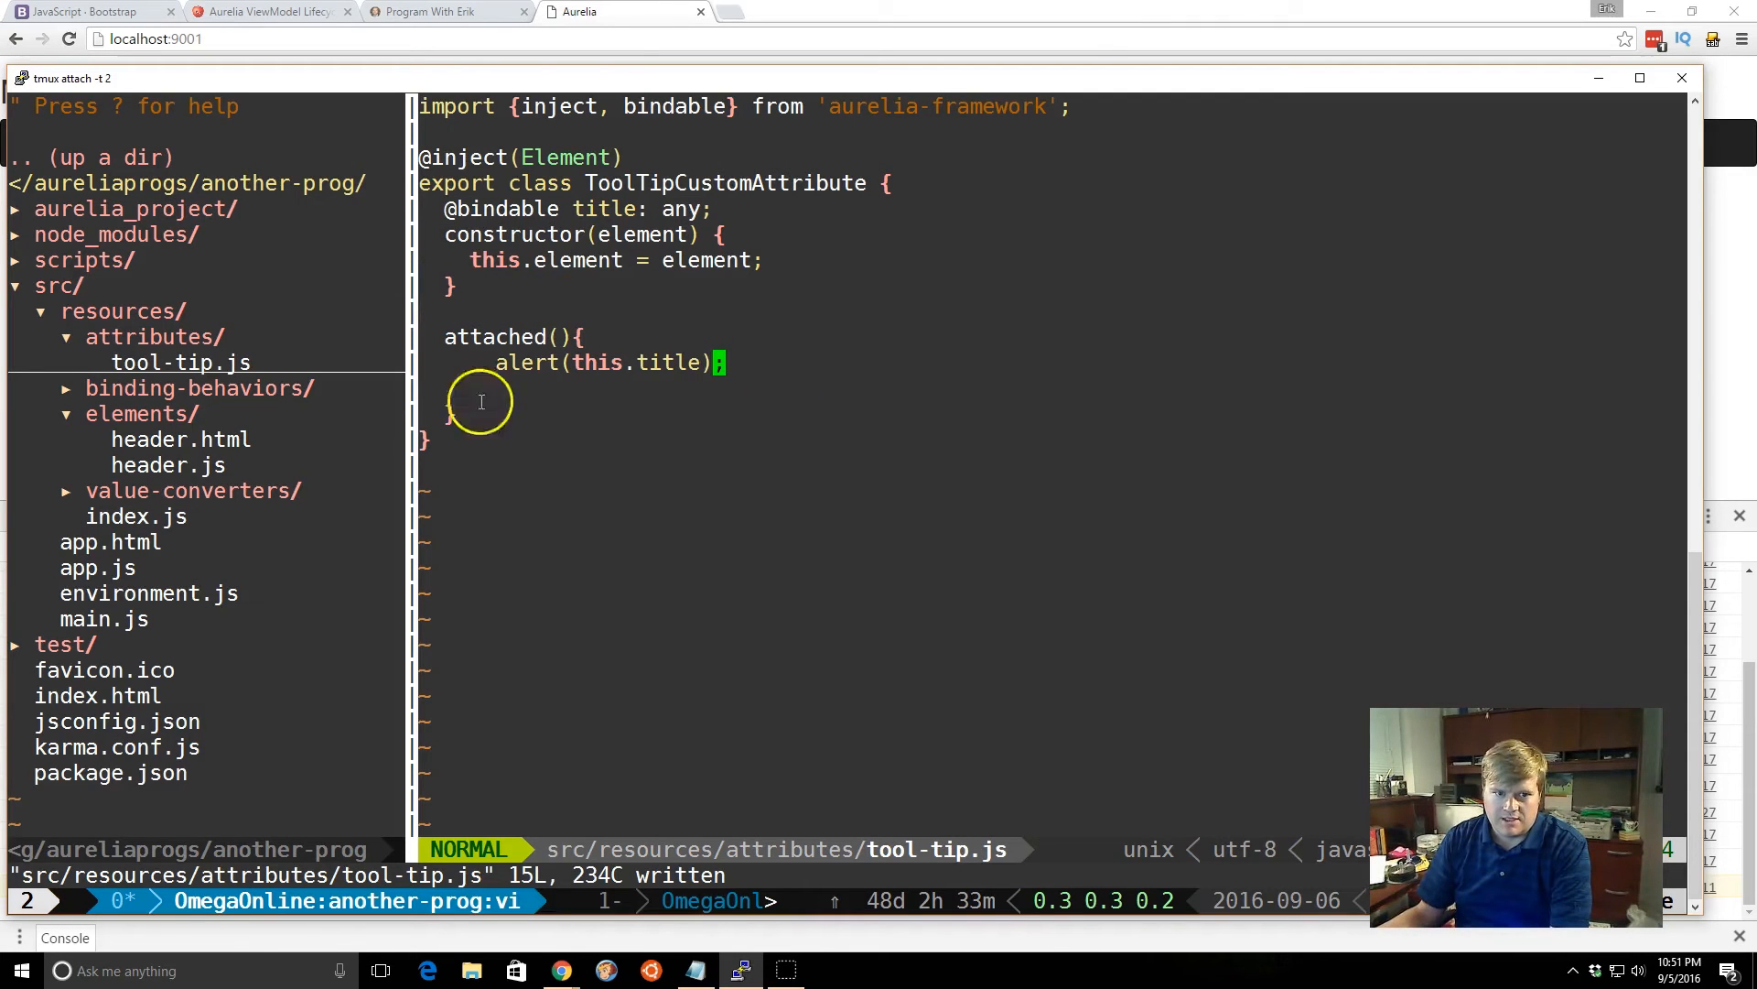
pyautogui.moveTo(829, 463)
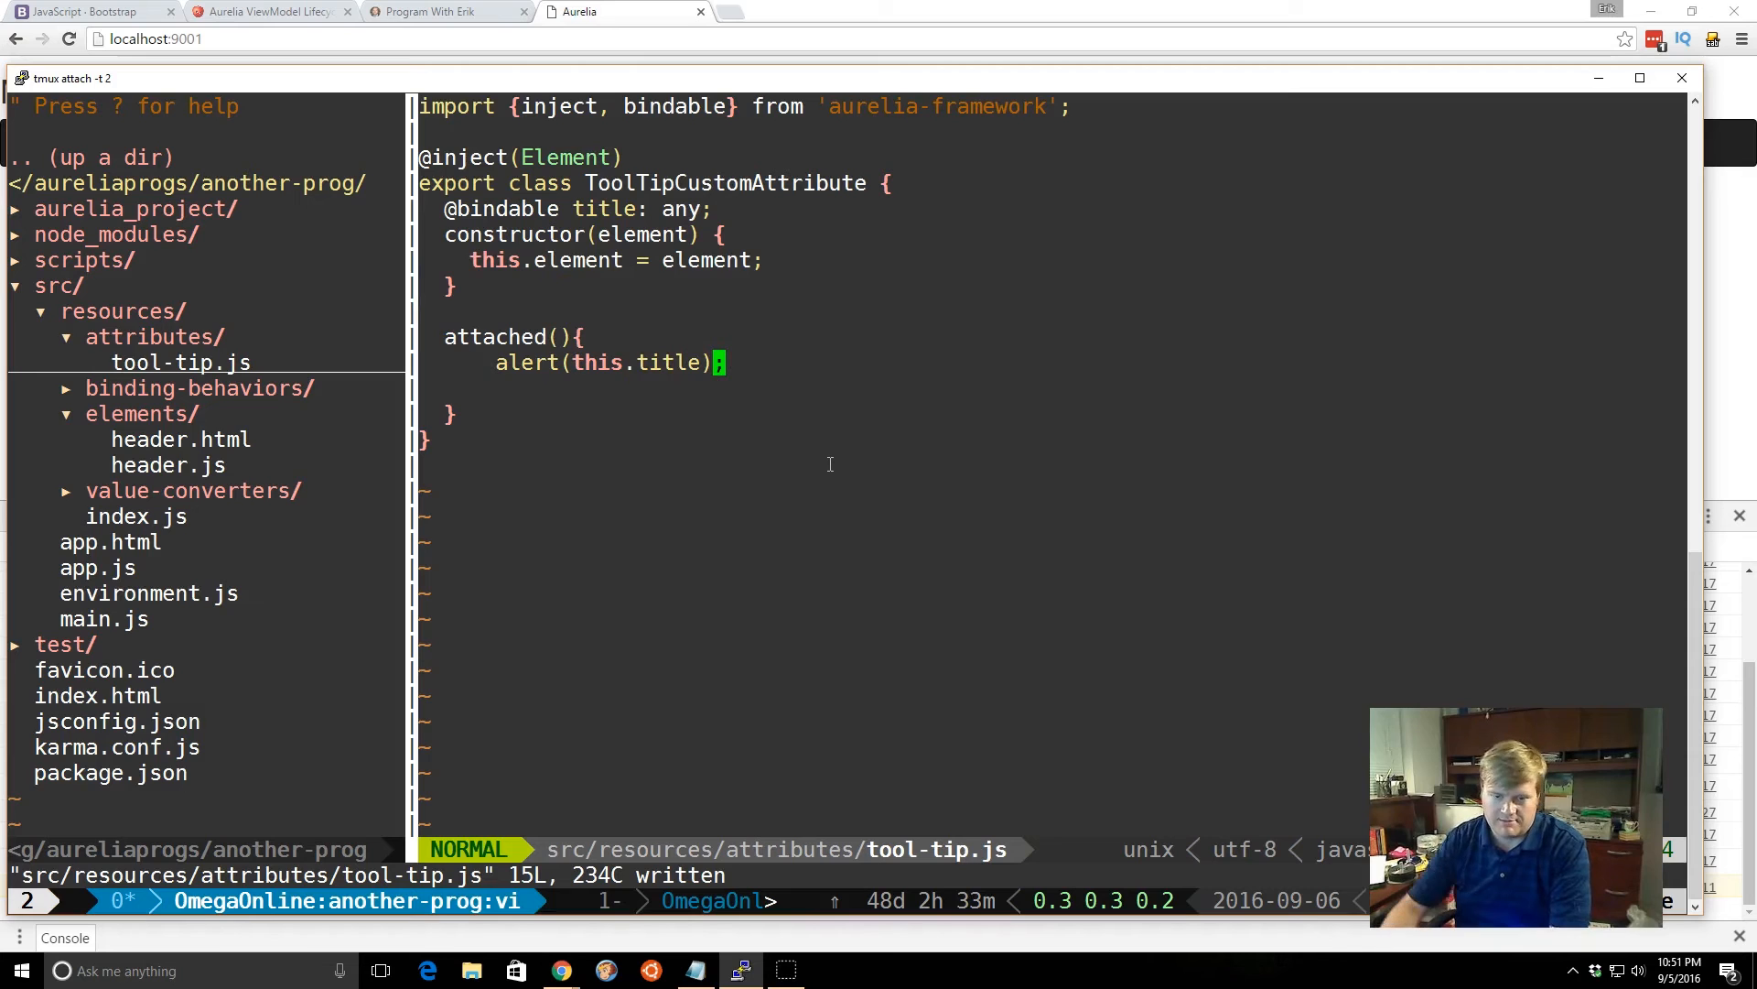
# Step: Replace the alert with $(this.element).tooltip({title: this.title, placement: 'bottom'}) and indent the block
pyautogui.write('this.tit')
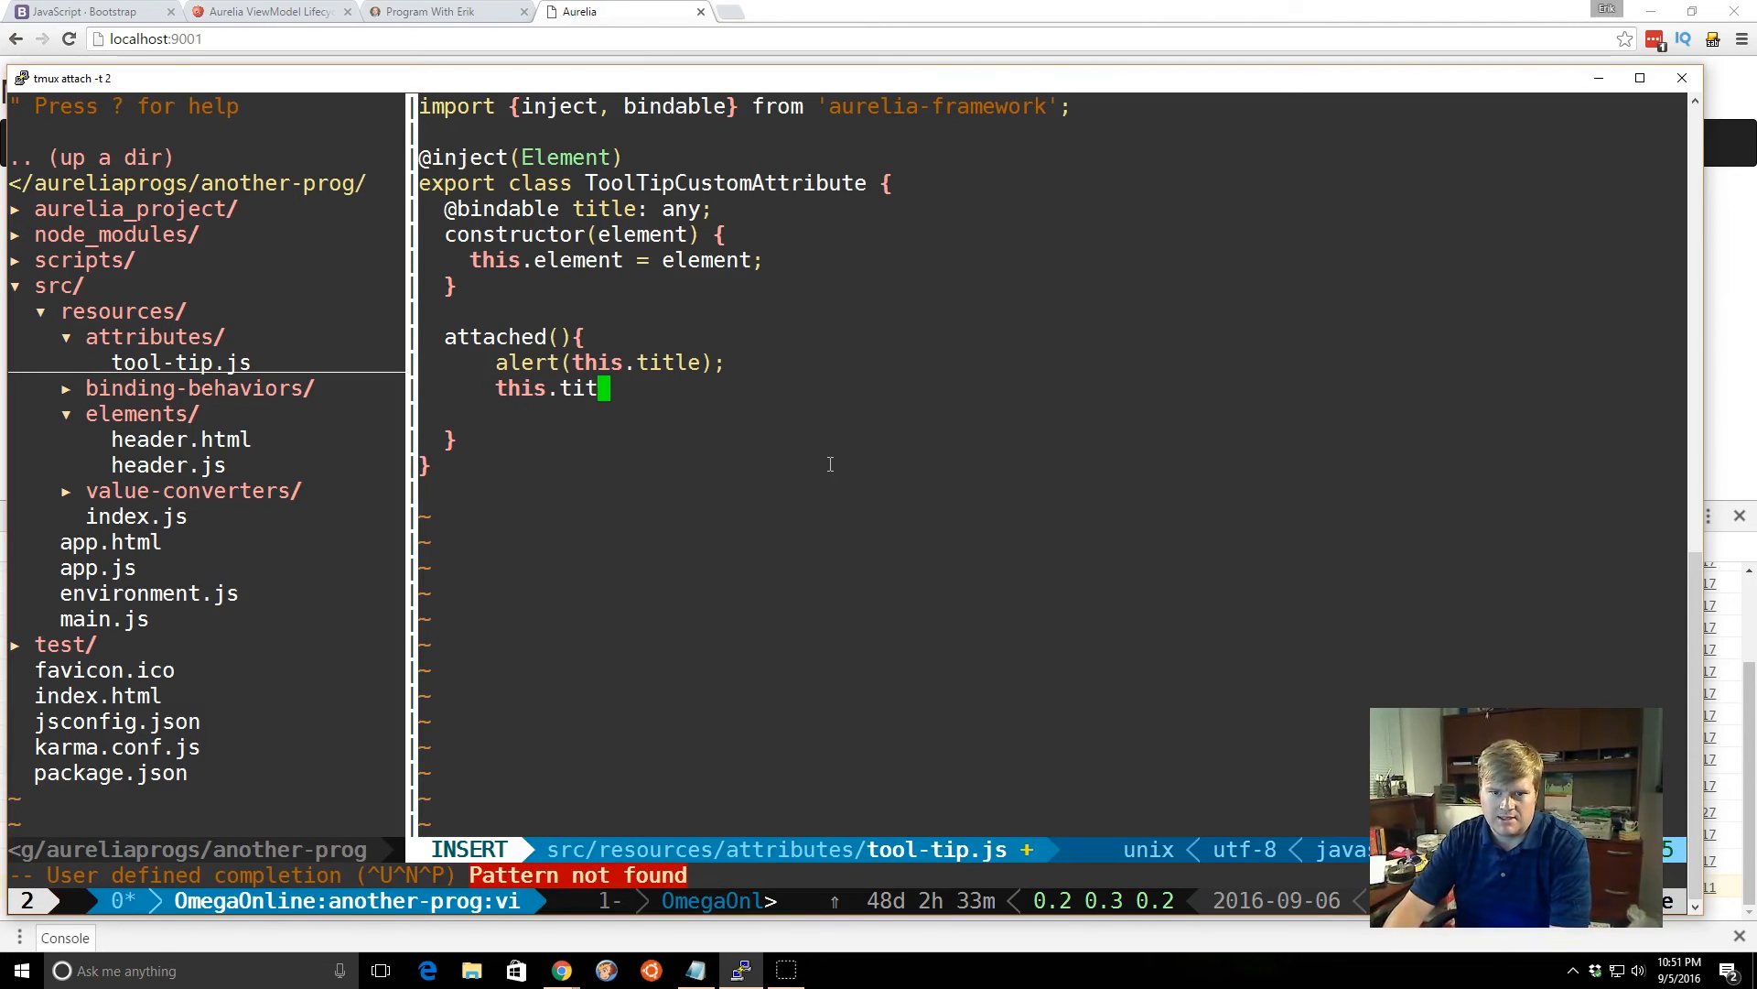
pyautogui.write('le')
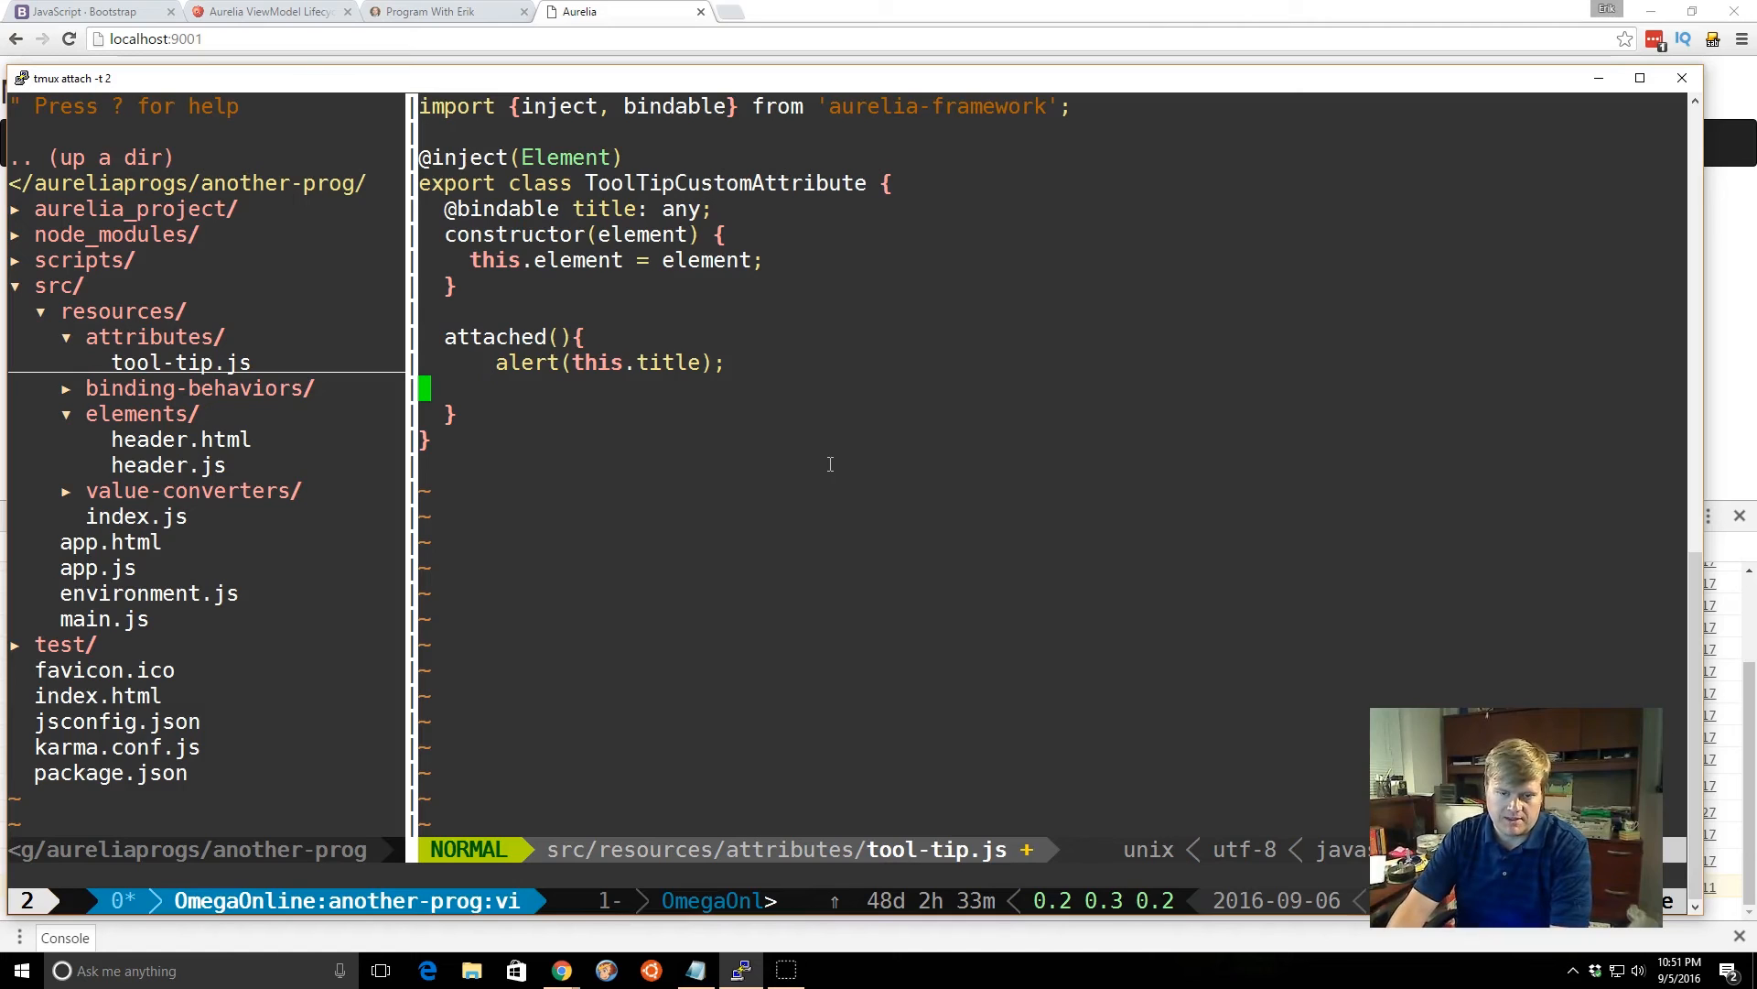
pyautogui.press('Up')
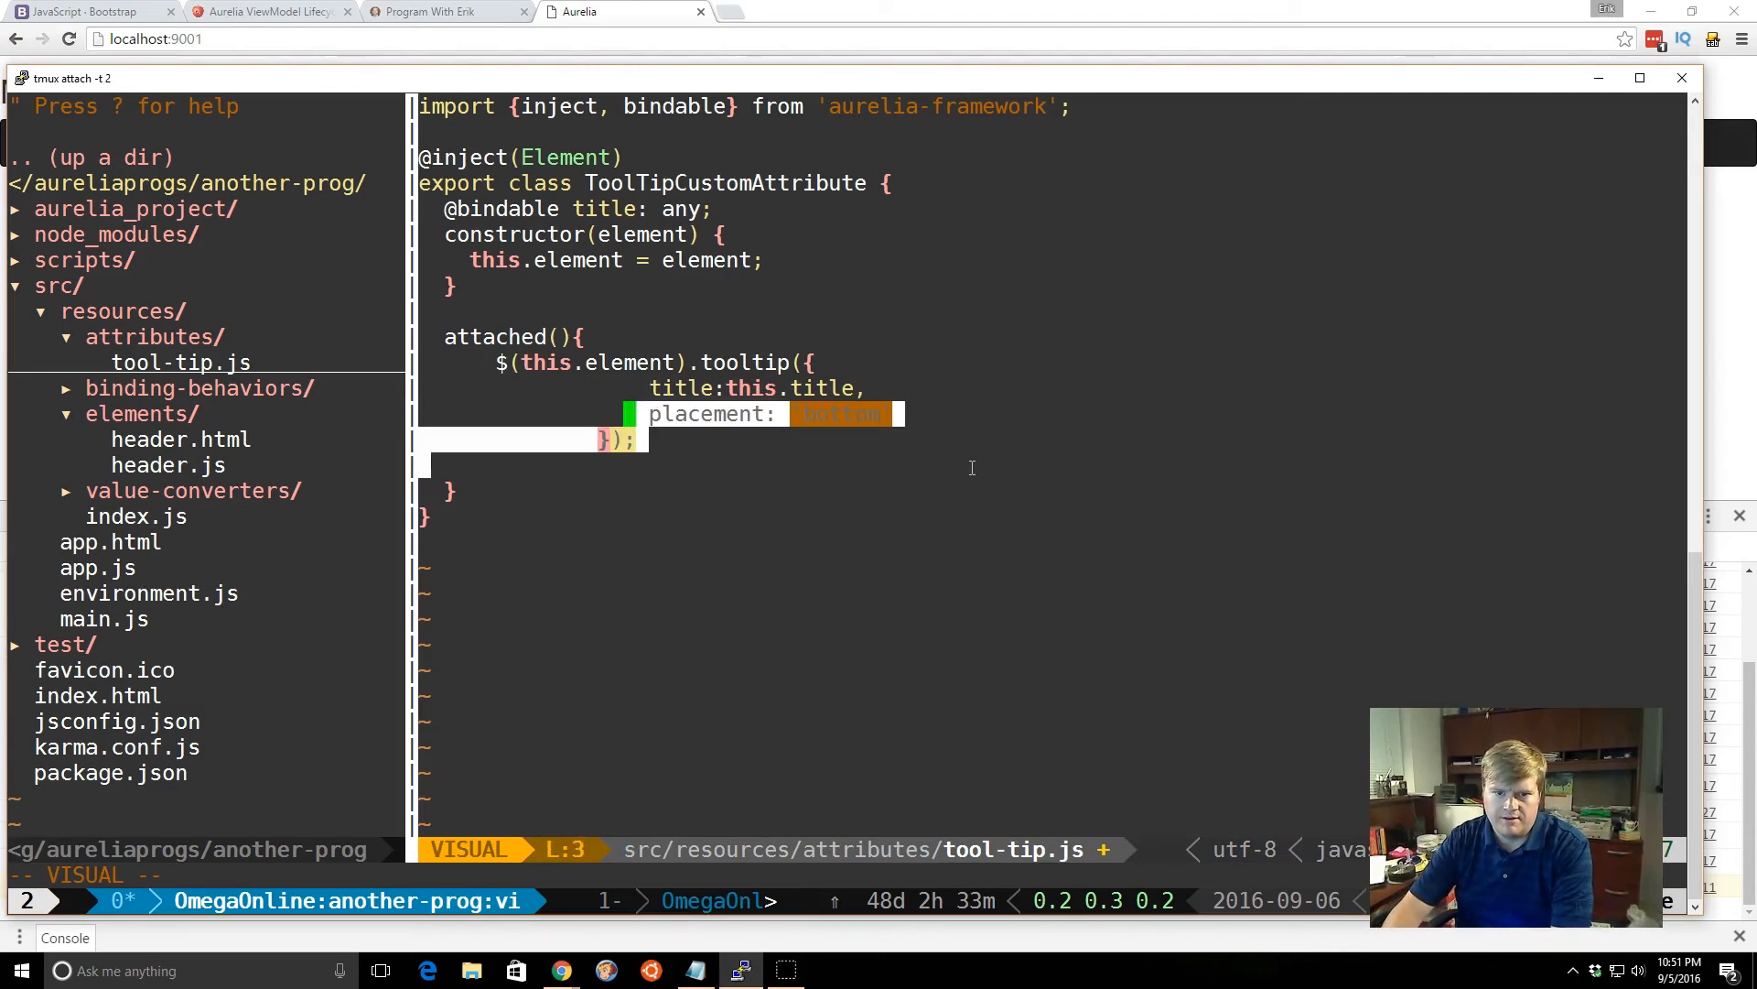
pyautogui.press('k')
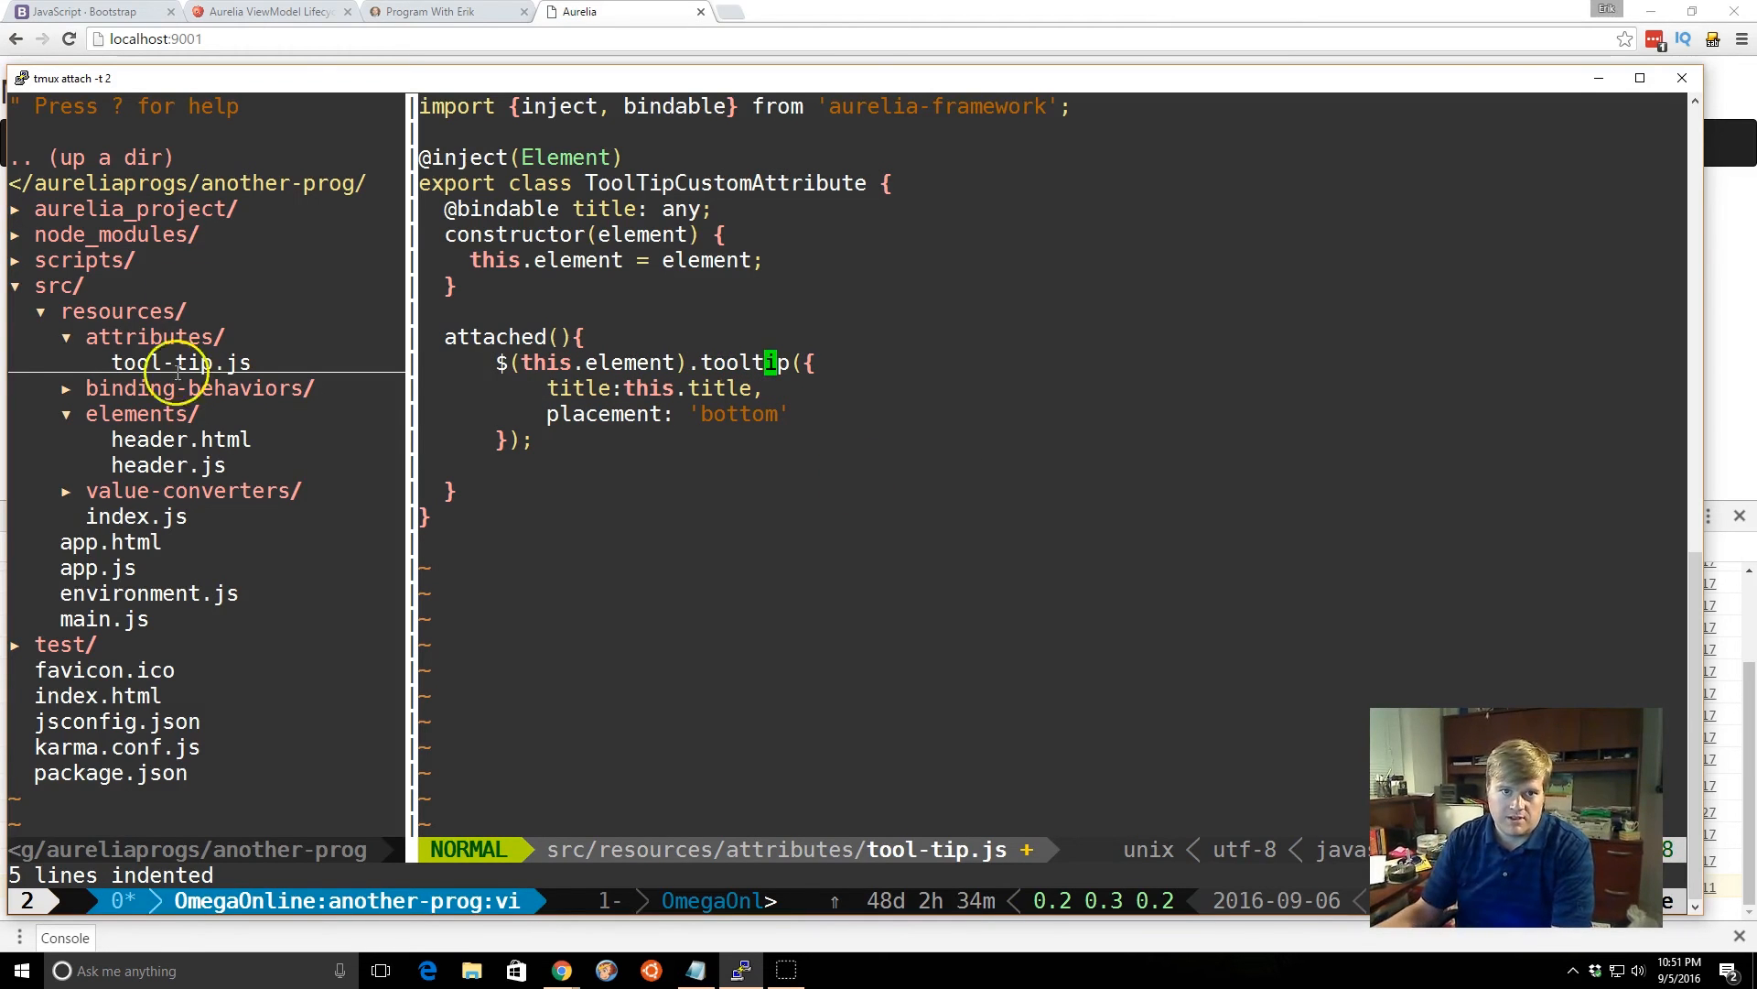
pyautogui.click(84, 11)
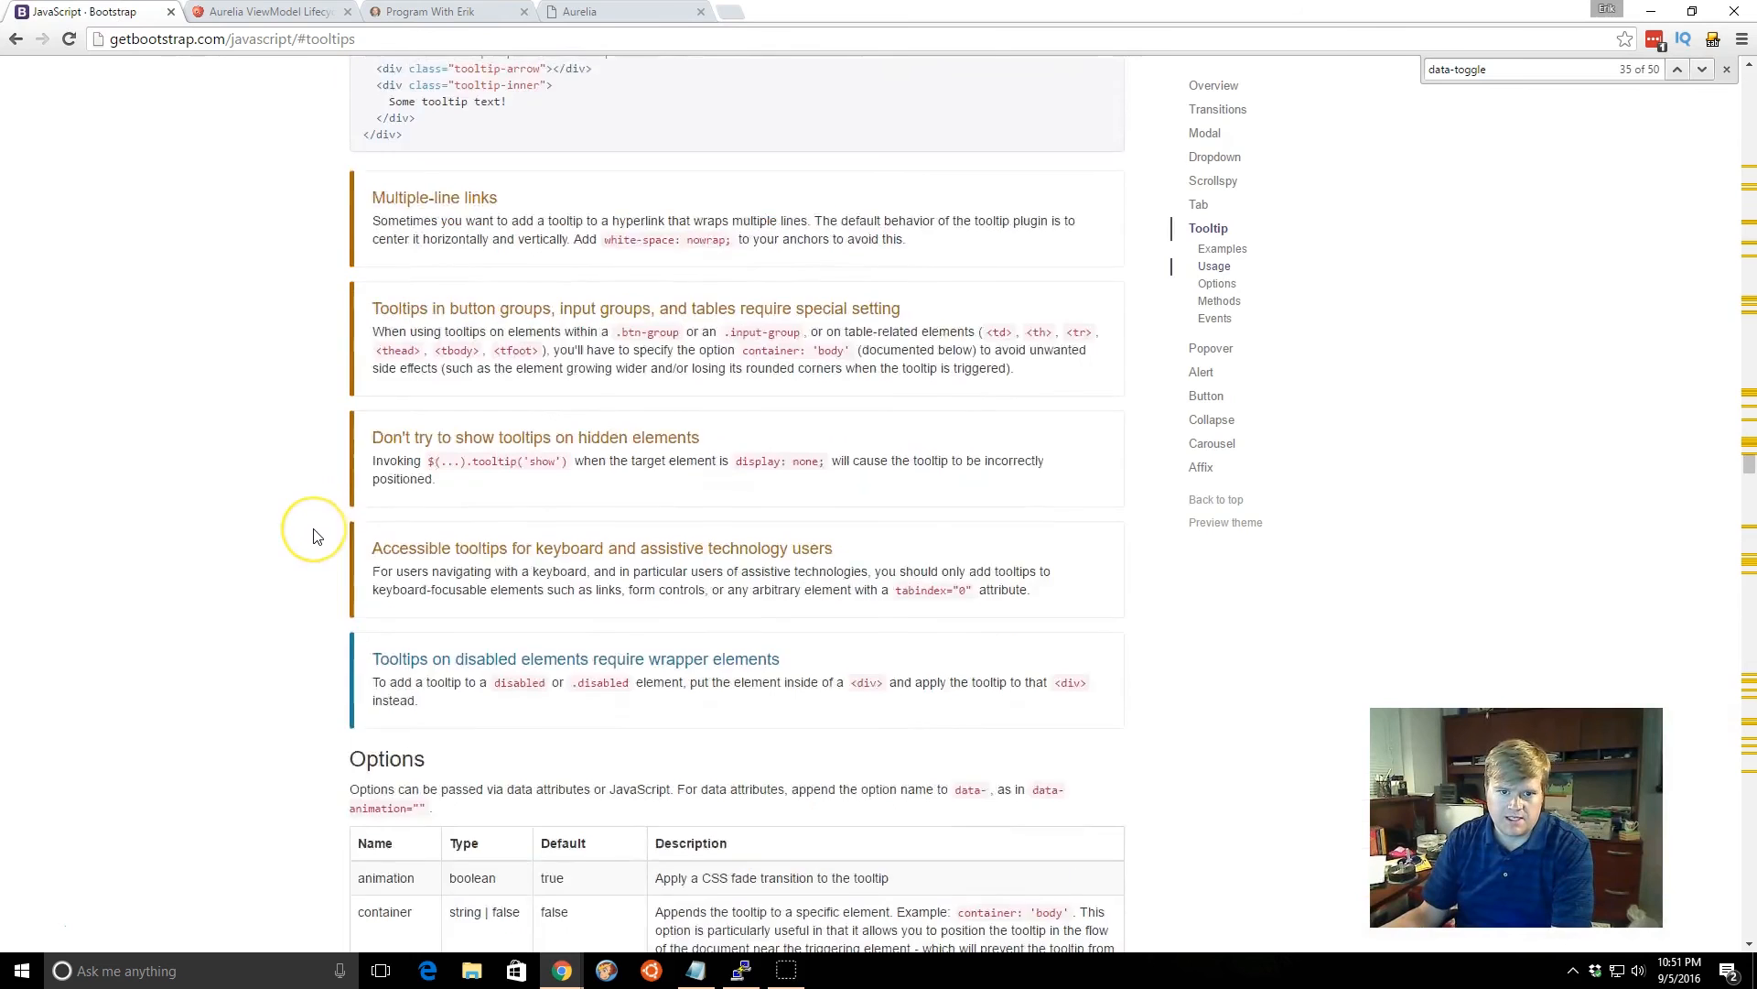
# Step: Review Bootstrap's $('[data-toggle="tooltip"]').tooltip() initialization example in the docs
pyautogui.scroll(3)
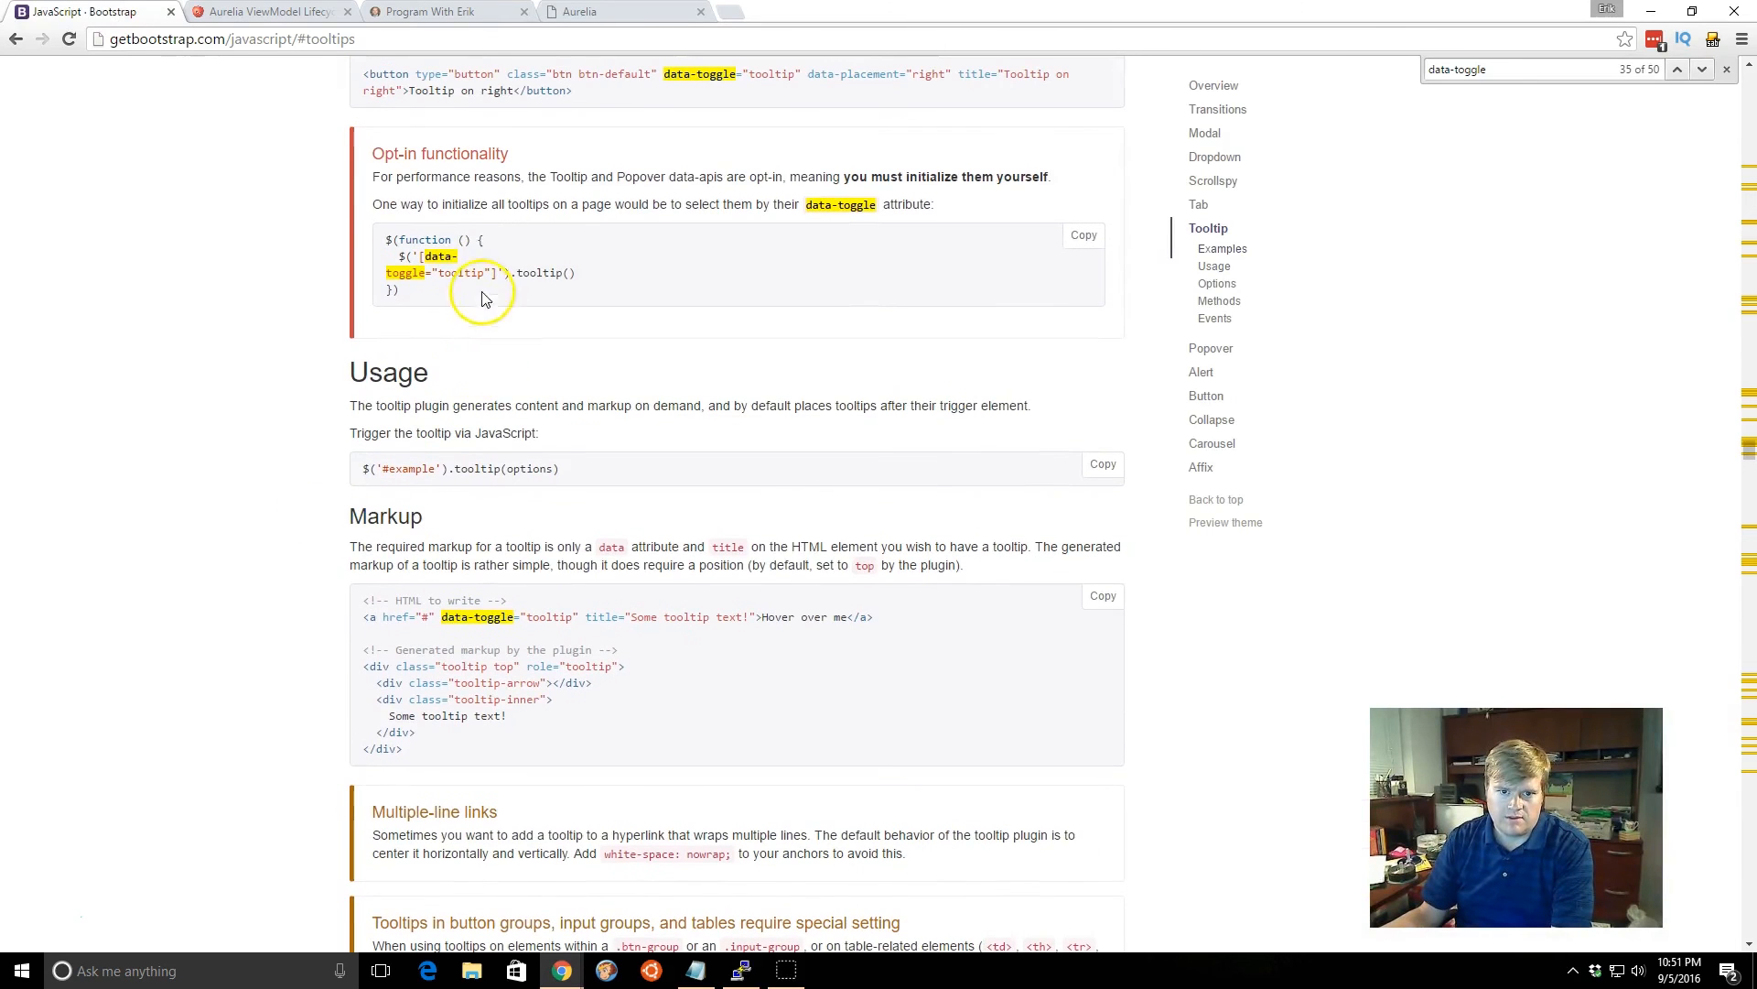
pyautogui.moveTo(403, 257); pyautogui.dragTo(577, 273)
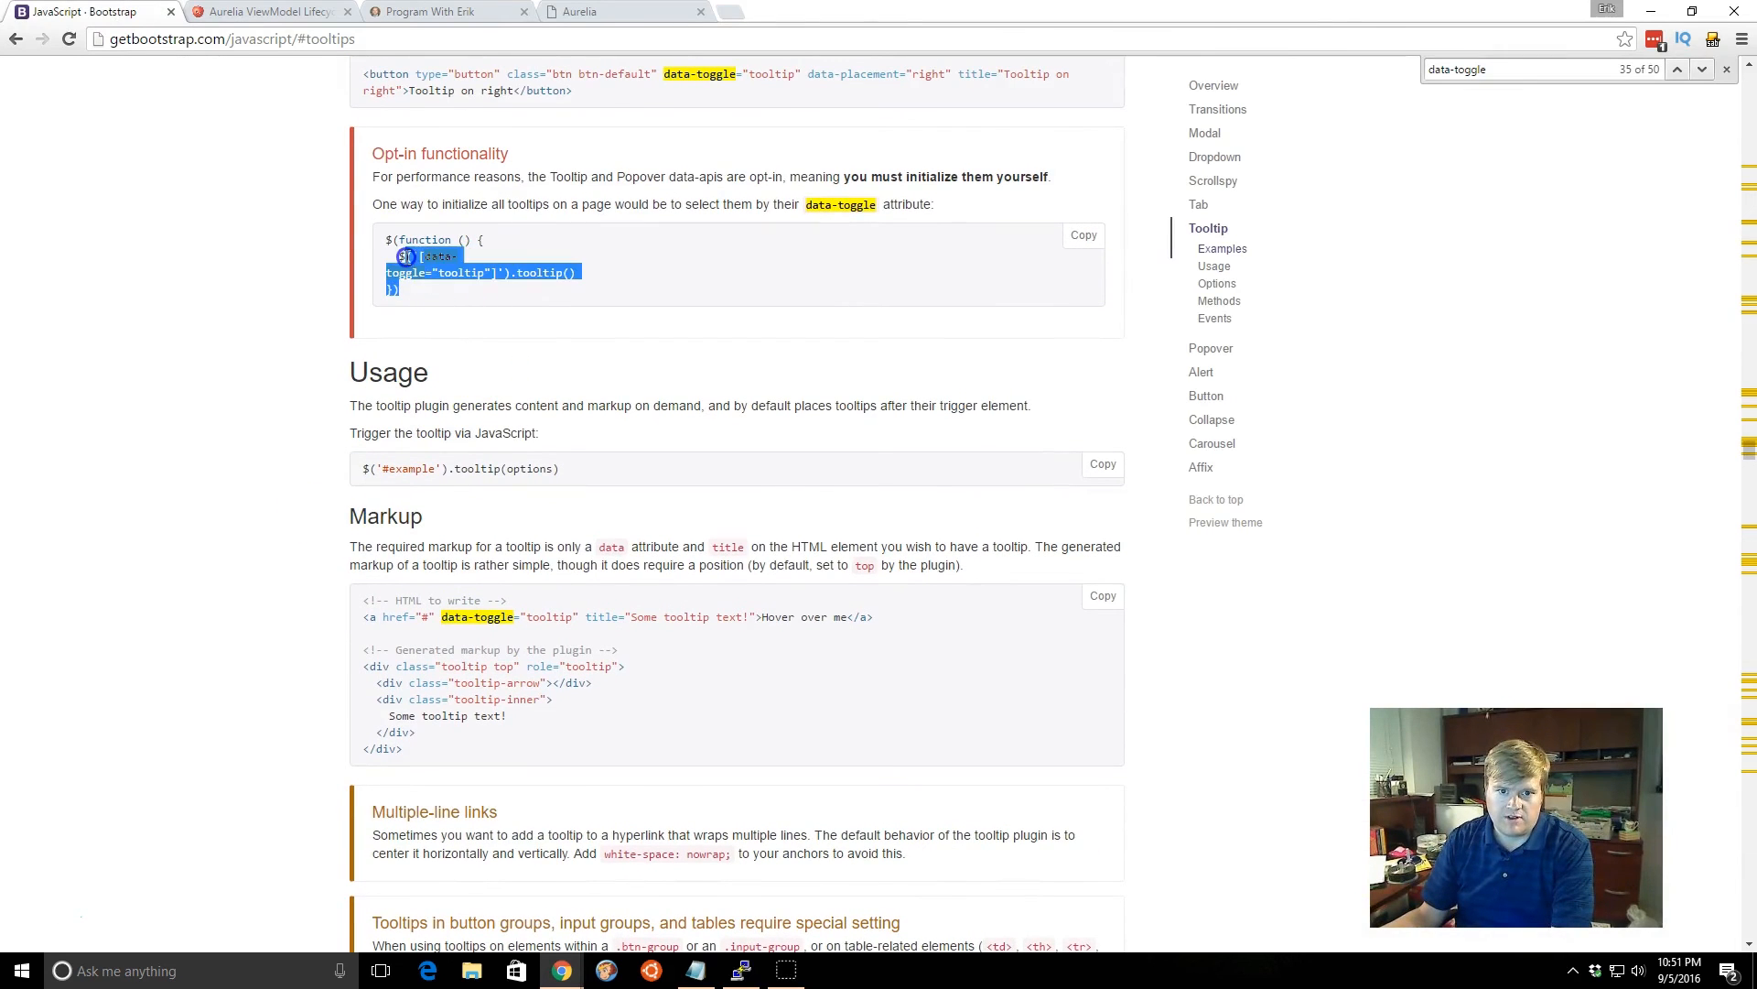
pyautogui.scroll(-3)
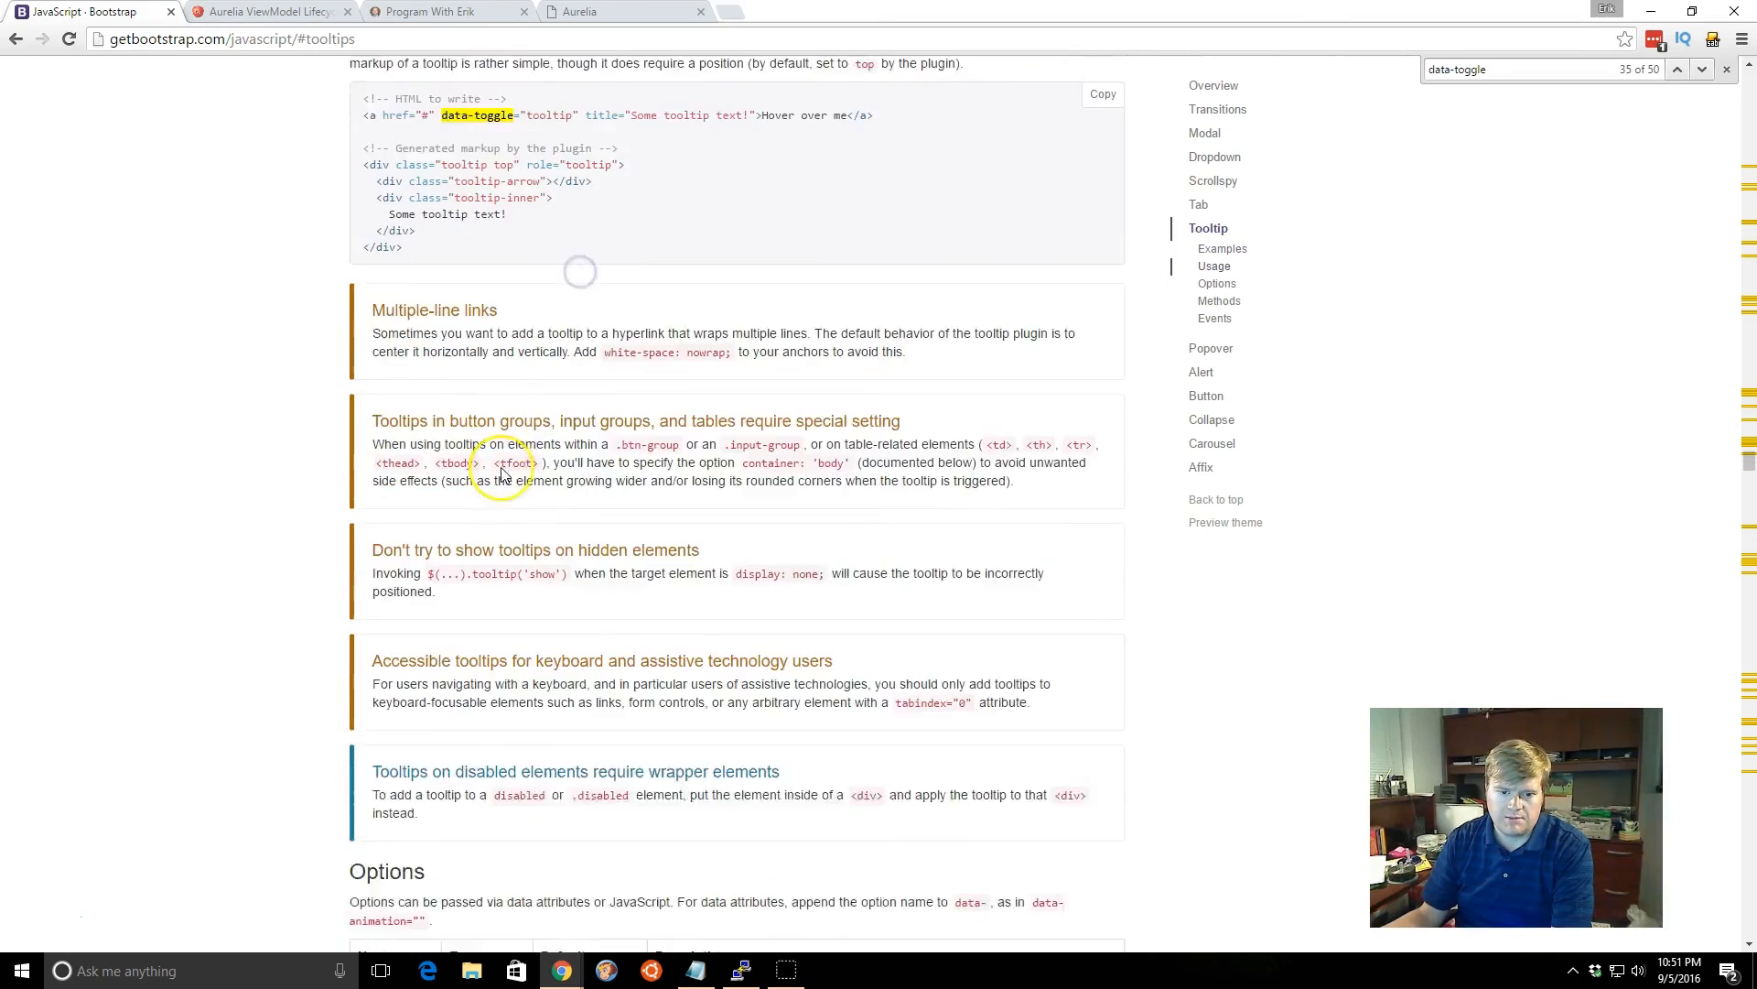
pyautogui.scroll(-3)
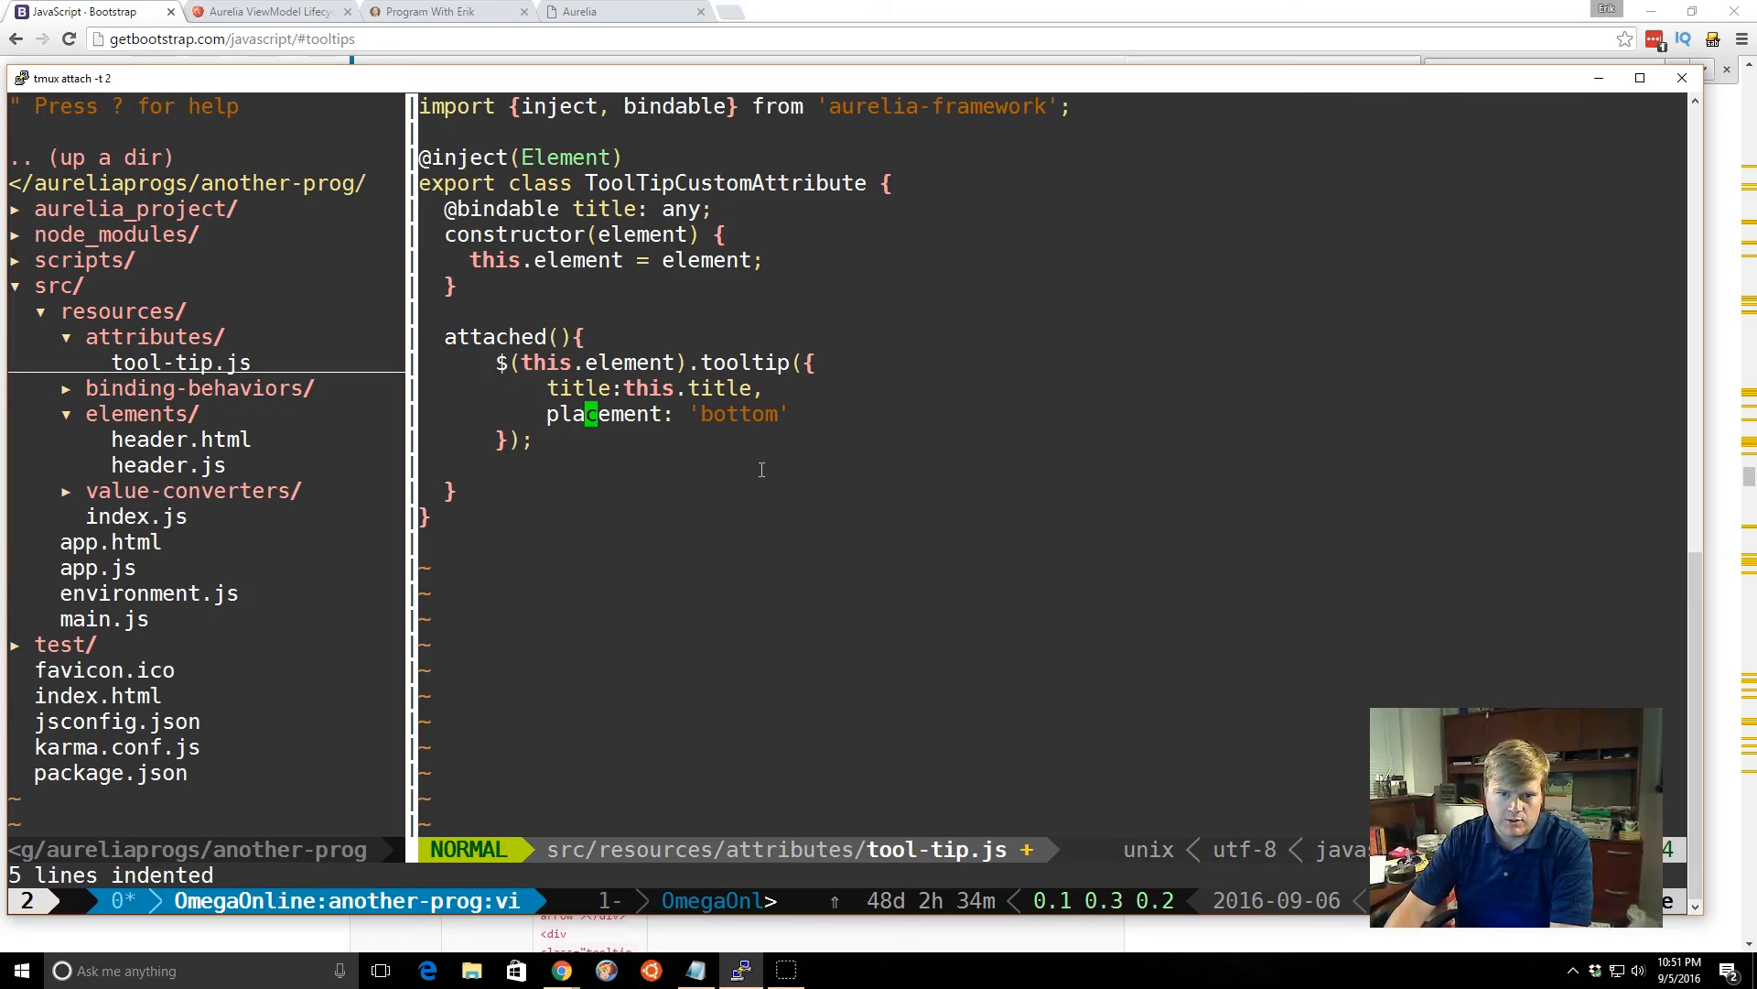
# Step: Inspect header.html's tool-tip title binding on the navbar brand, then return to Bootstrap's Options table
pyautogui.press('l')
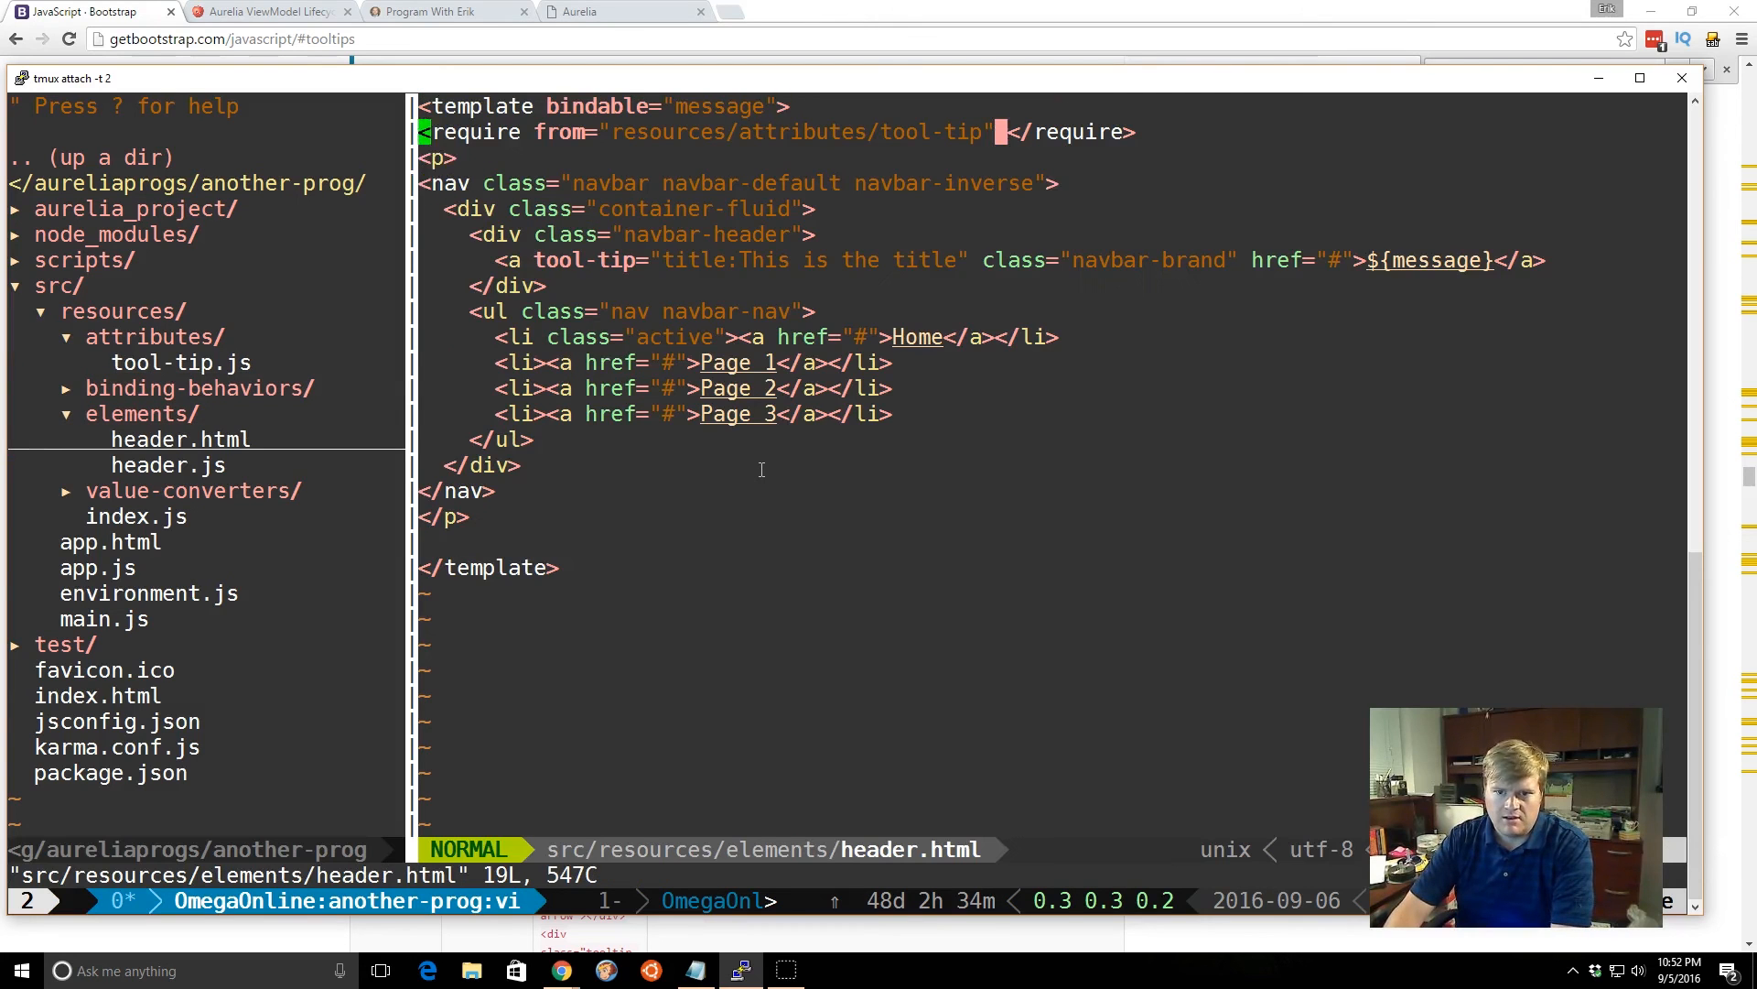
pyautogui.press('j')
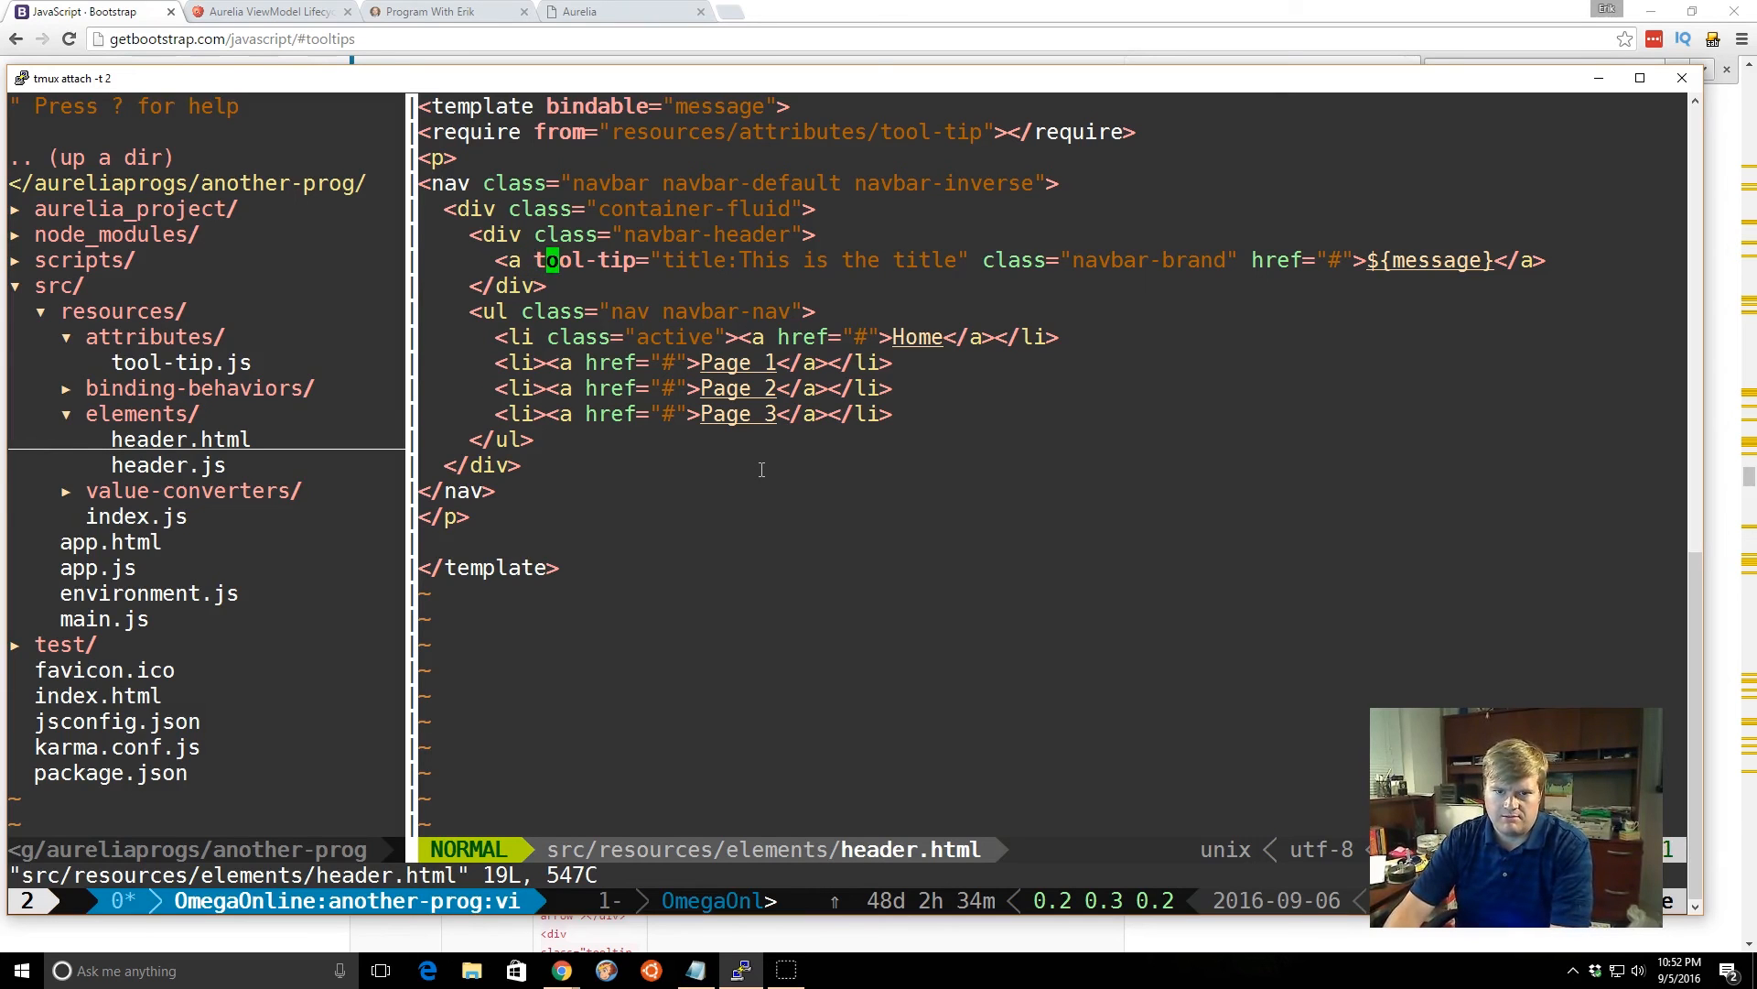
pyautogui.write('data-toggle')
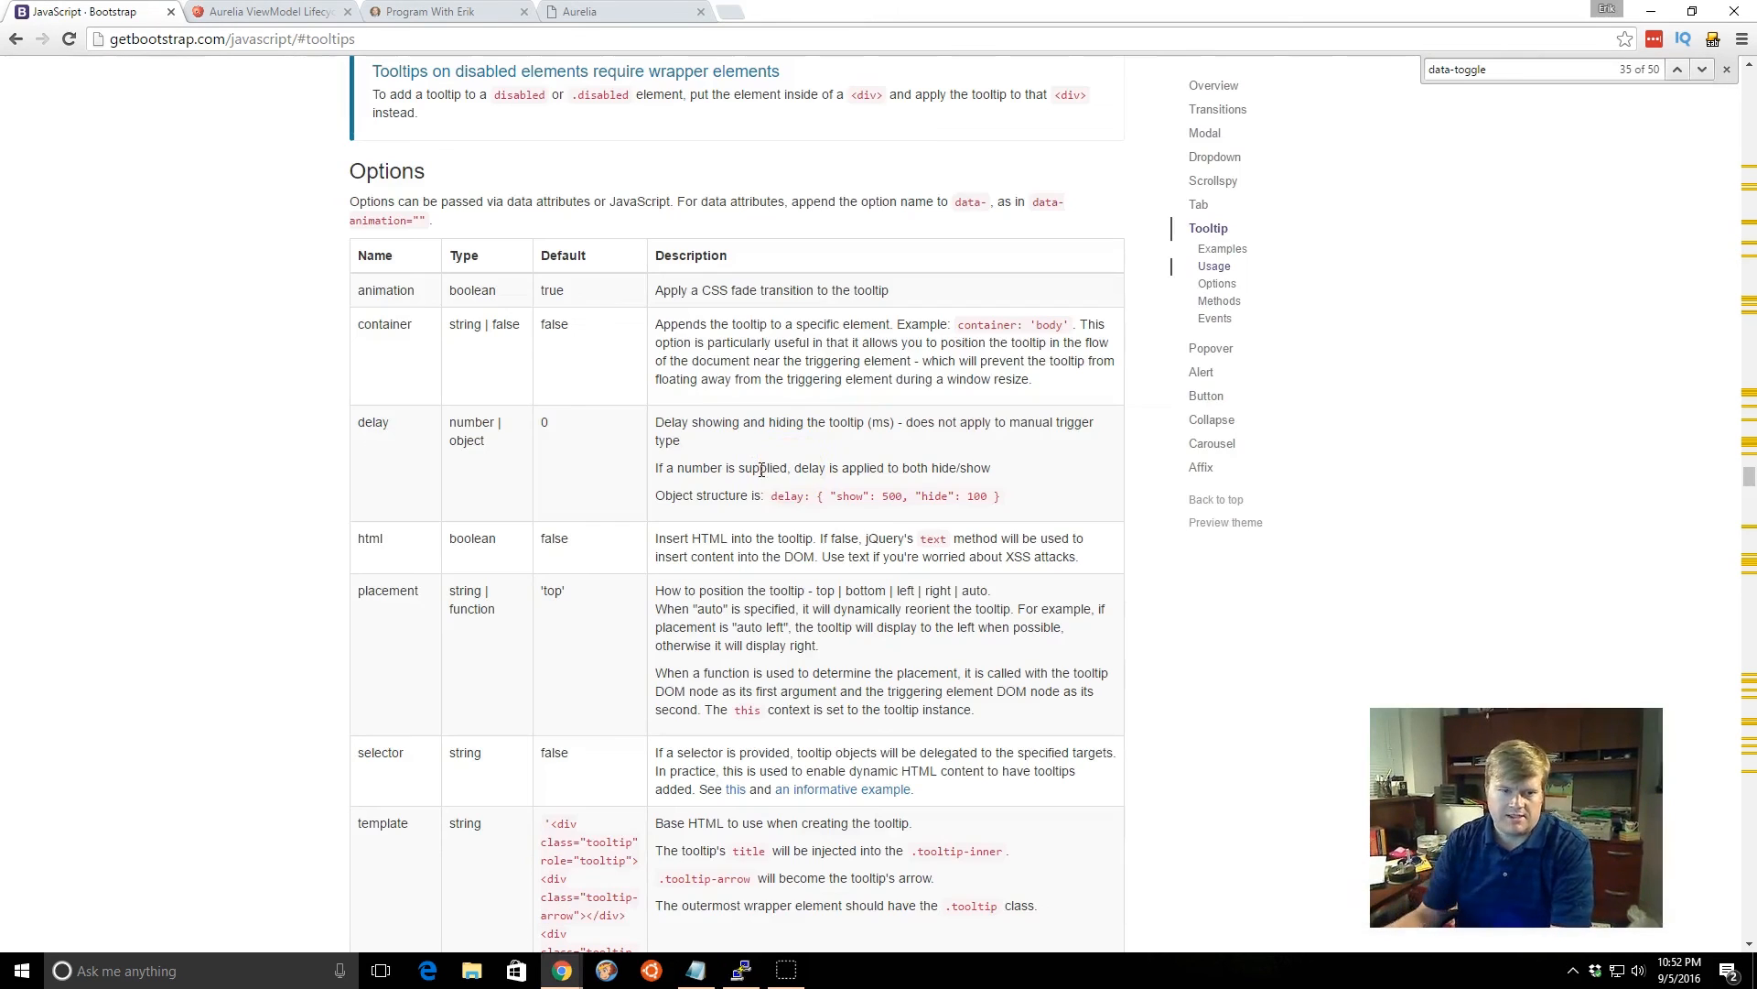
pyautogui.click(738, 970)
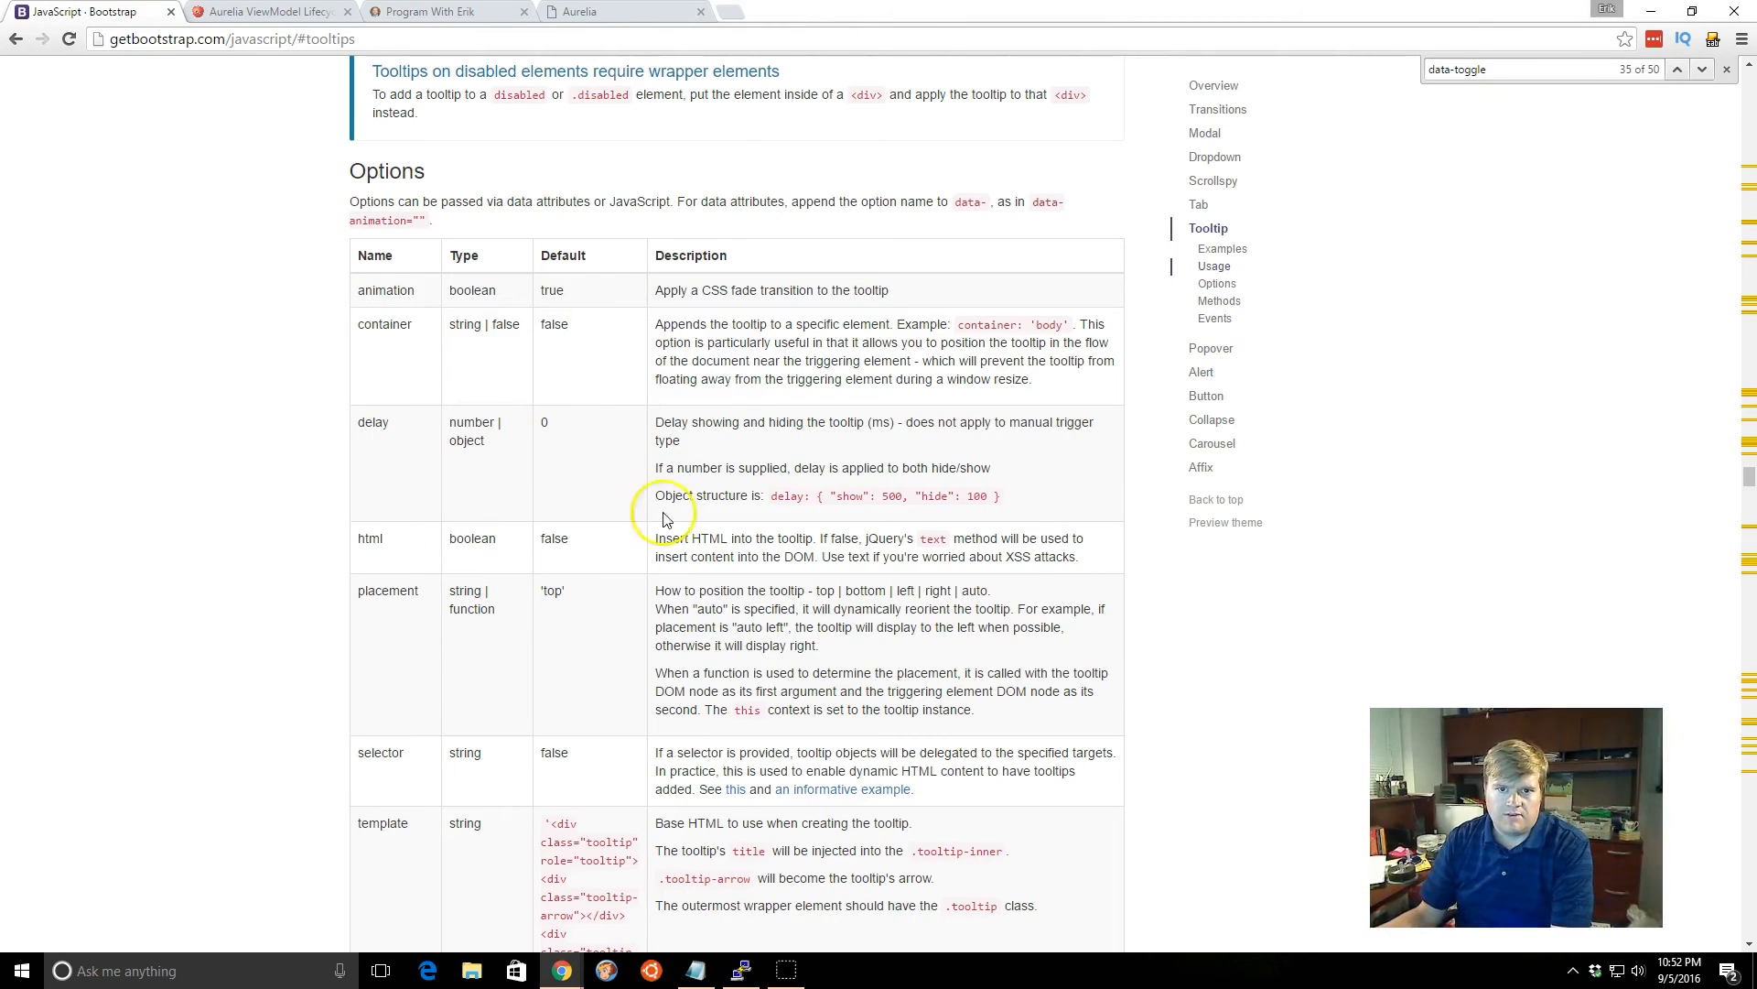
# Step: Hover the 'My New Website!' brand in the localhost:9001 tab to see the 'This is the title' tooltip
pyautogui.click(622, 11)
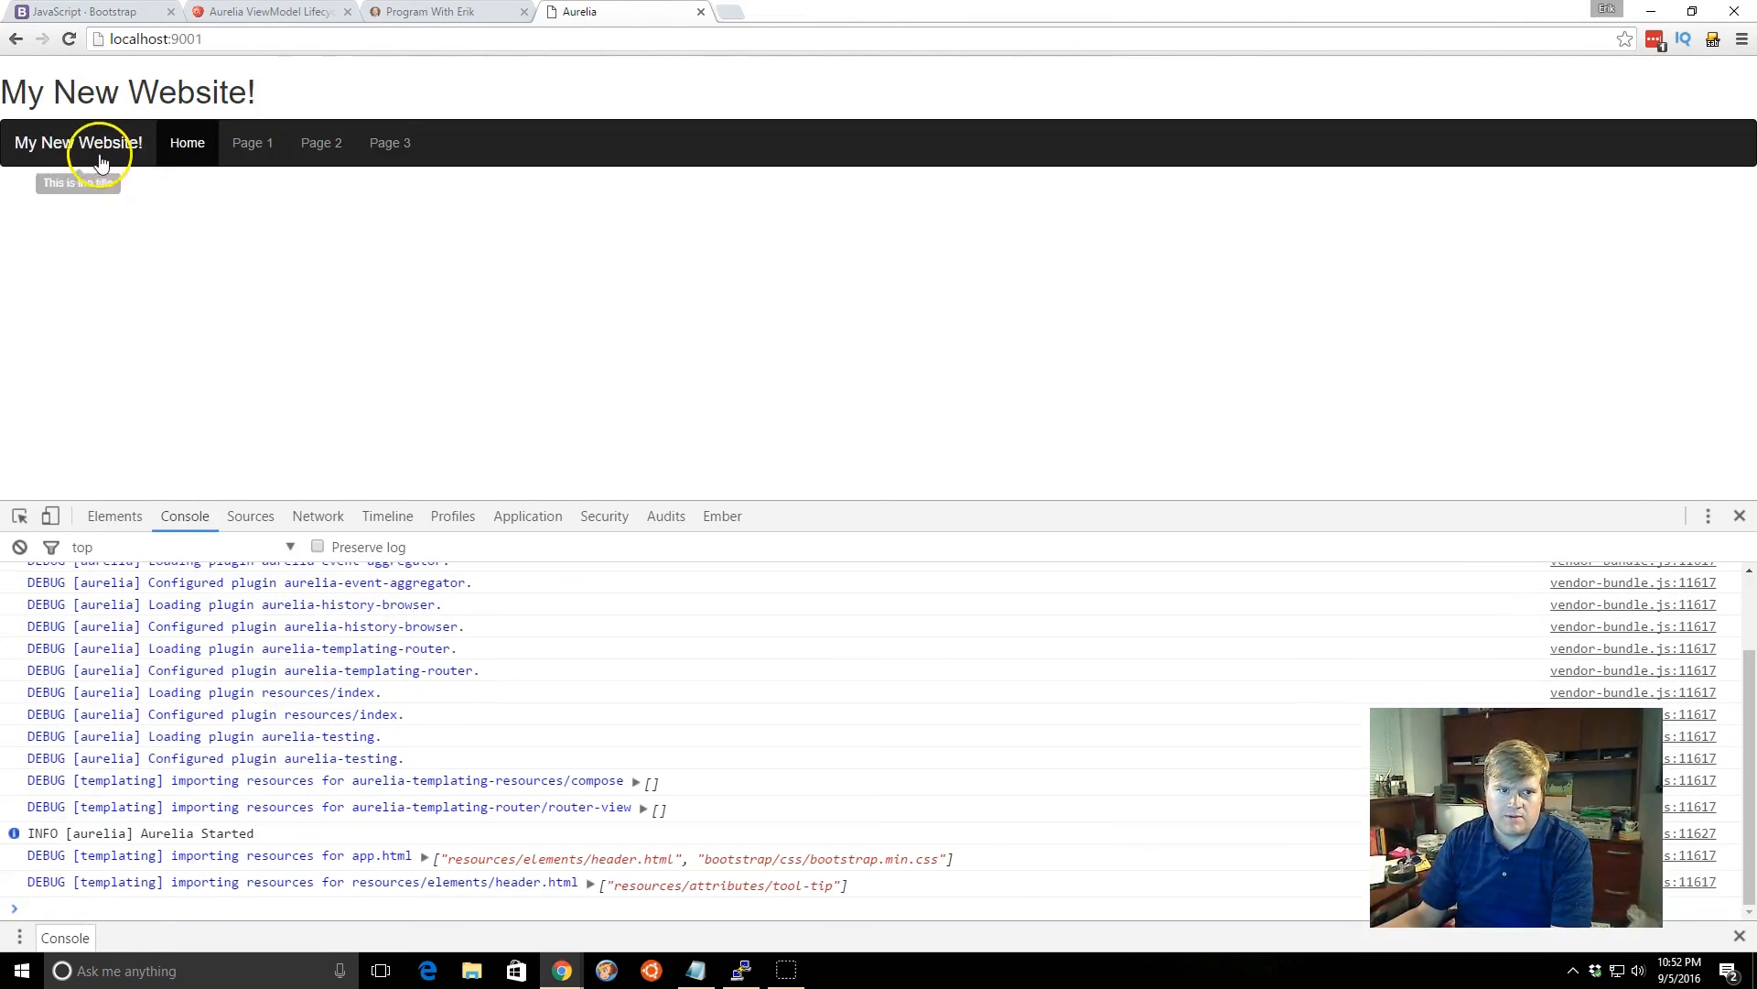
pyautogui.moveTo(79, 143)
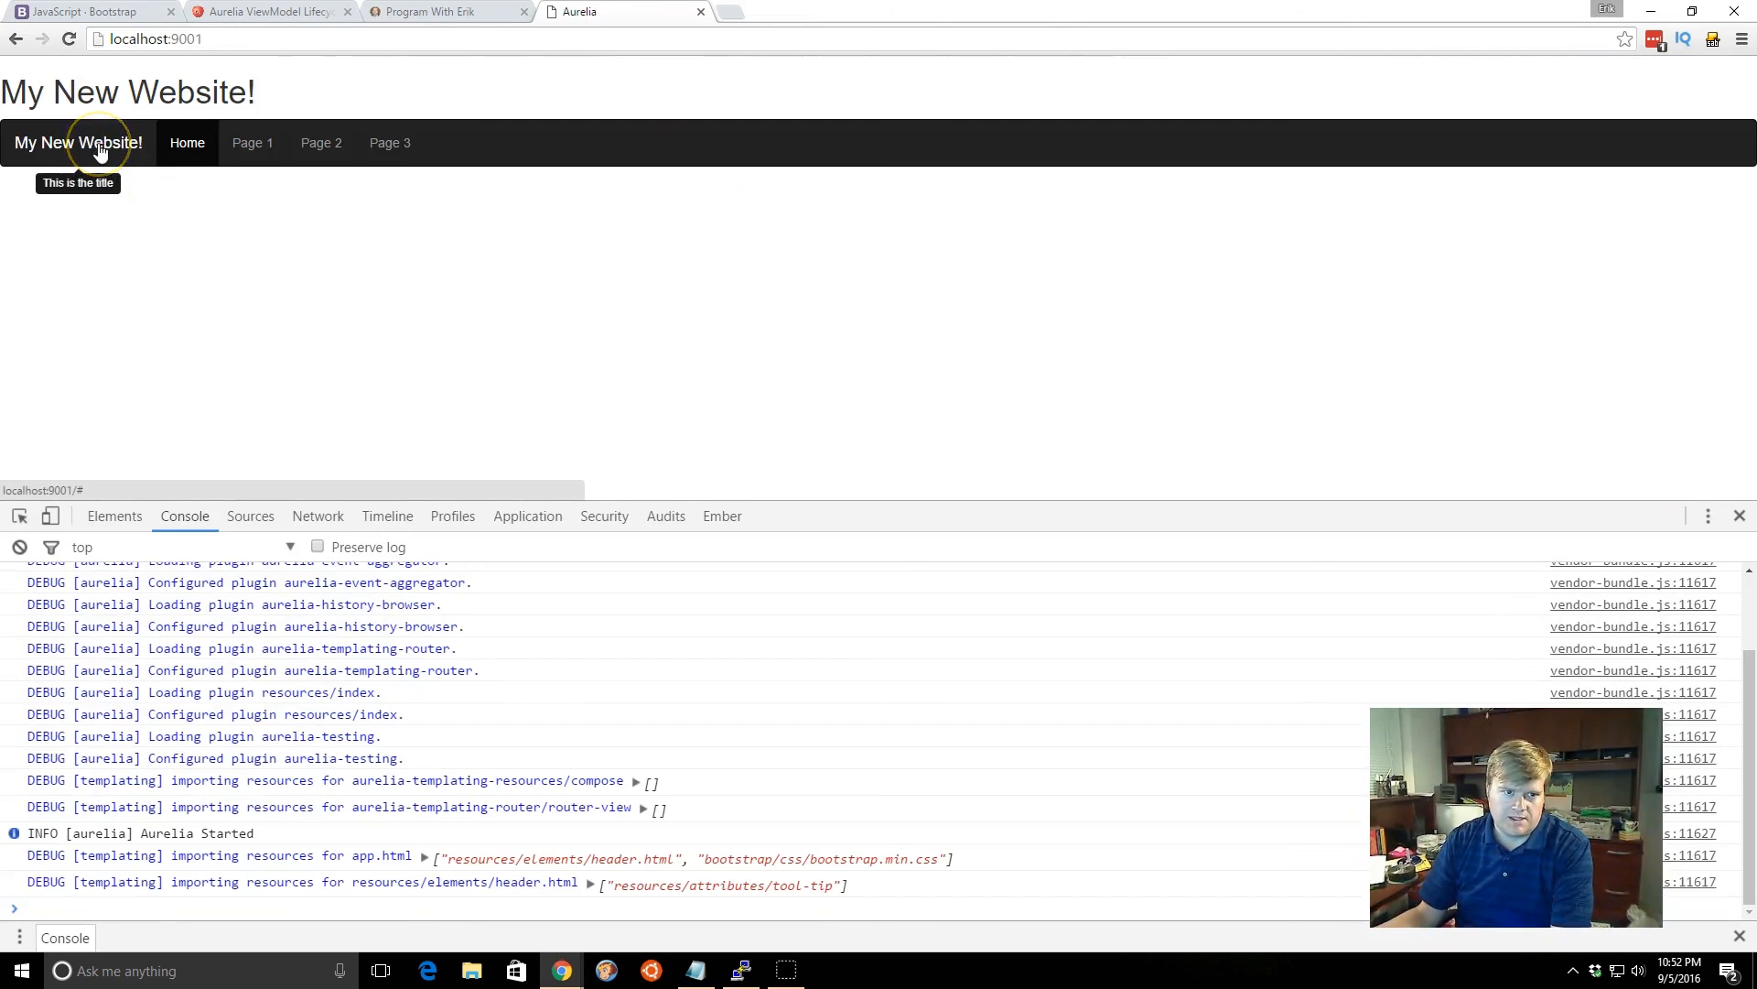
pyautogui.moveTo(236, 293)
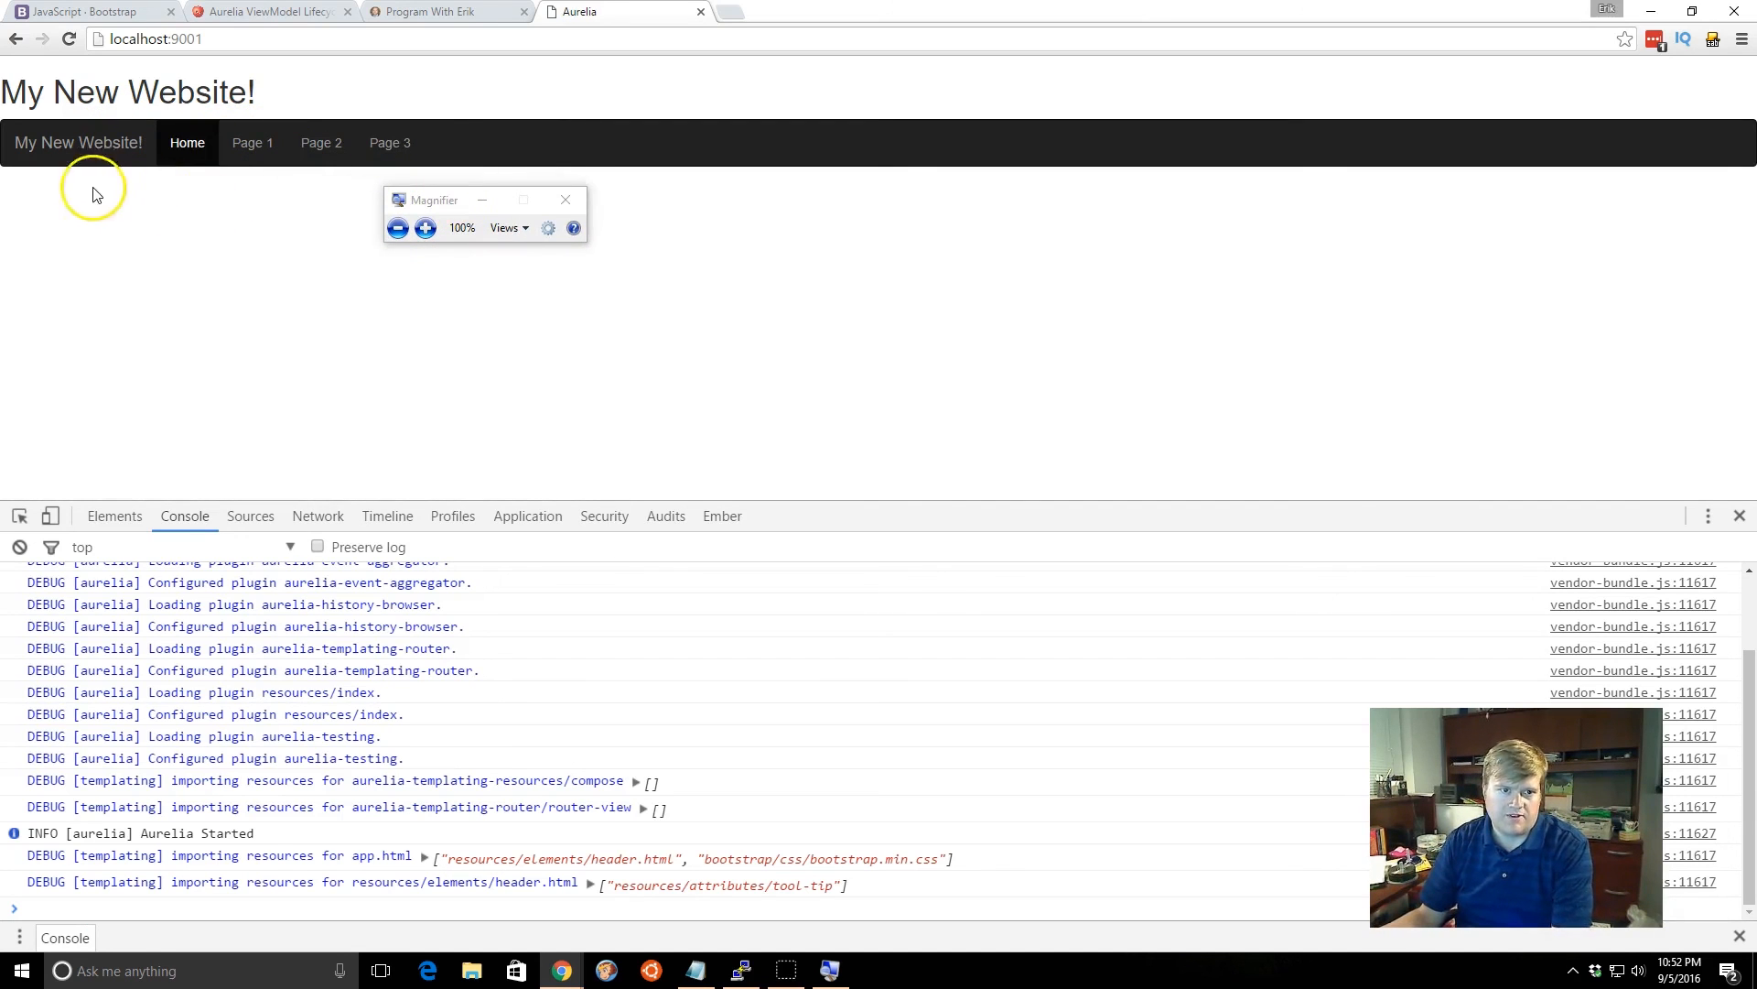
pyautogui.click(425, 227)
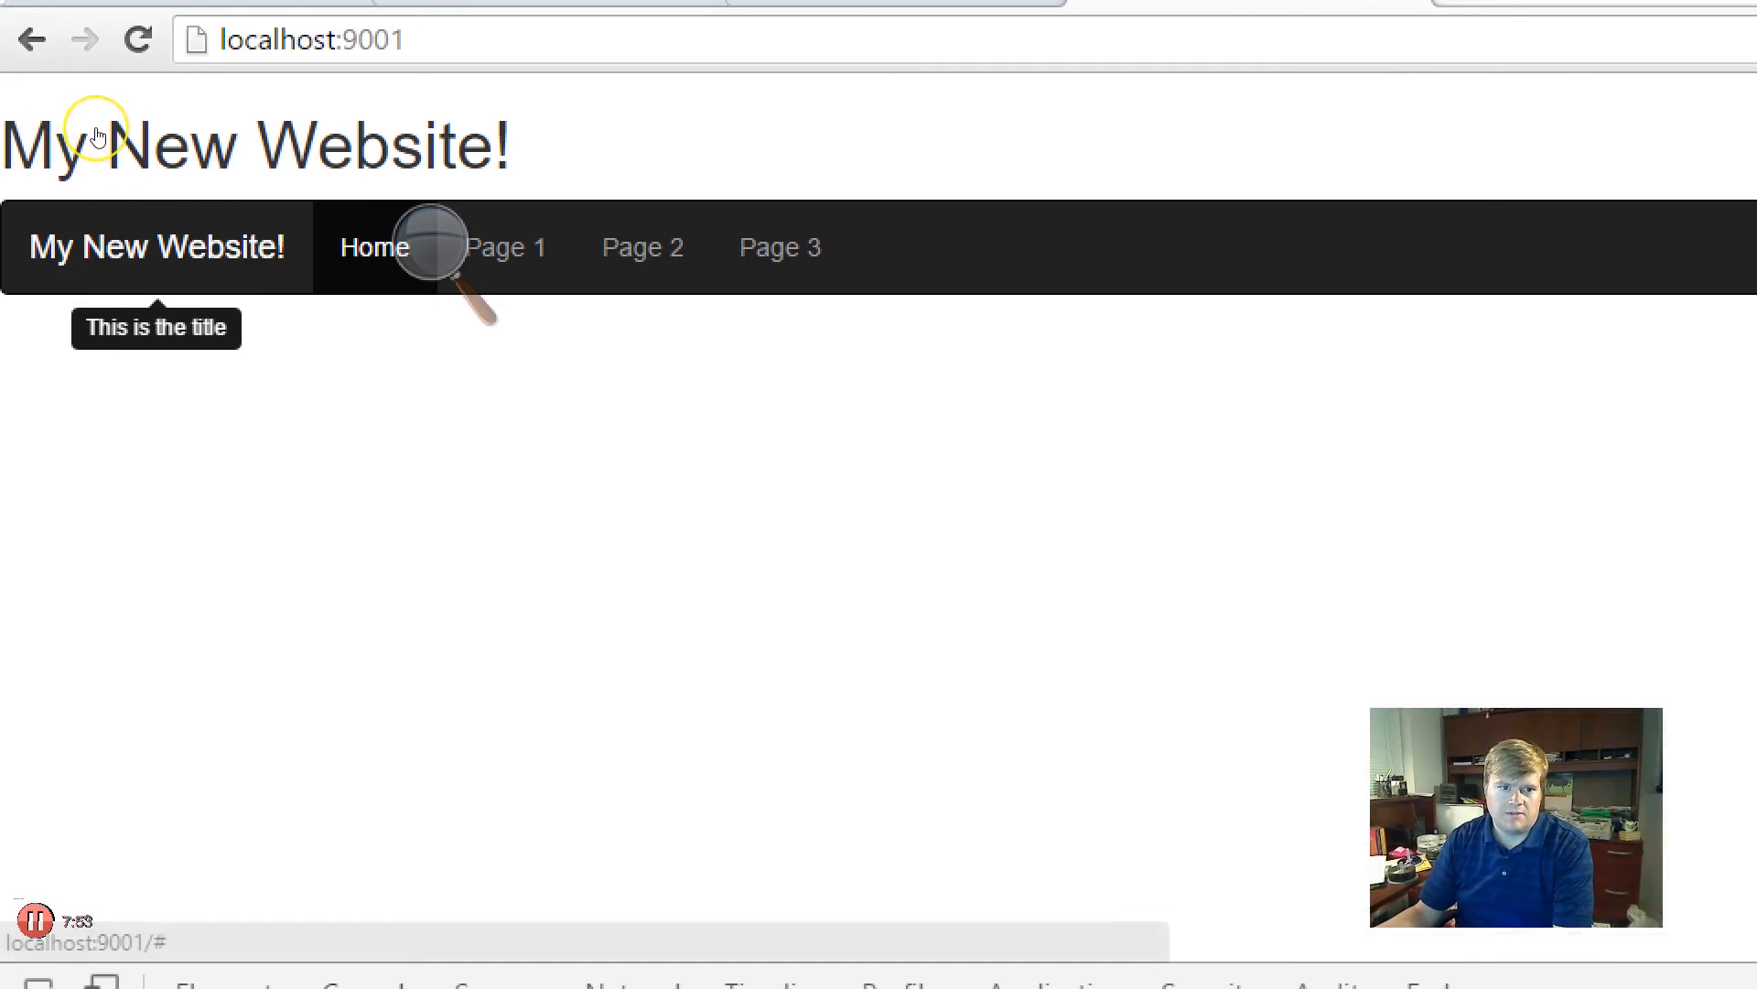
pyautogui.moveTo(124, 213)
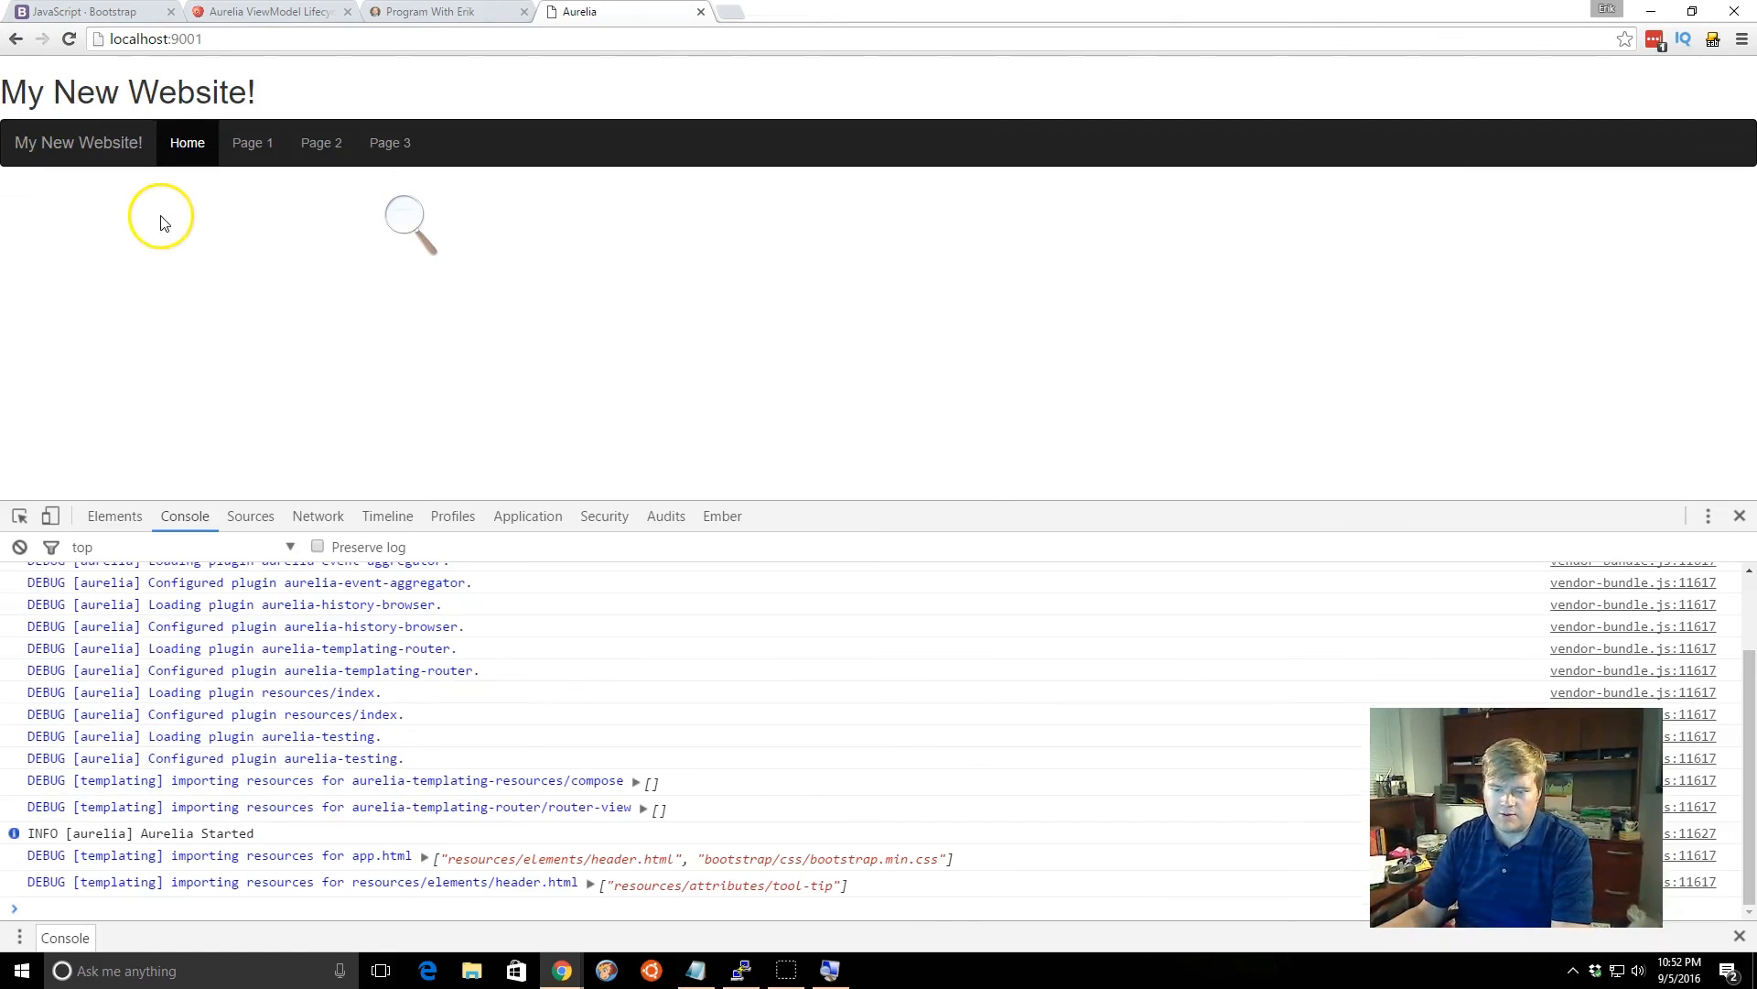
pyautogui.moveTo(201, 249)
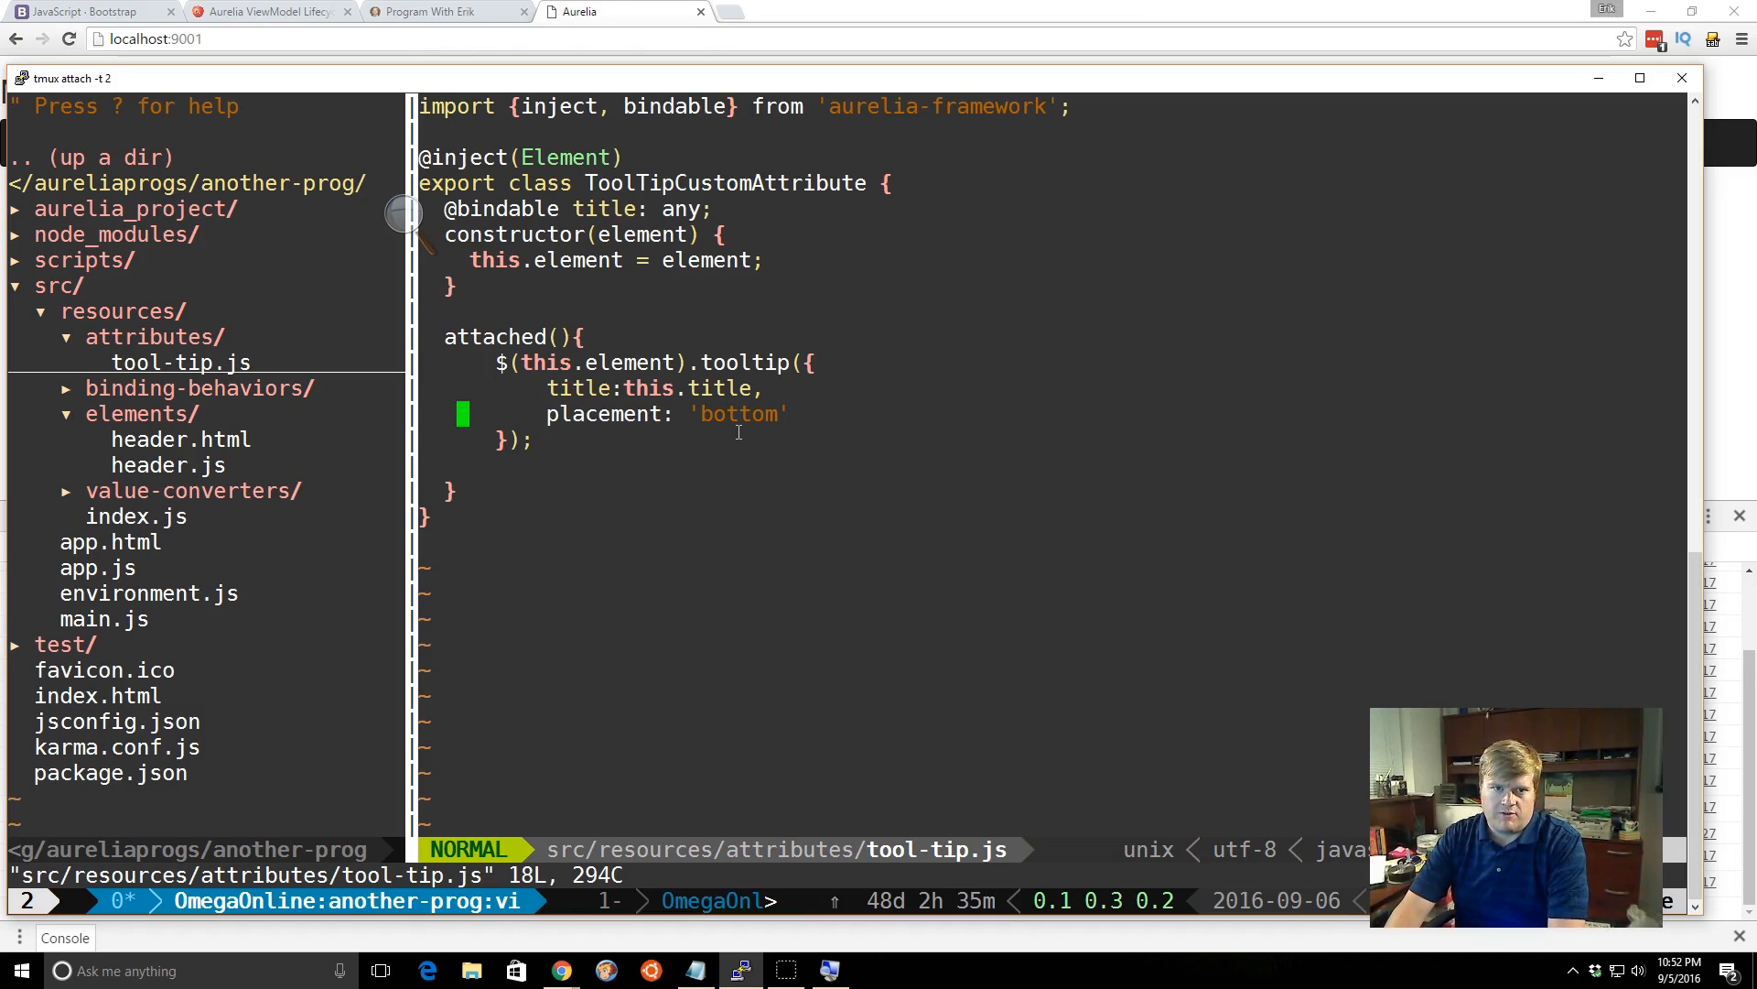
pyautogui.press('up')
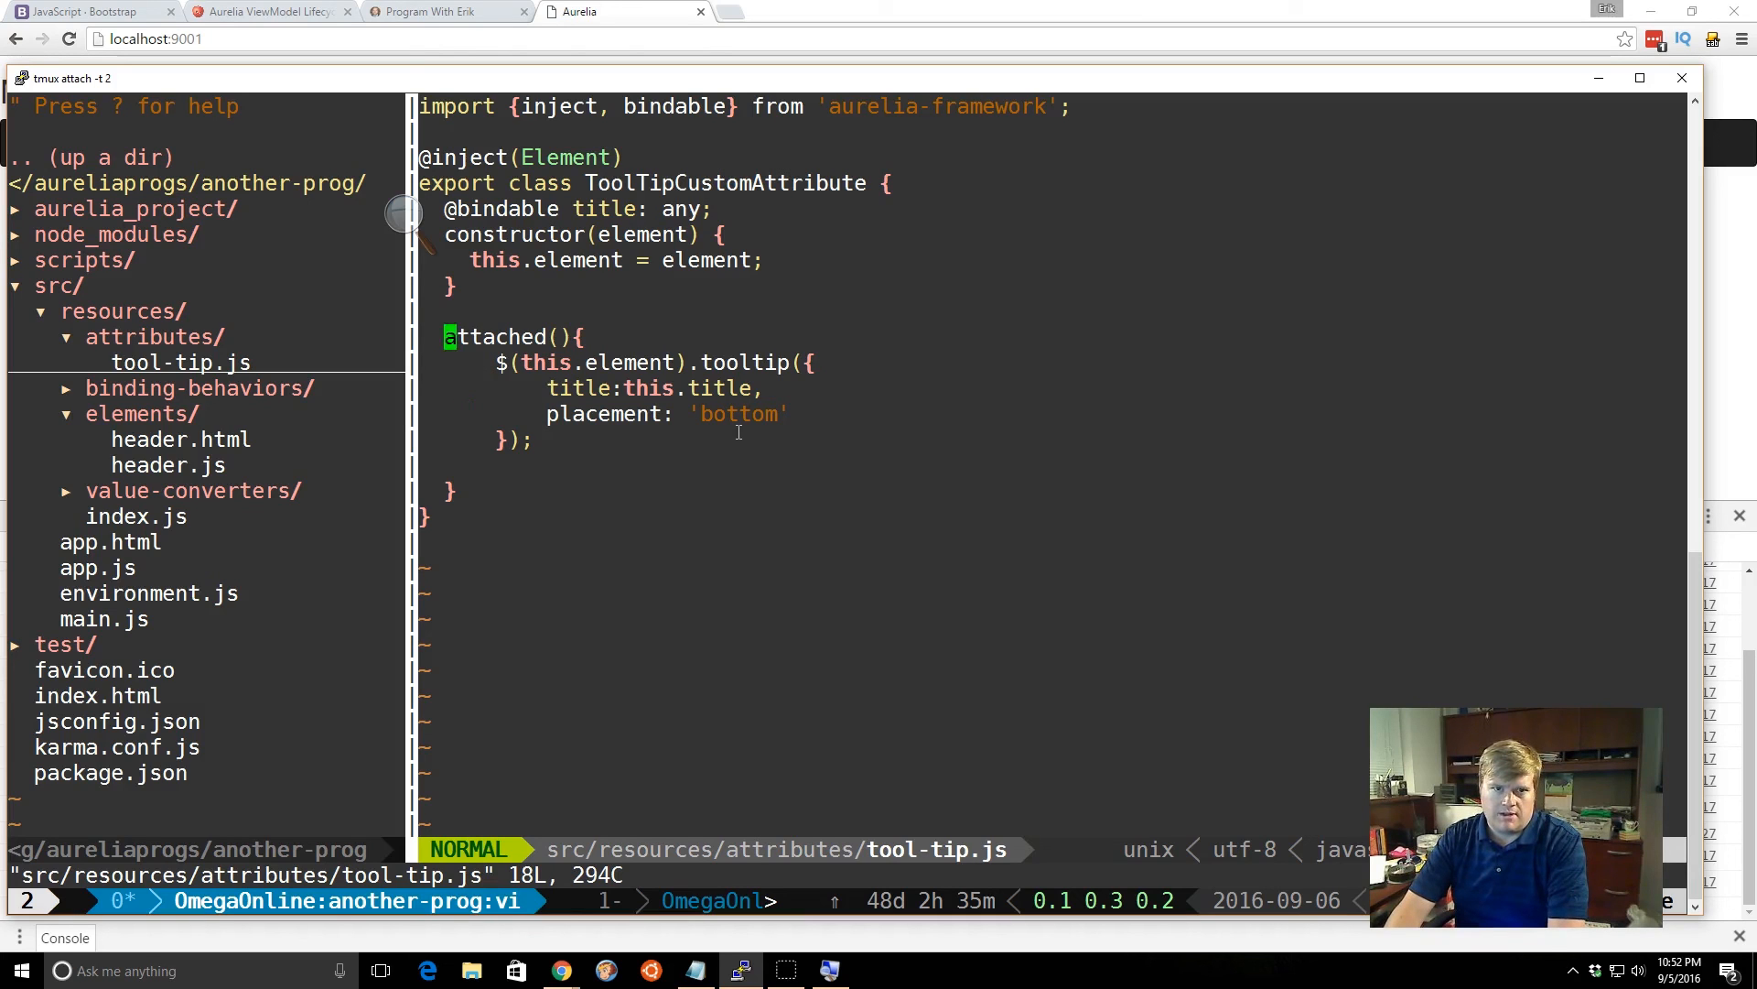